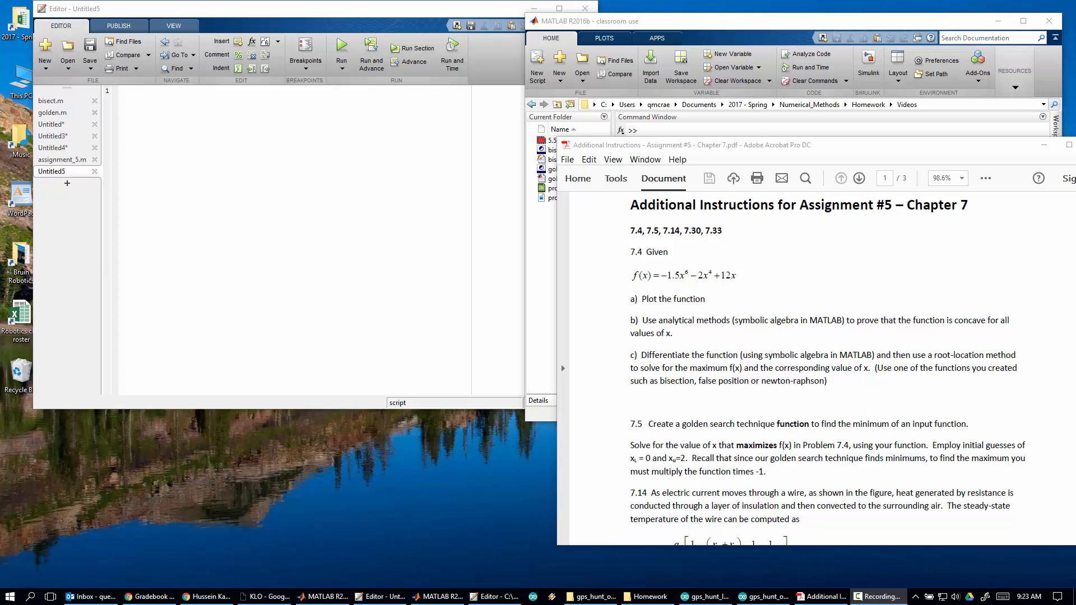
mouse_move(1031, 285)
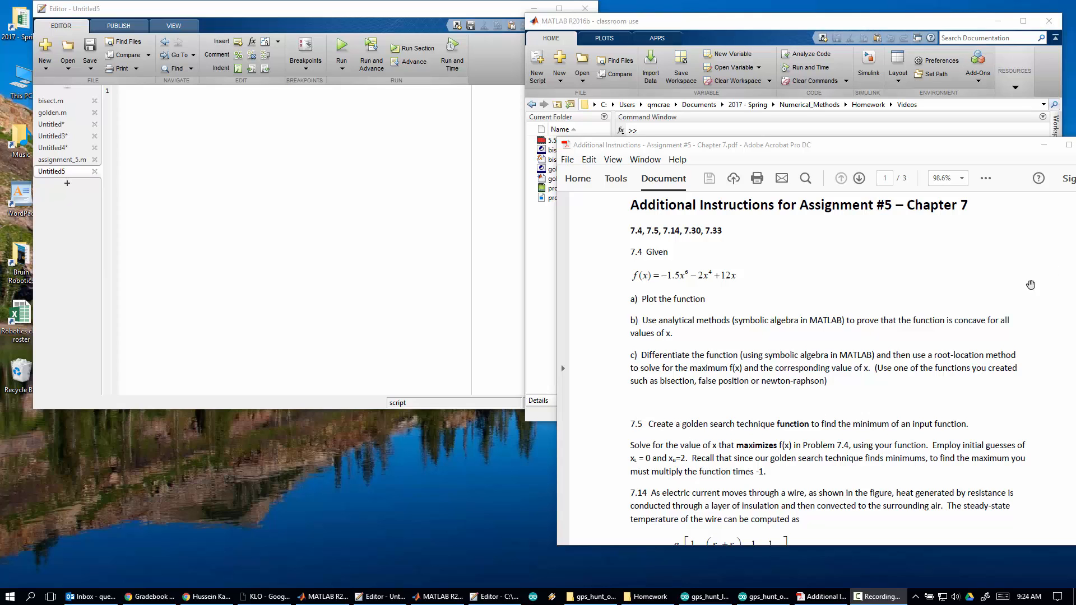
mouse_move(816, 427)
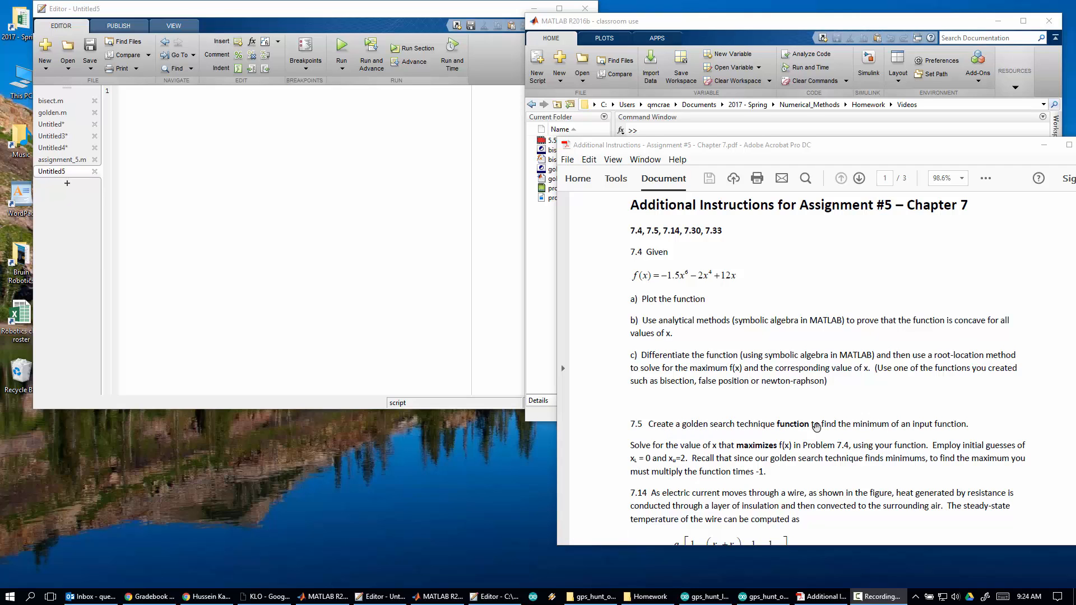
mouse_move(891, 418)
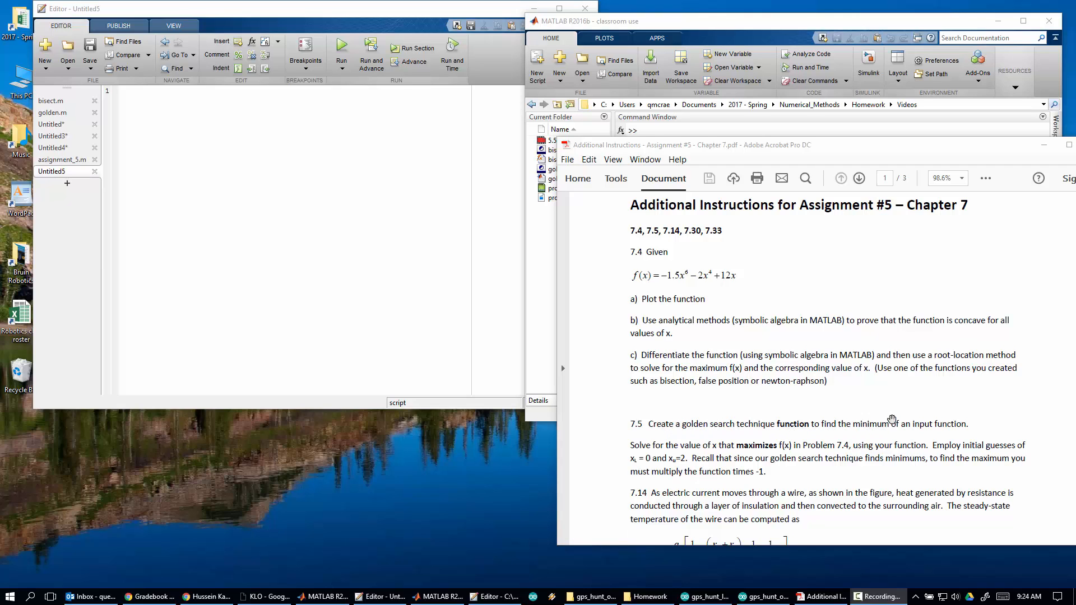
mouse_move(557, 427)
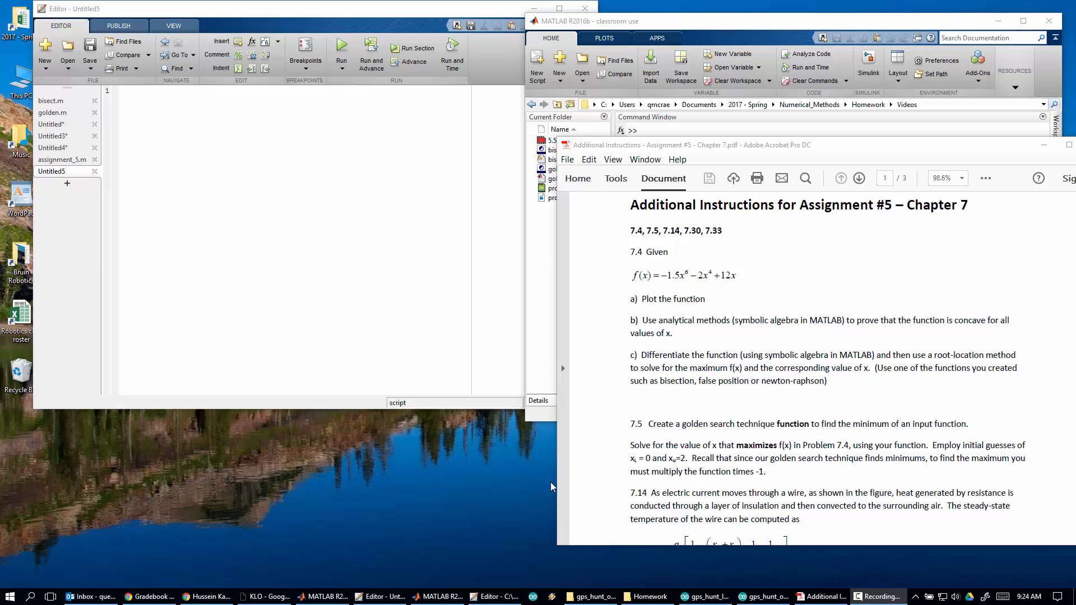
mouse_move(790, 450)
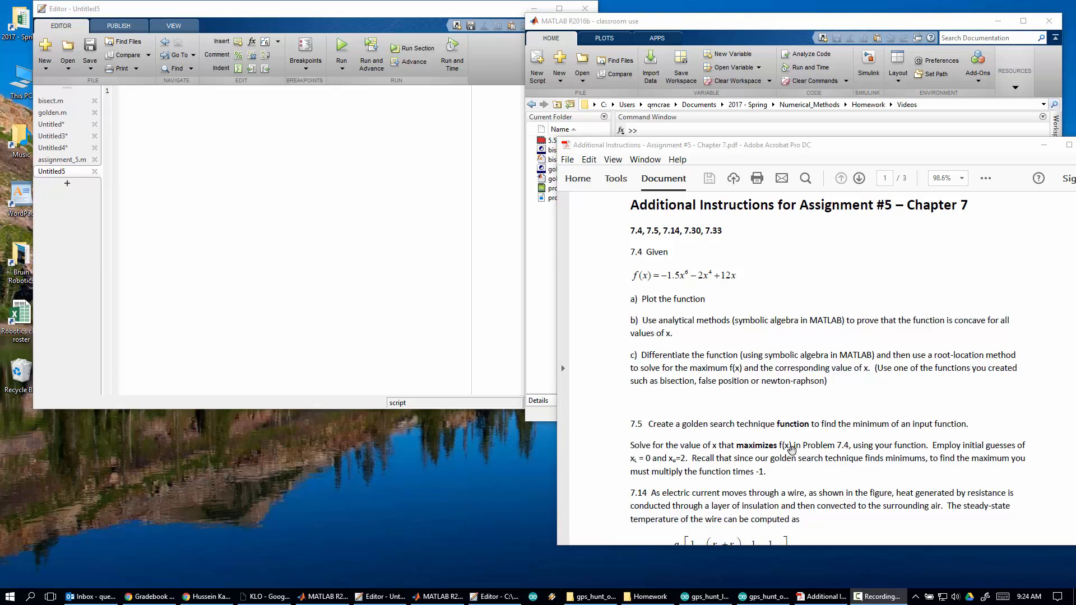
mouse_move(686, 449)
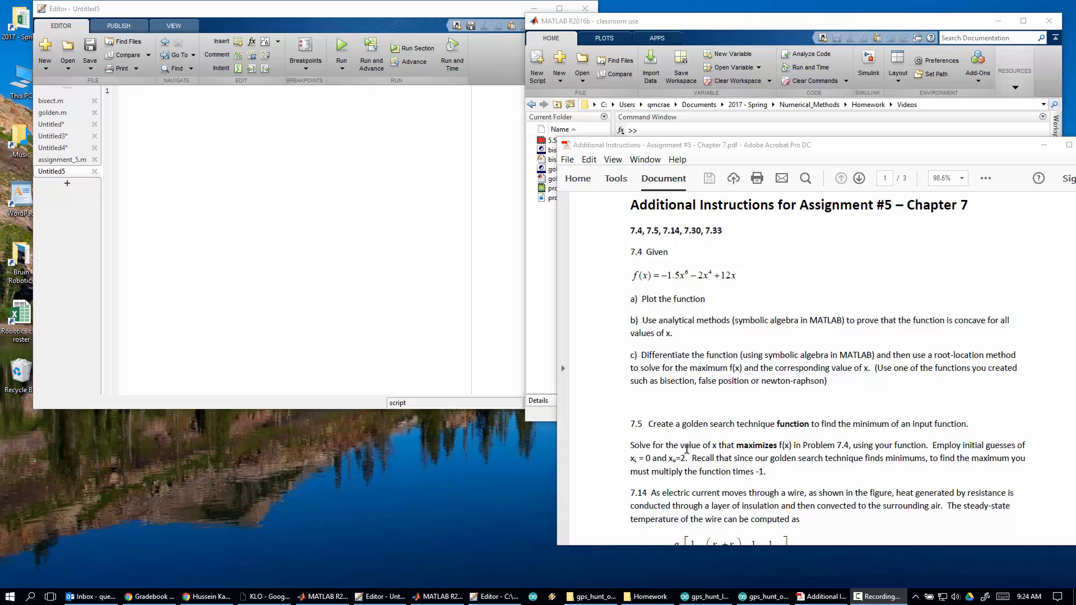
mouse_move(783, 449)
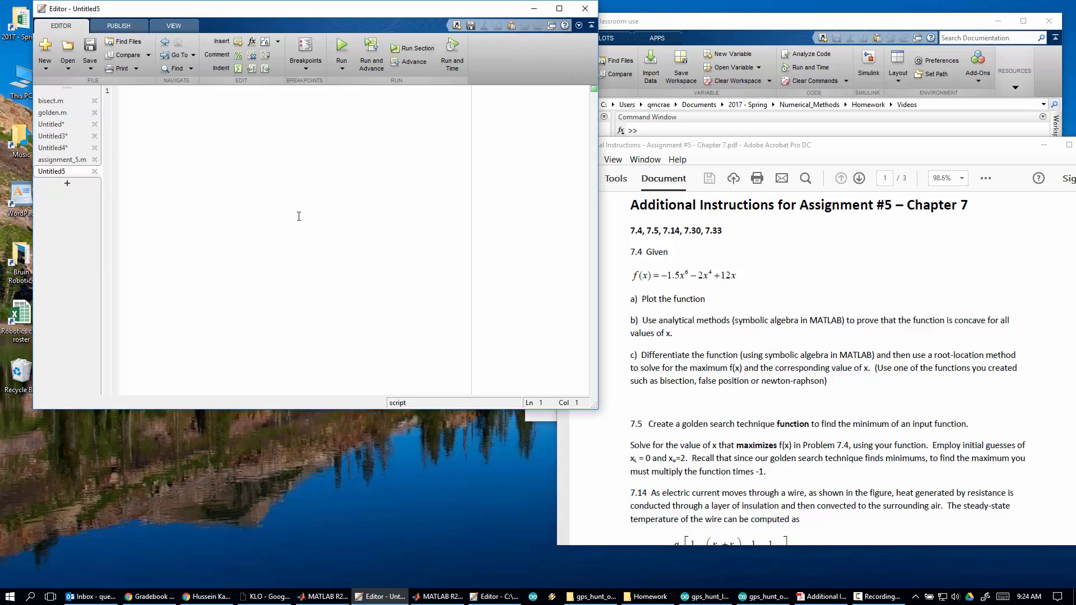
- Define the anonymous function f = @(x) -1.5*x^6 - 2*x^4 + 12*x;
text(f = @()
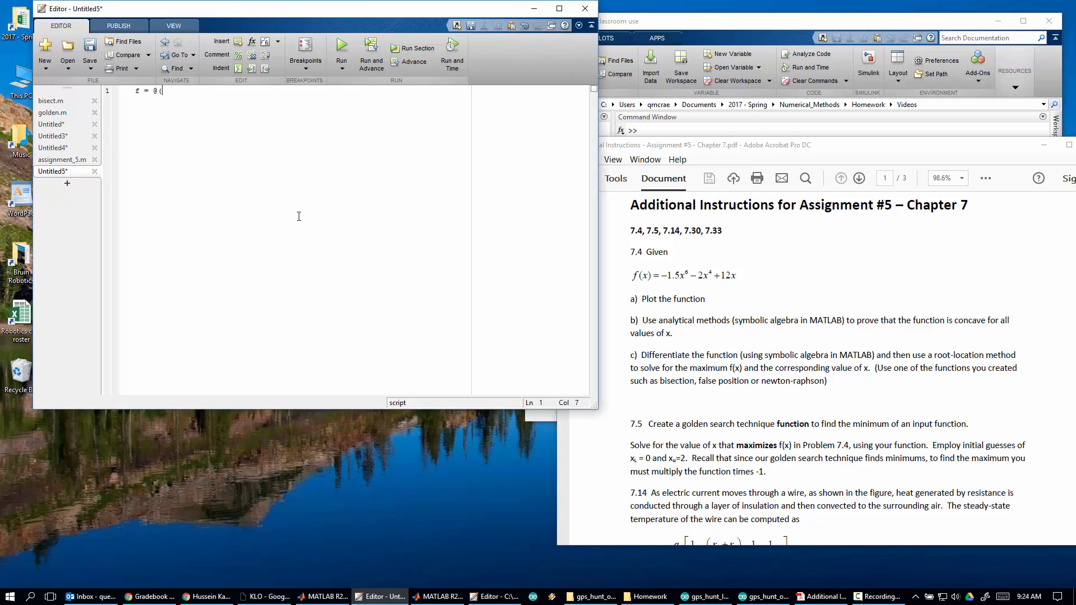
text(x) -)
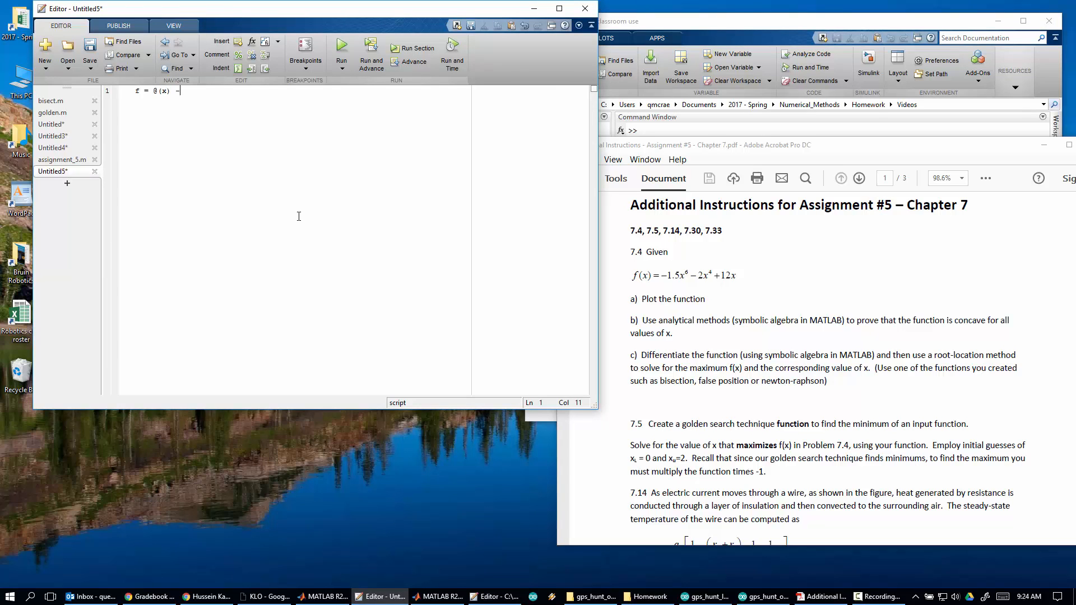
text(1.5*)
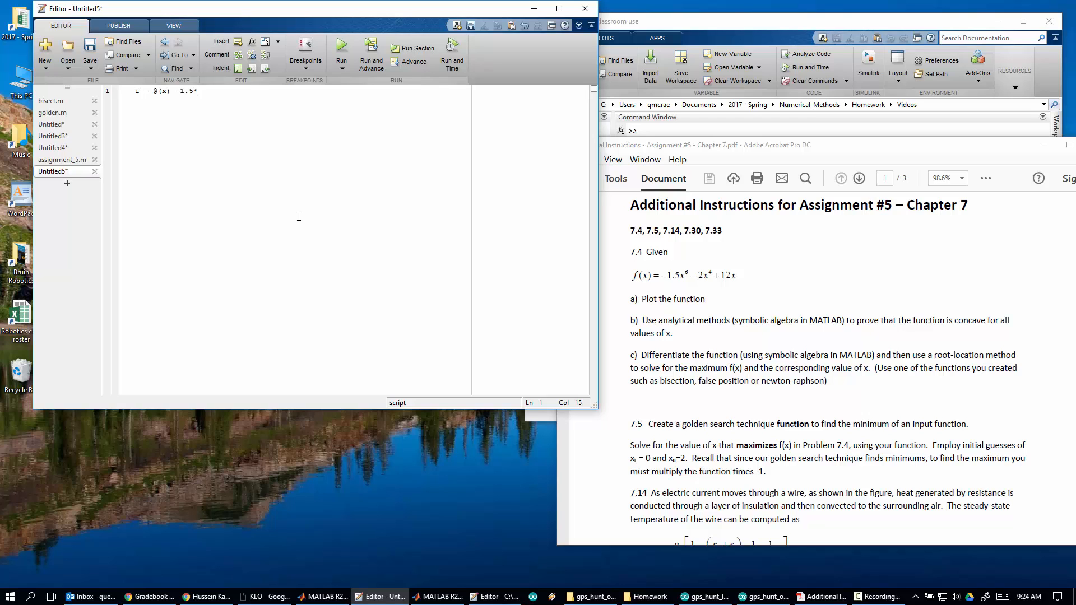
text(x^6)
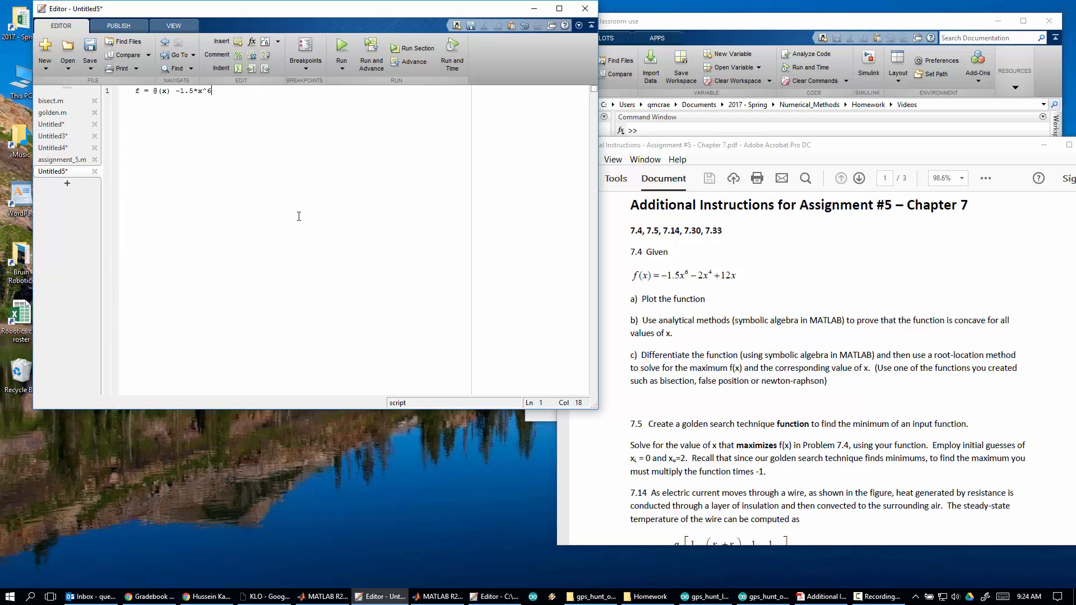
text(- 2*x)
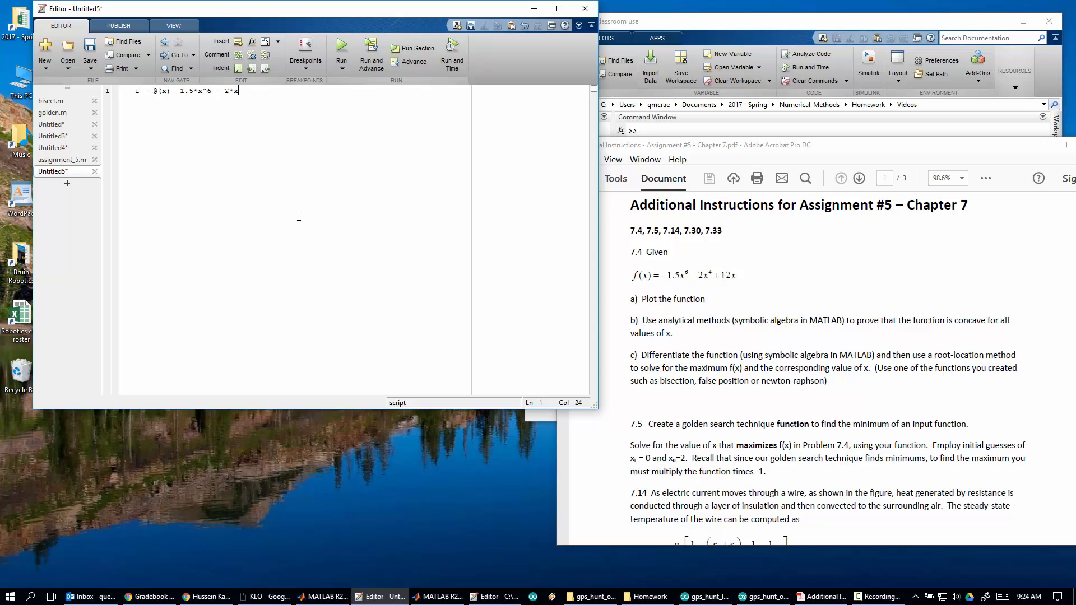
text(^4)
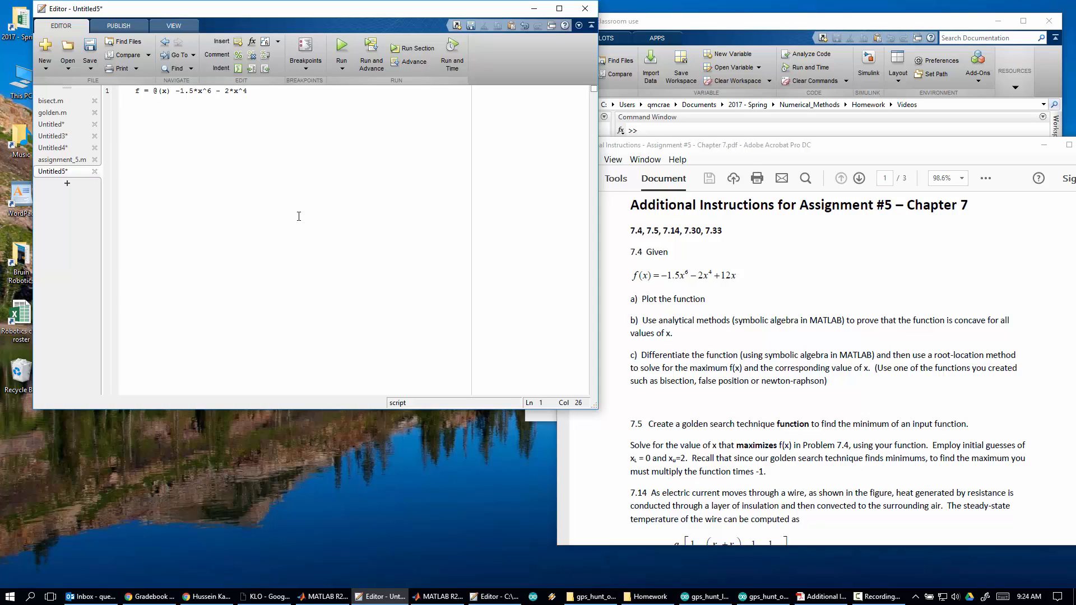
text(+ 12*x)
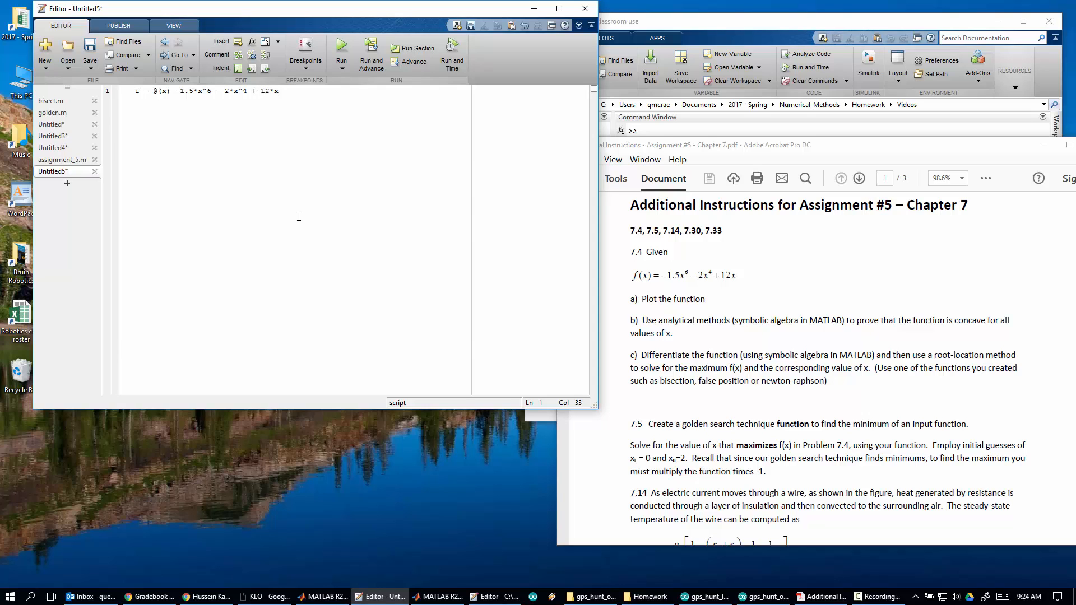
text(;)
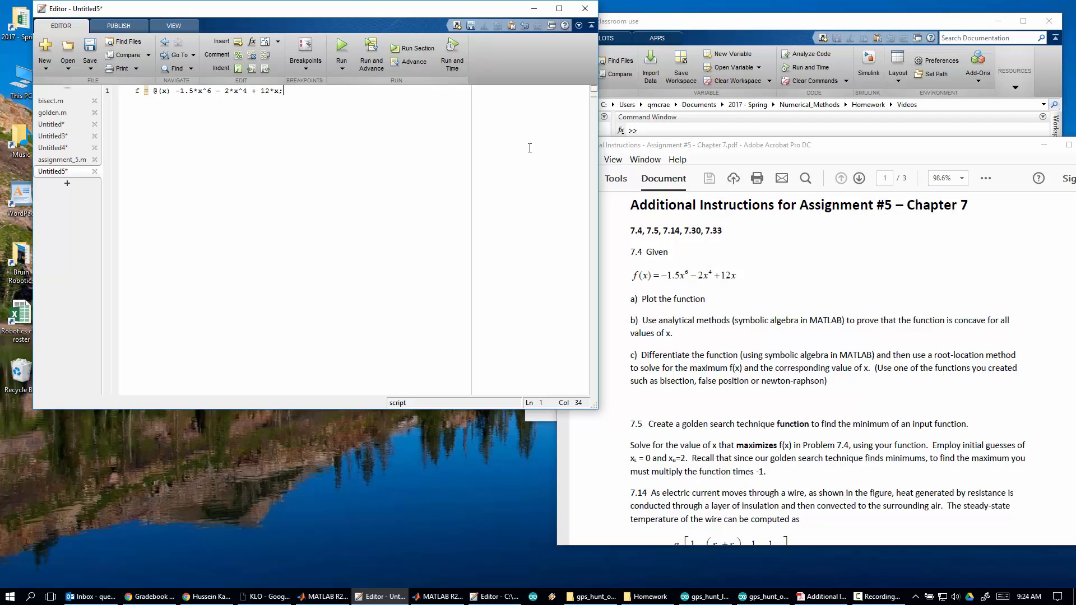
key(enter)
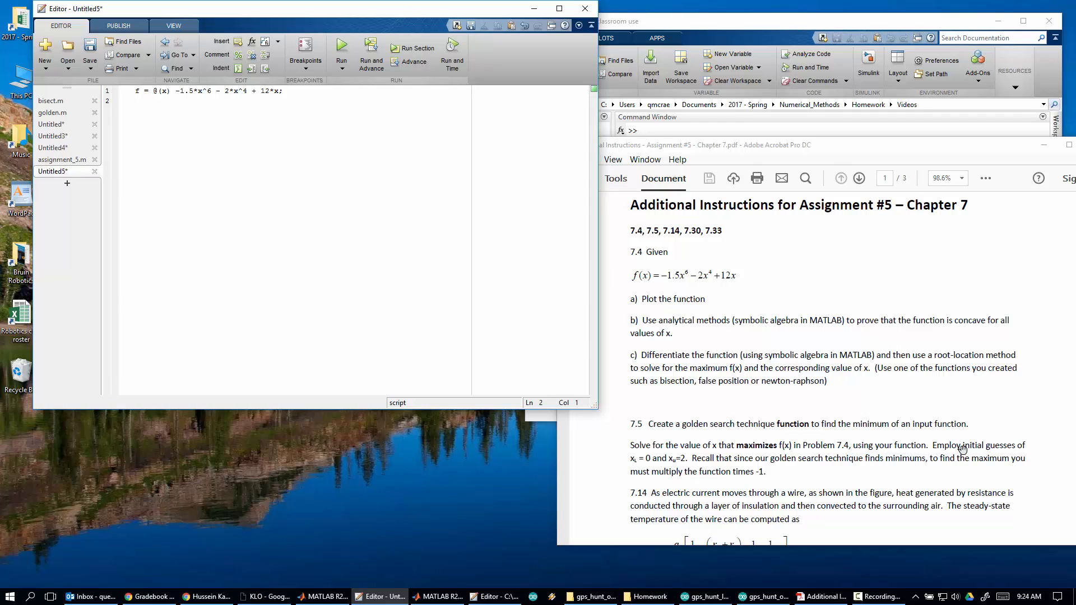
mouse_move(773, 433)
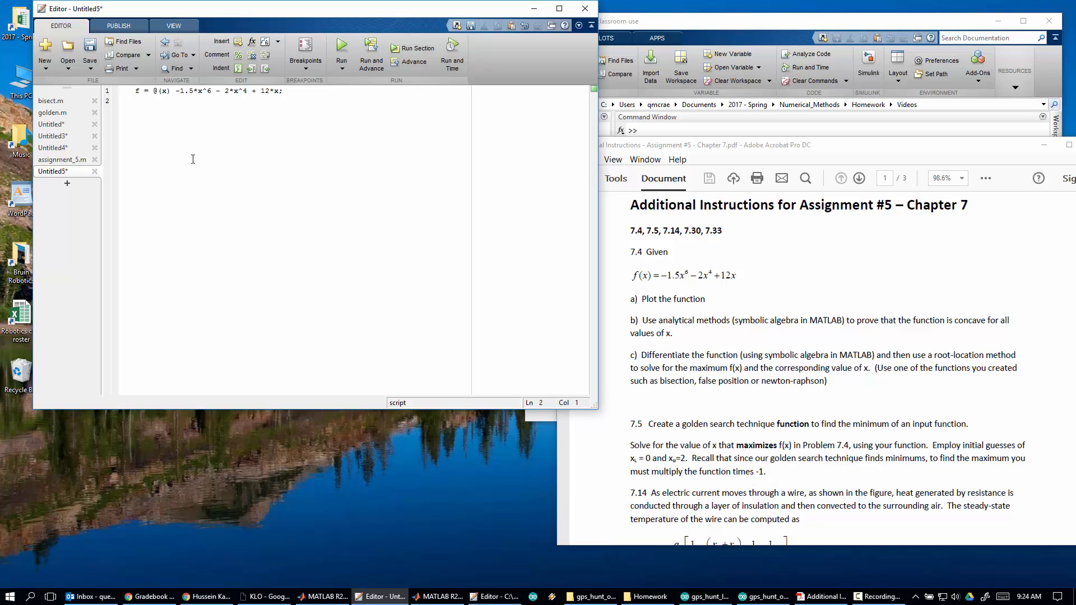
- Set the bound xL = 0 (with xu = 2) and add fplot(f, [xL, xu])
text(xL = 0)
text(xu = 2)
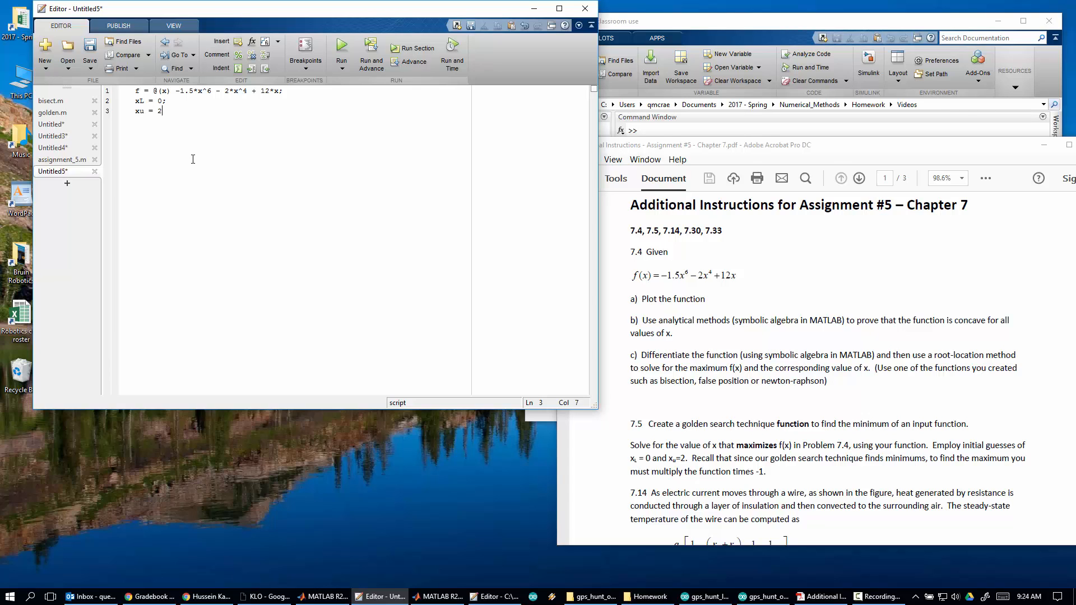
text(;)
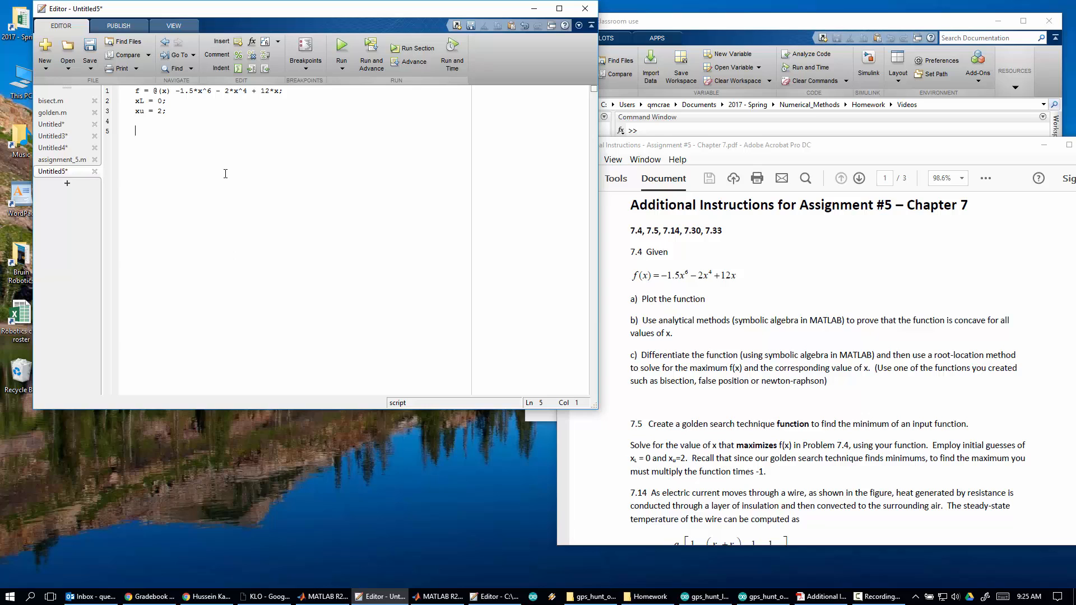
text(fplot()
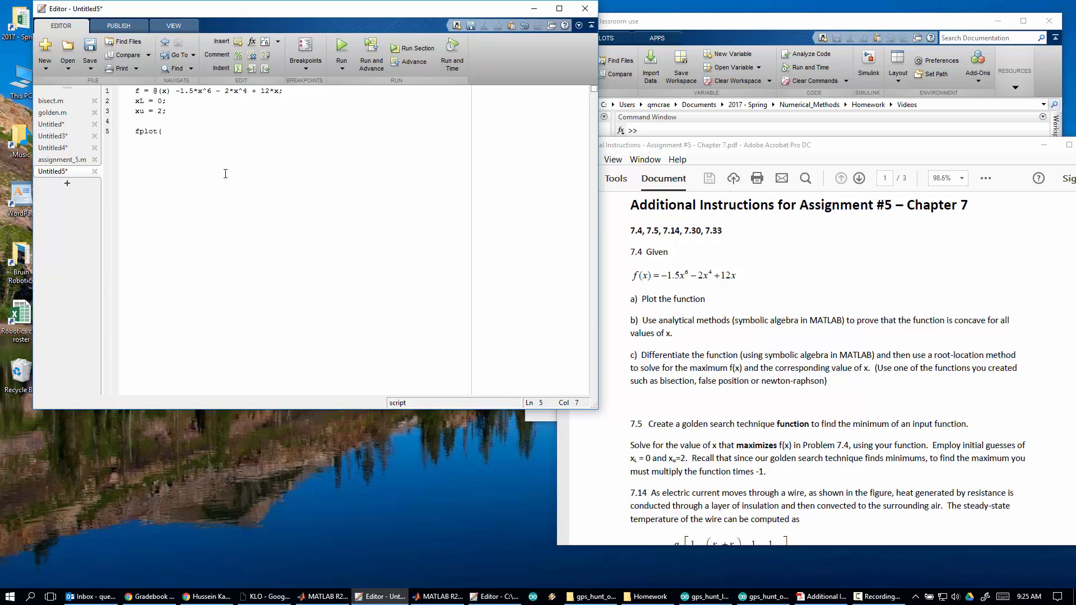
text(f, [)
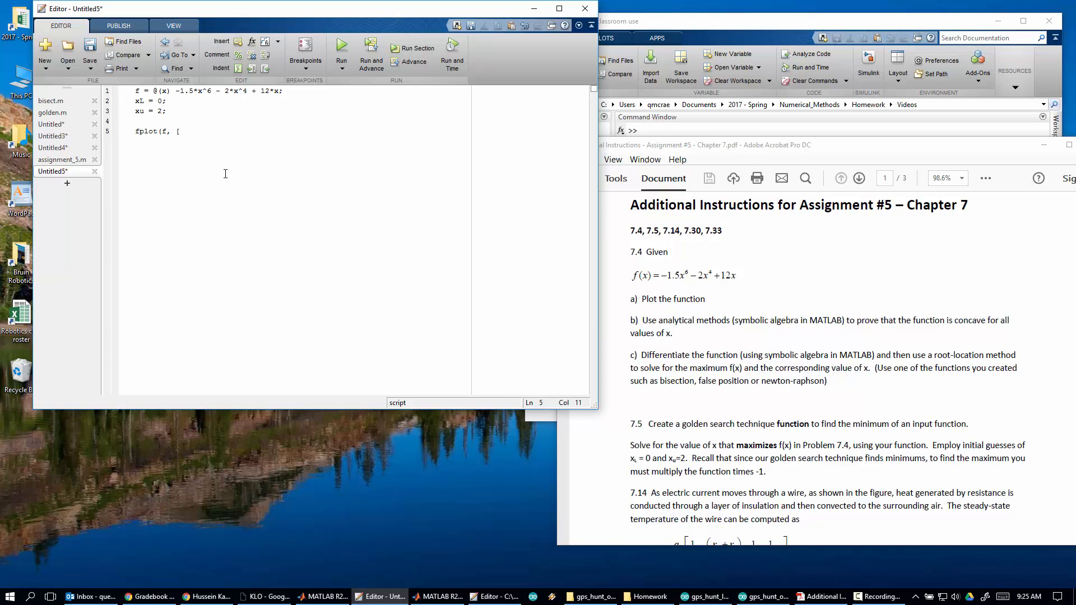
text(xL,)
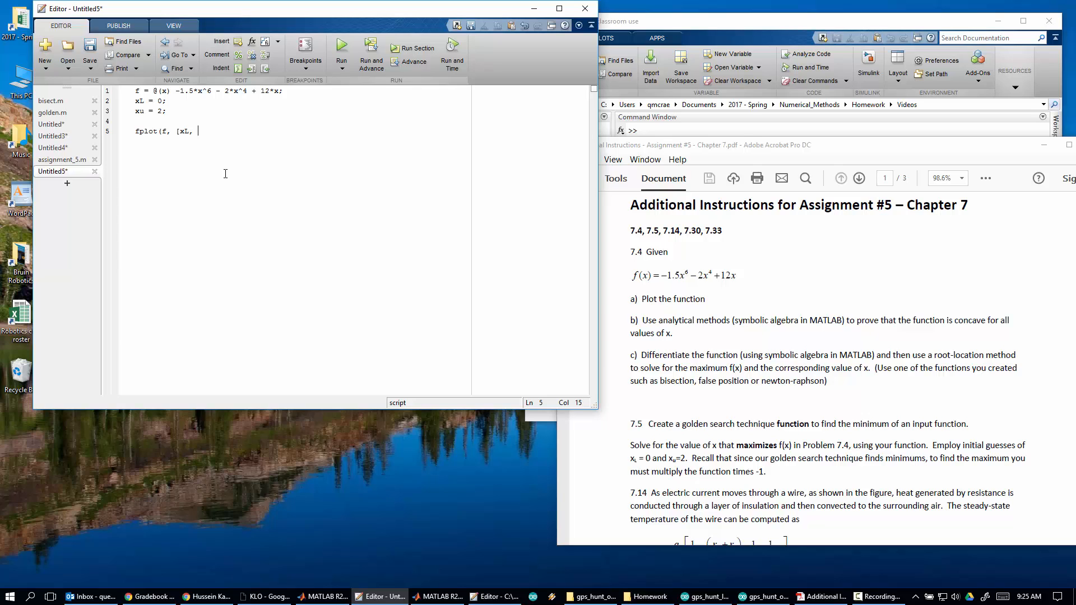
text(xu]))
text(clear all; close all; clc)
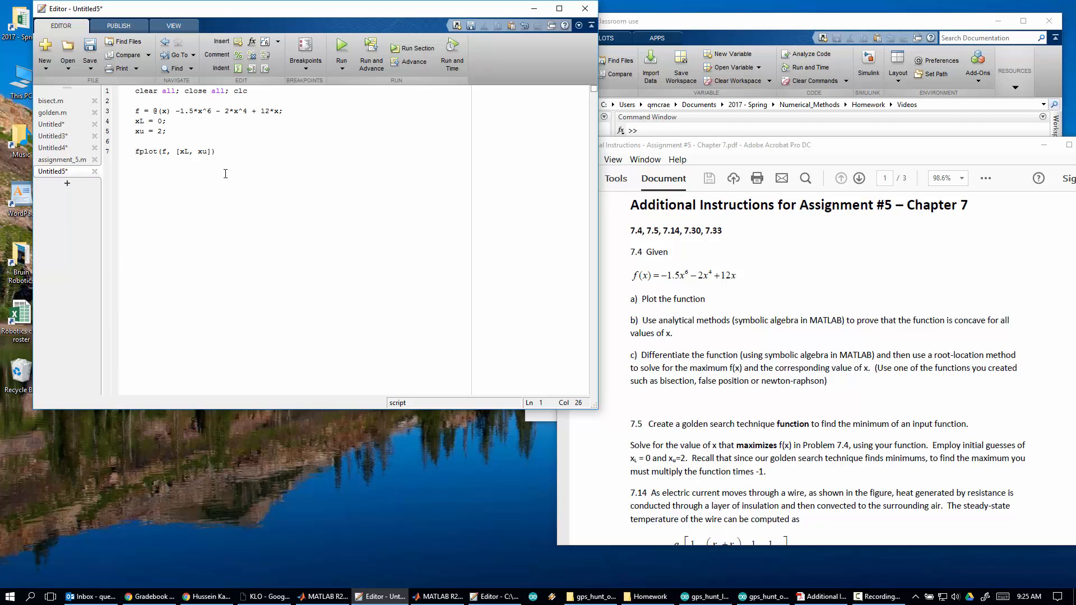
- Run the script and zoom into the curve's peak near x = 0.92, f ≈ 8.69
click(341, 48)
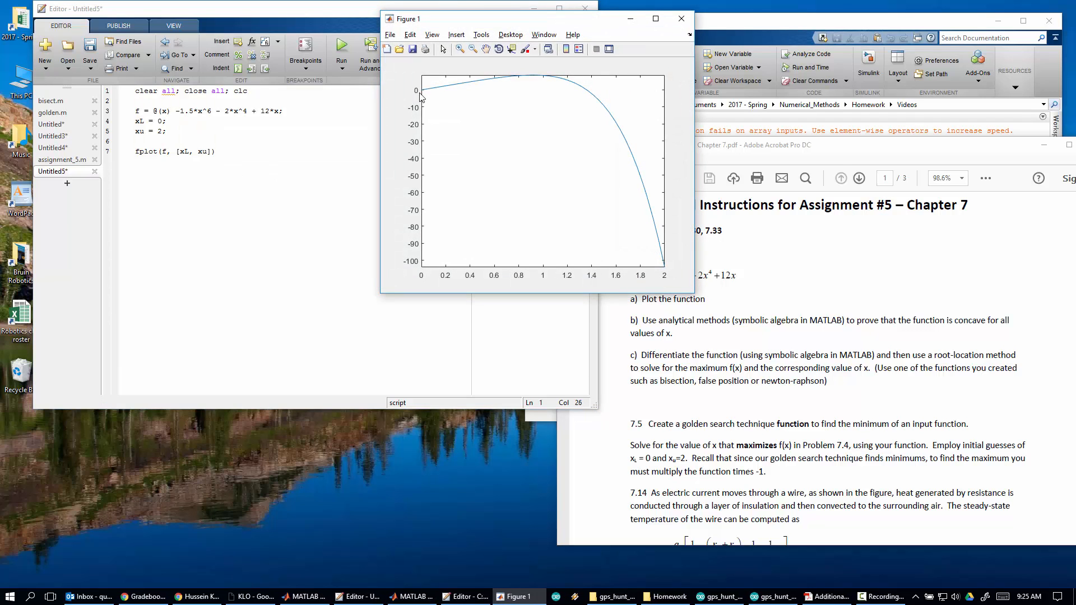
click(459, 49)
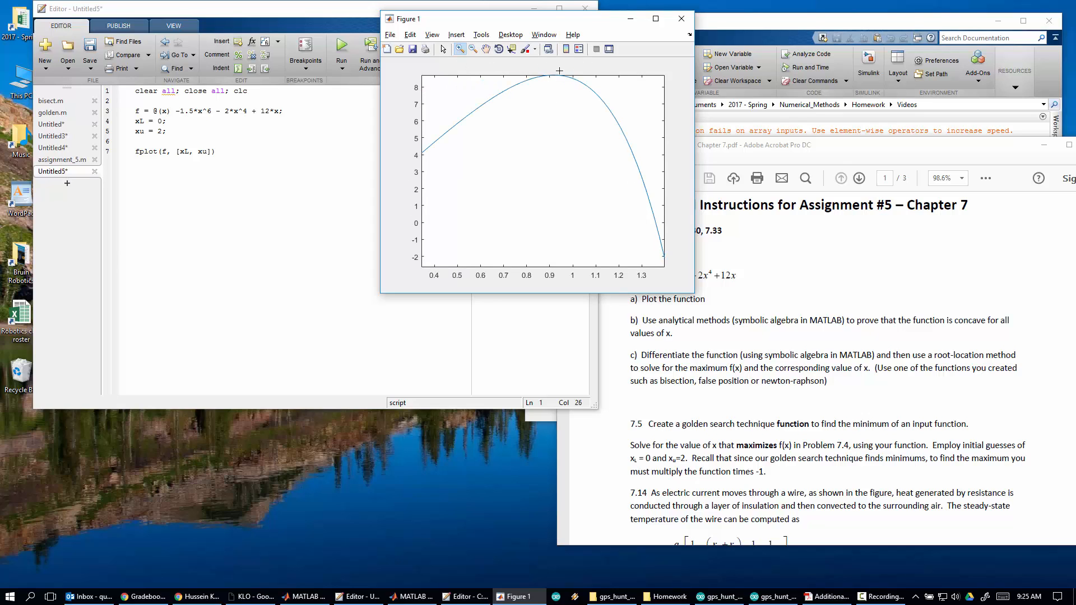
mouse_move(502, 111)
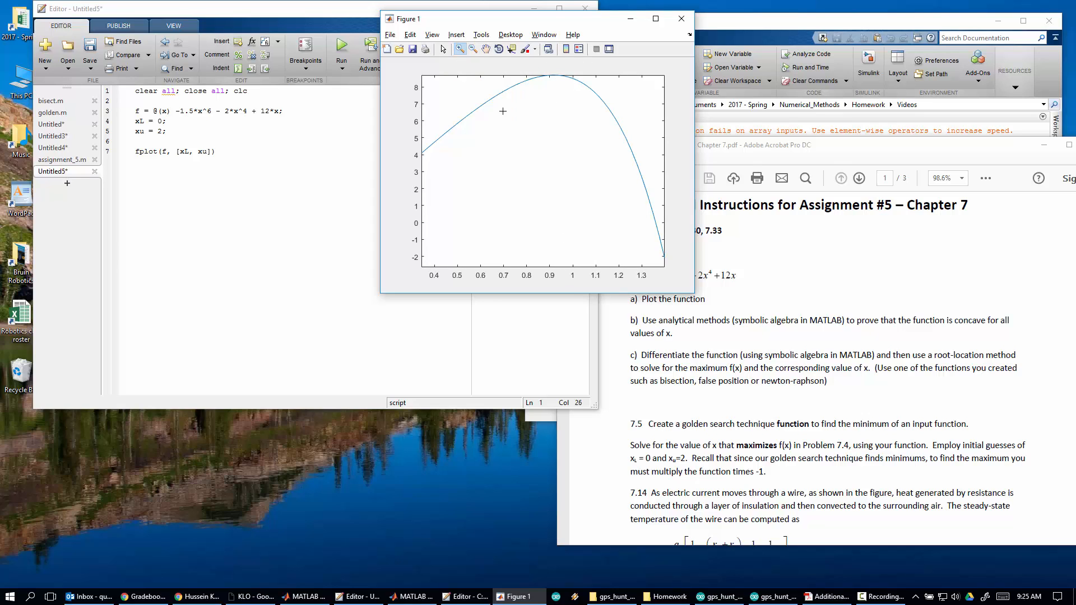
drag(502, 111, 599, 68)
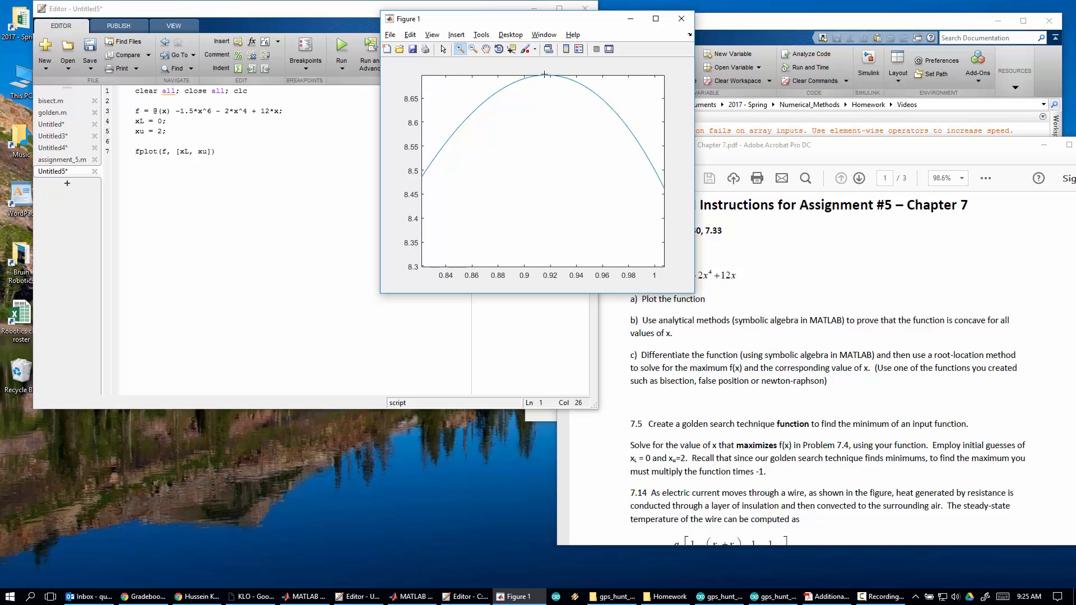
mouse_move(617, 73)
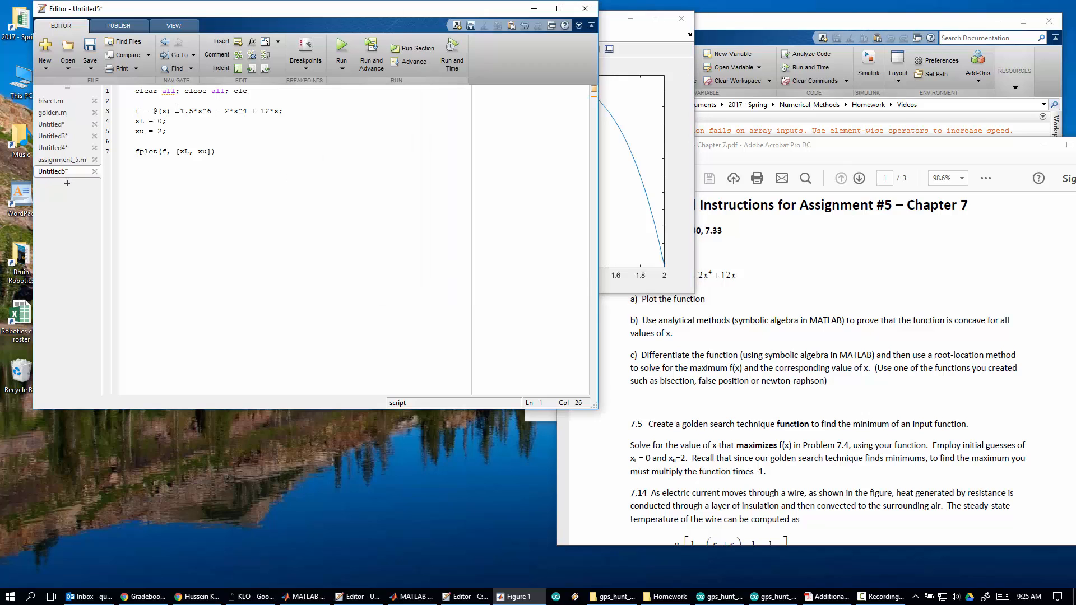
- Negate f so it reads -(-1.5x^6 - 2x^4 + 12x)
text(-()
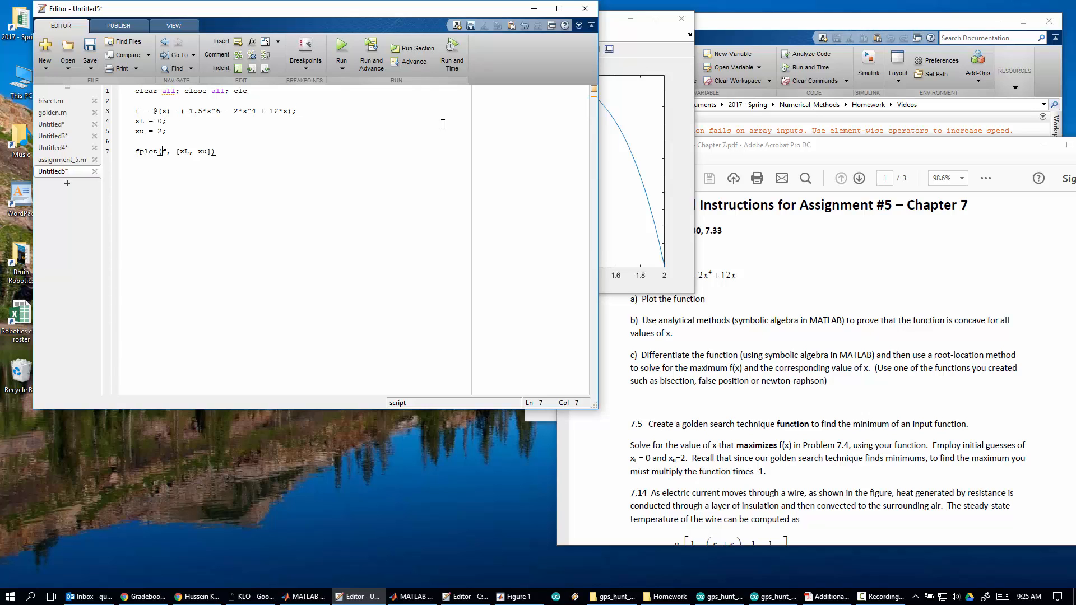
text(-)
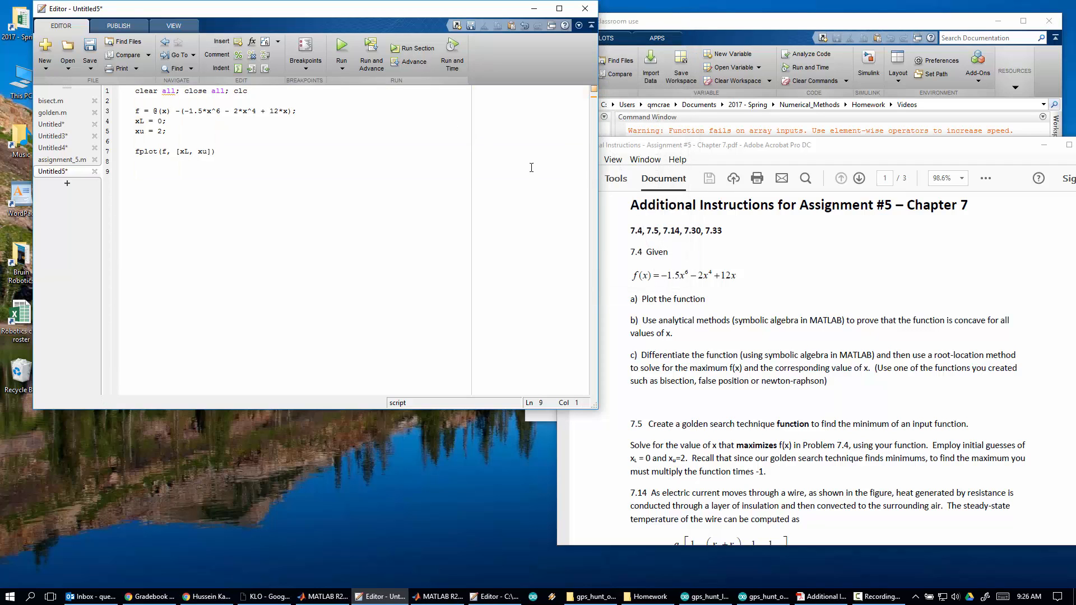
- Switch f to element-wise .^ powers, rerun to plot the inverted curve, and minimize the figure
click(341, 50)
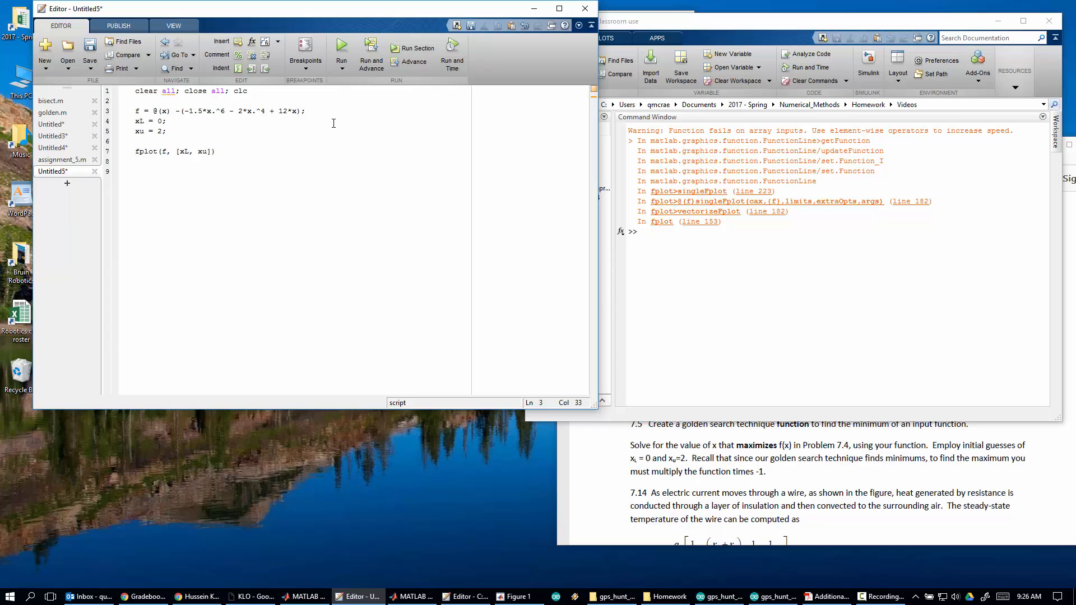
click(340, 54)
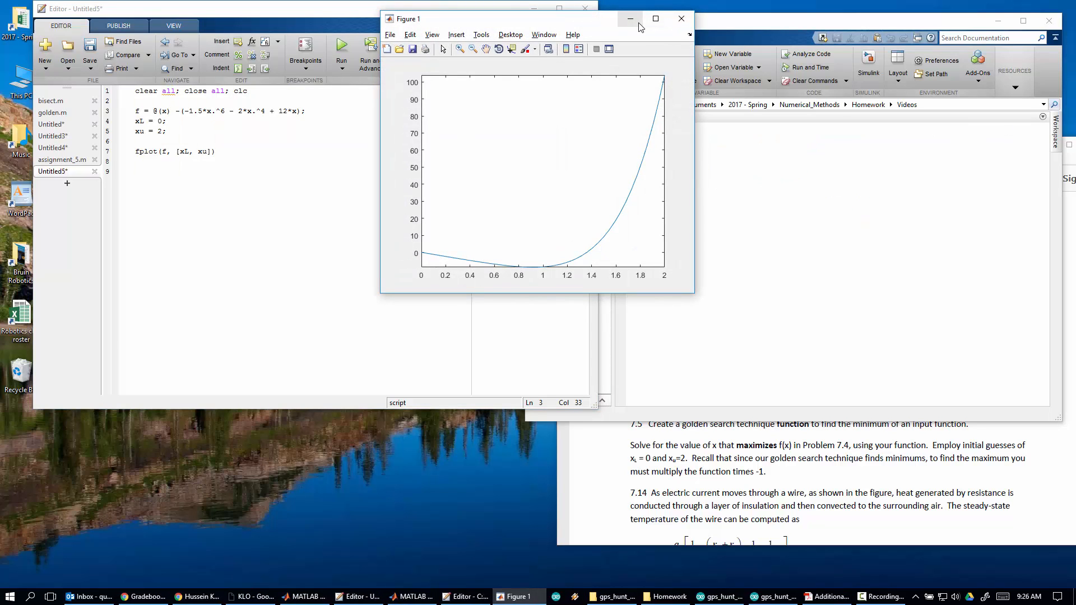
mouse_move(629, 19)
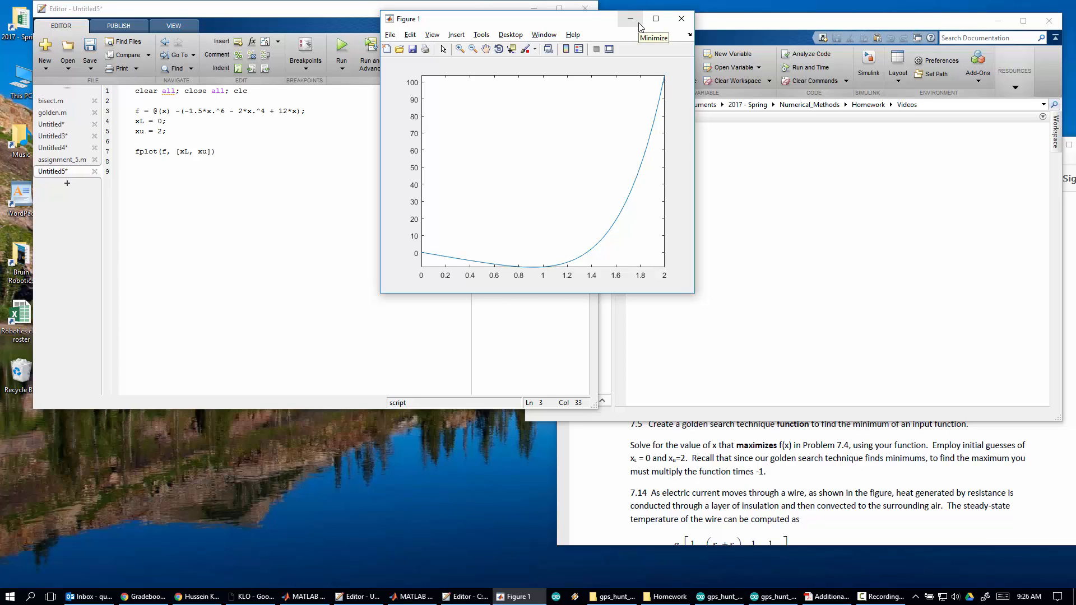
click(629, 19)
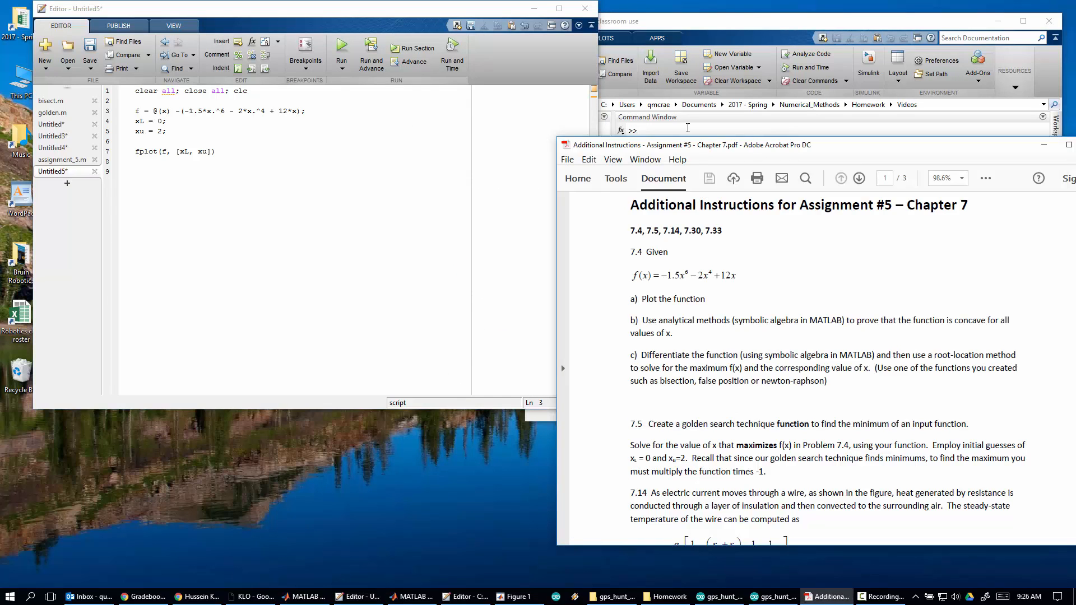
mouse_move(687, 128)
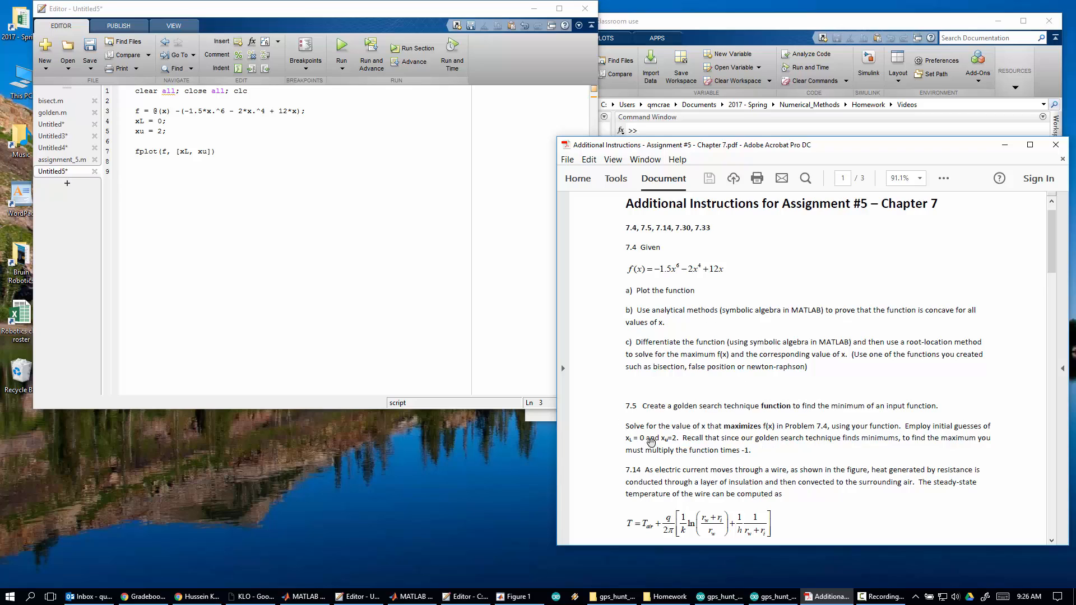
mouse_move(788, 452)
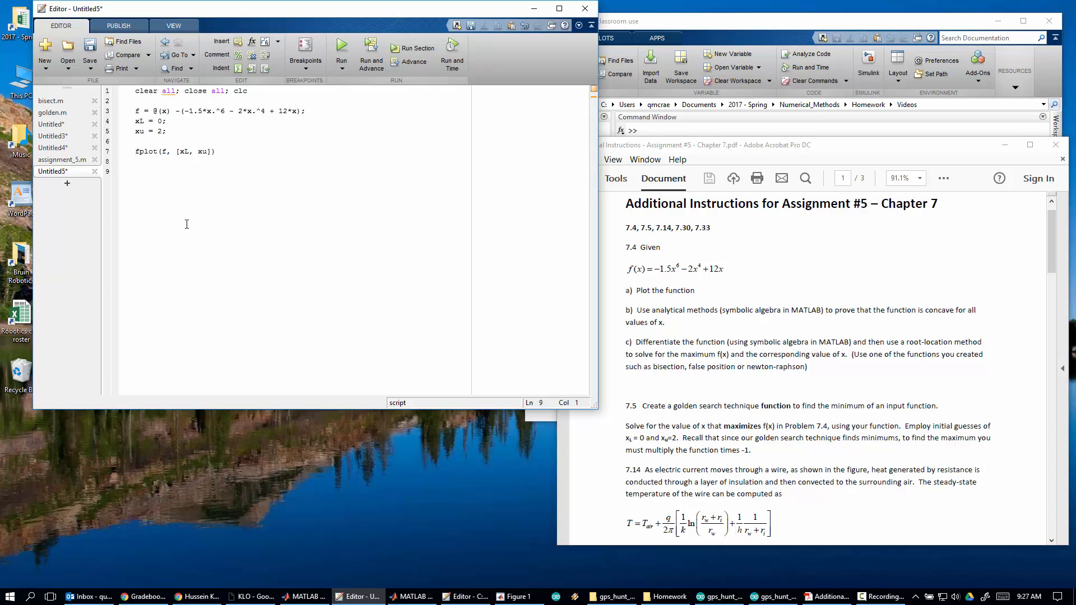
- Write the loop header for i = 1:10000
text(for i =)
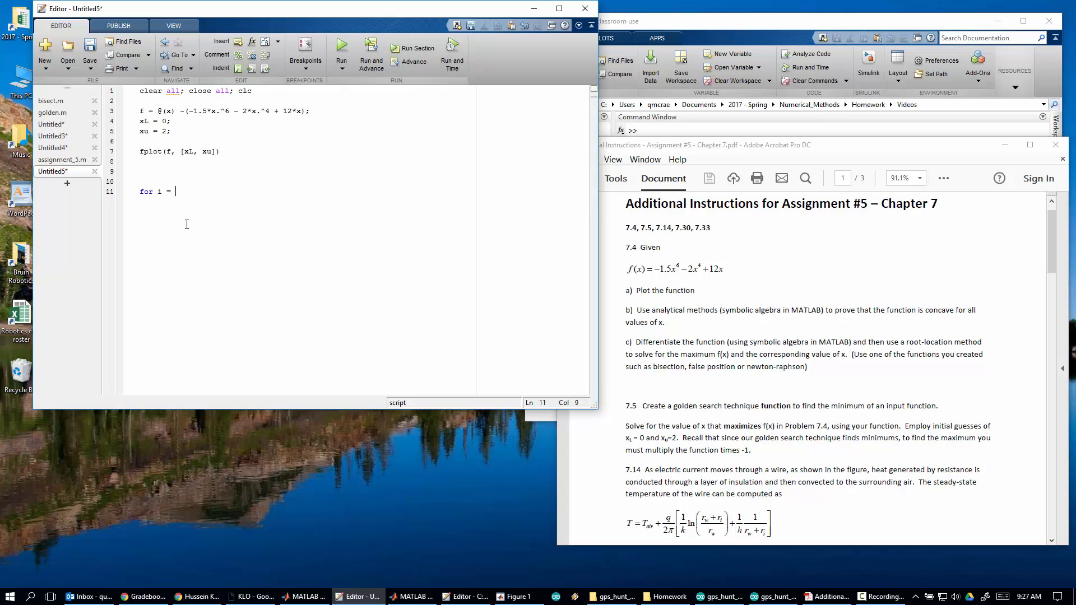
text(1:1000)
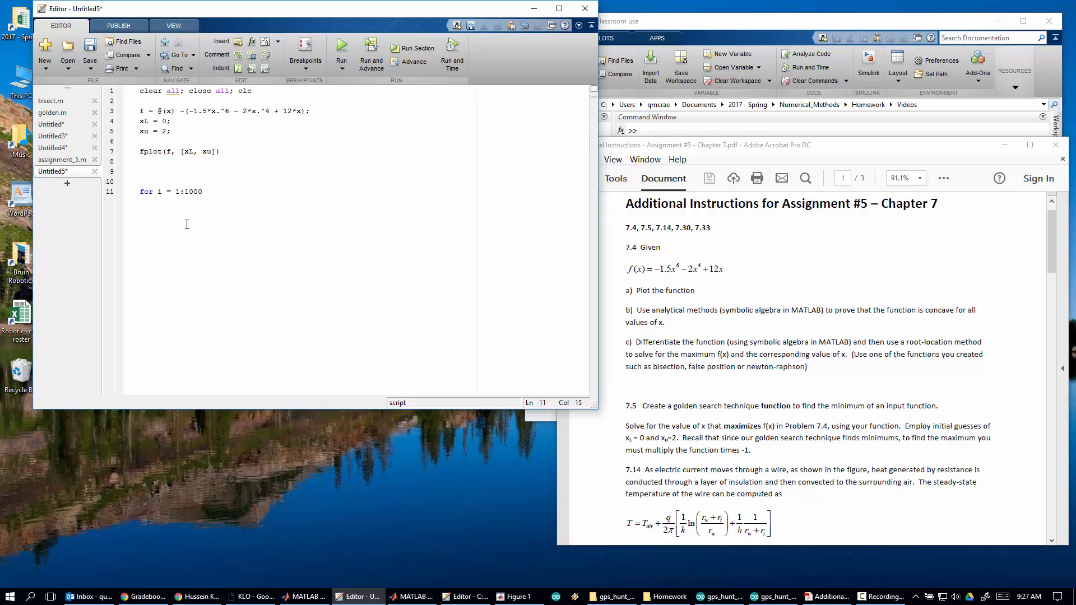
text(0)
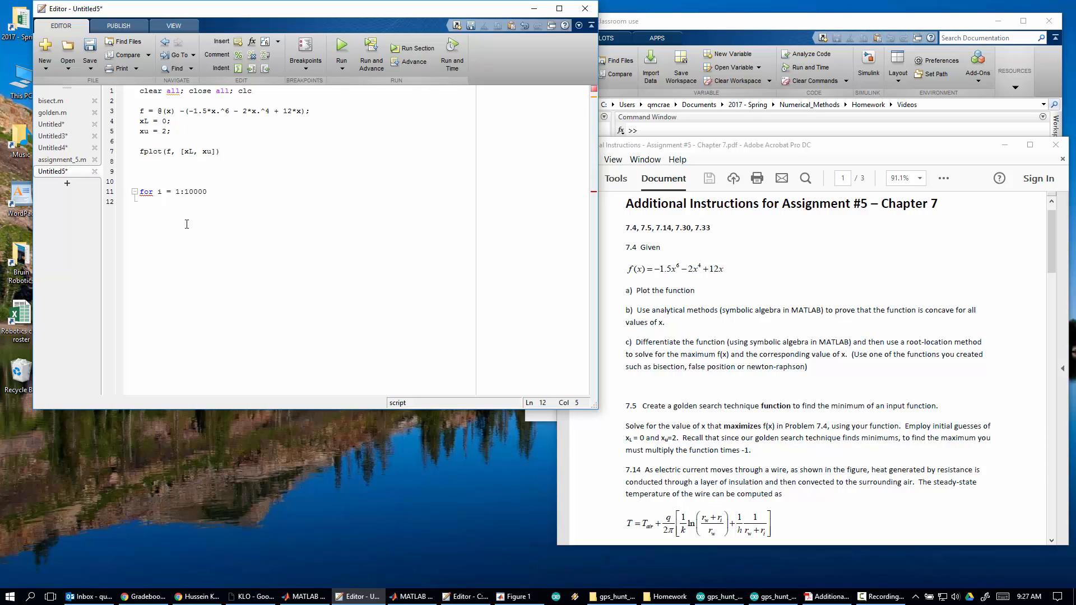
- Define the golden ratio R = (sqrt(5)-1)/2 above the loop and check the plot
click(142, 170)
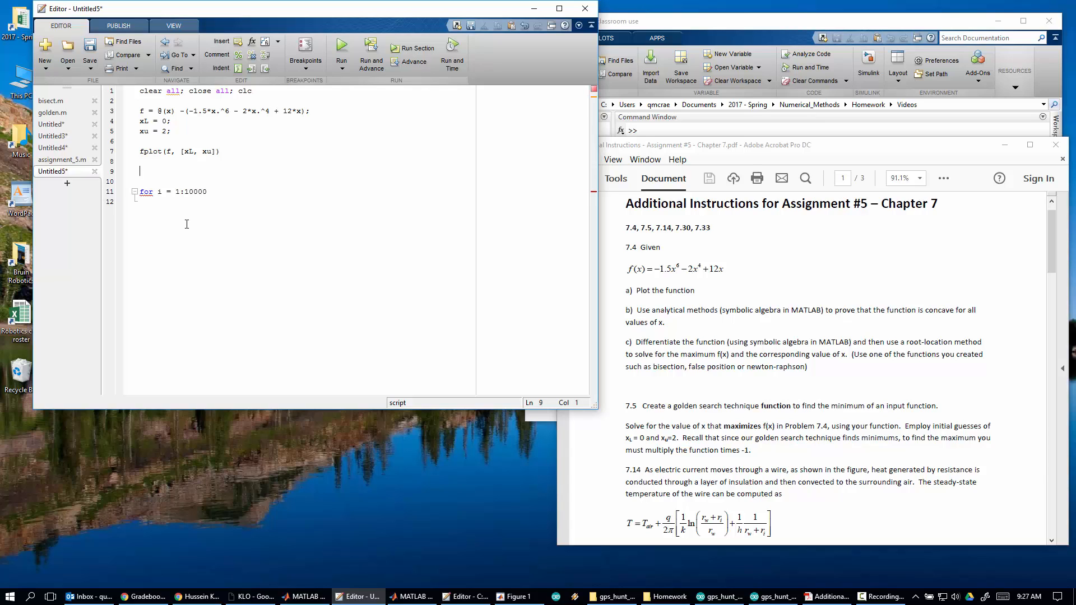
text(R = sqrt ()
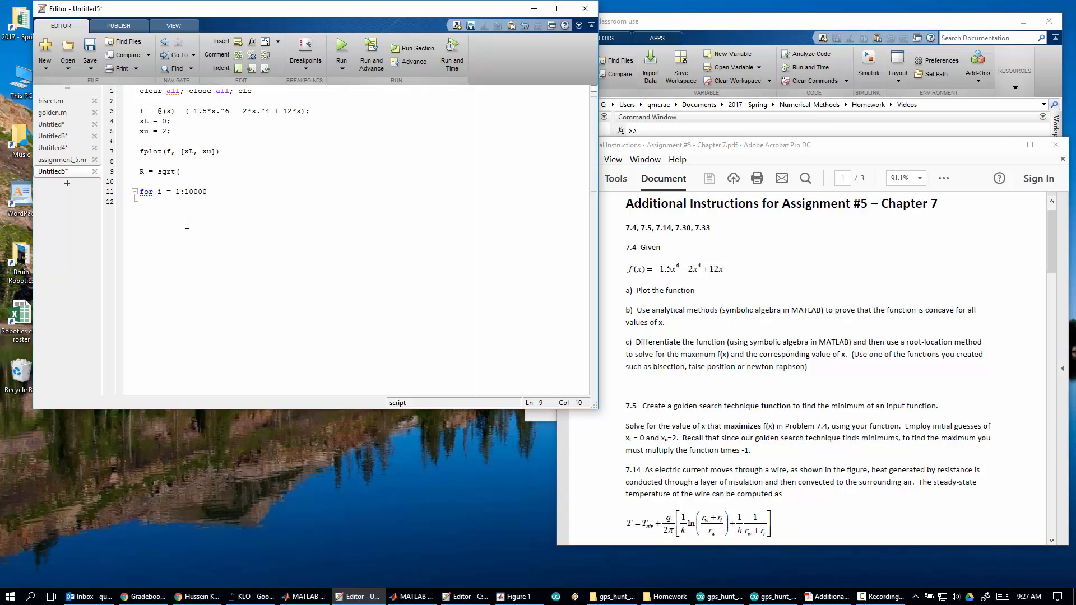
text(5) -)
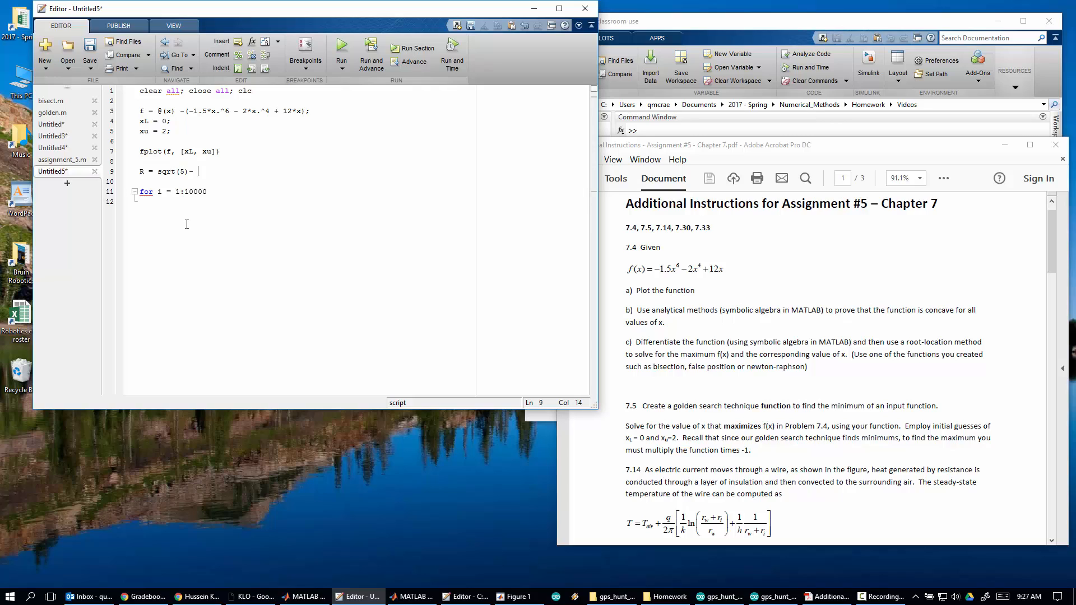
text(1)
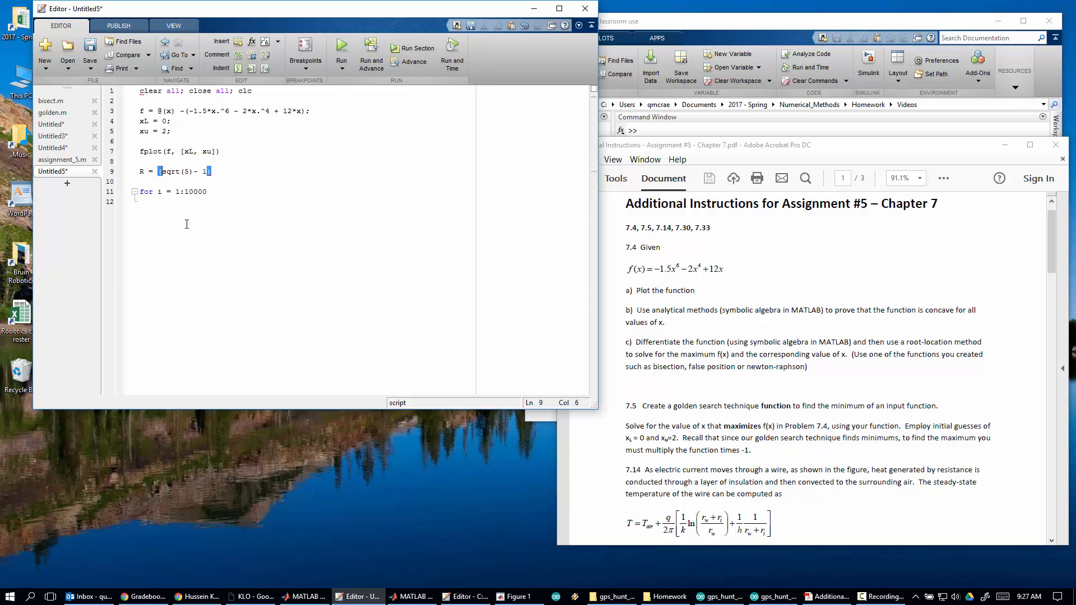
text()/ 2;)
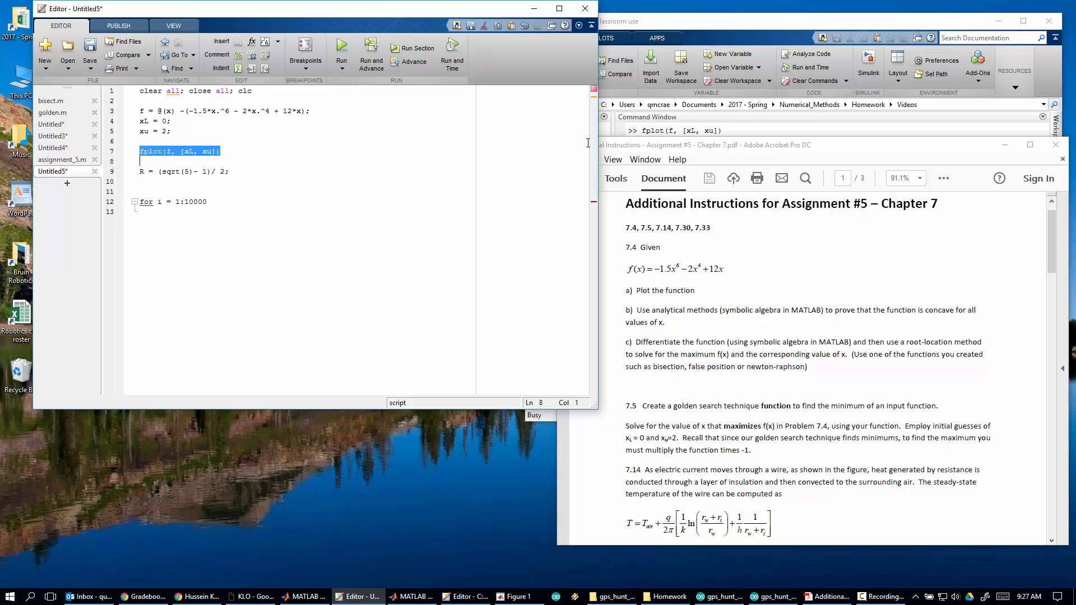
click(518, 595)
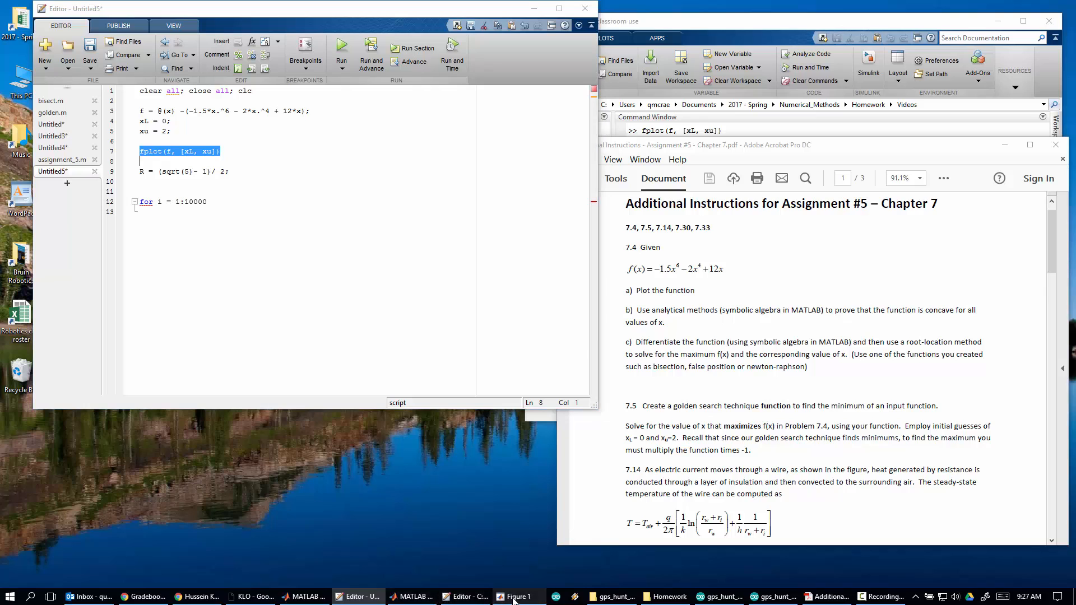
click(517, 596)
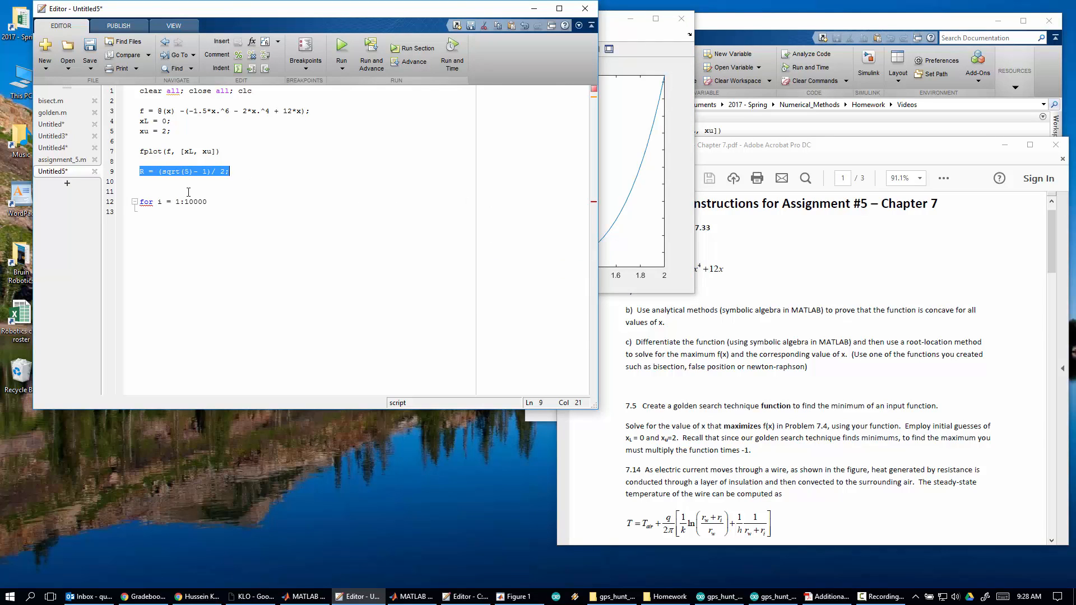
key(enter)
text(d =)
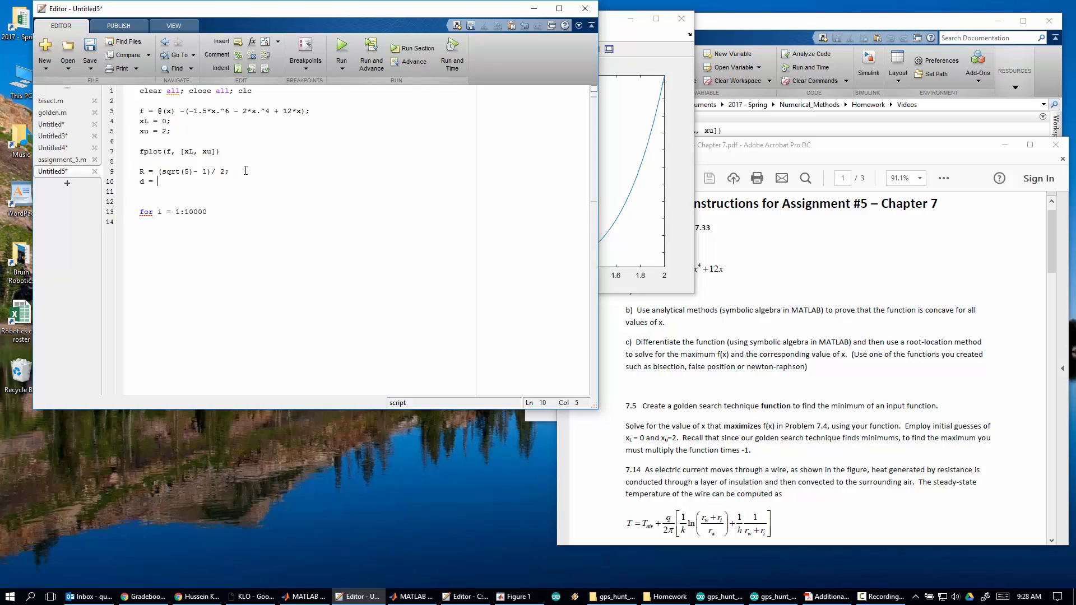
- Complete d = R*(xu - xL); and bring the negated-function plot forward
text(R(()
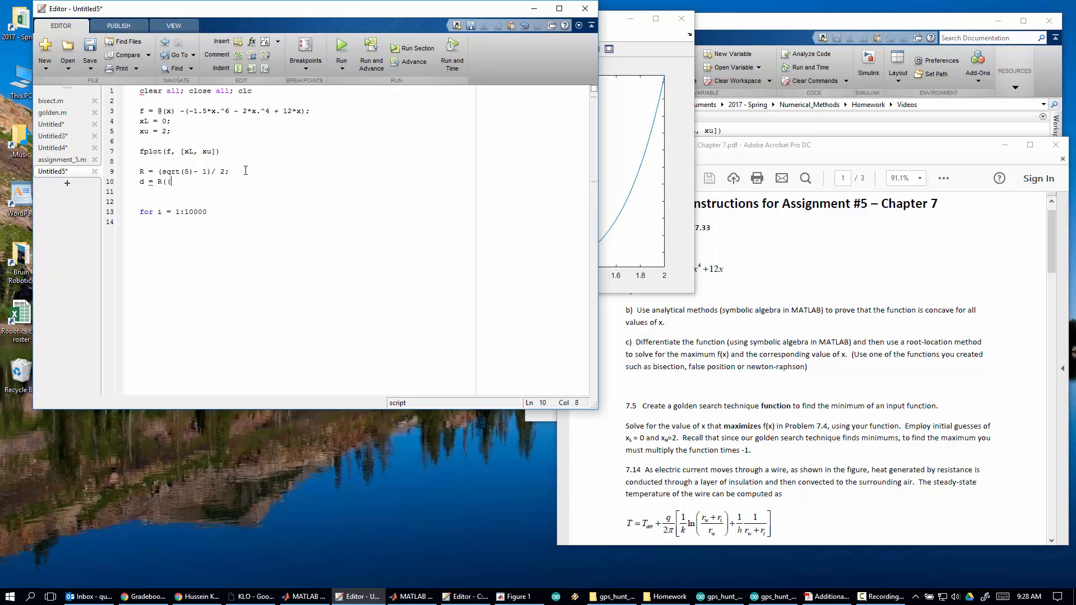
text(*)
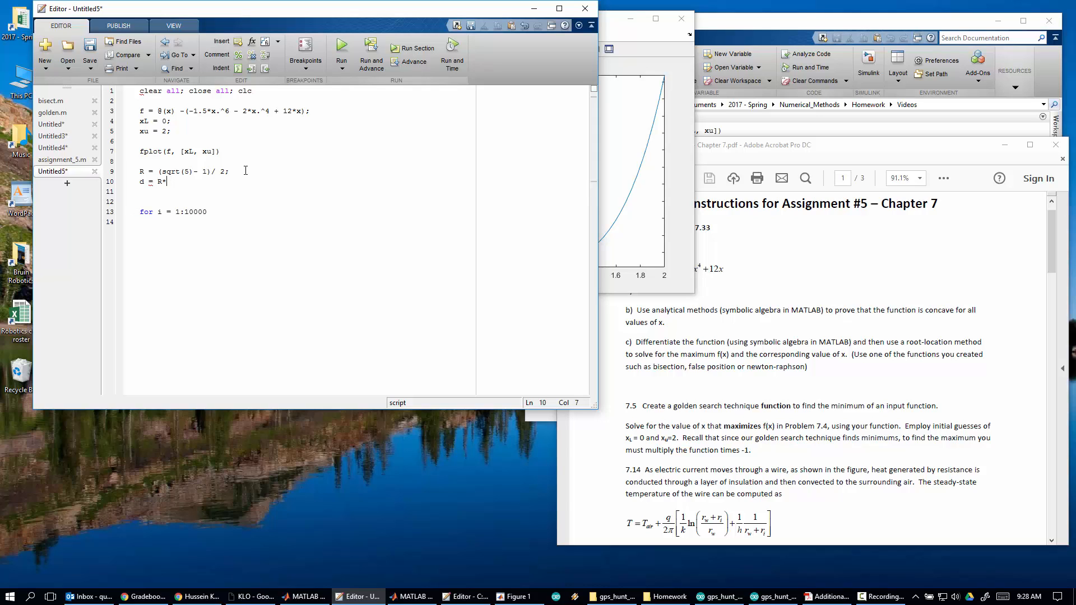
text((xu -)
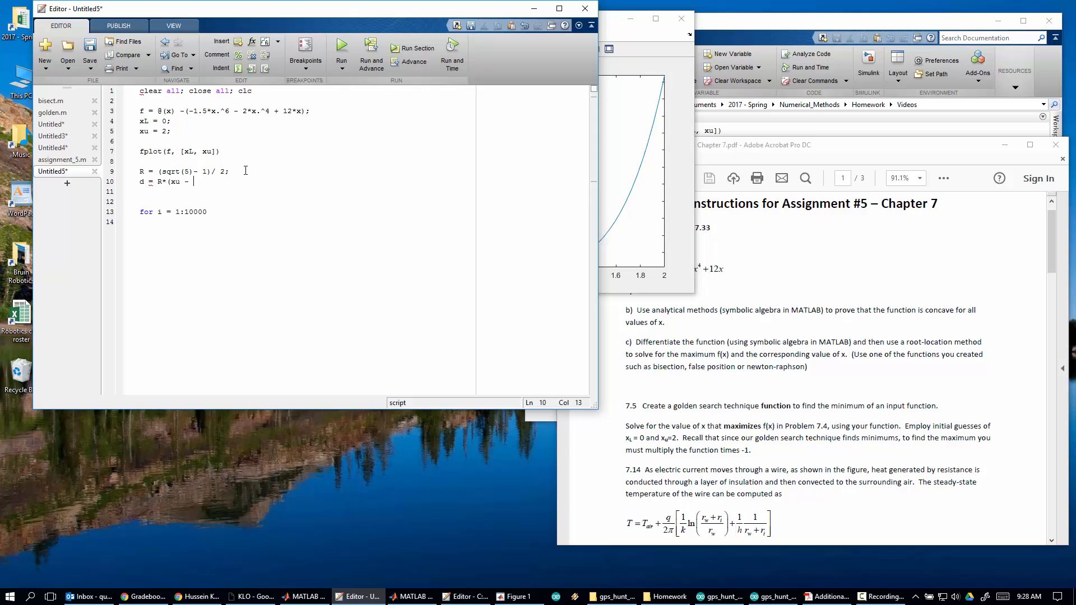
text(xL))
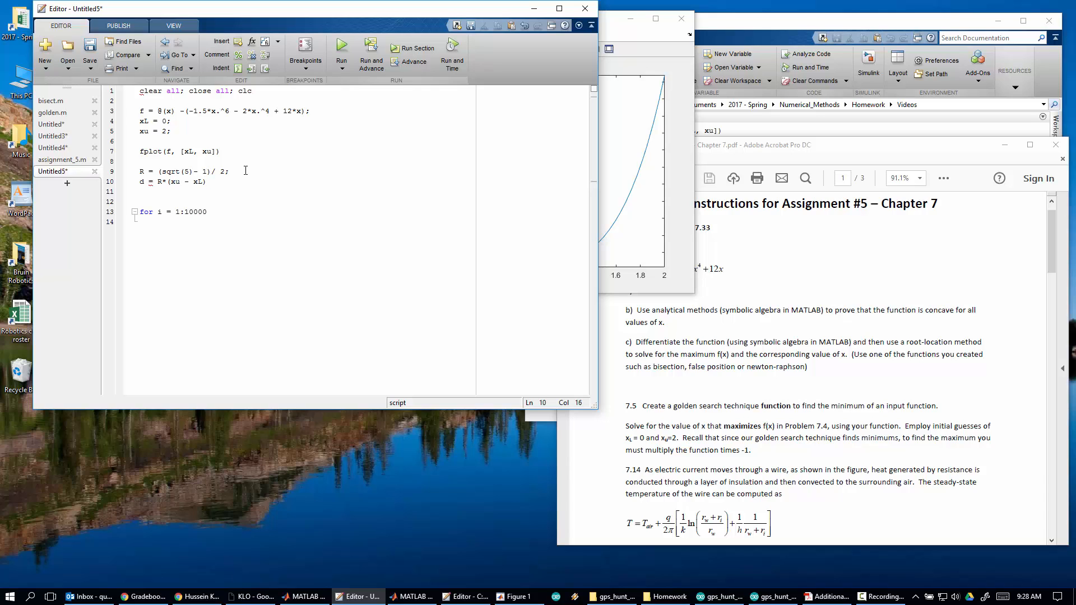
text(;)
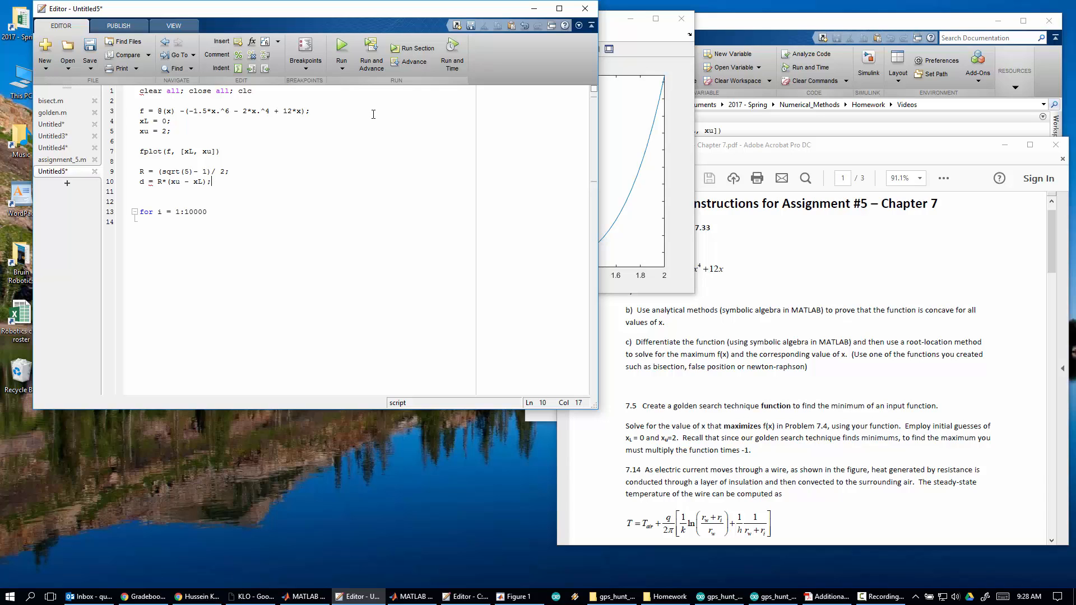
click(516, 595)
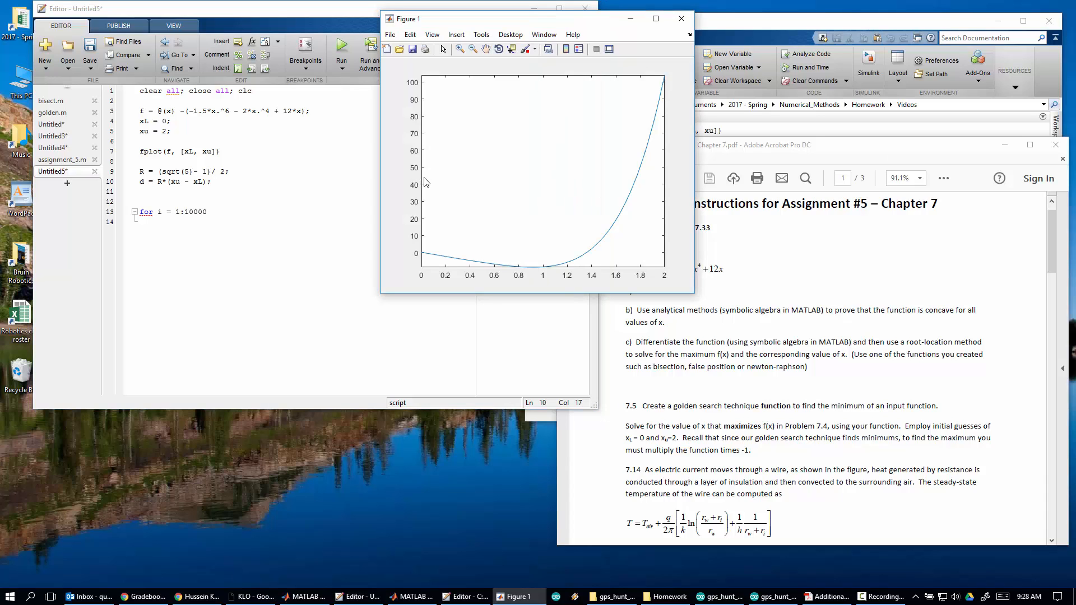
mouse_move(425, 197)
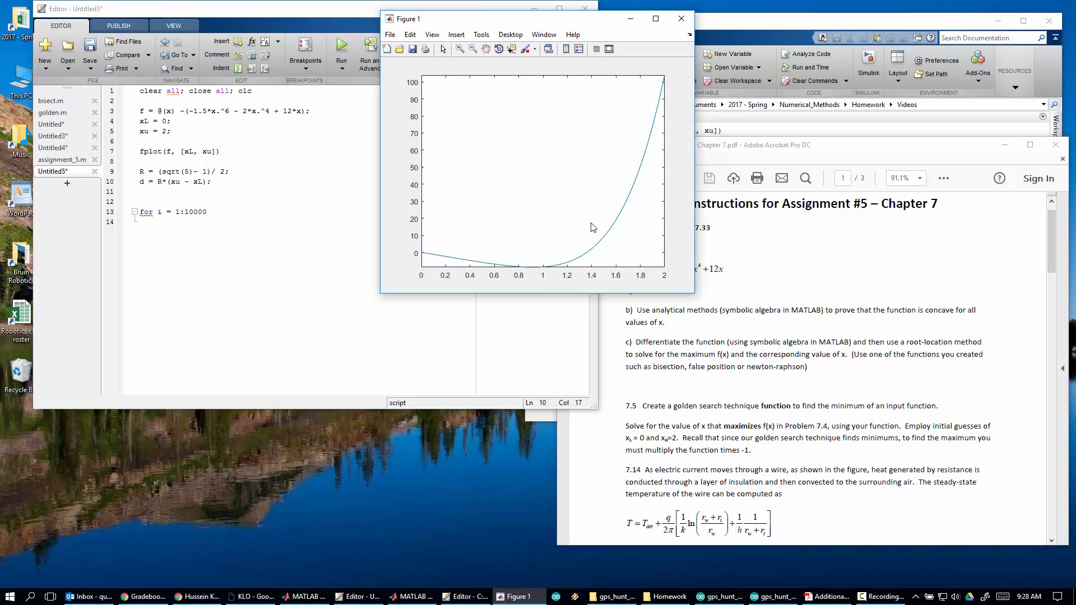
mouse_move(666, 185)
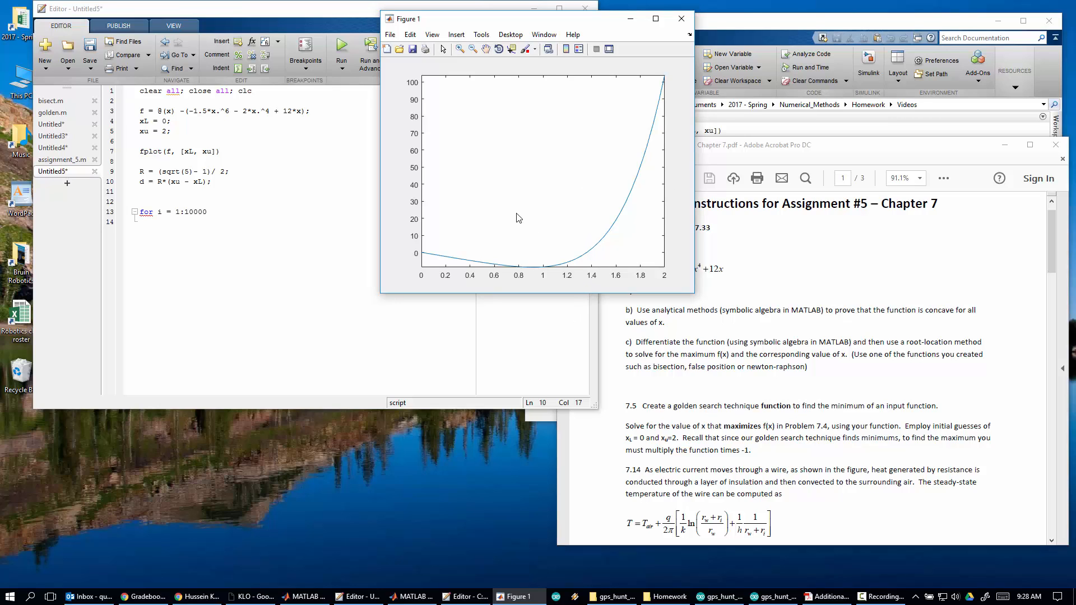
- Add x1 = xL + d; x2 = xu - d; f1 = f(x1); f2 = f(x2); before the loop
click(233, 191)
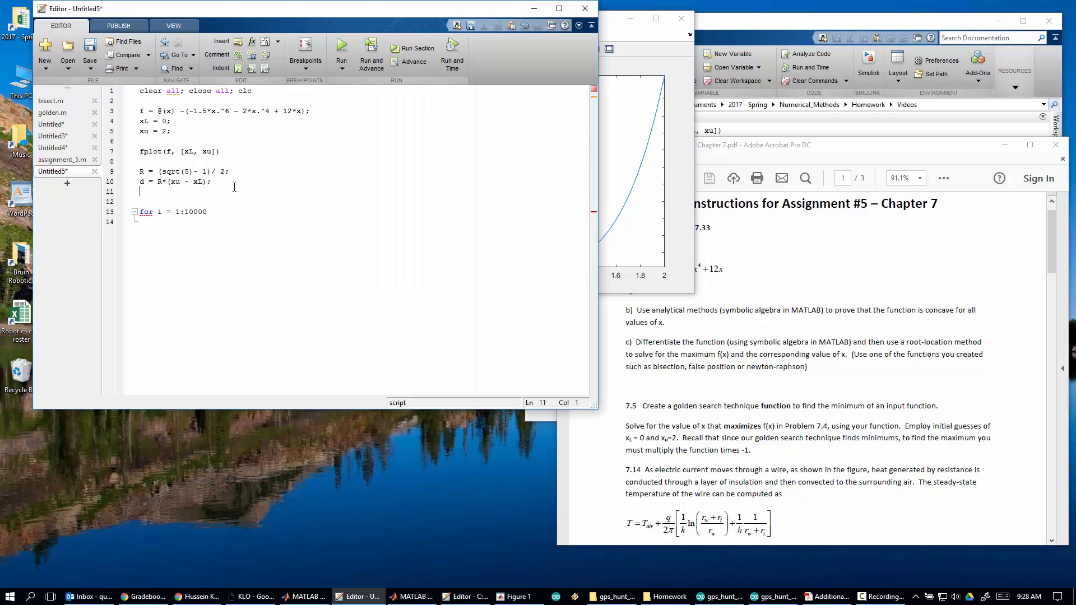
text(x1 =)
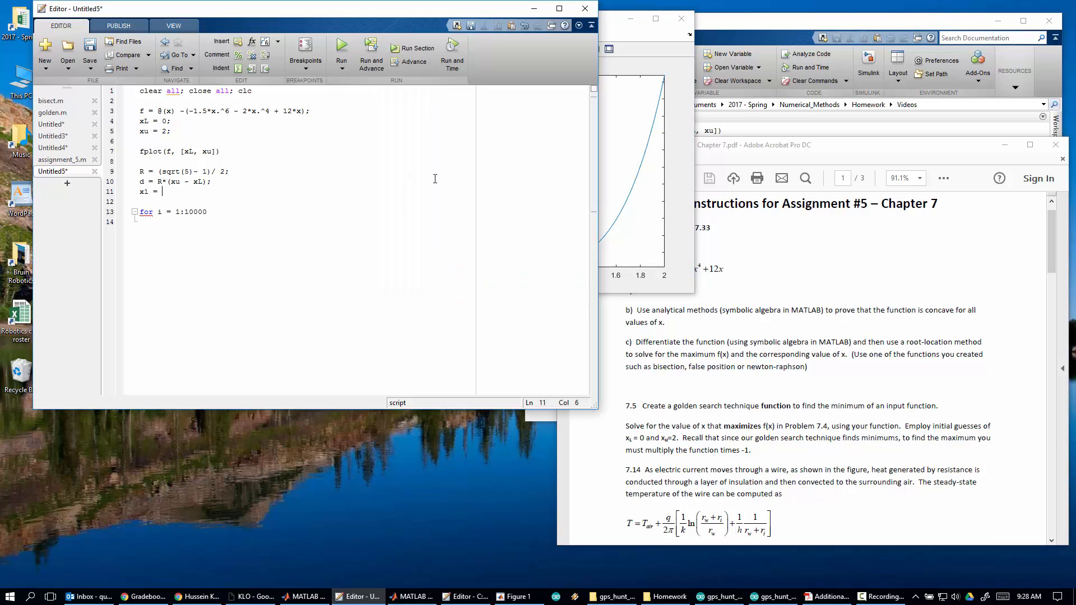
text(xL)
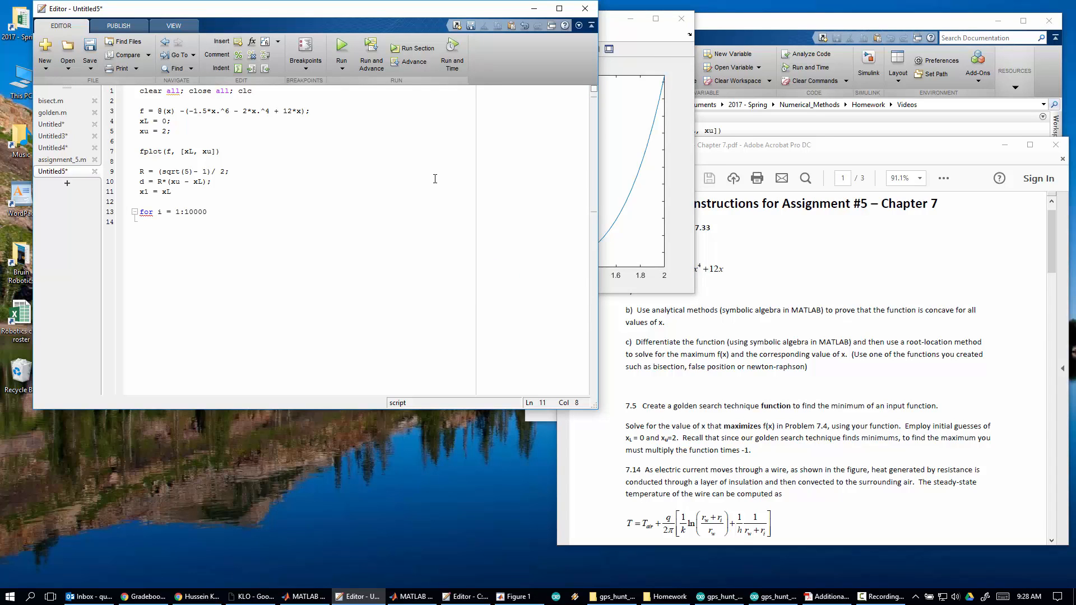
text(+ d;)
text(x2 =)
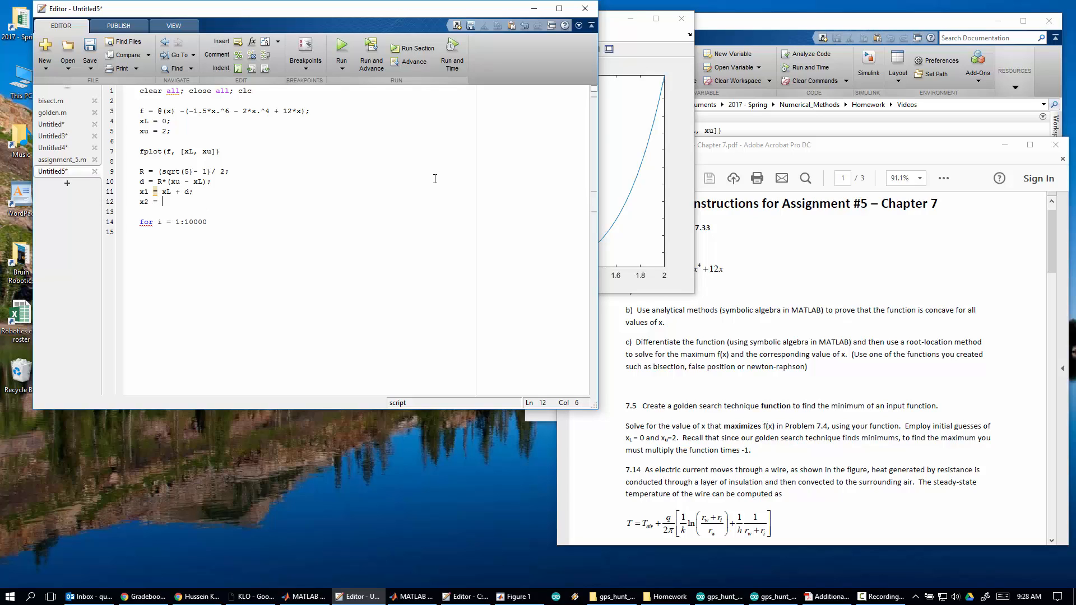
text(xu -)
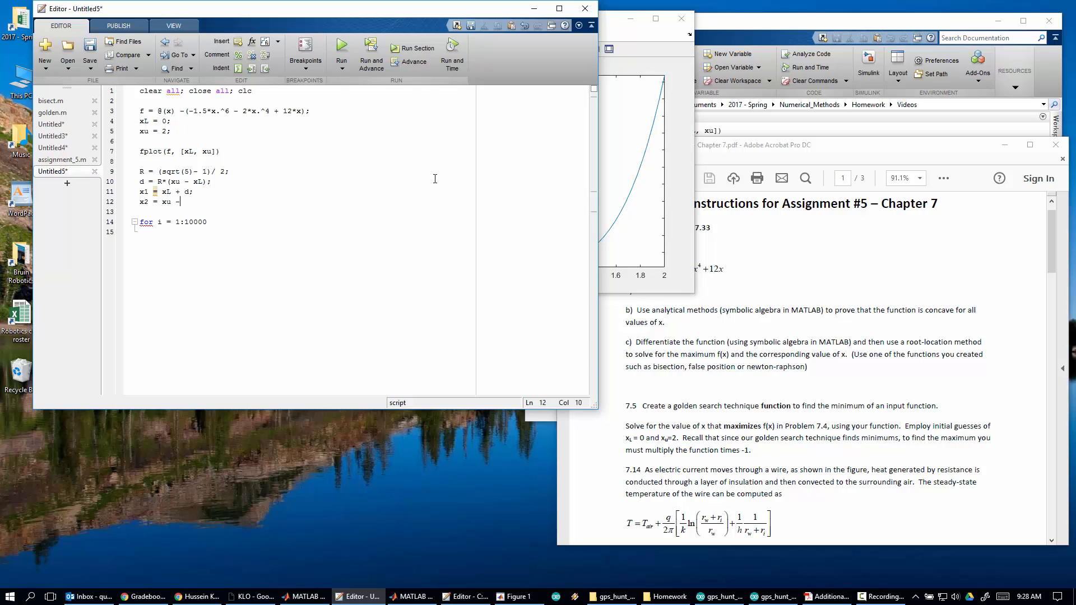
text(d;)
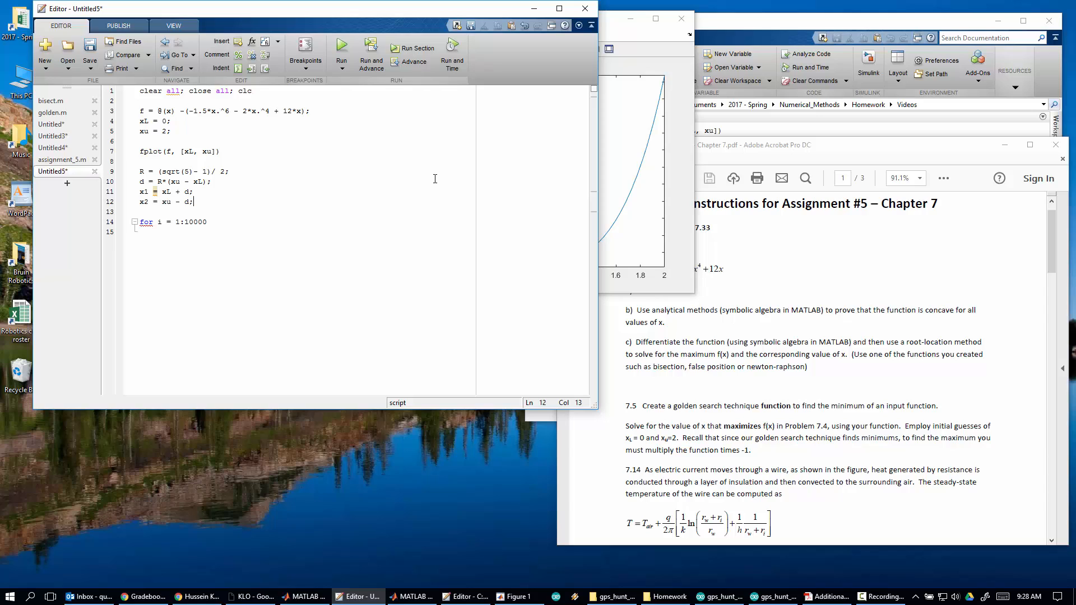
key(enter)
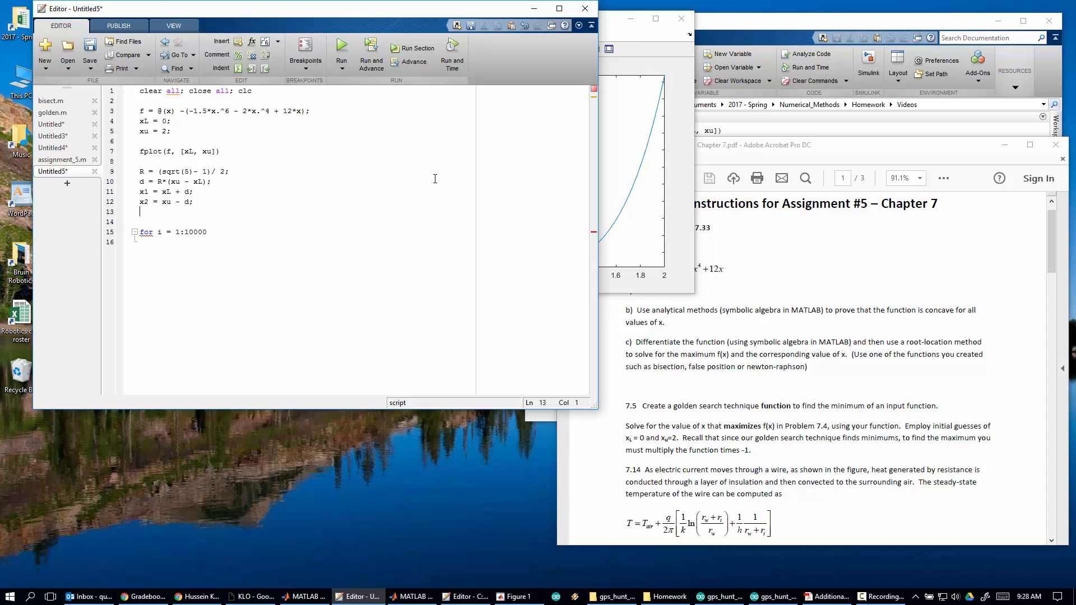
text(f1 = f(x1);)
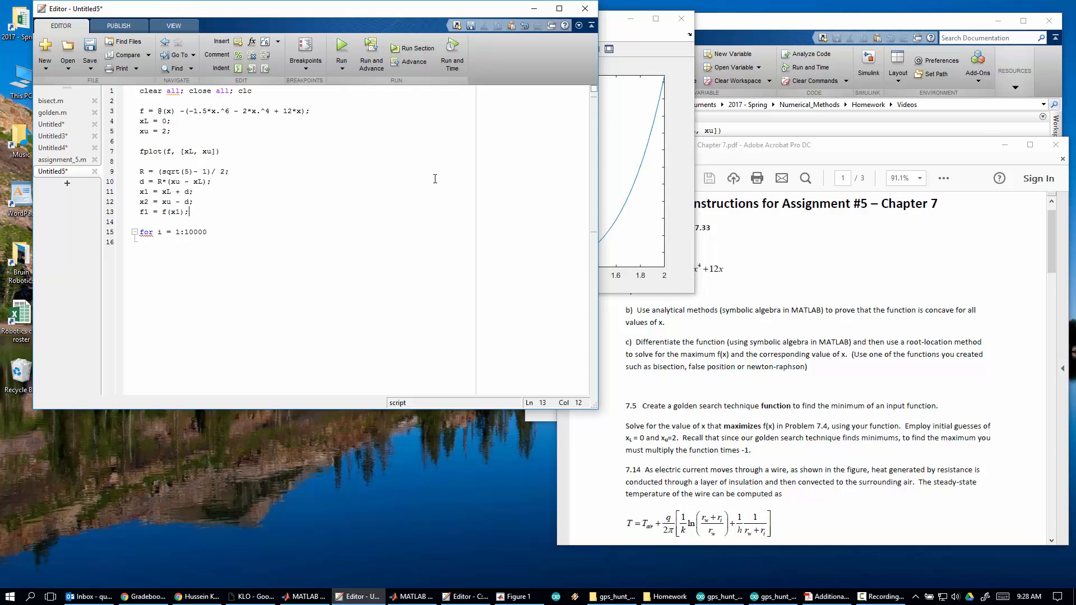
text(f2 =)
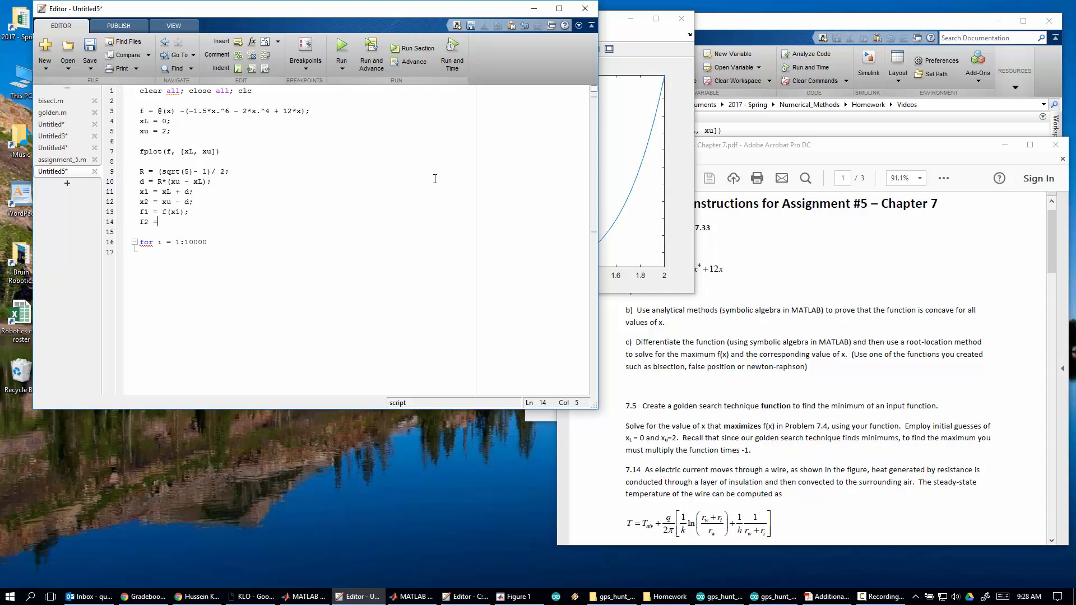
text(f(x2);)
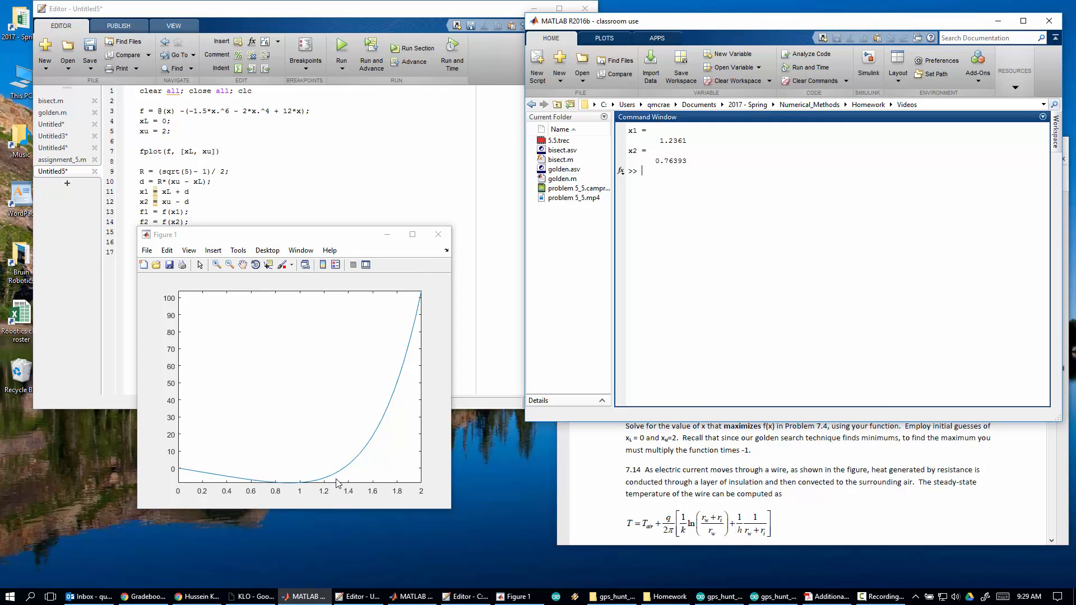
mouse_move(293, 484)
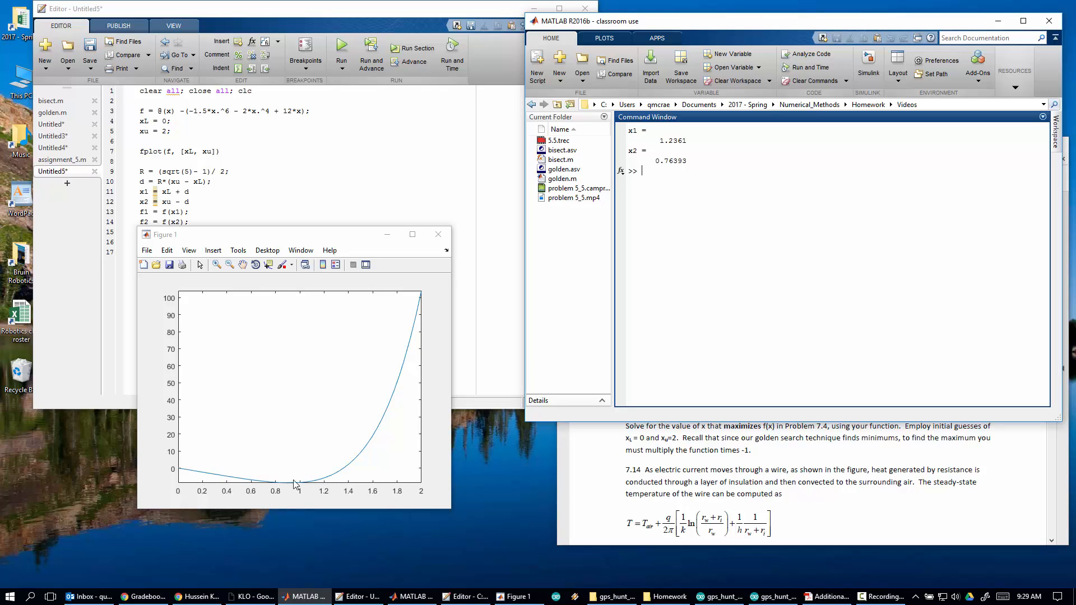
mouse_move(268, 476)
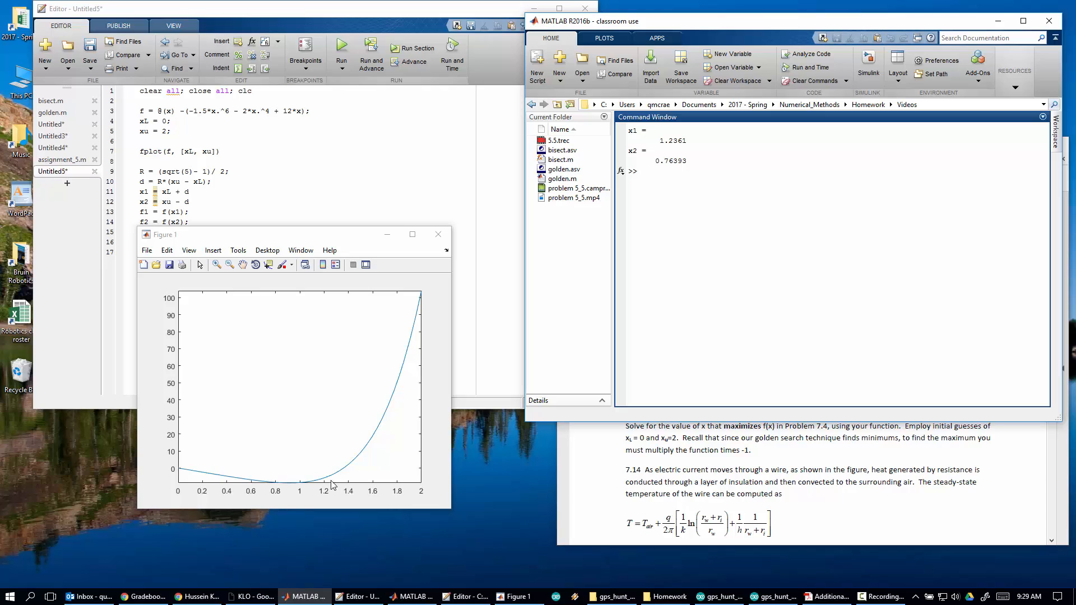
mouse_move(257, 473)
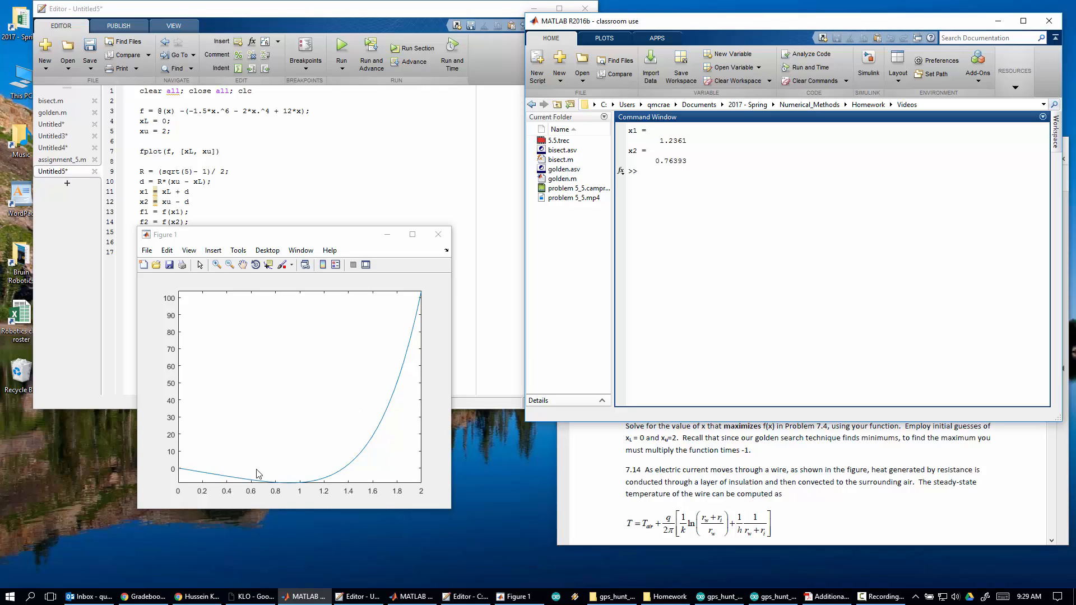
mouse_move(260, 476)
text(for i = 1:10000)
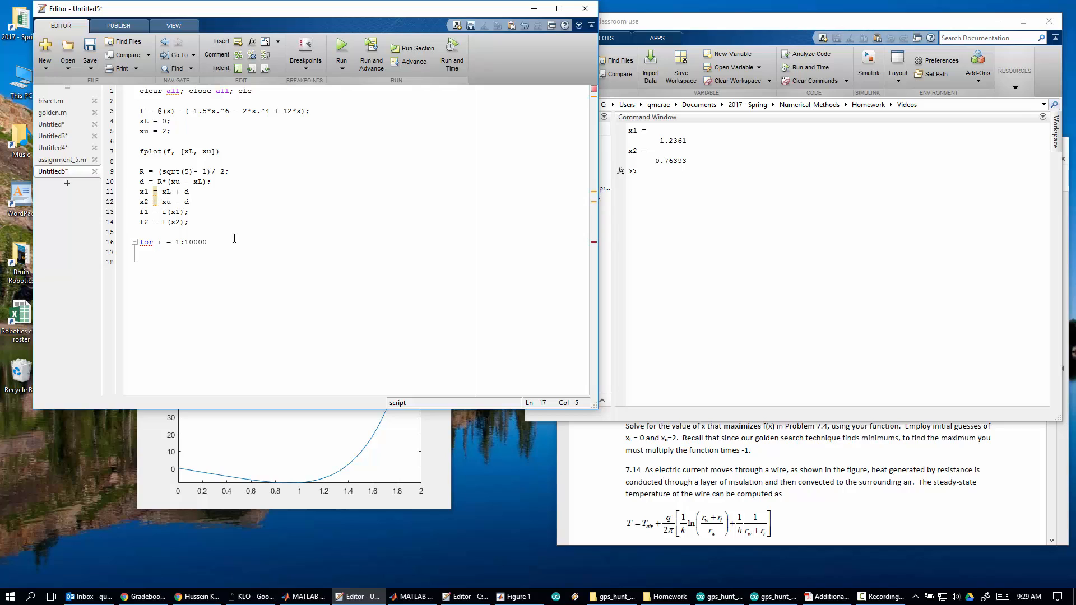
- Begin the loop body with the branch if (f1 < f2)
text(if ()
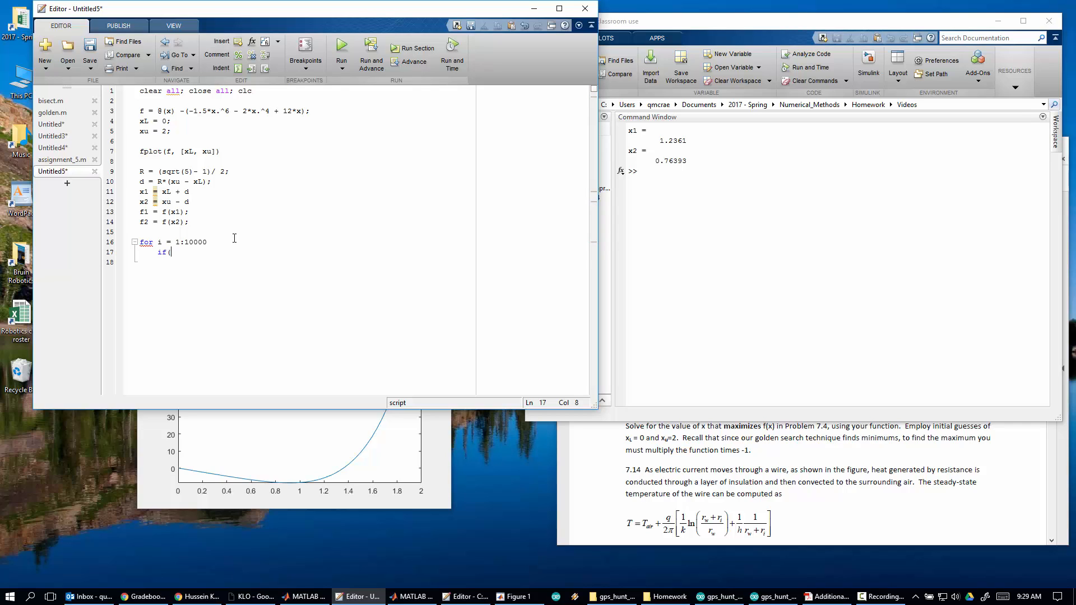
text(f1 < f)
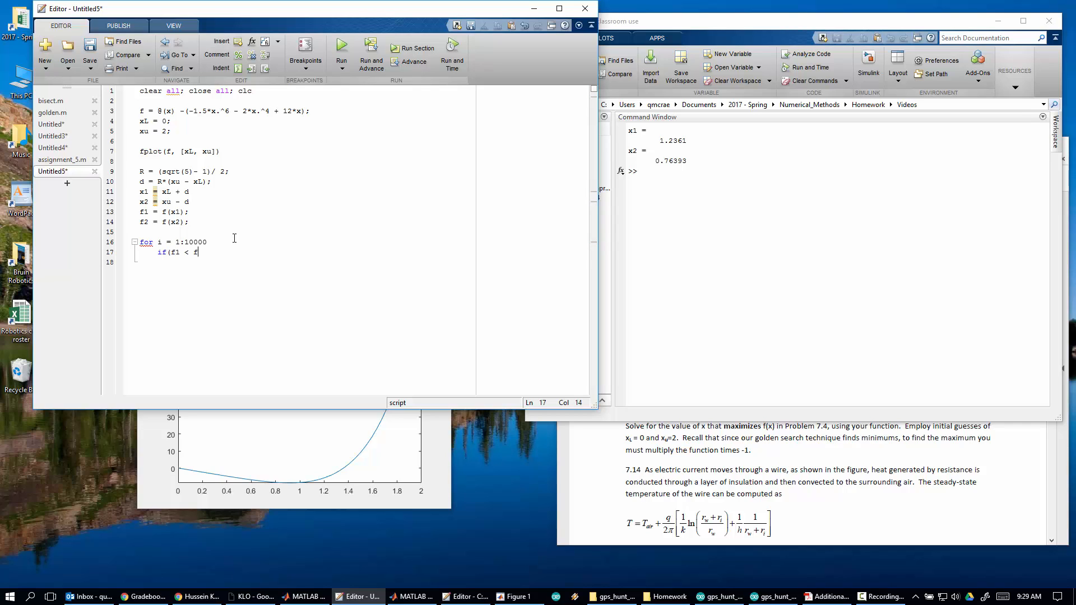
text(2))
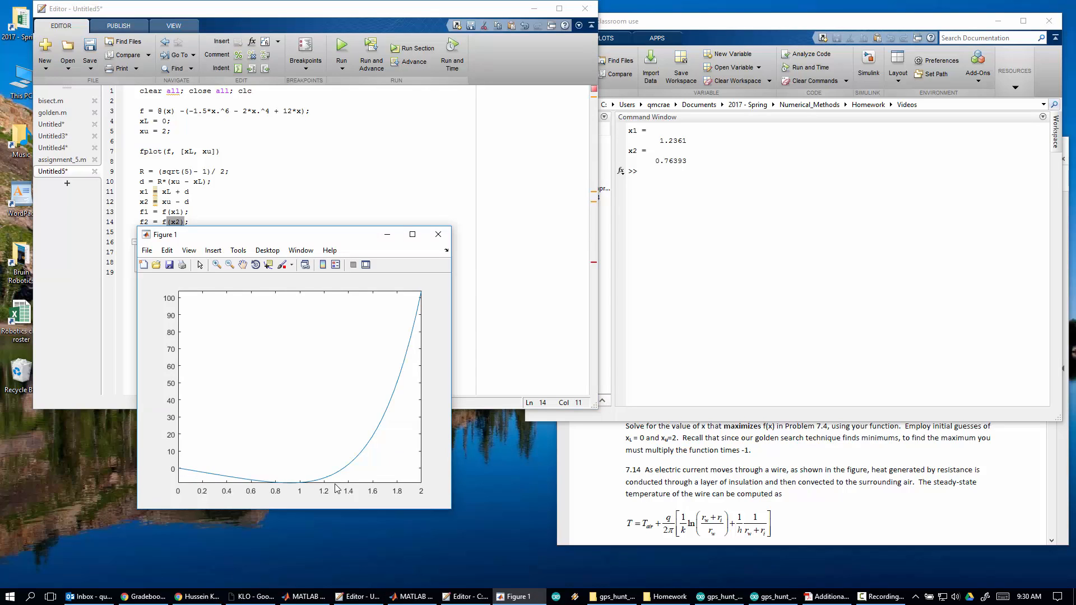
mouse_move(259, 488)
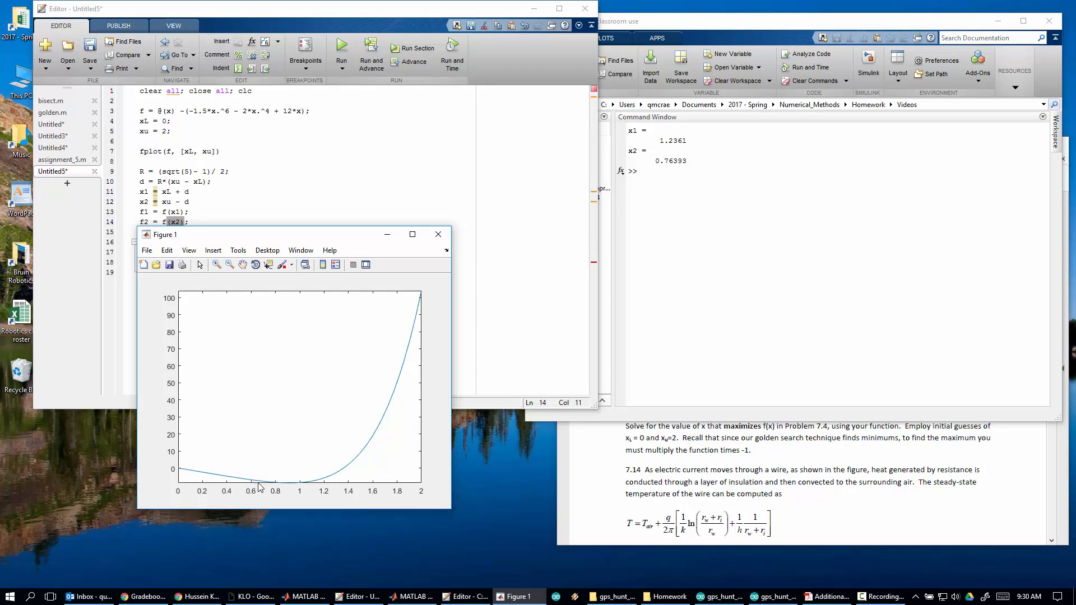
mouse_move(355, 498)
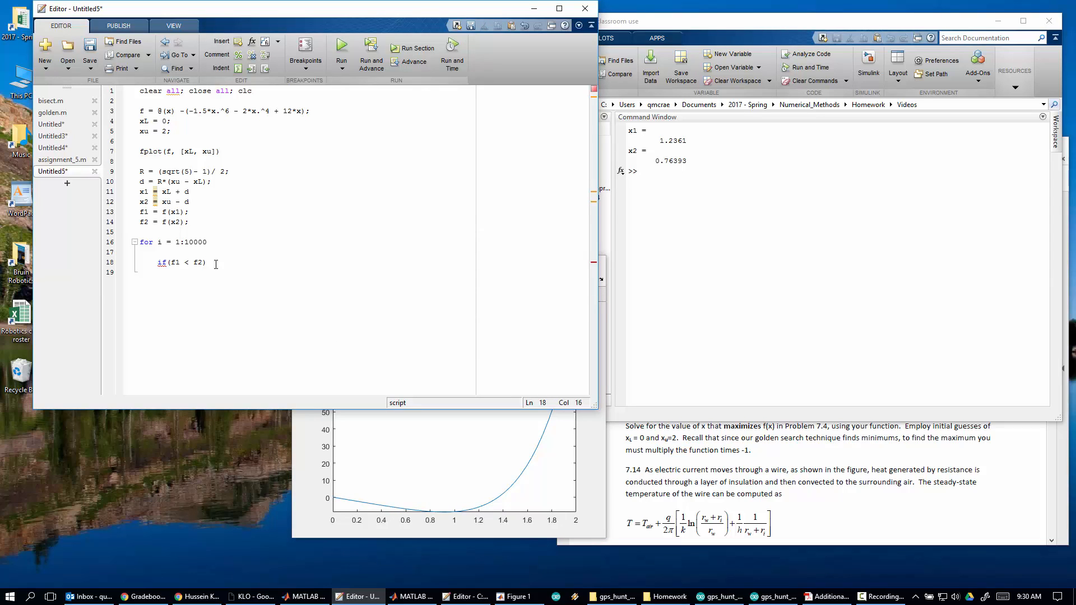
key(enter)
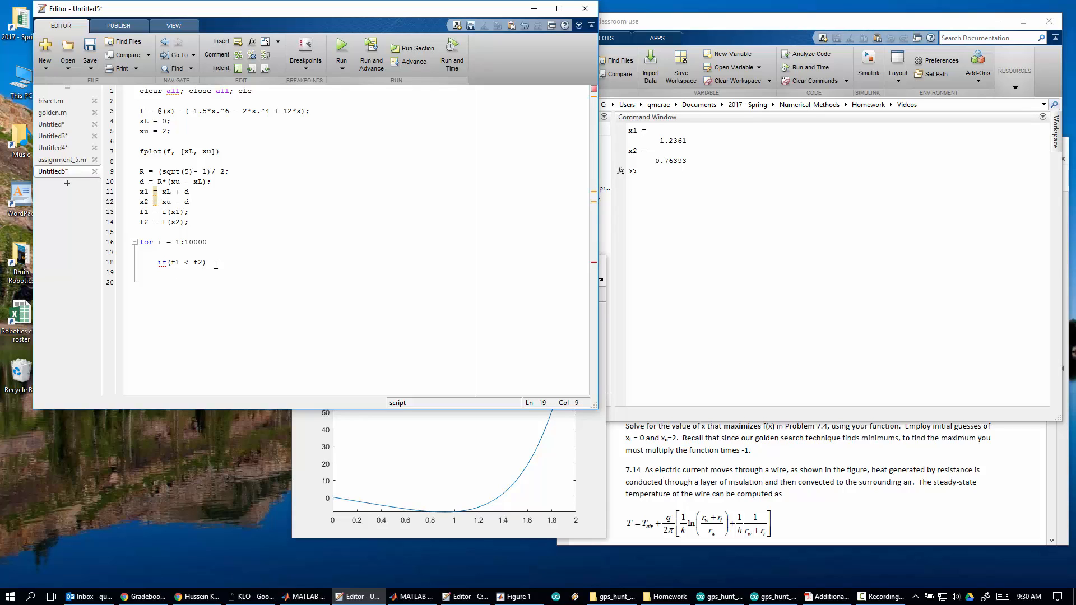
- Inside the branch set xL = x2; x2 = x1; x1 = xL + d
text(x)
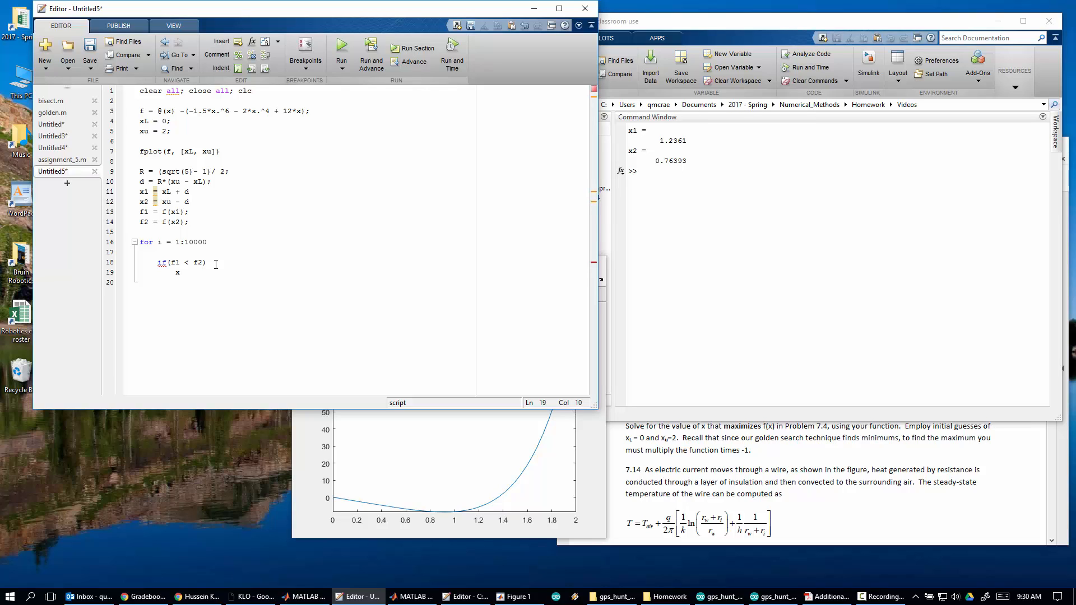
text(1 = x2; x2 =)
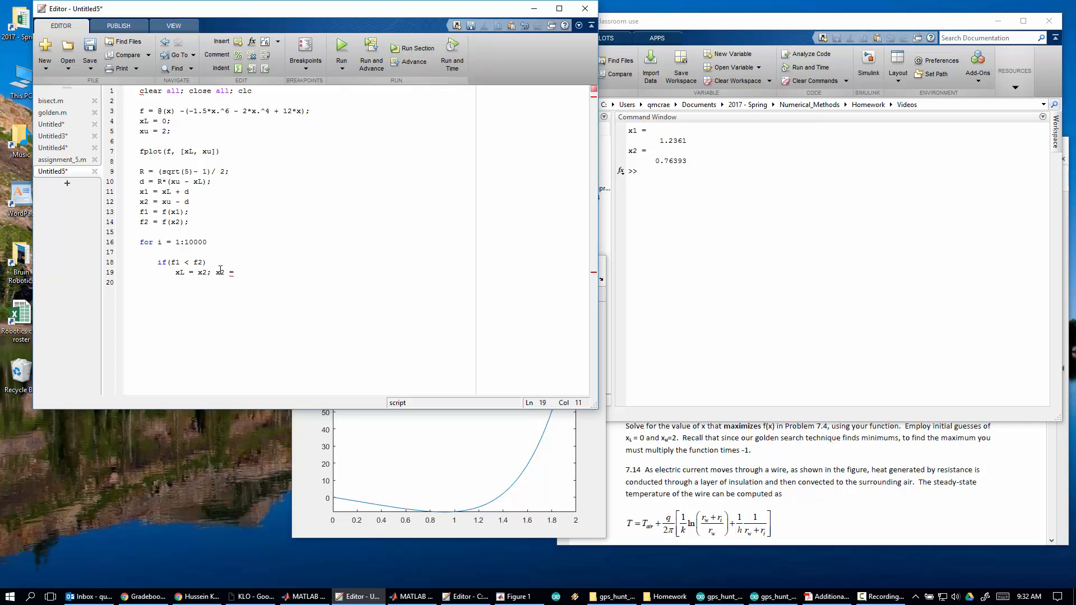
text(x)
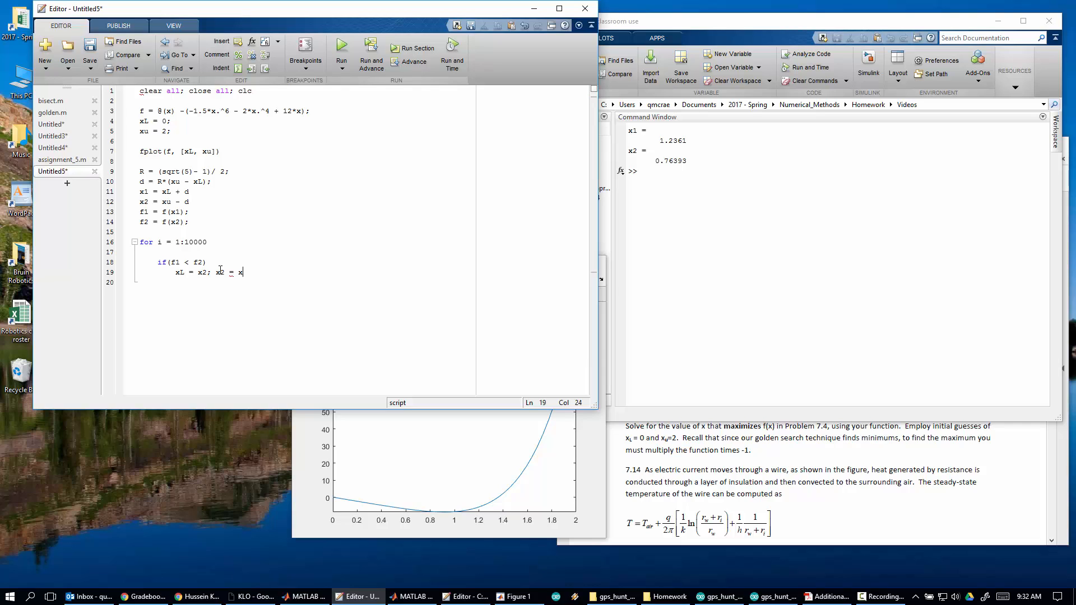
text(1;)
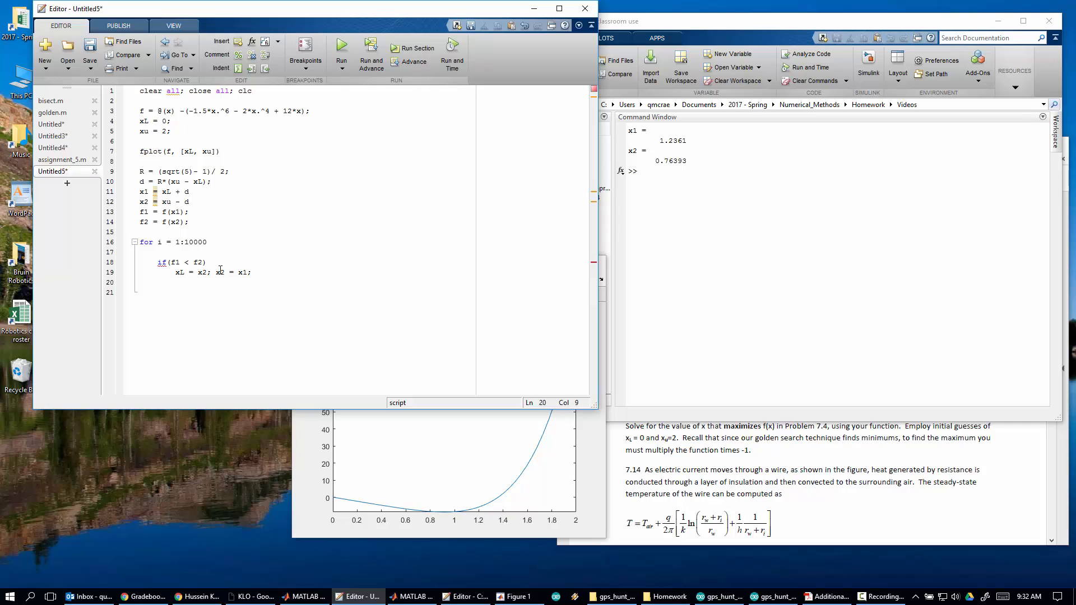
text(x1 =)
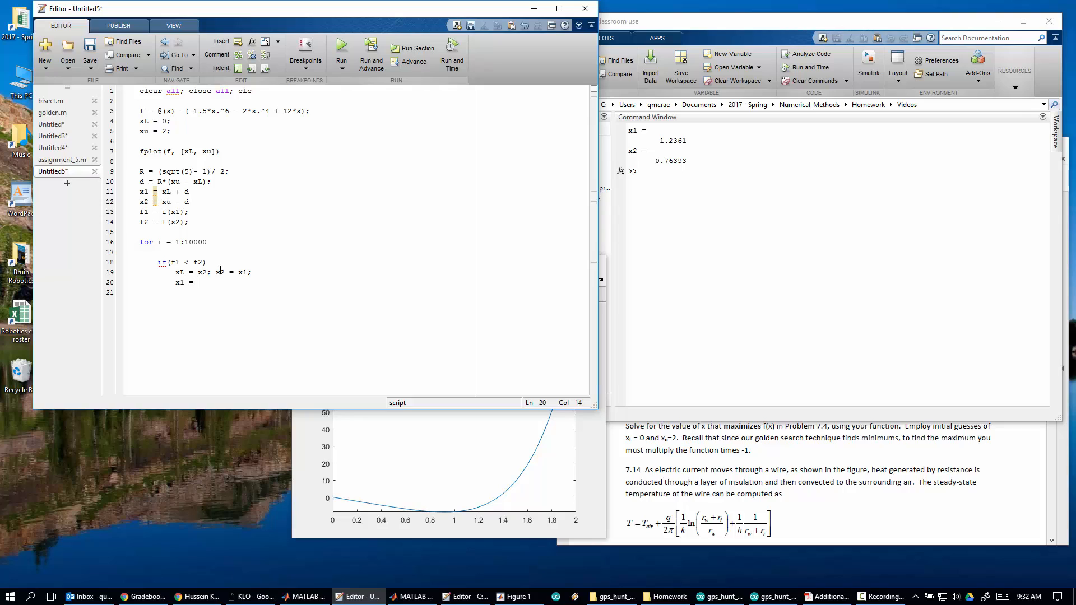
text(xL +)
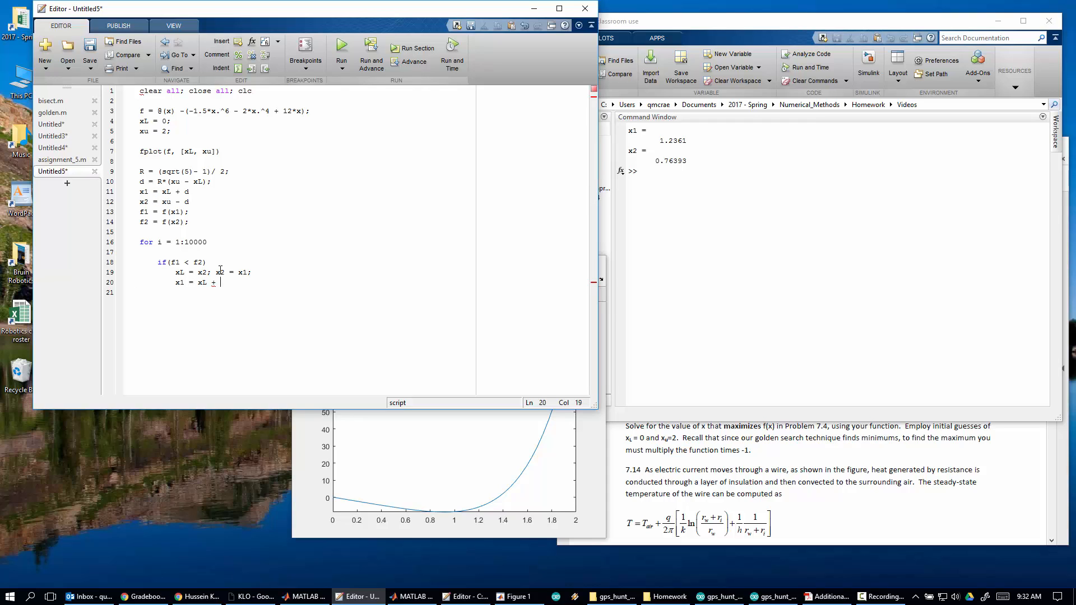
text(d)
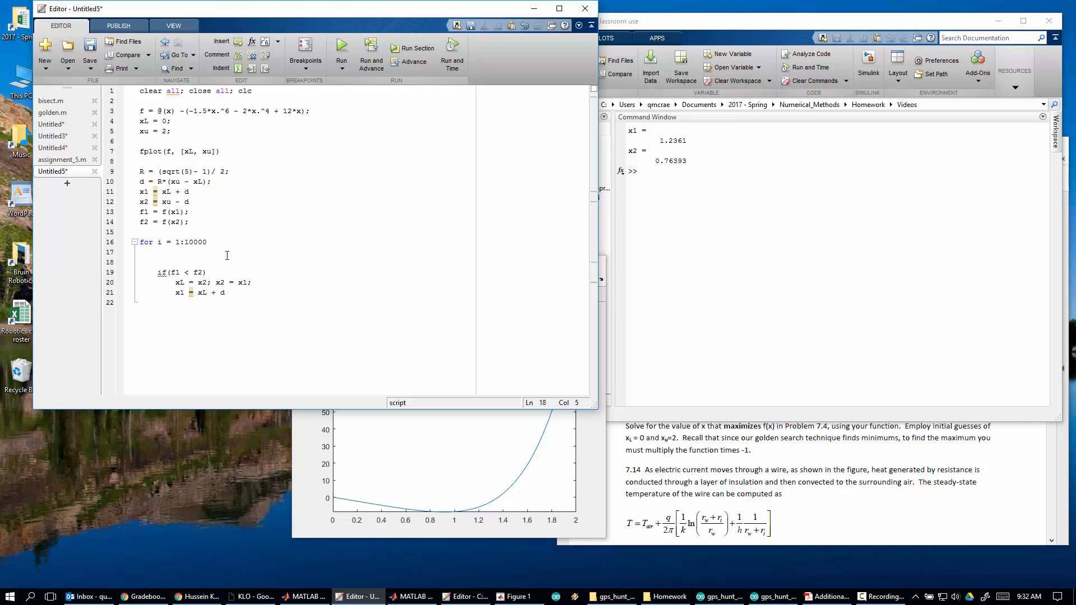
- Add d = R*d; at the top of the loop and evaluate (sqrt(5)-1)/2 ≈ 0.61803
text(d = R)
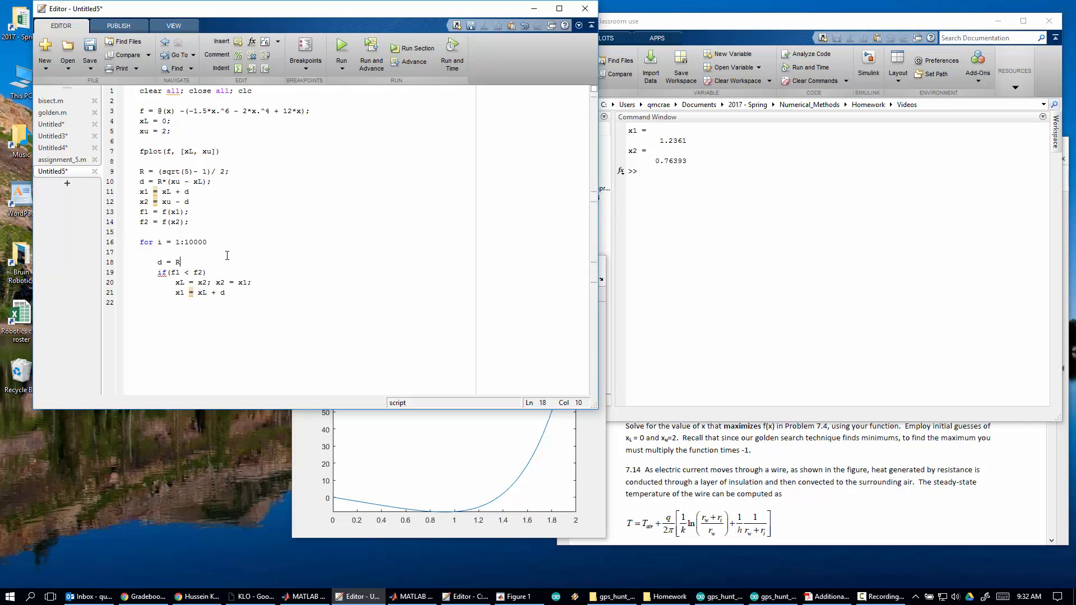
text(*d;)
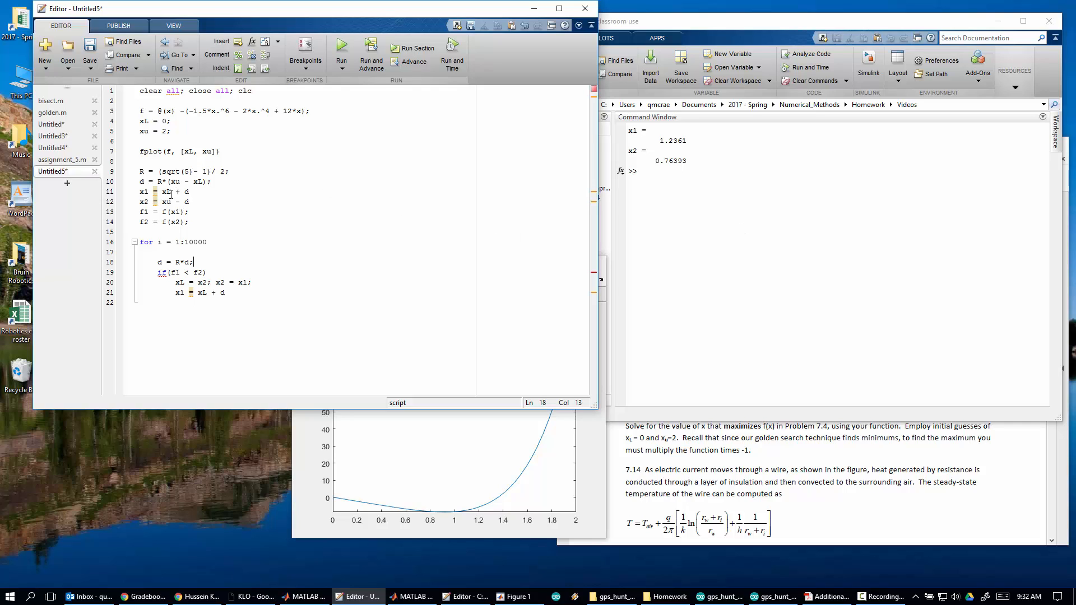
double_click(192, 170)
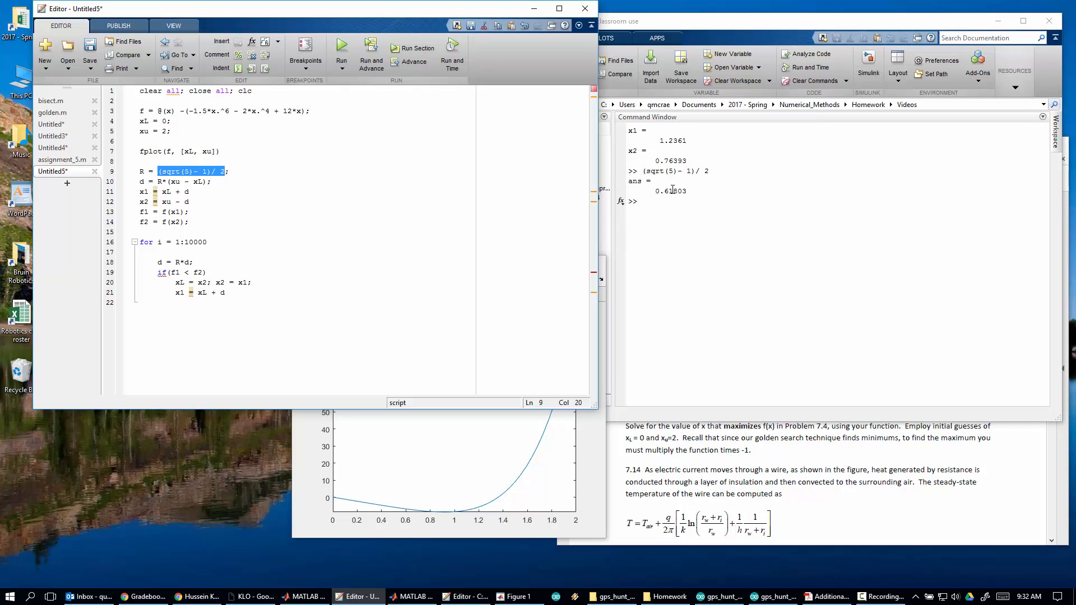
mouse_move(174, 258)
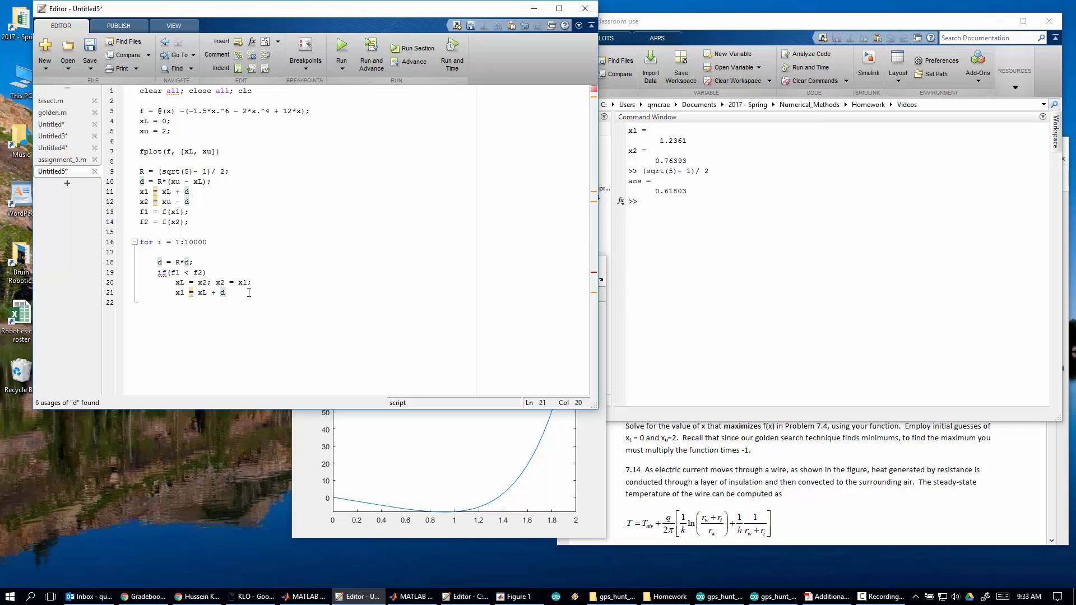
- Terminate the x1 update with ';' and start the f2 reassignment line
text(;)
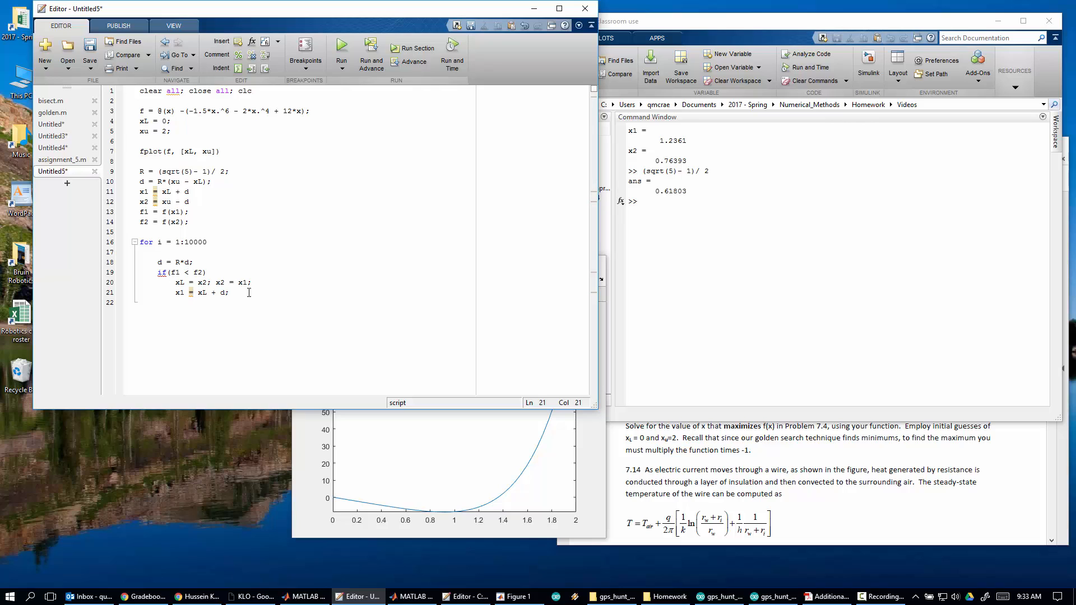
key(enter)
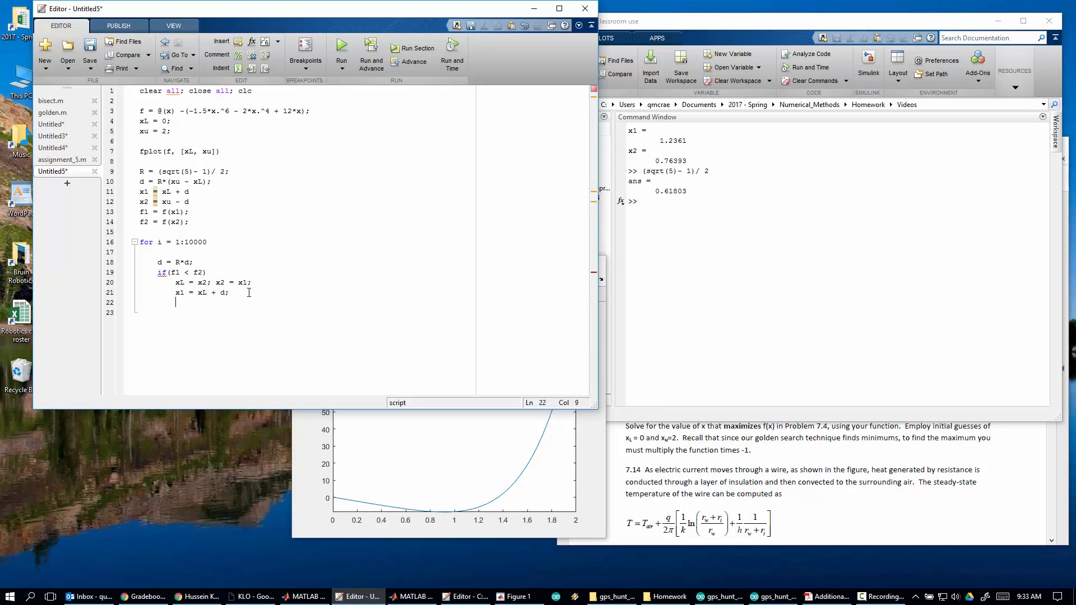
text(f)
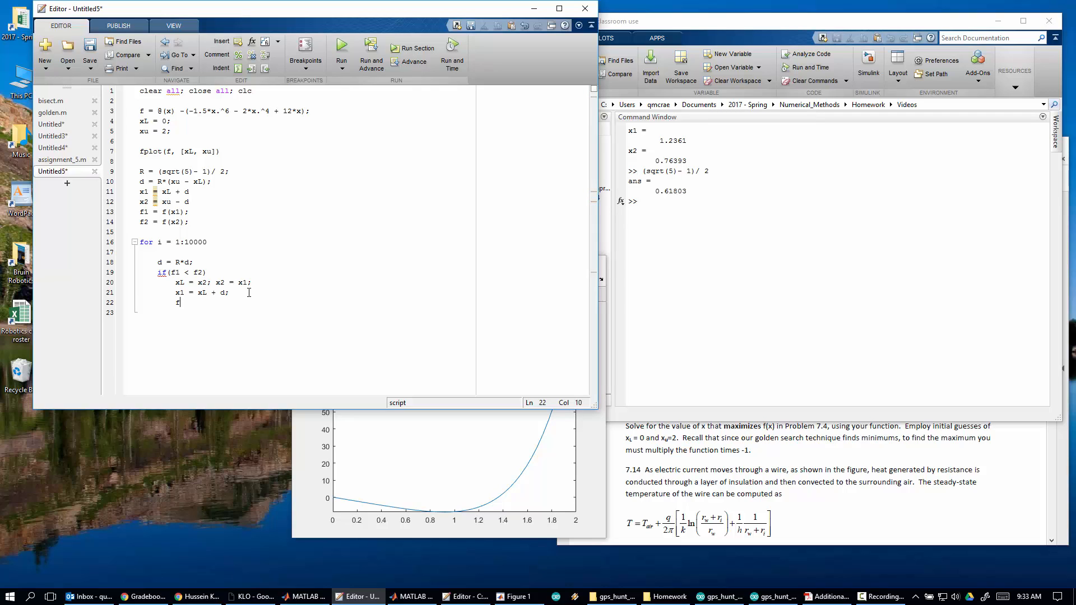
text(2 =)
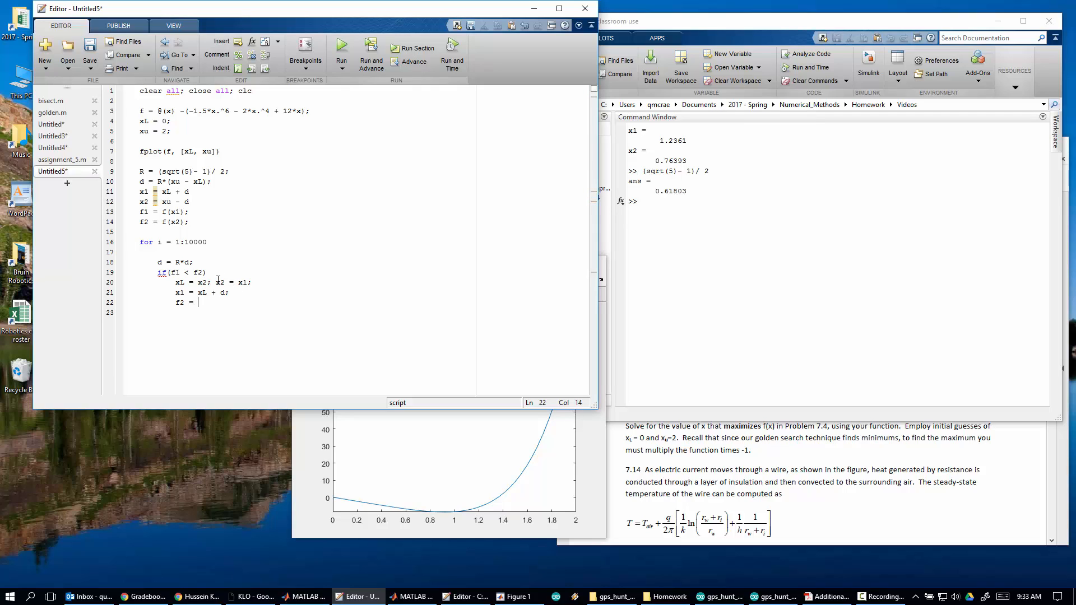
text(f)
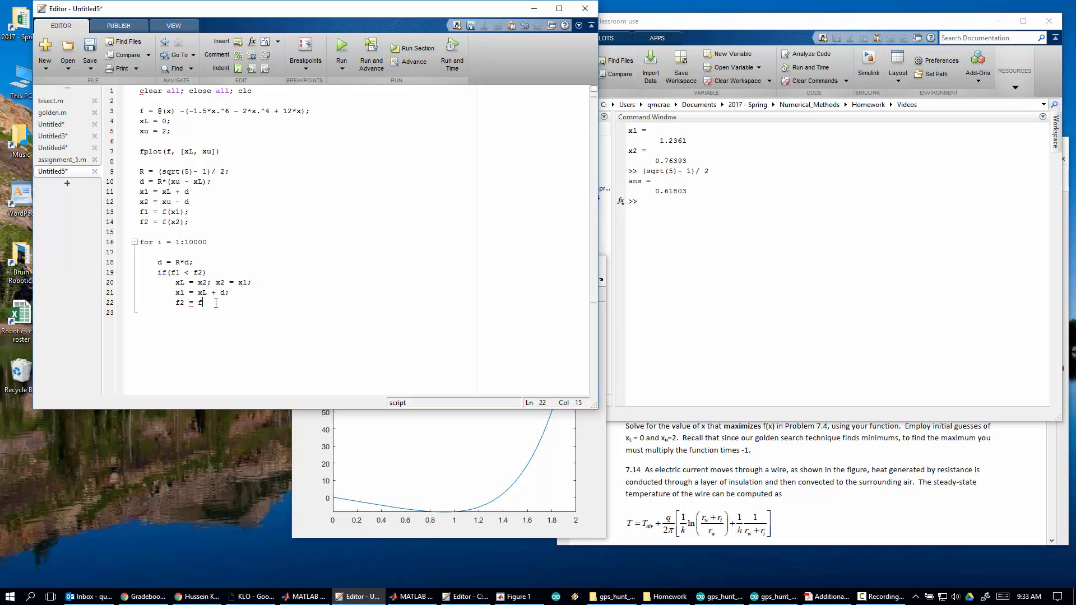
text((x2))
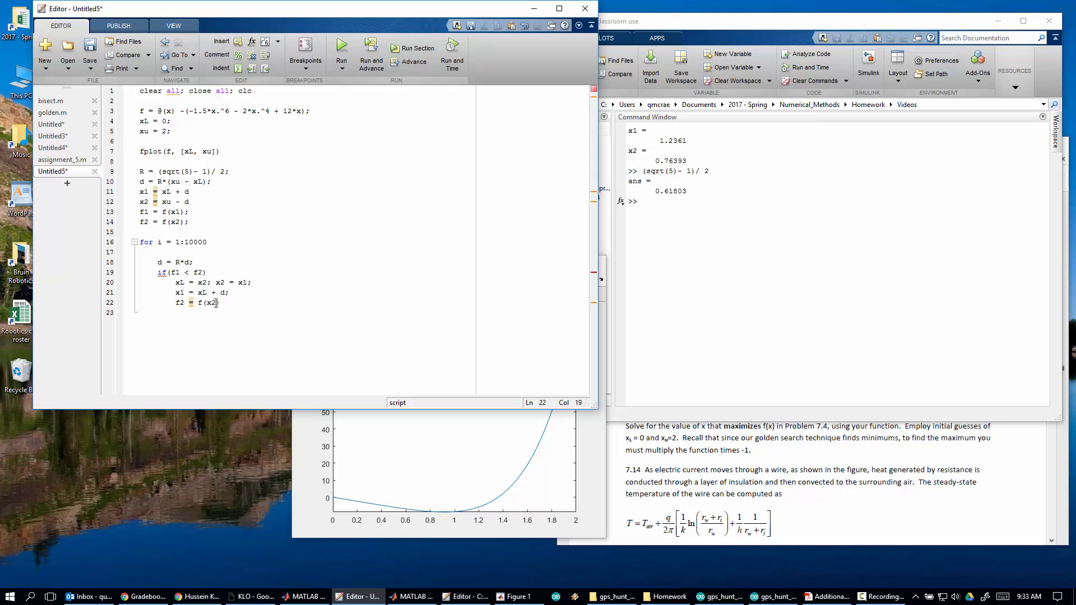
- Finish the line as f2 = f1; f1 = f(x1); after checking x1 in the swap
double_click(210, 303)
text(1)
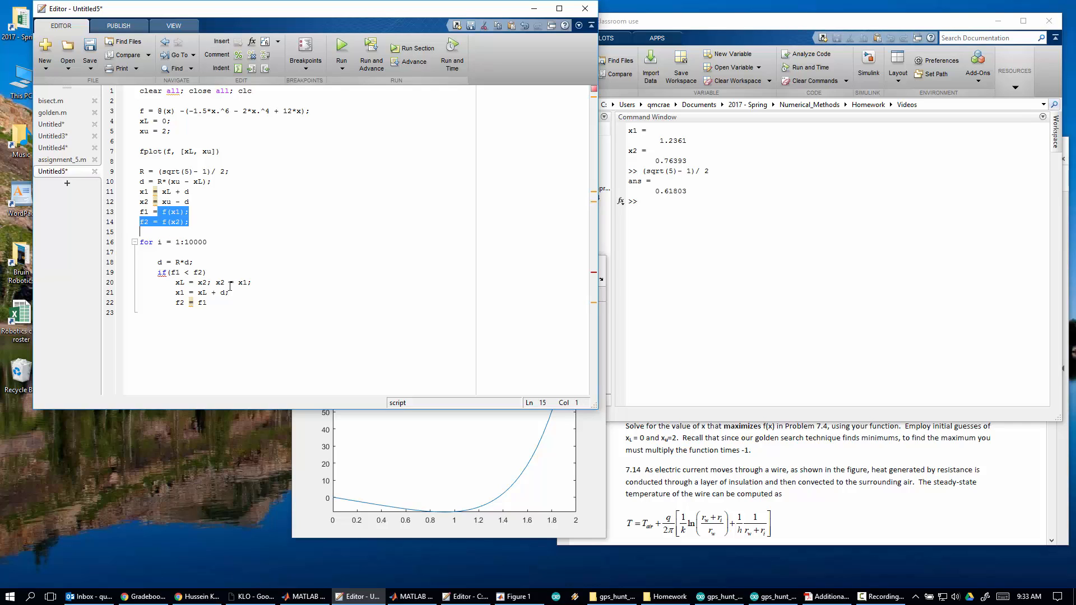
double_click(245, 282)
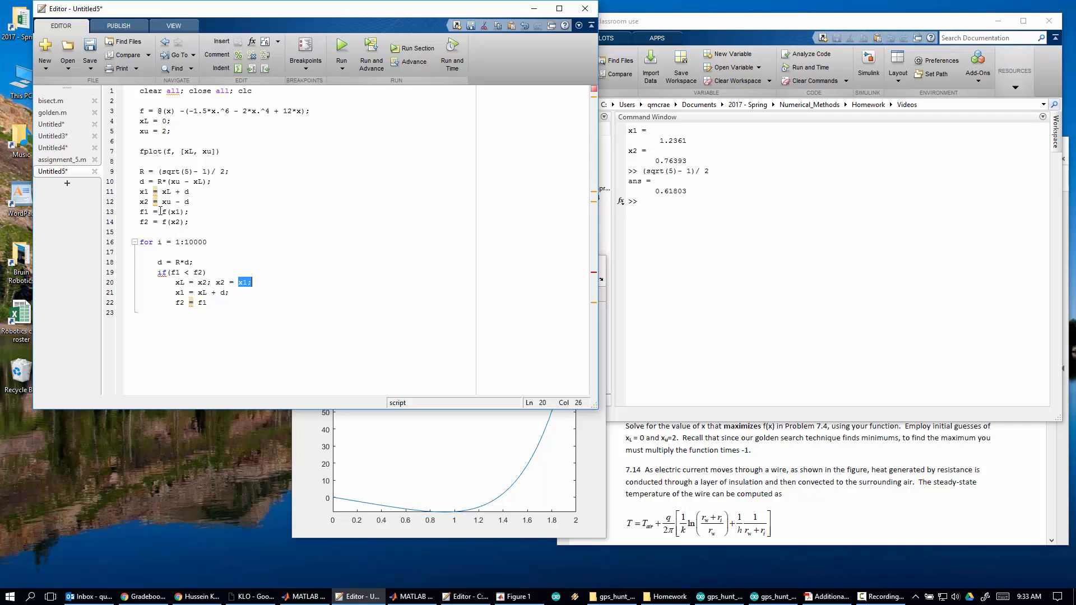
click(206, 303)
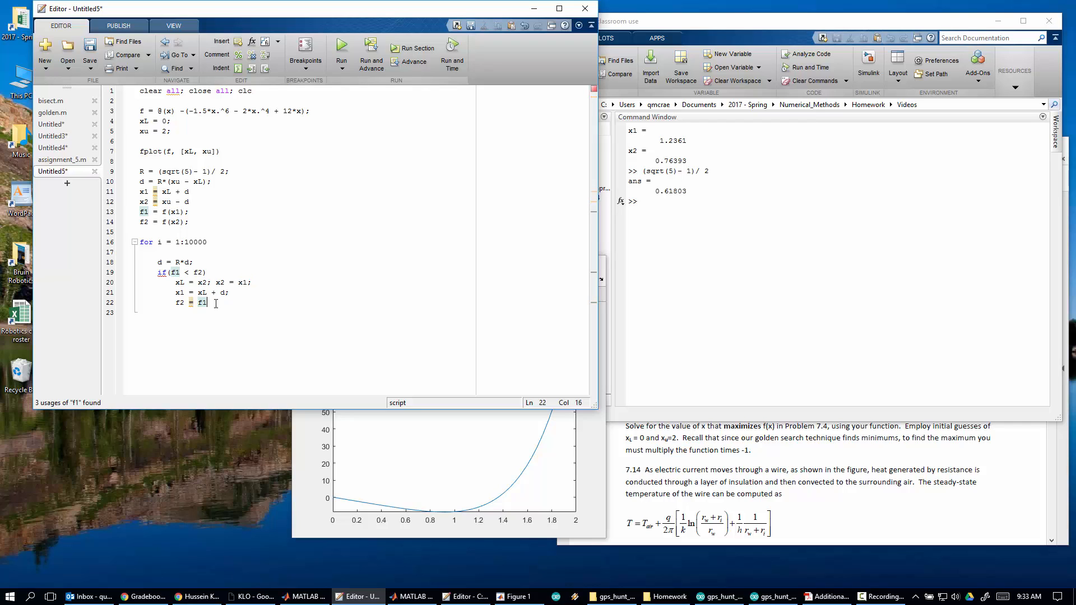
text(;)
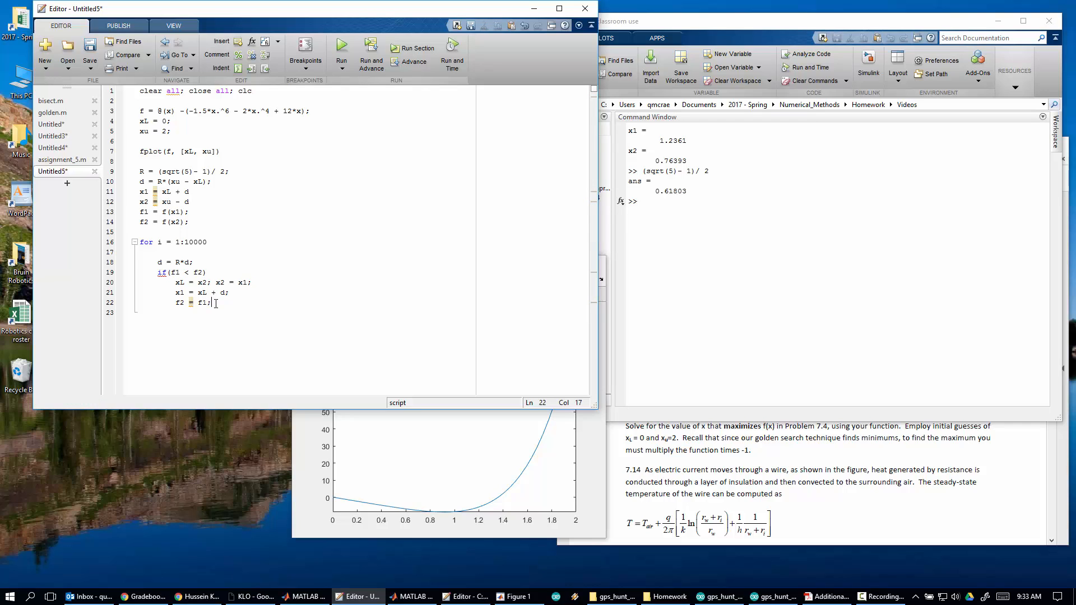
text(f1 = f)
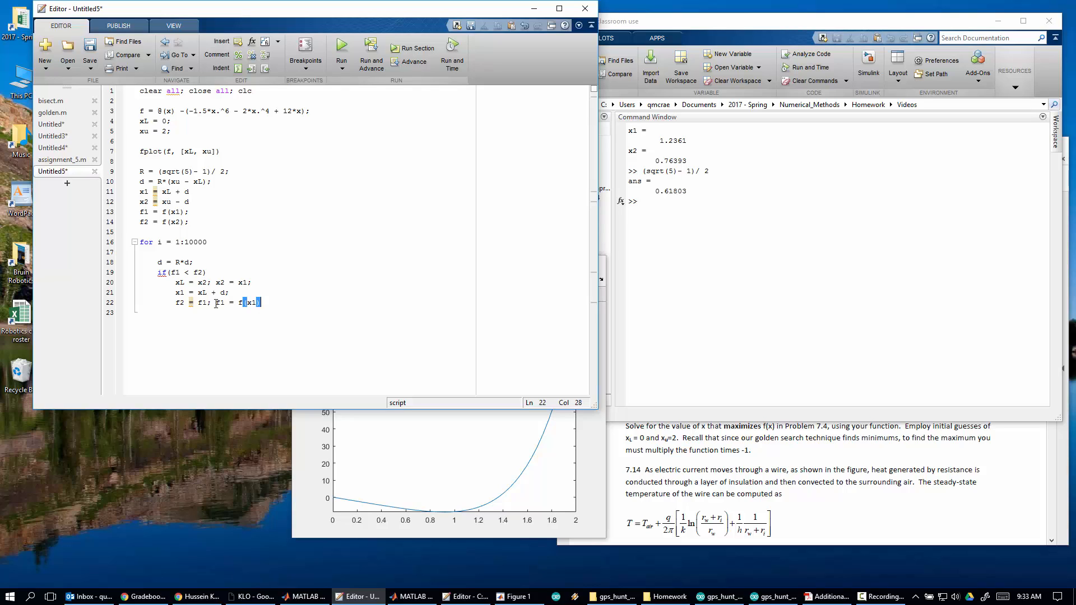
text((x1);)
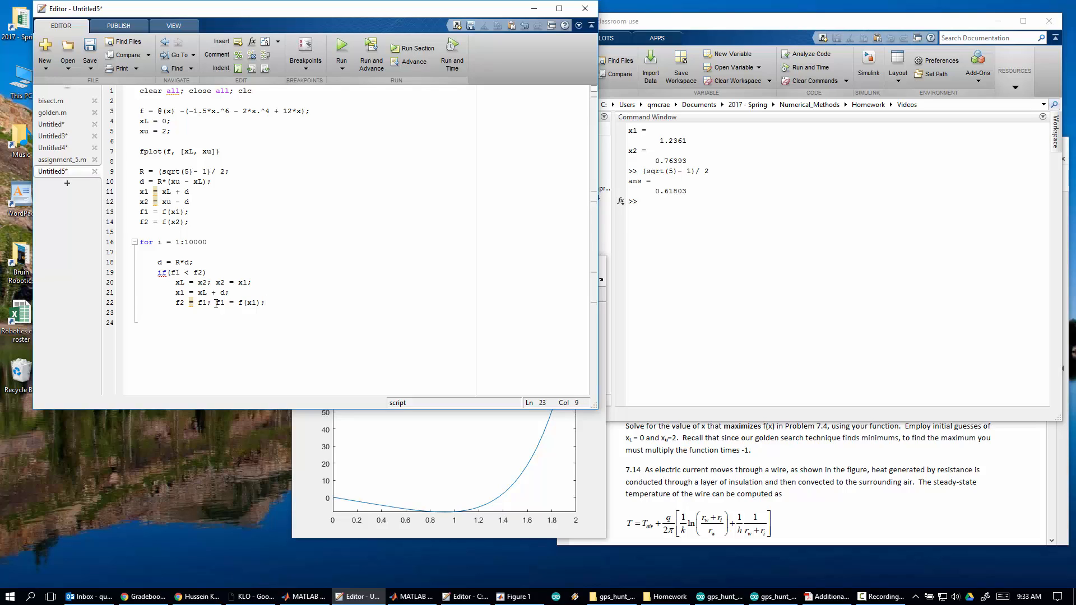
- Record the current best point xopt = x1; fx = f1;
text(xopt)
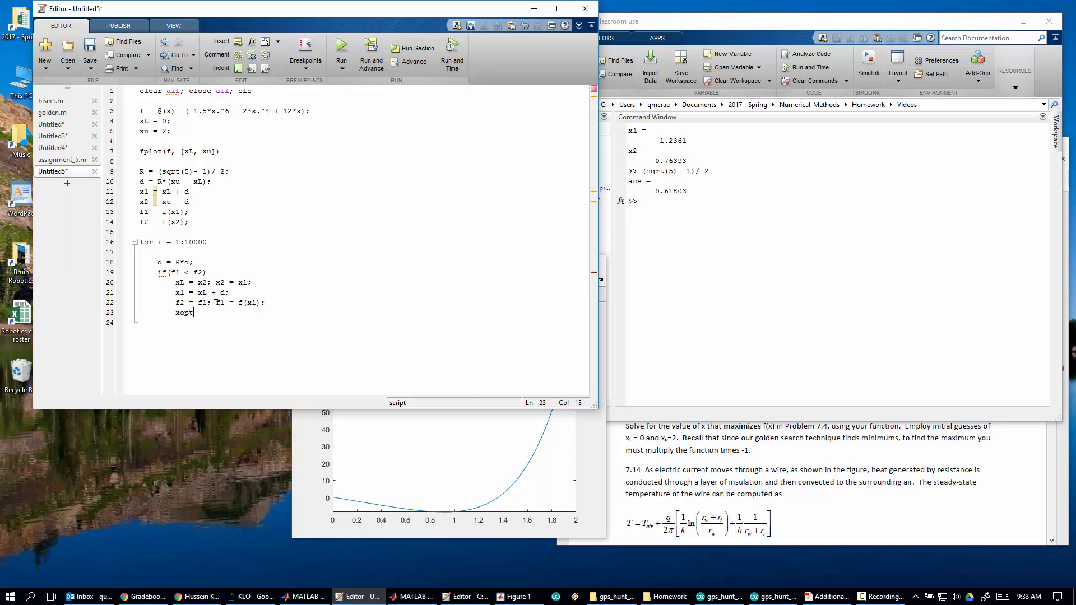
text(= x1)
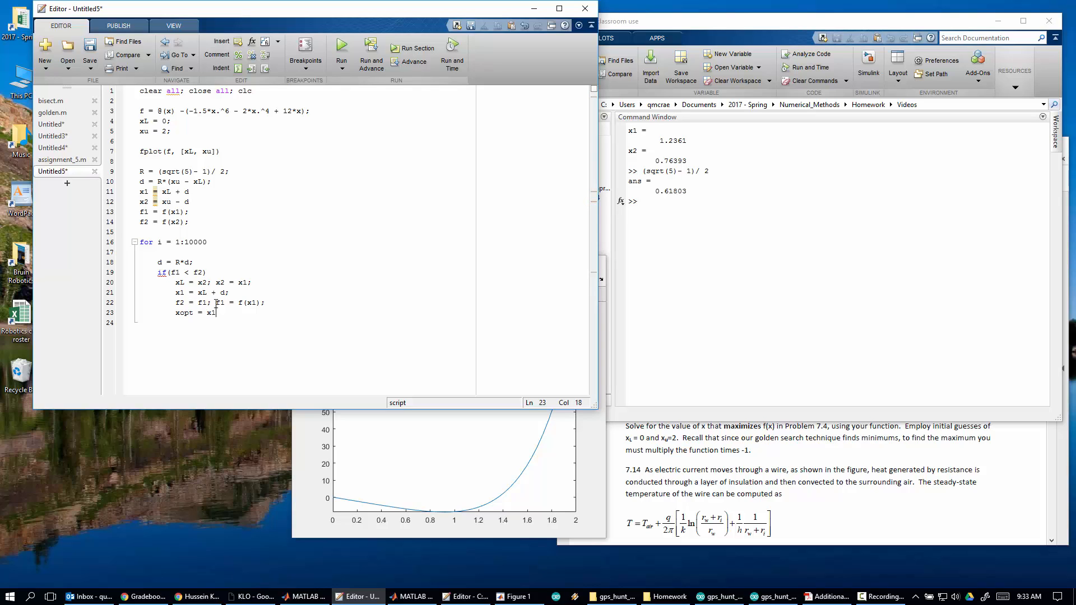
text(; f)
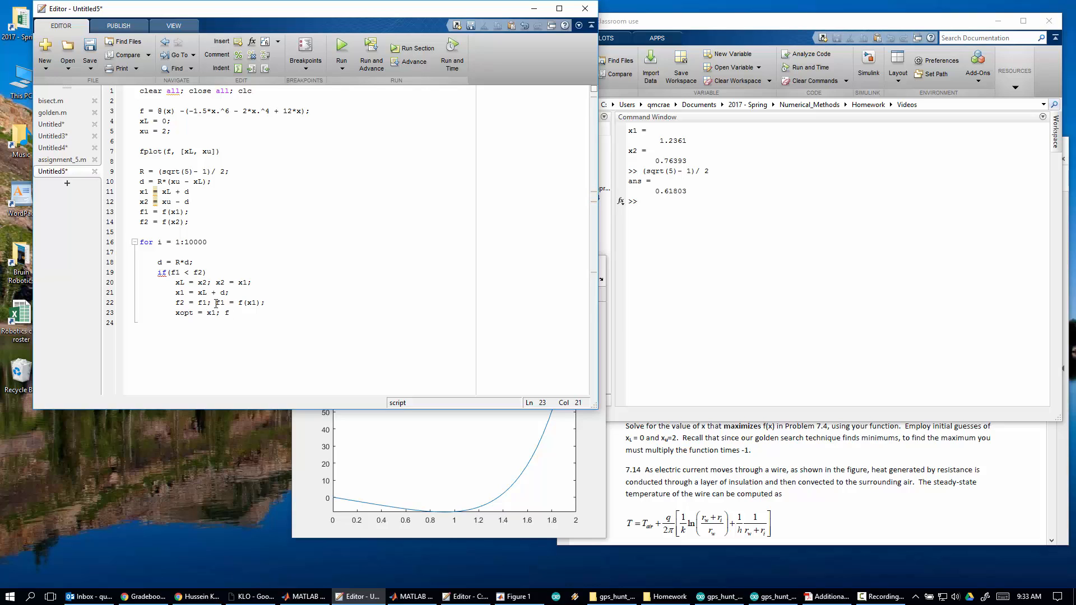
text(fx =)
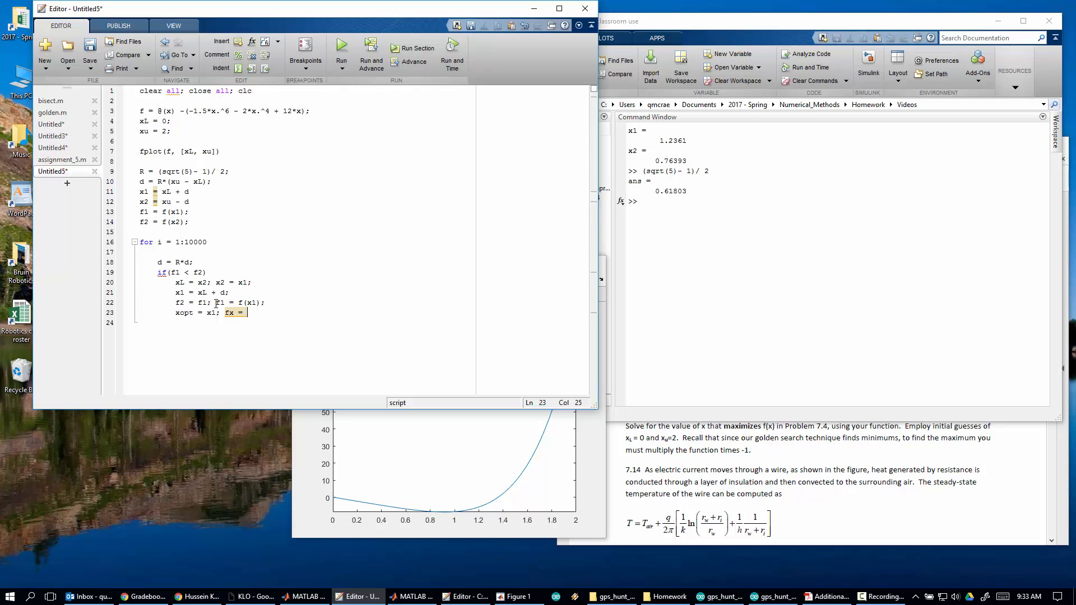
text(f1;)
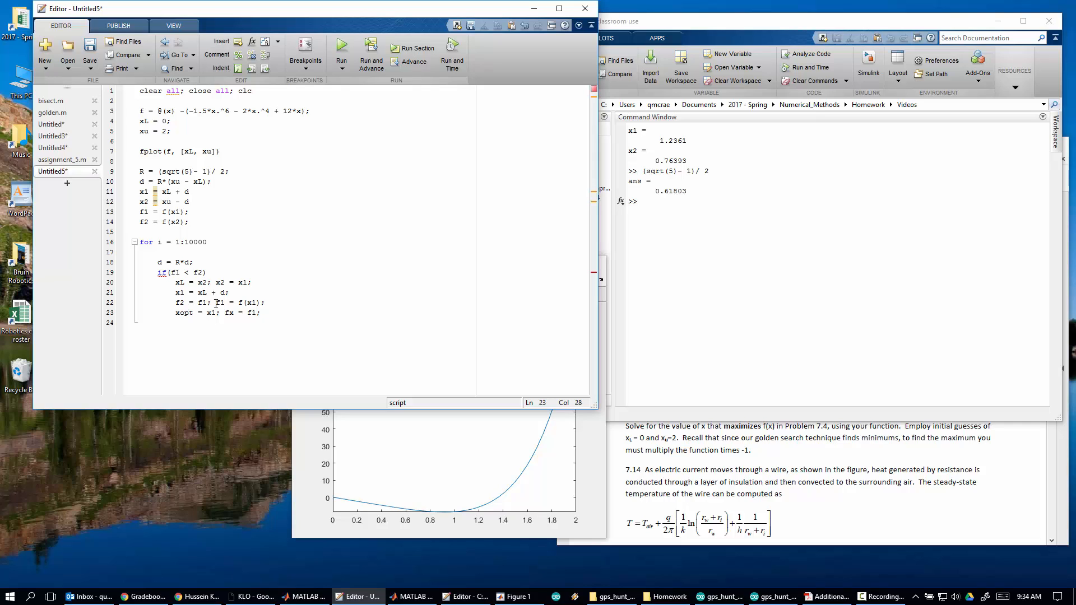
key(enter)
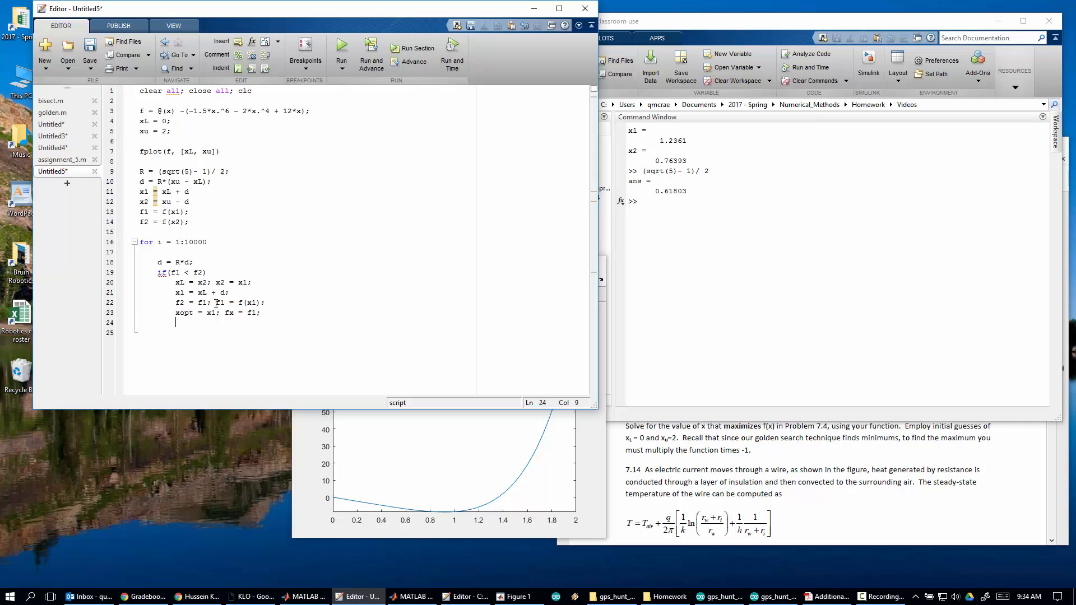
- Begin the else branch that shrinks the upper bound with xu = x2 - d
text(else)
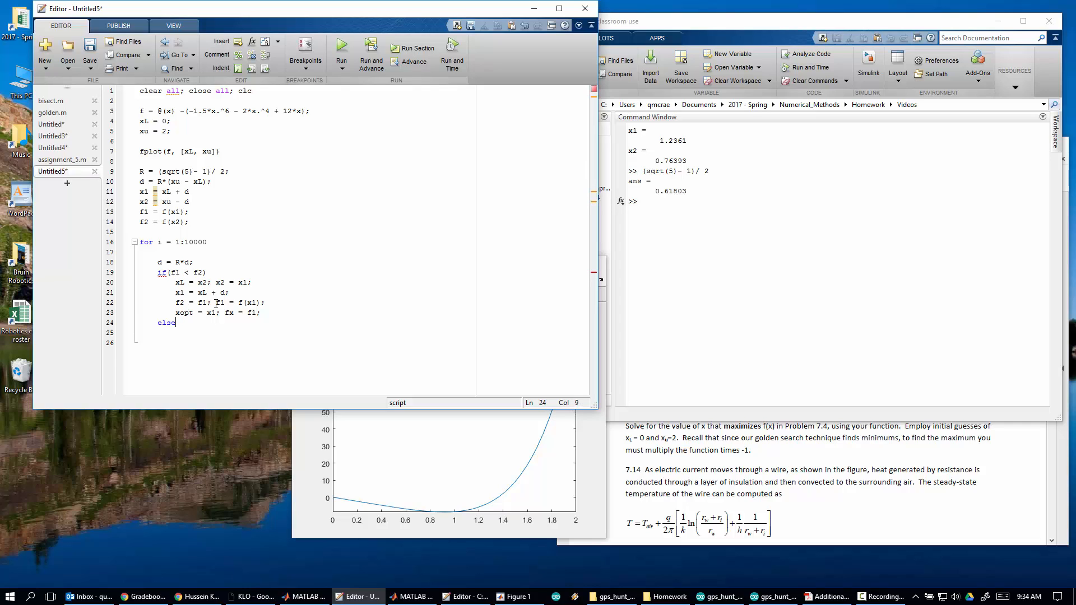
key(enter)
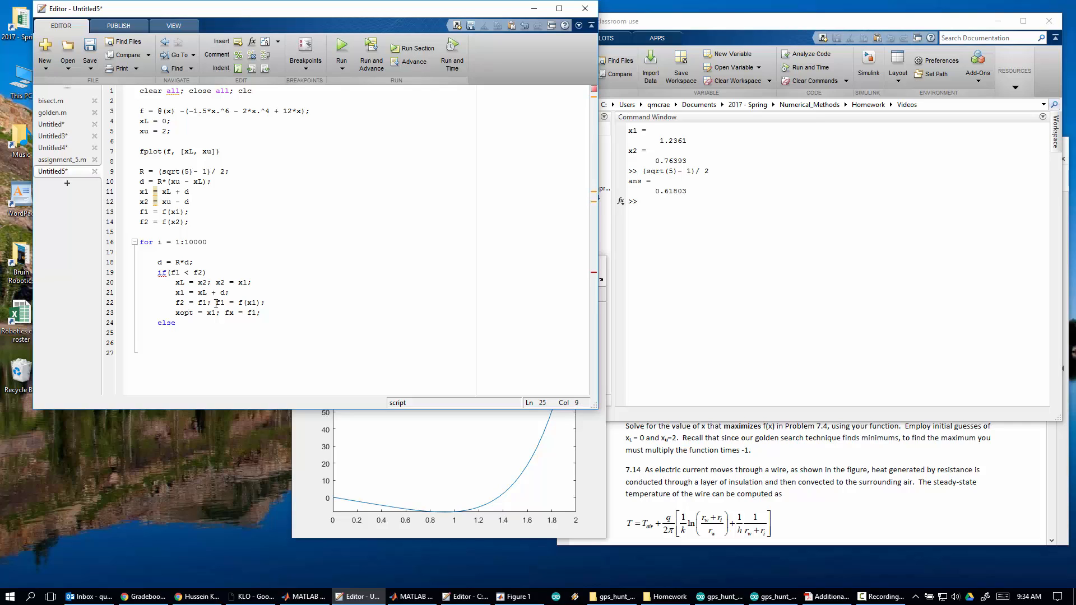
text(xu = x1; x1 = x2;)
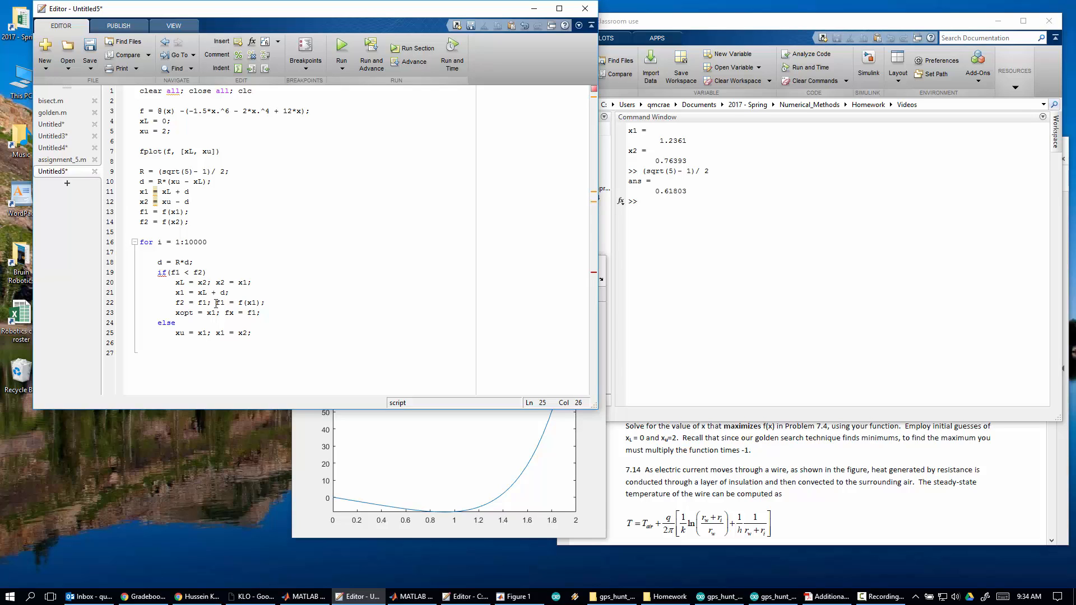
text(x2 = xu)
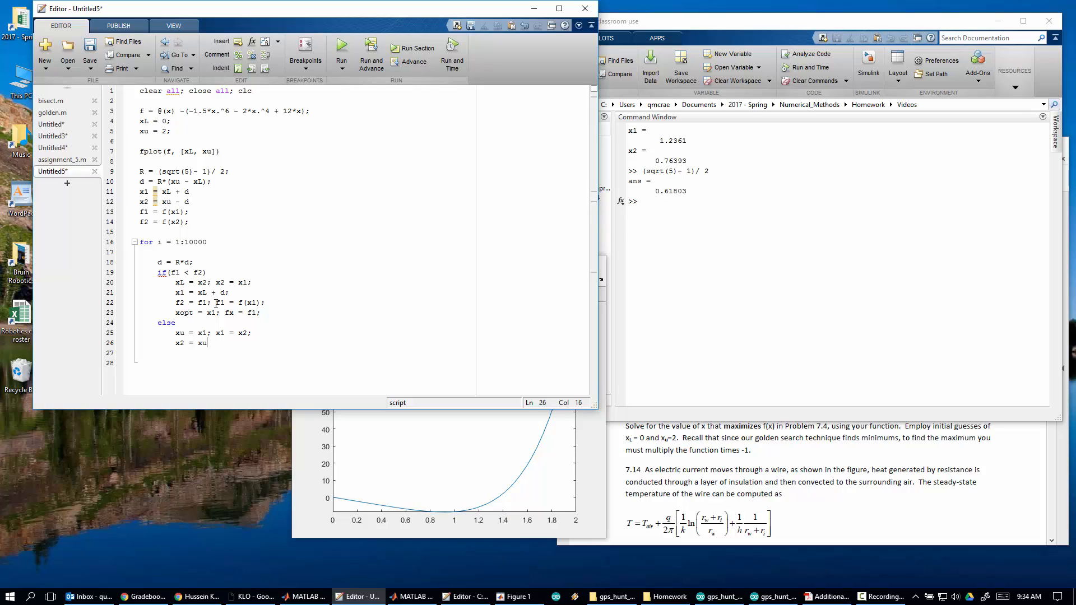
text(- d;)
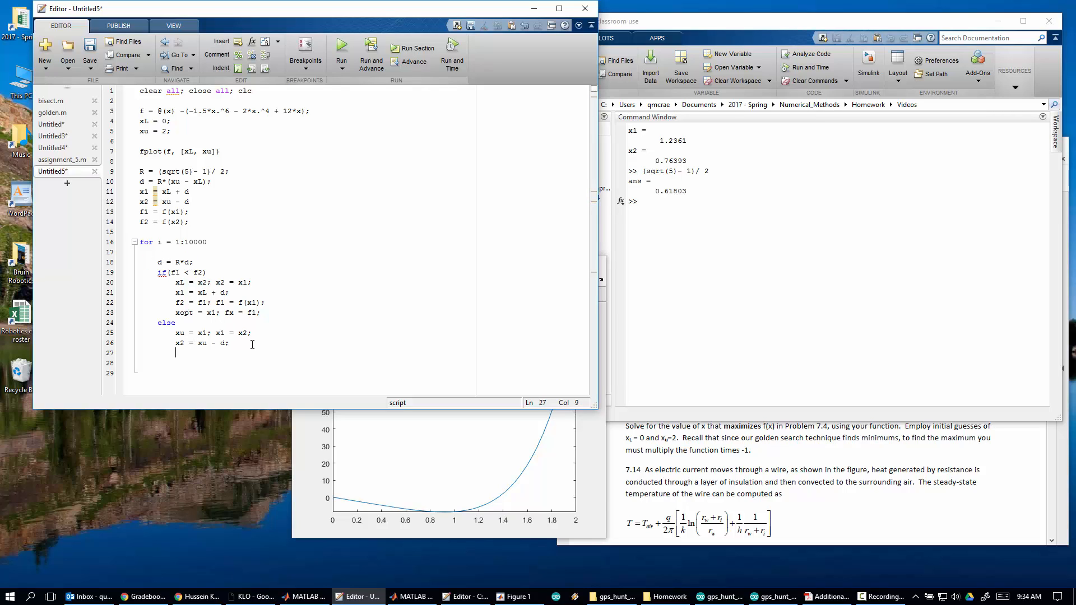
- Finish the else branch updating f1, f2 = f(x2), xopt and fx, then review the f1 < f2 condition
text(f1 = f2; f)
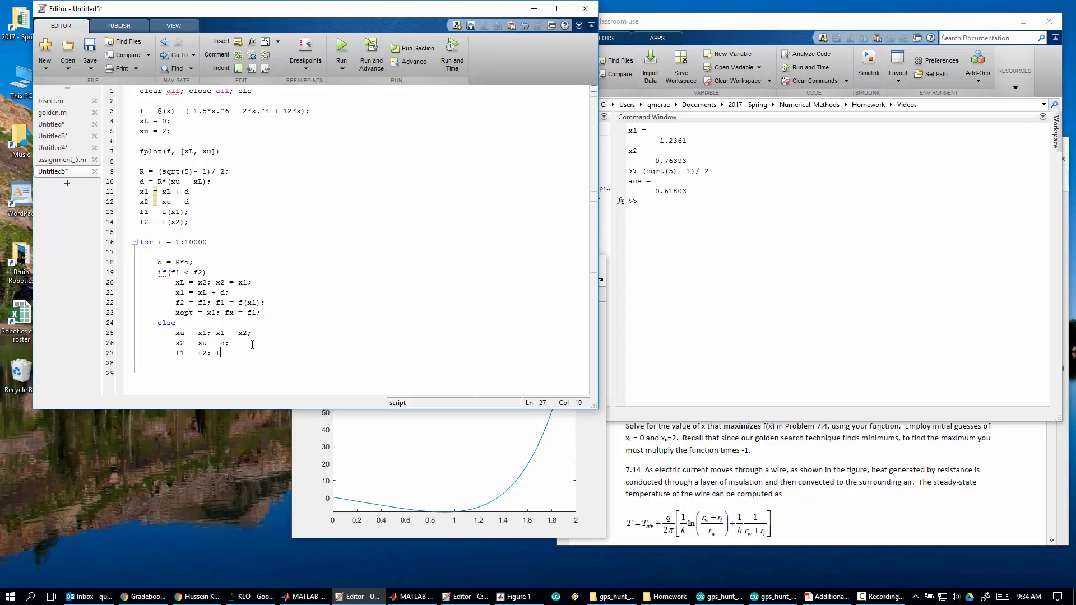
text(2 =)
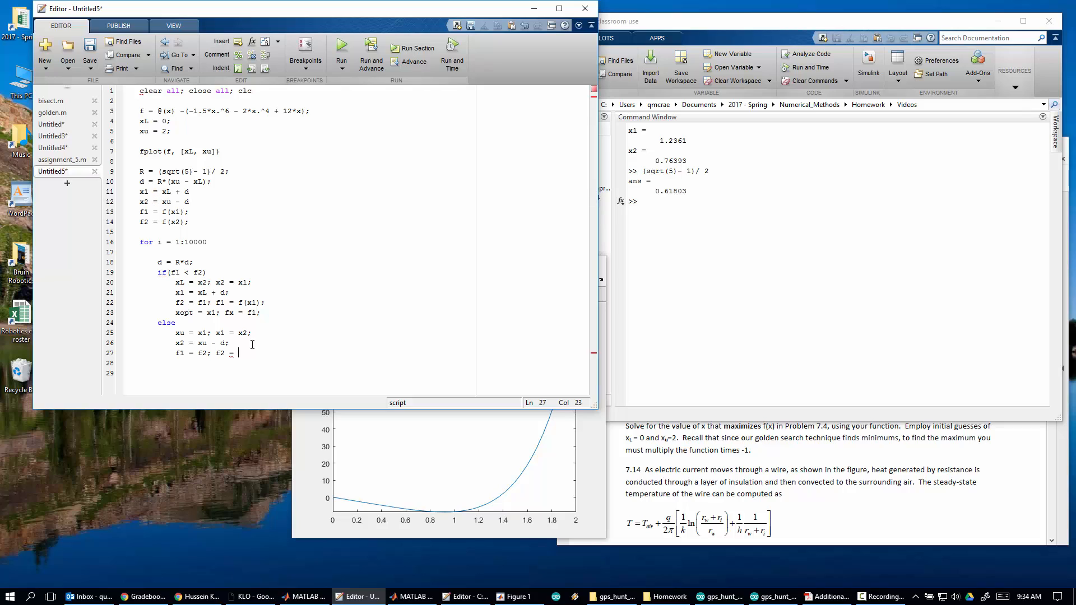
text(f(x2)
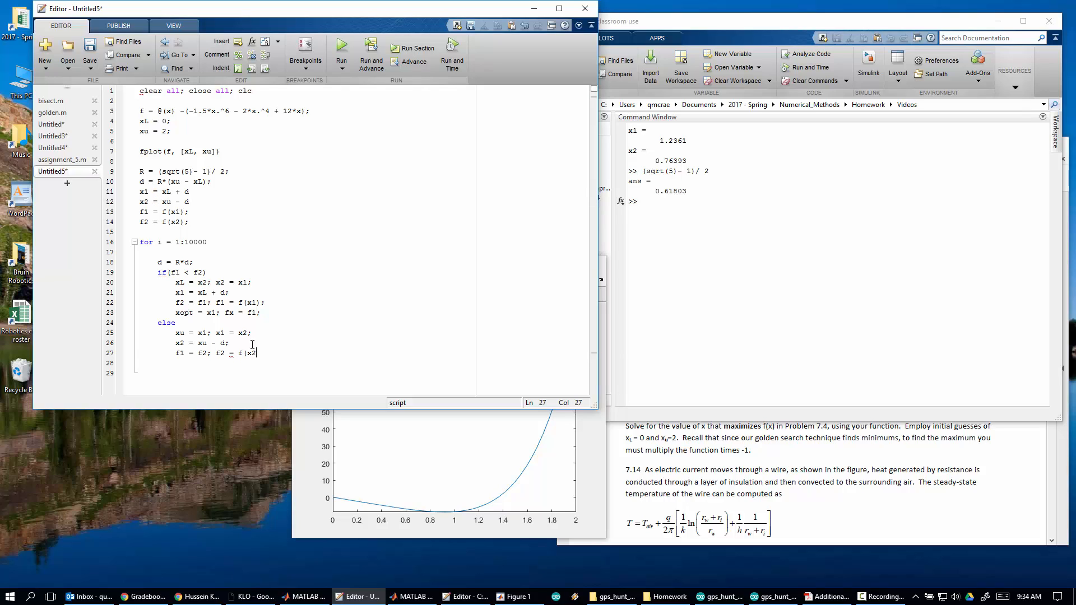
text(xopt = x2)
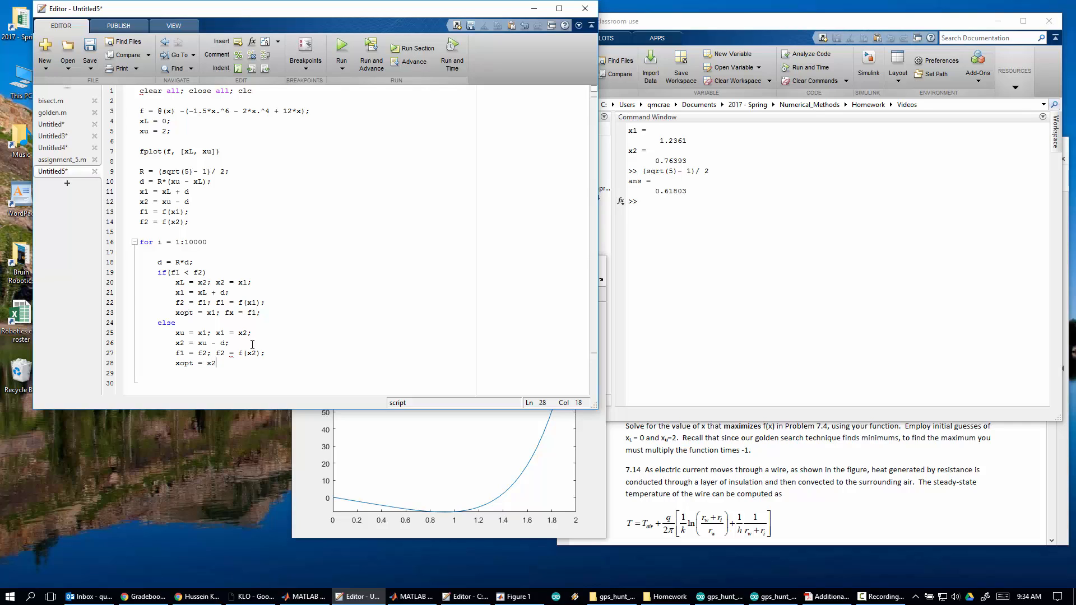
text(; fx =)
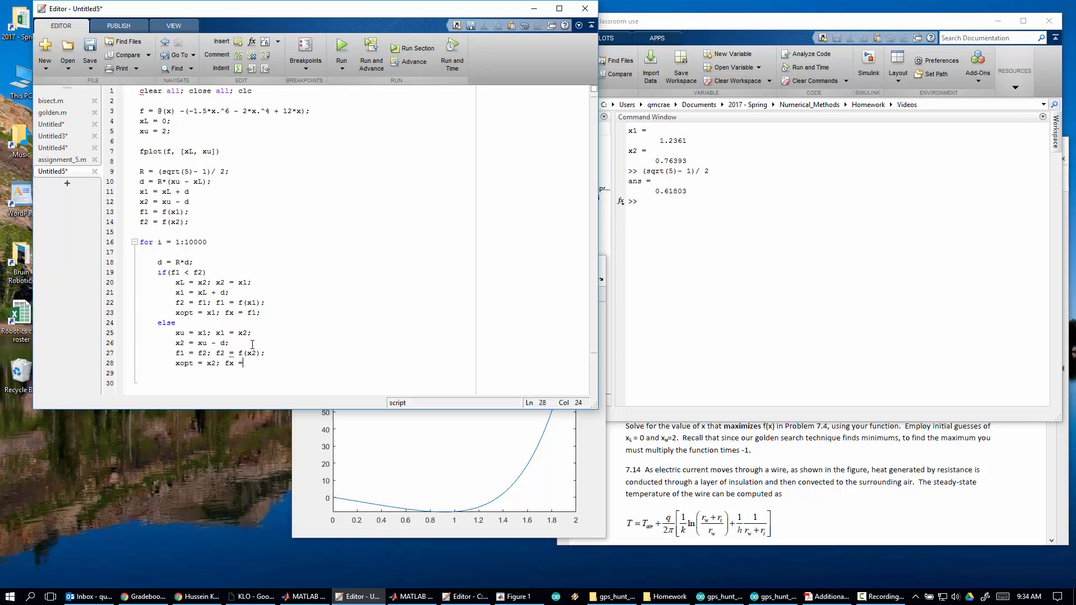
text(f2;)
click(302, 373)
text(end)
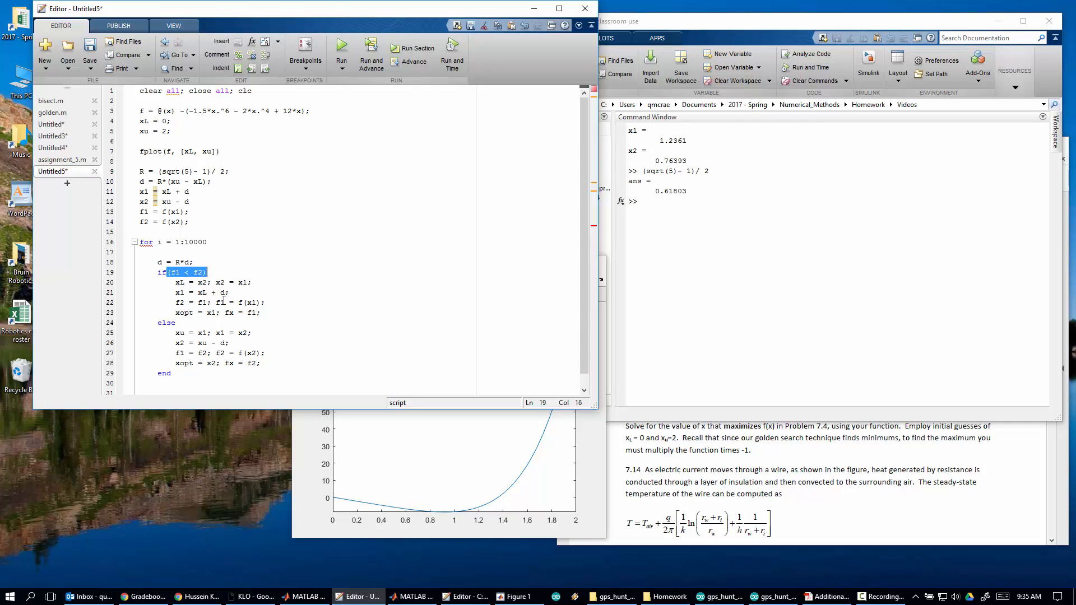
double_click(173, 261)
text(end)
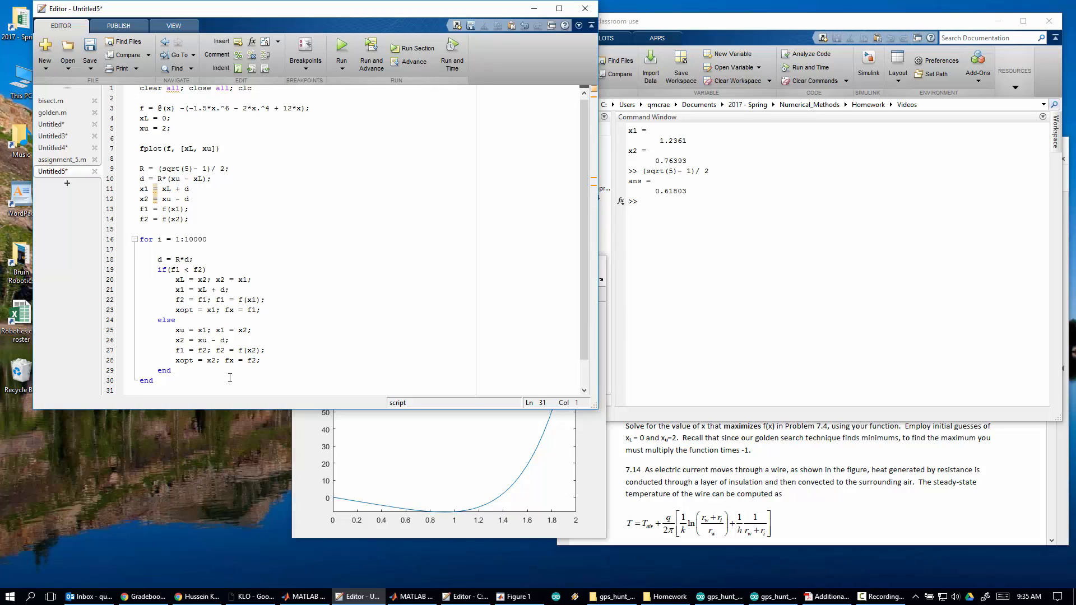
- Terminate the x1/x2 lines with semicolons and append an xopt display line after the loop's end
click(516, 597)
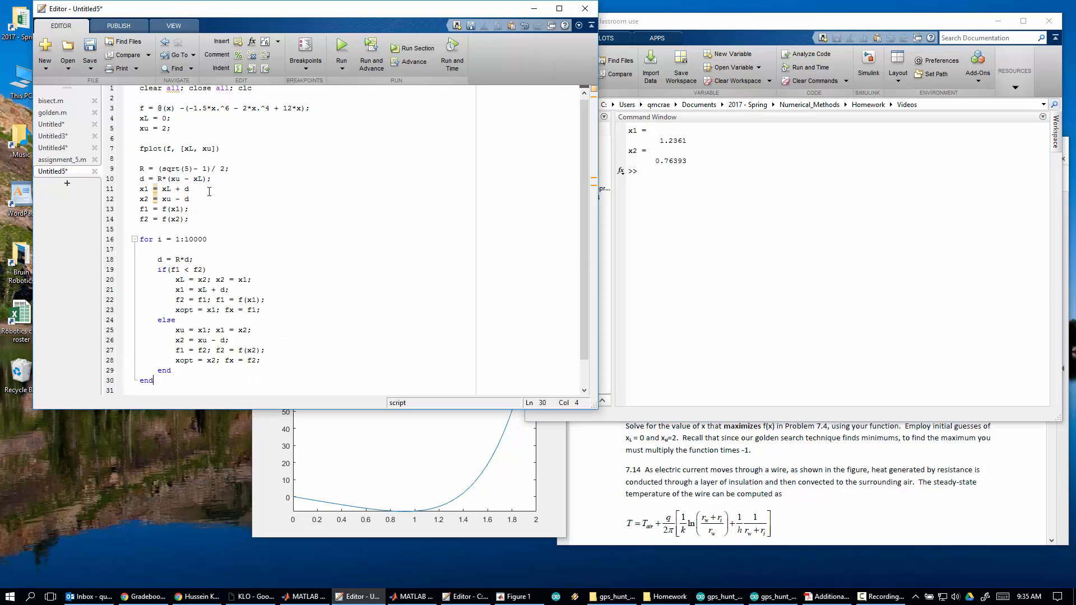
click(208, 208)
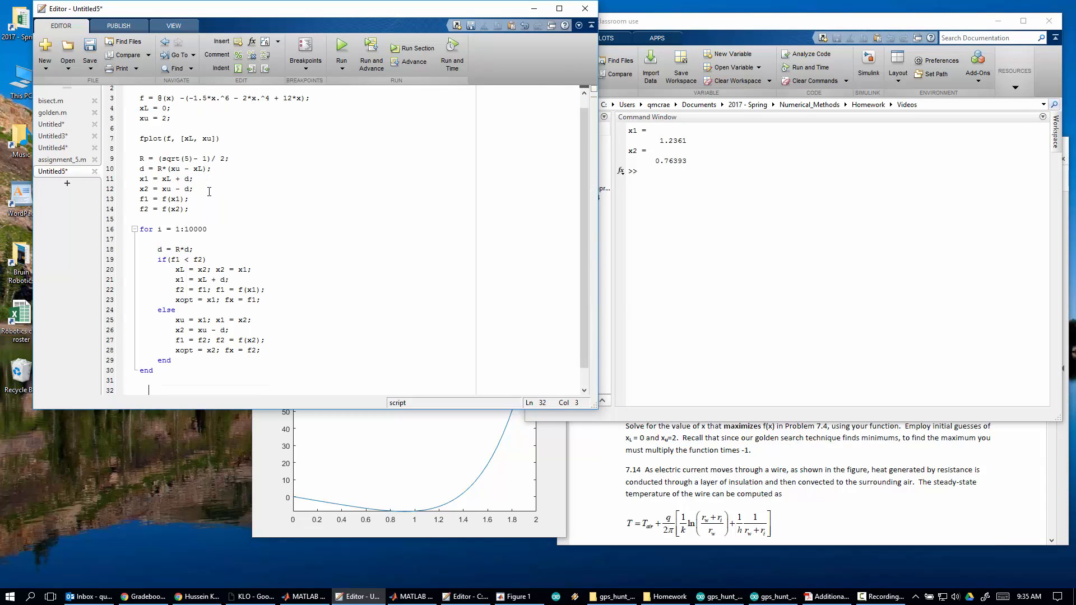
text(xop)
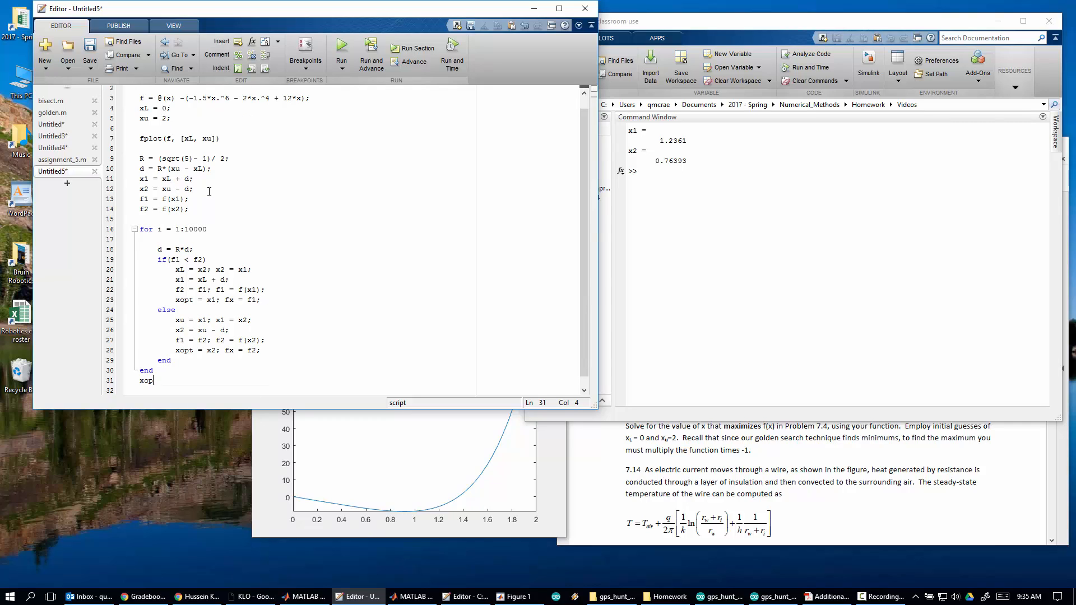
text(t)
click(303, 390)
text(fx)
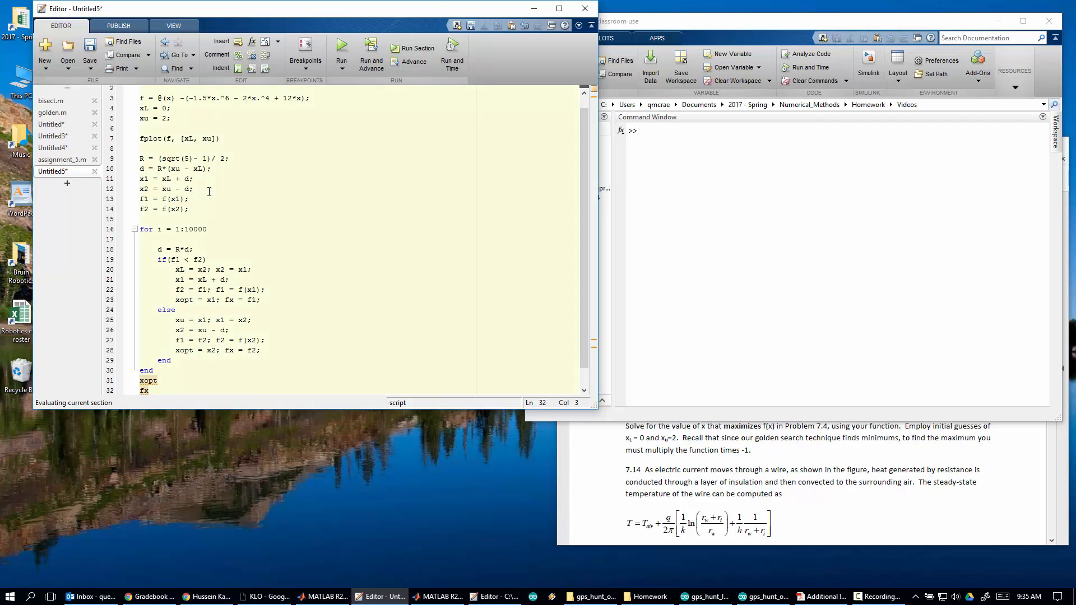
- Zoom Figure 1 onto the curve's minimum near 0.917 and check the printed fx ≈ -8.6979
click(341, 49)
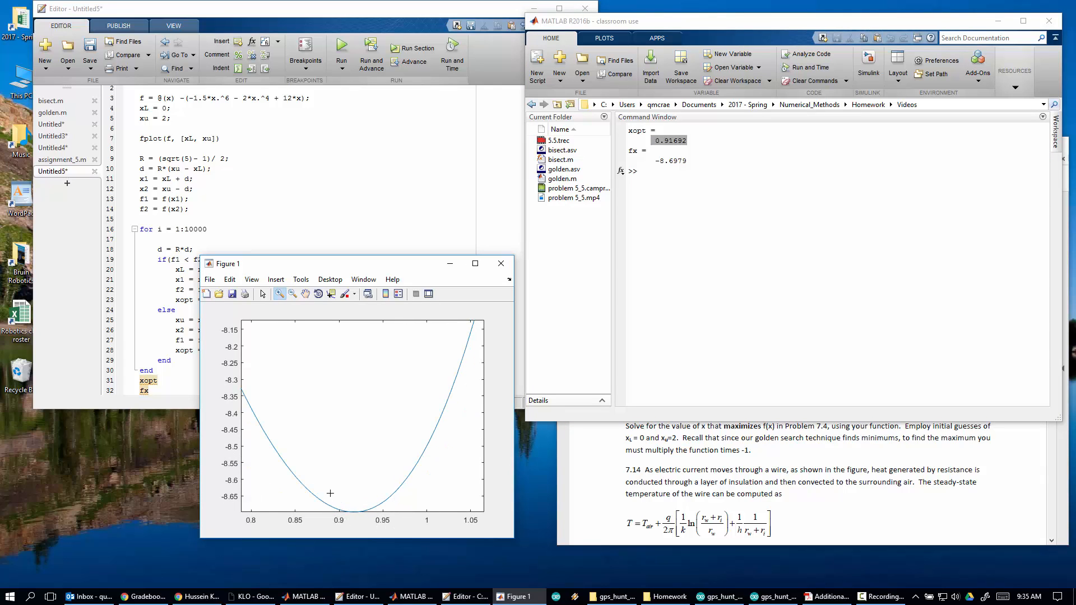
drag(329, 493, 407, 528)
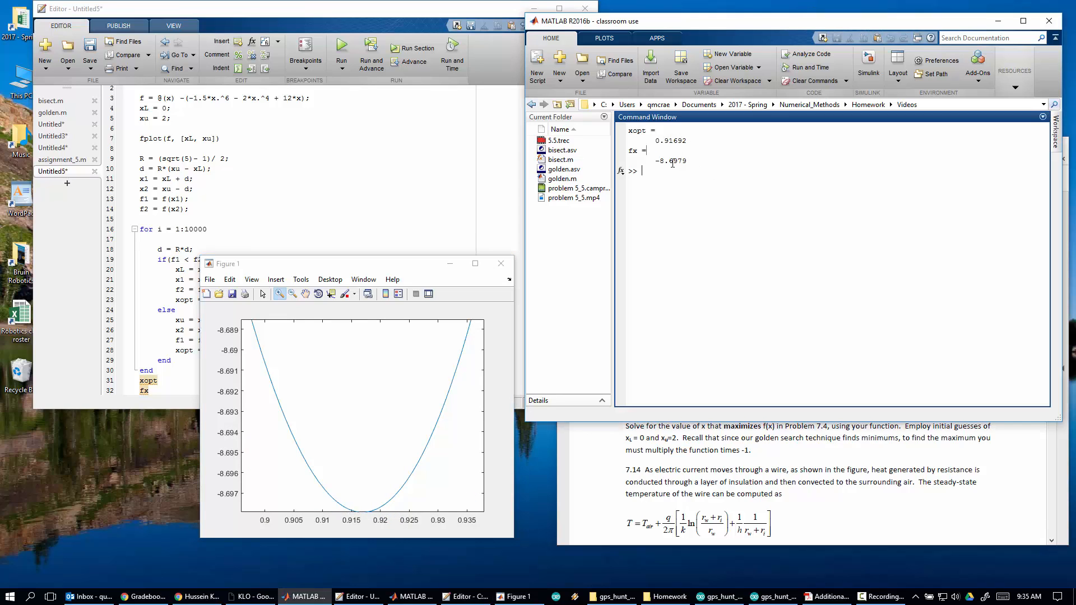
double_click(669, 160)
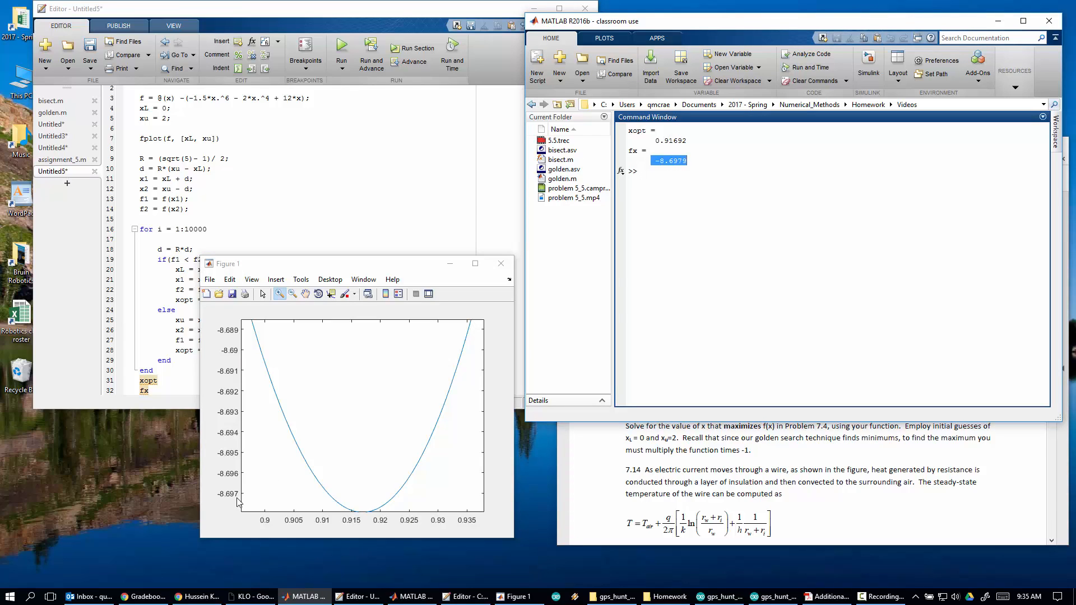
mouse_move(381, 520)
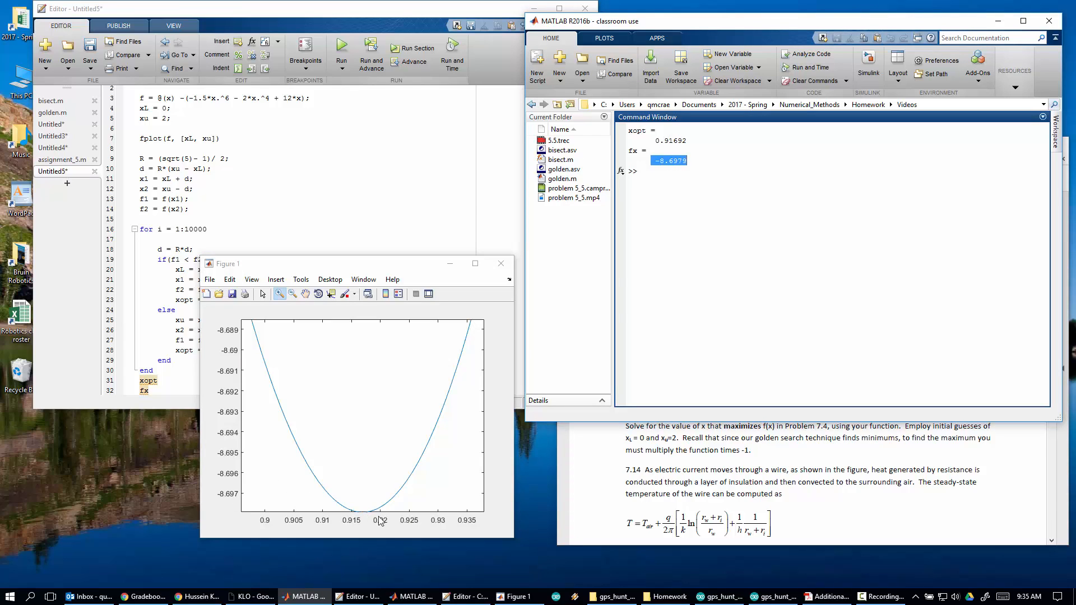
mouse_move(378, 519)
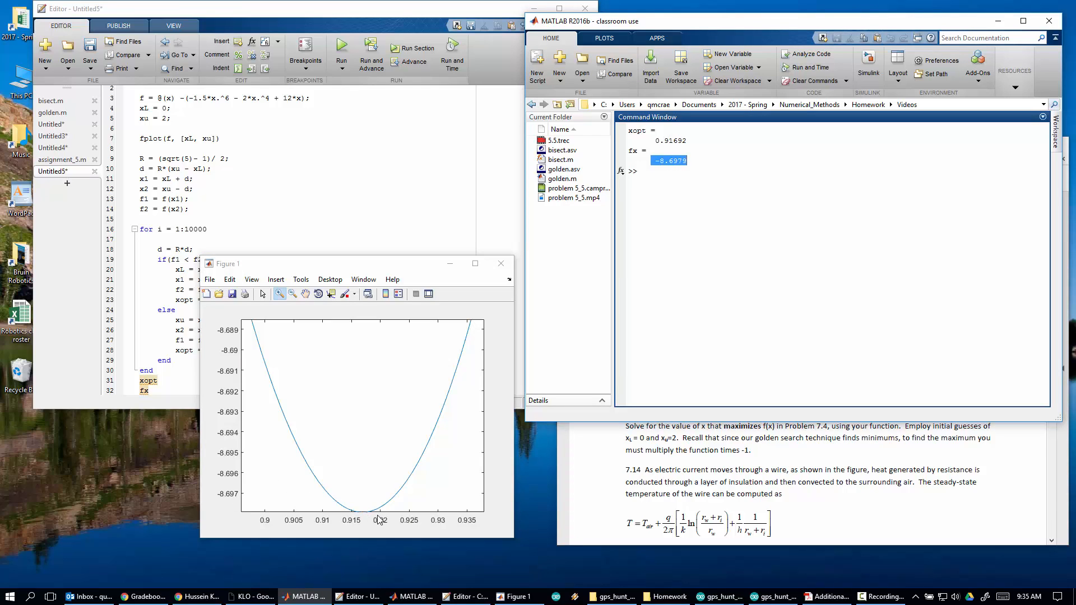
mouse_move(511, 273)
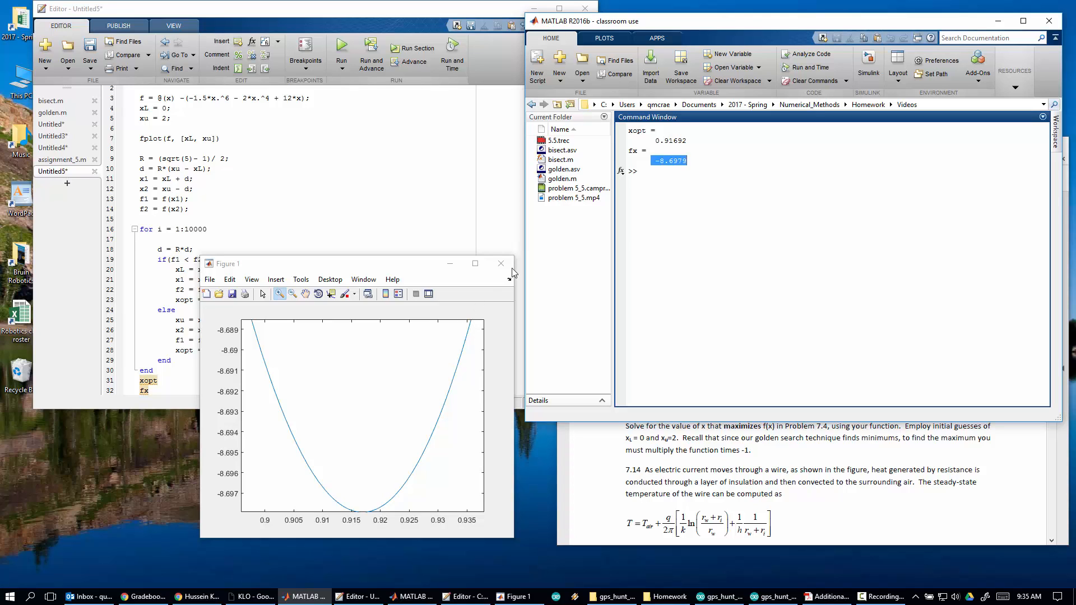
- Close the figure and return to the script to cut the loop to 1:1000
click(500, 264)
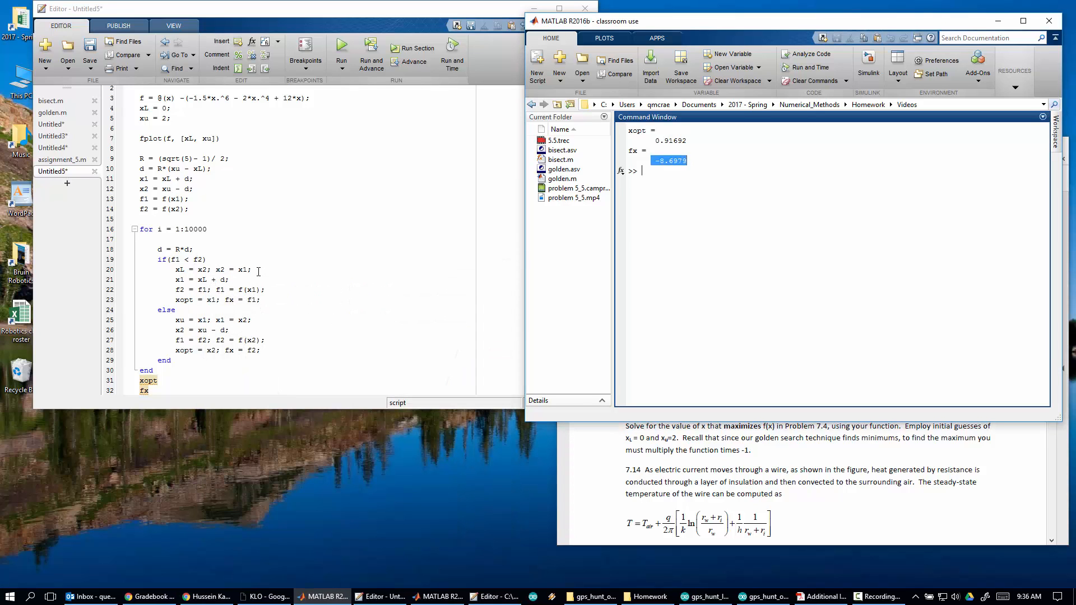
click(185, 367)
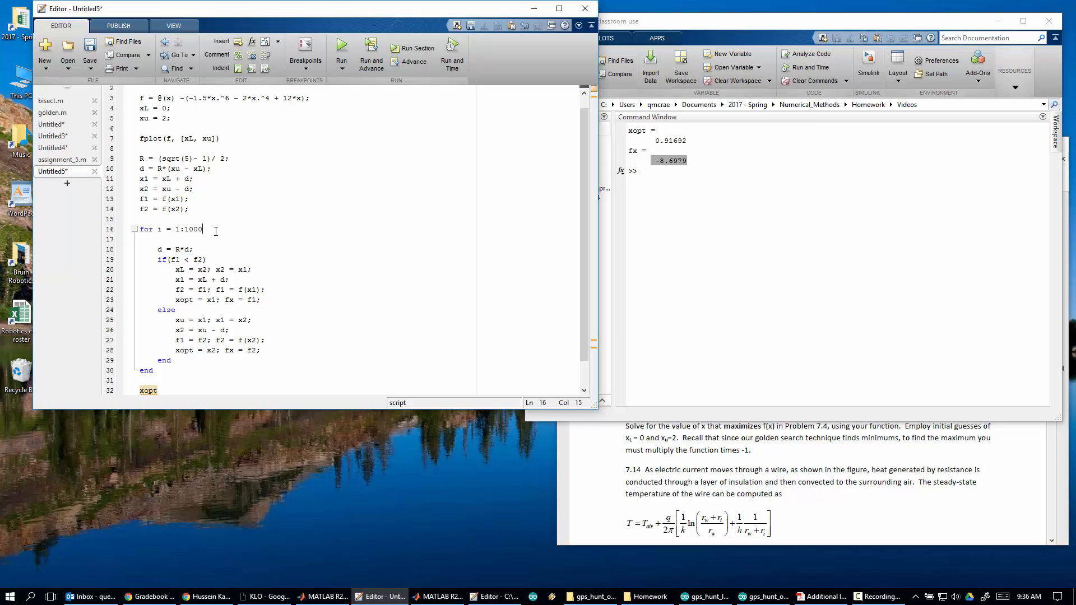
- Rerun the search with 10 and then 5 iterations, getting the cruder xopt ≈ 0.98684, and close Figure 1
key(BackSpace)
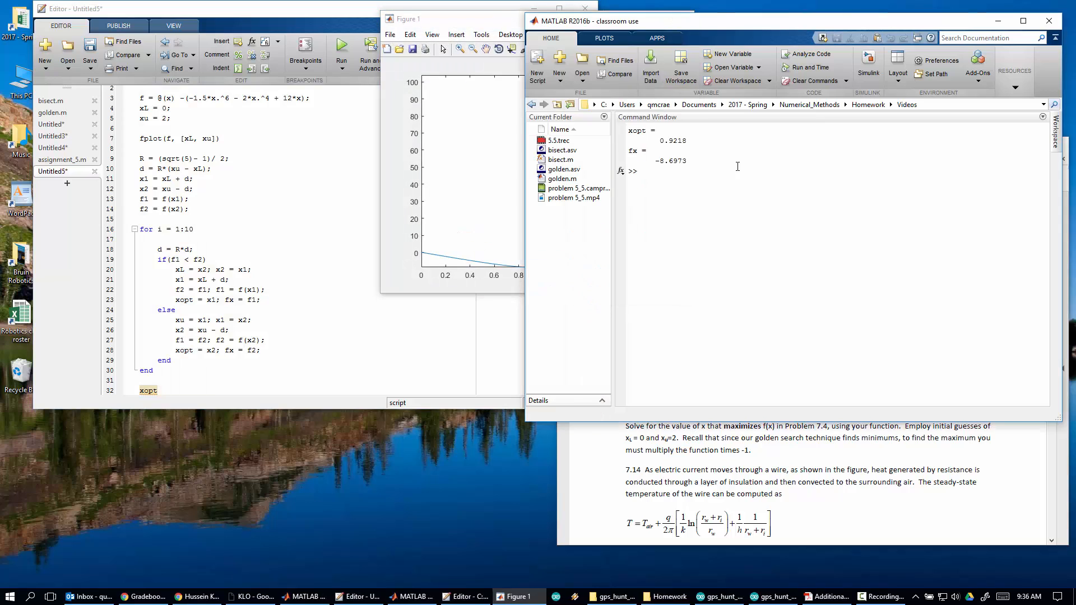
click(208, 229)
text(5)
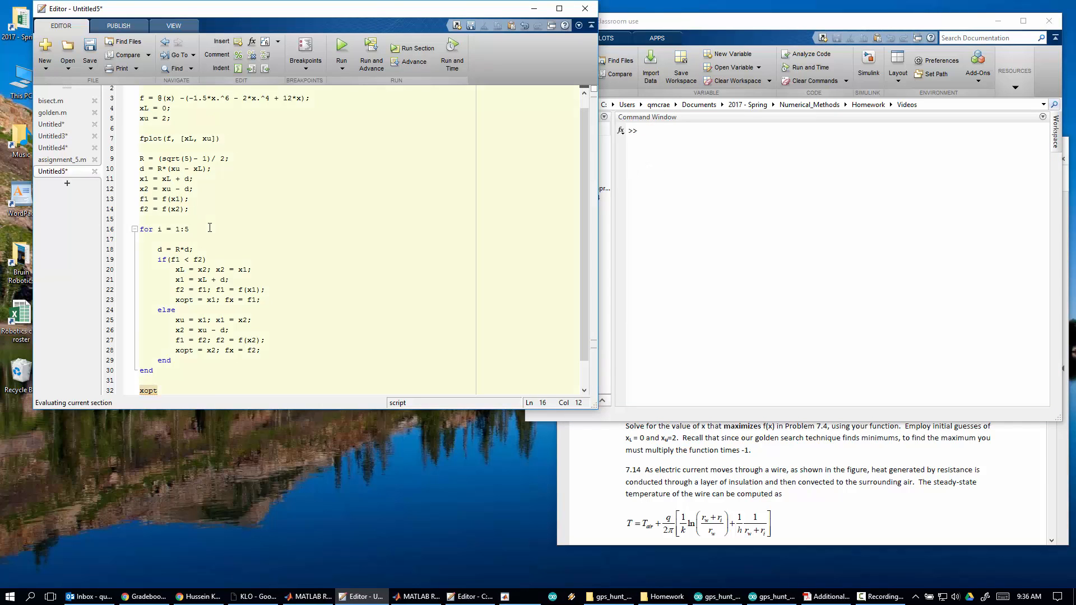
click(341, 48)
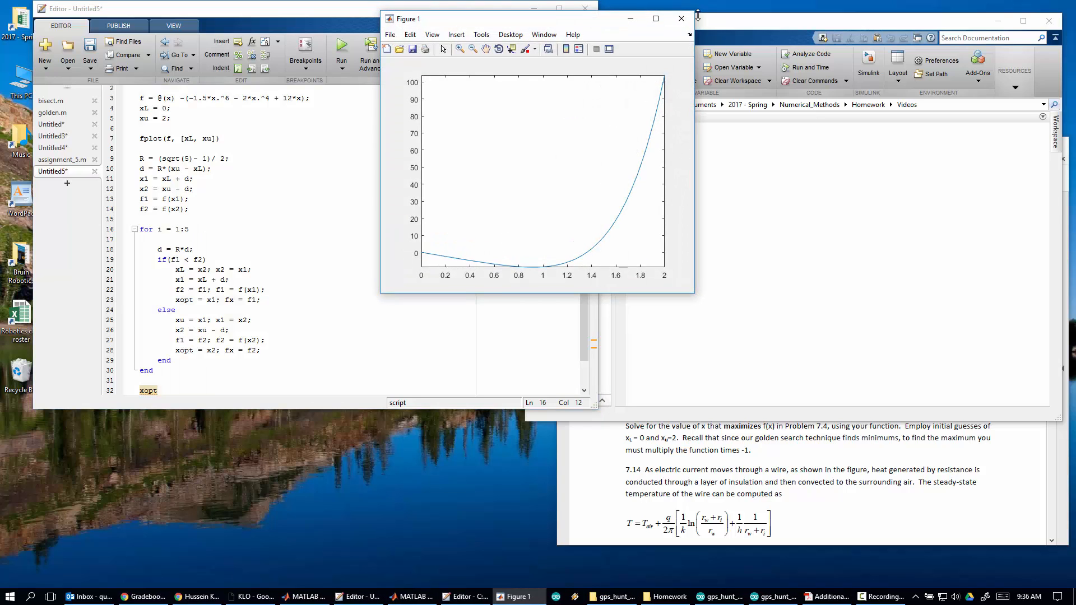
click(680, 19)
text(while()
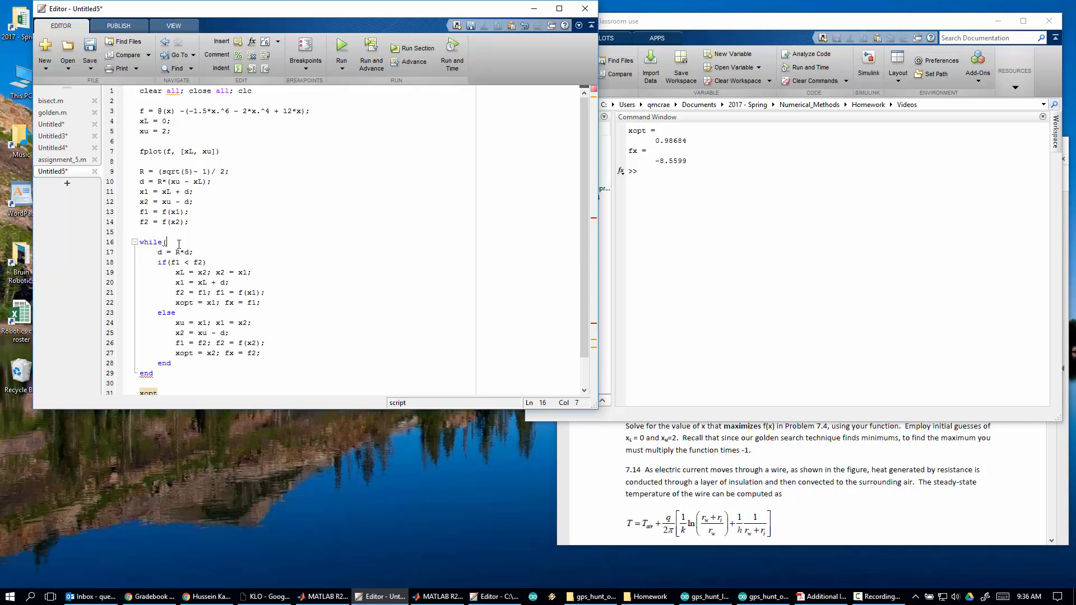
- Rewrite the loop header as while(abs(ea) > es) and bring up the assignment instructions PDF
text(ea) >)
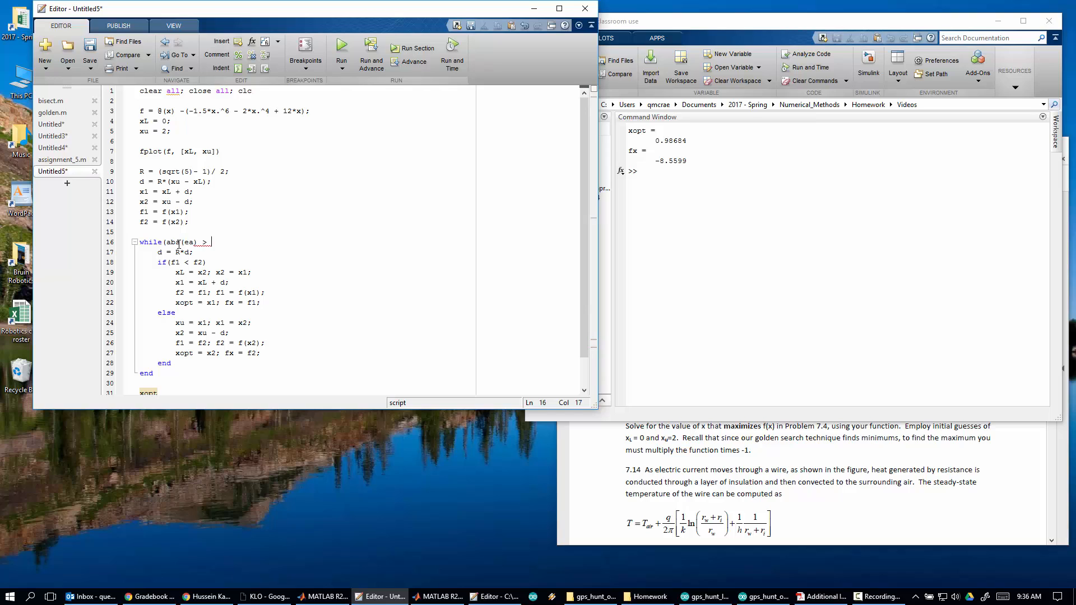
text(e)
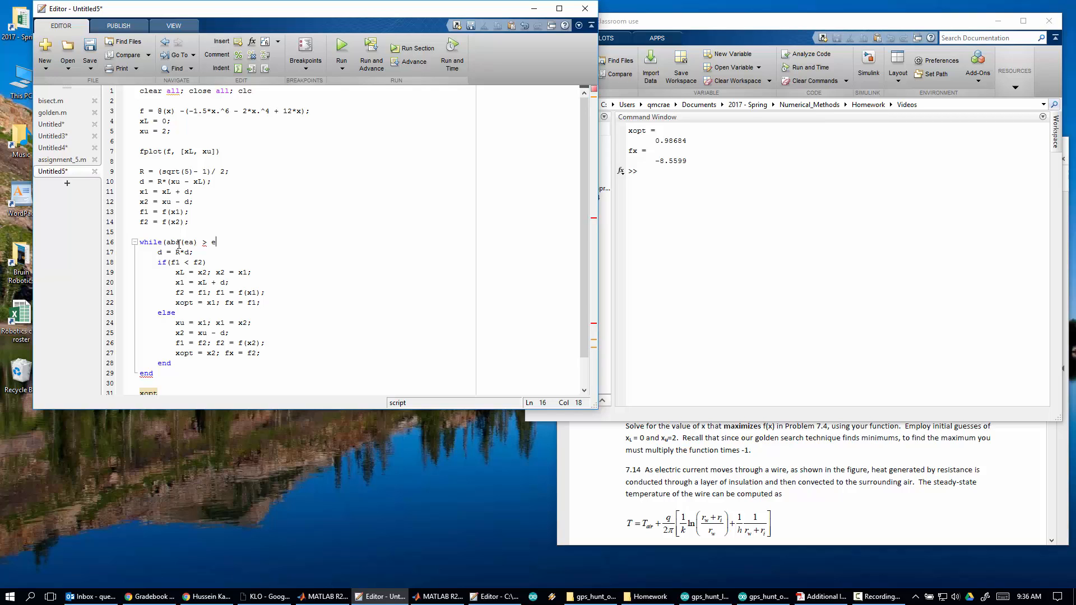
text(s))
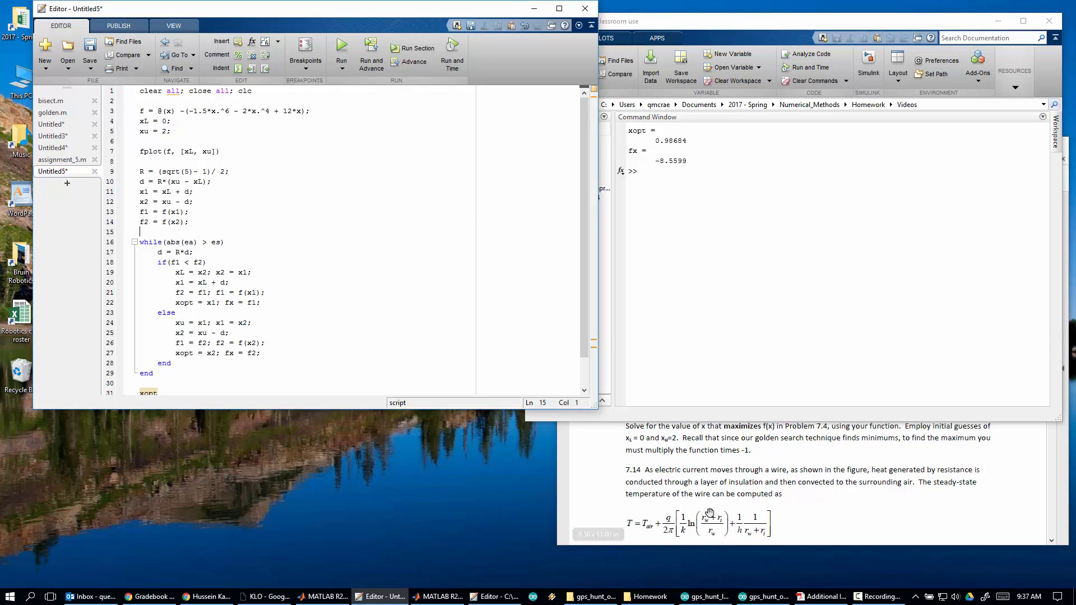
click(821, 596)
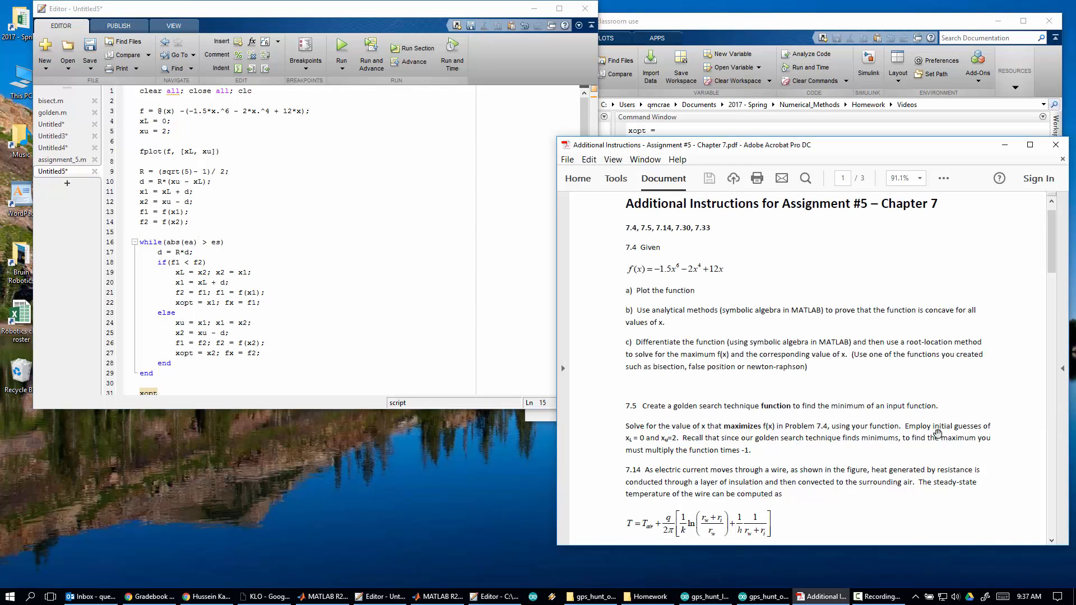
mouse_move(775, 397)
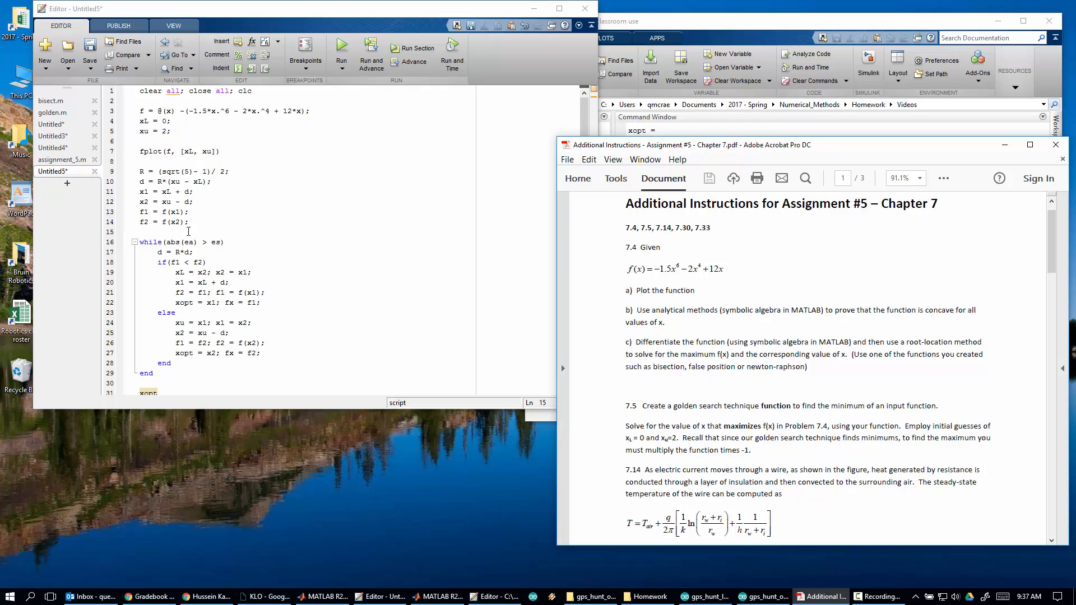
- Define the stopping tolerance es = 0.5*10^-5 before the loop
text(e)
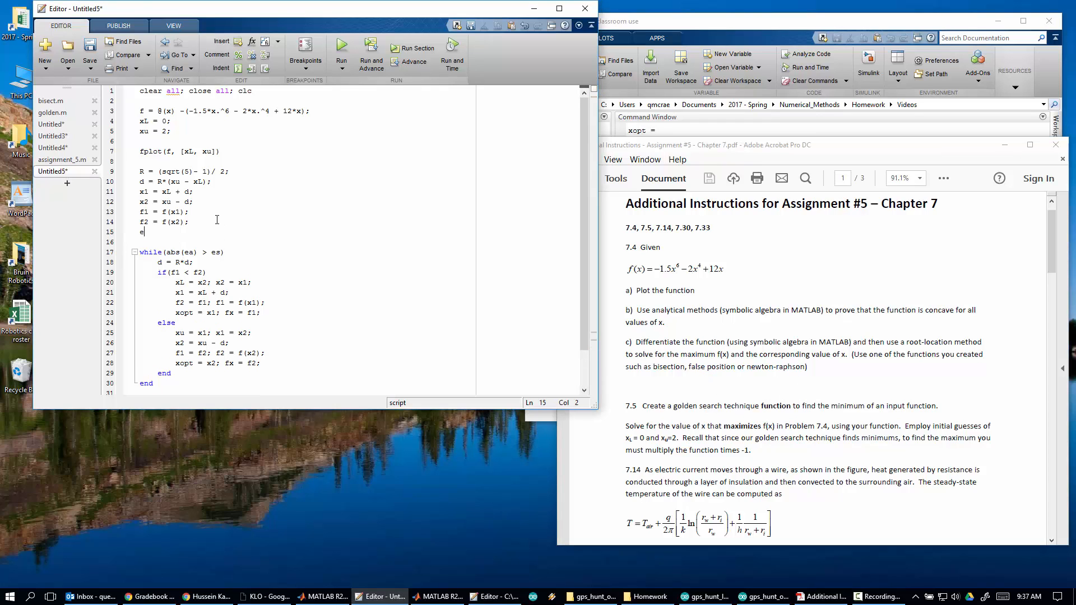
text(s =)
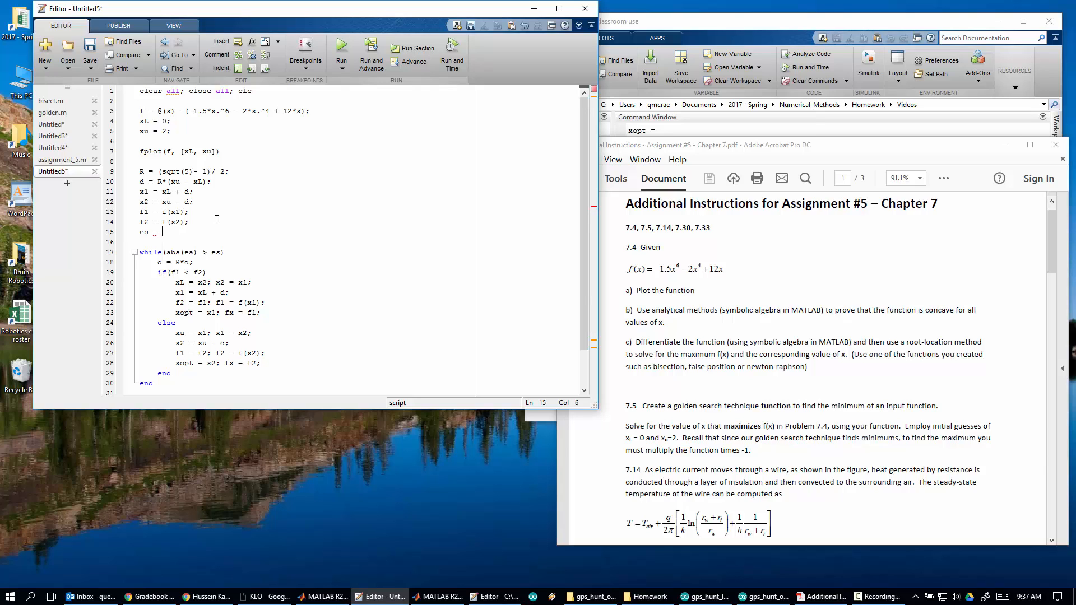
text(0.5*a)
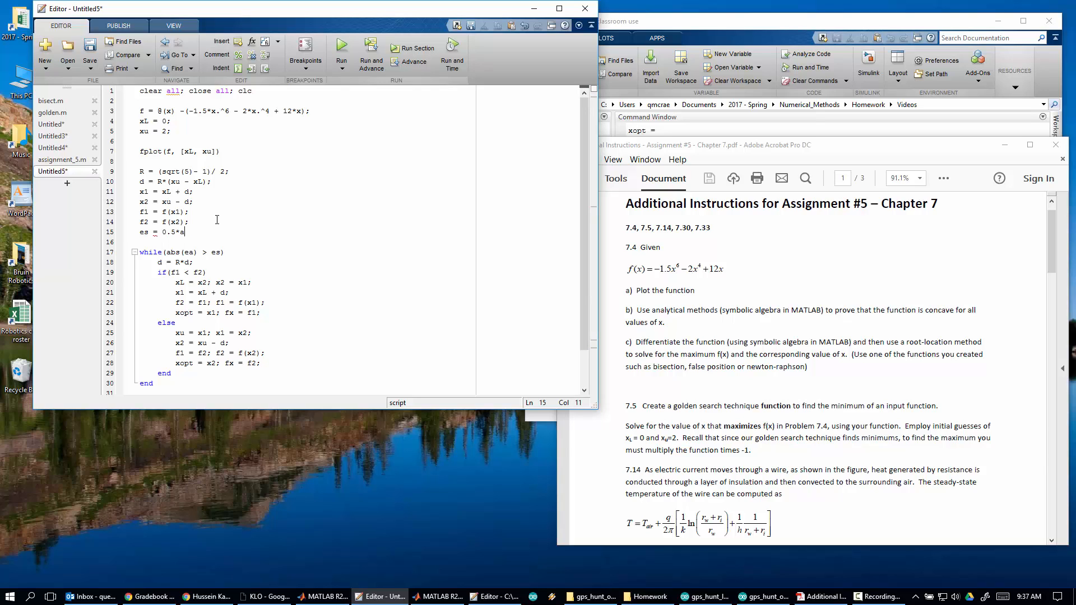
text(10^)
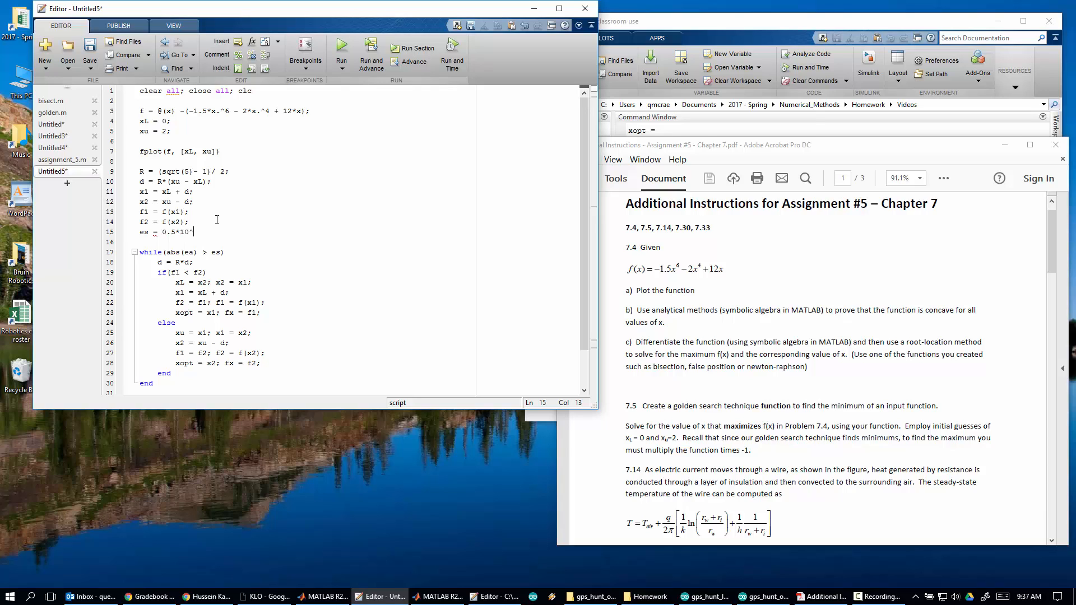
text(-5;)
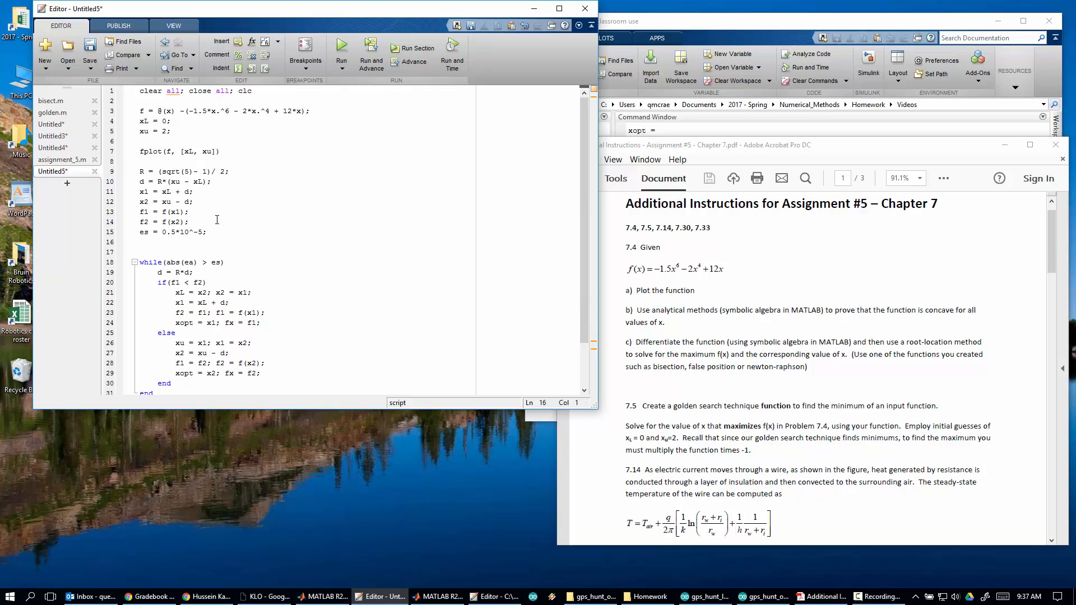
- Initialize ea = 999 before the while loop and position to insert the counter line above it
scroll(down, 3)
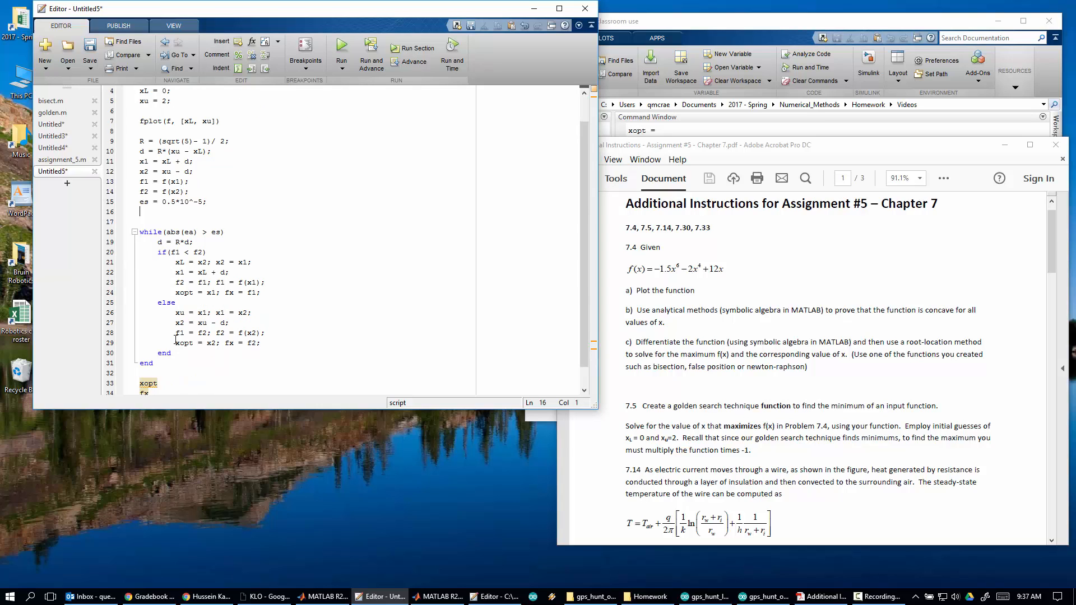
double_click(182, 232)
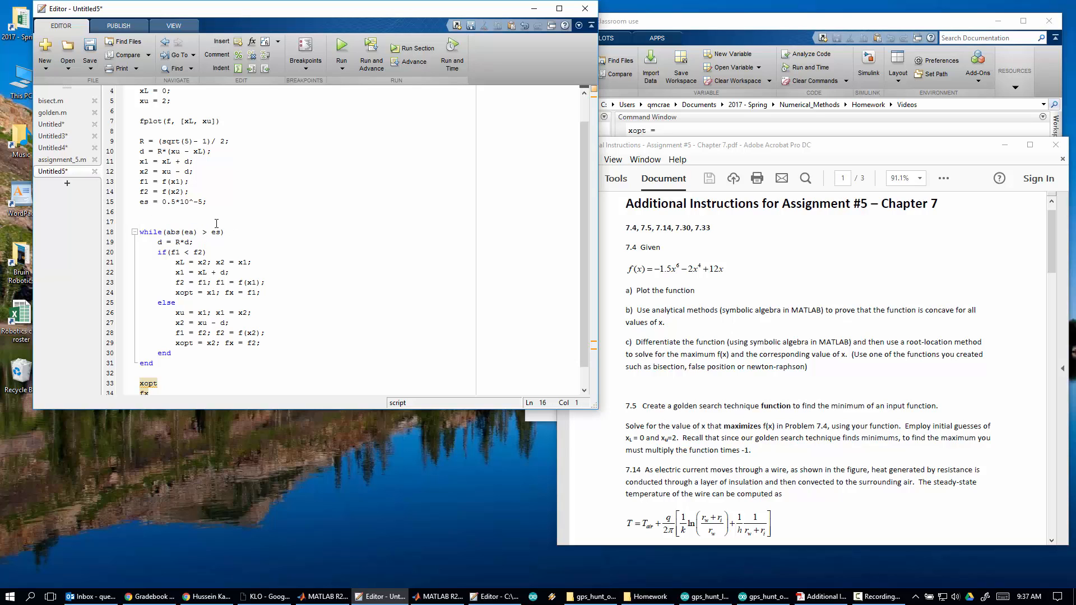
text(ea = 999;)
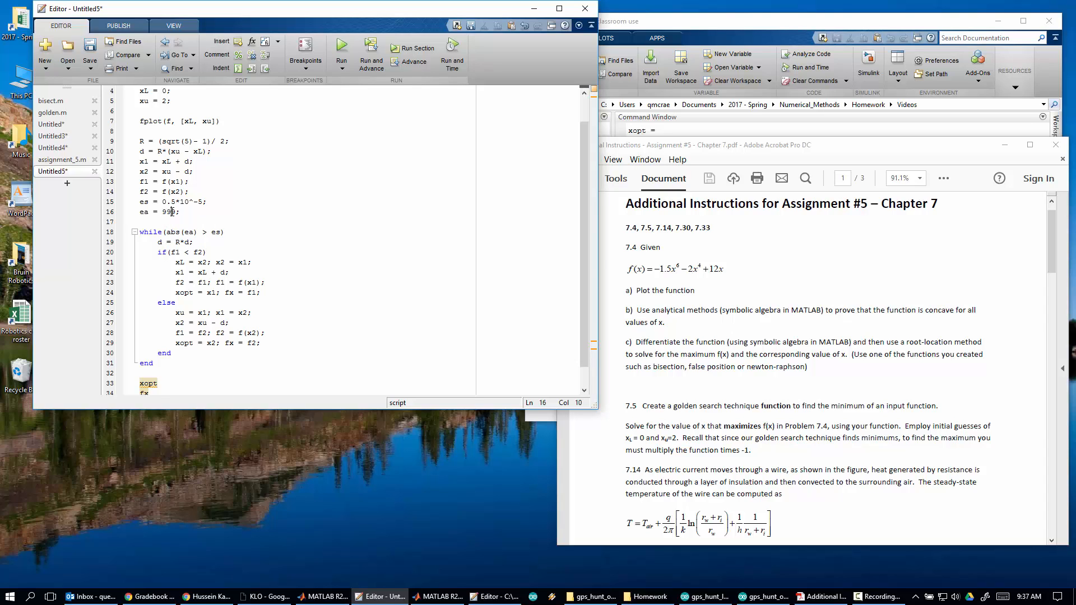
double_click(168, 211)
text(n =)
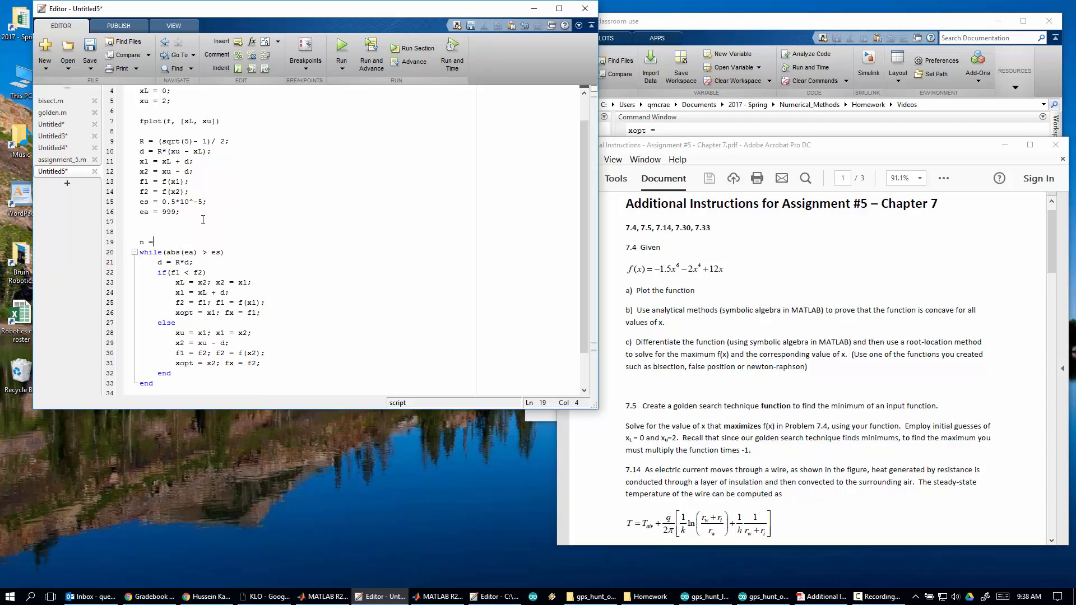
- Initialize n = 0 before the loop and increment n = n+1 inside each iteration
text(0;)
text(n =)
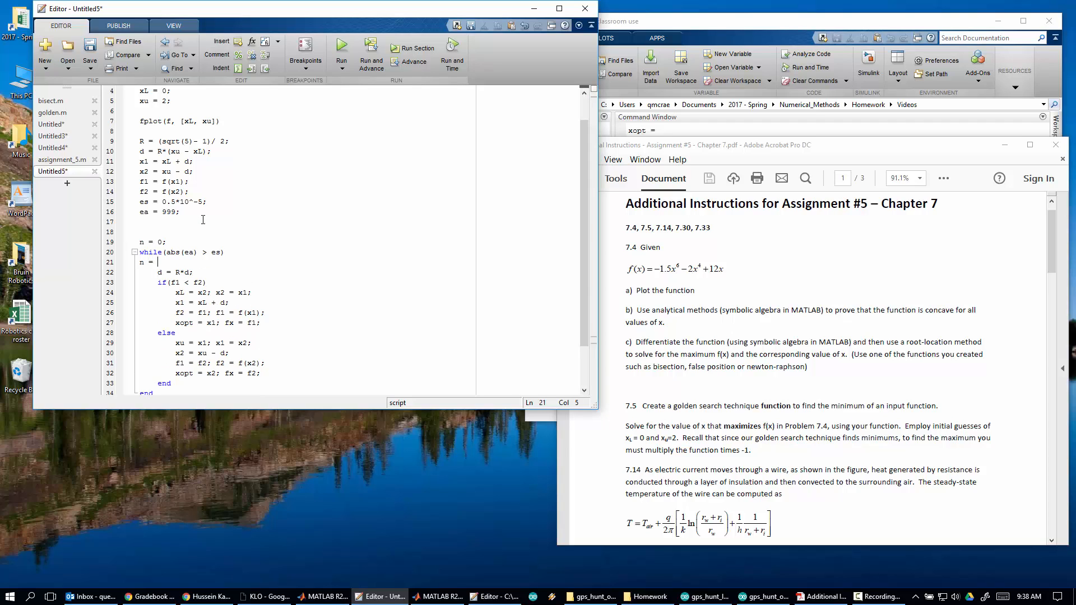
text(n+)
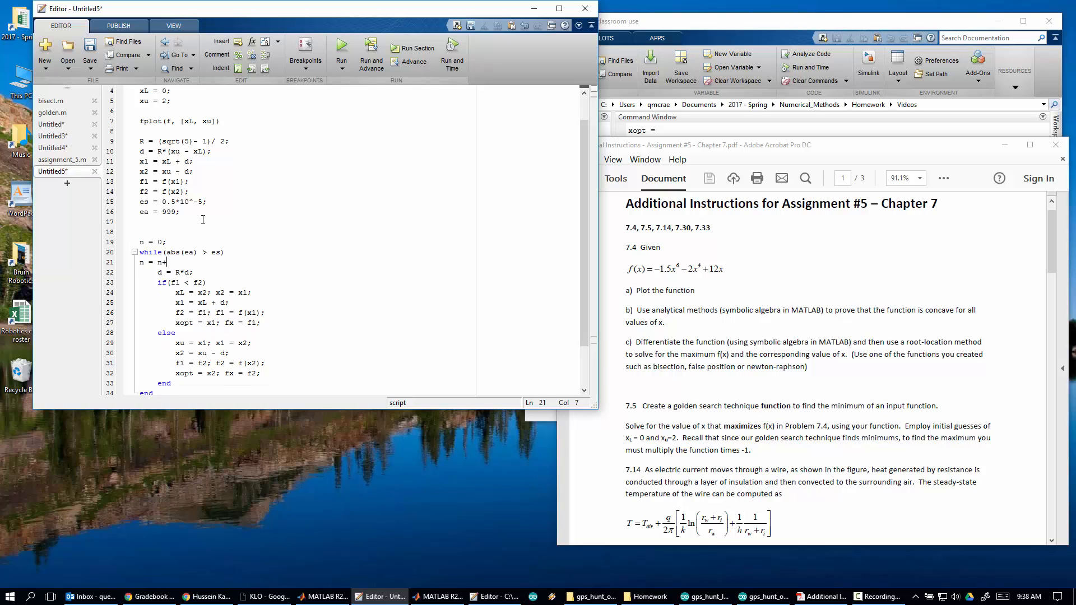
text(1;)
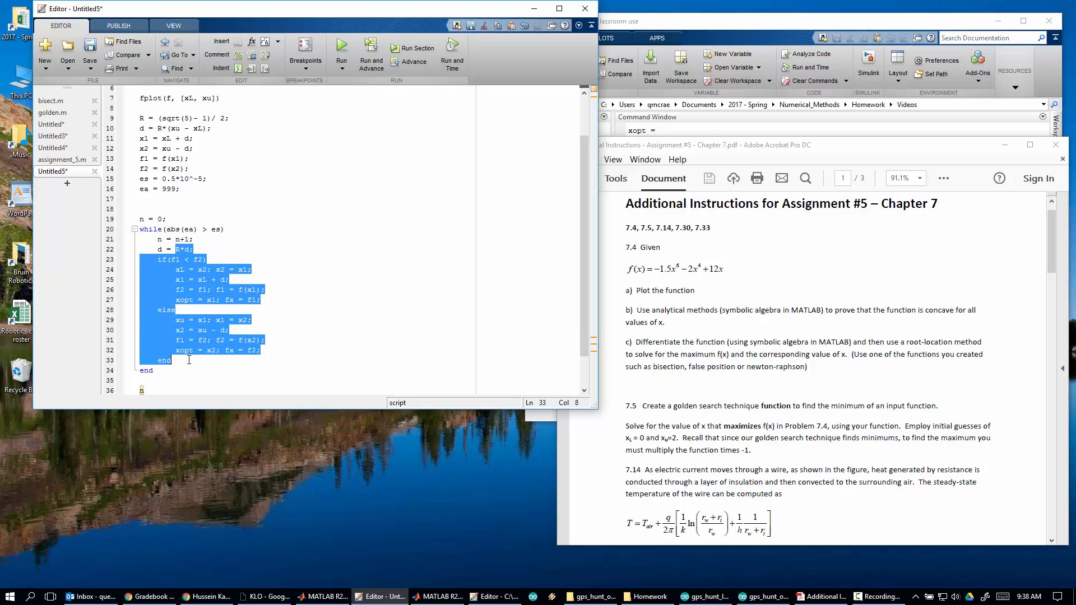
- Add the relative error update ea = (old - new) / new at the end of the loop body
click(190, 371)
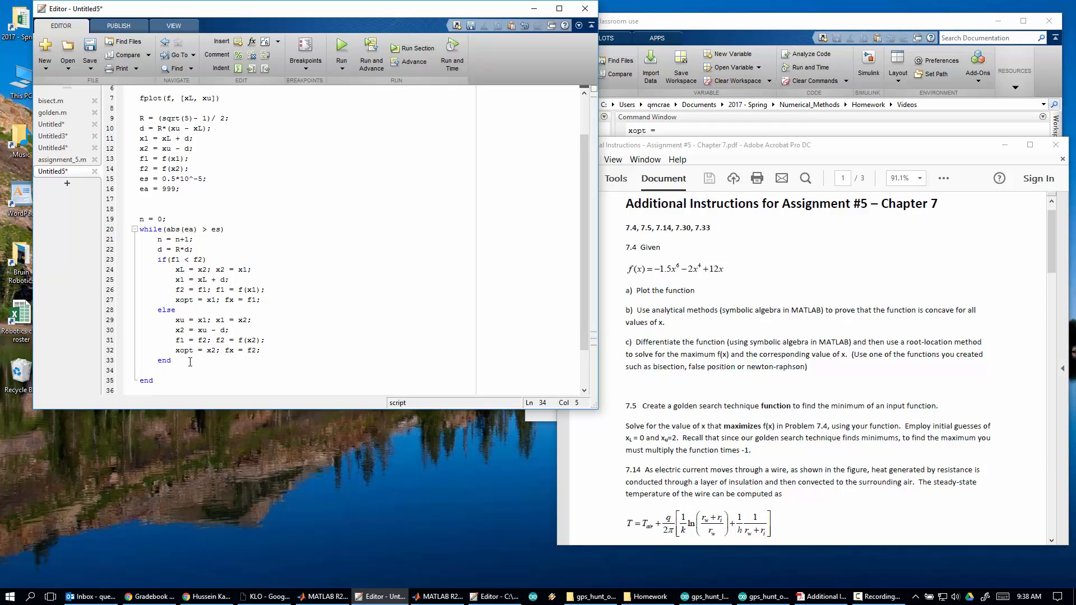
text(ea = old)
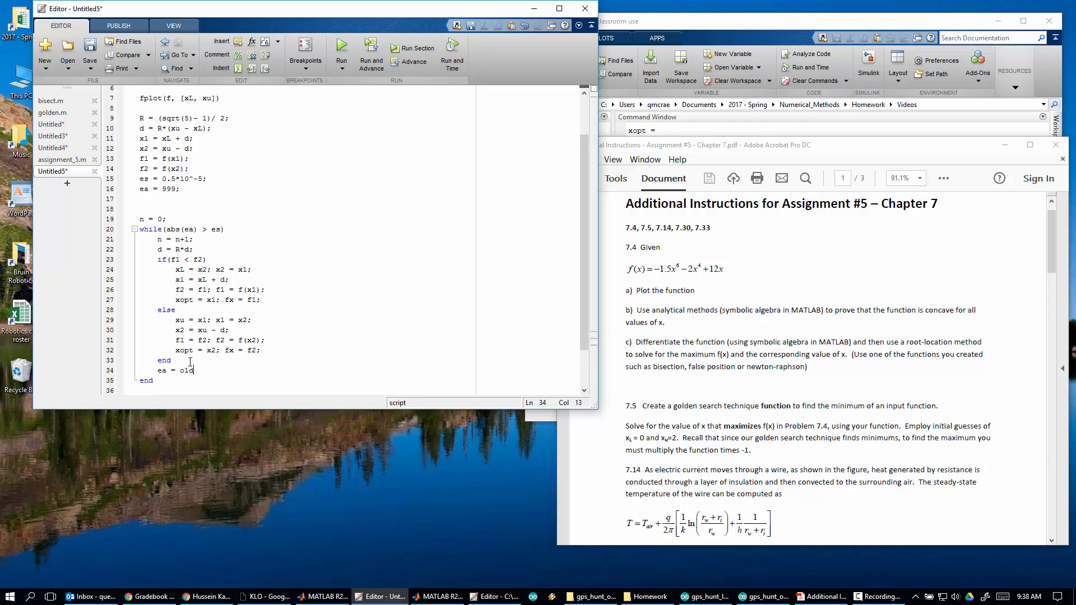
text(-new))
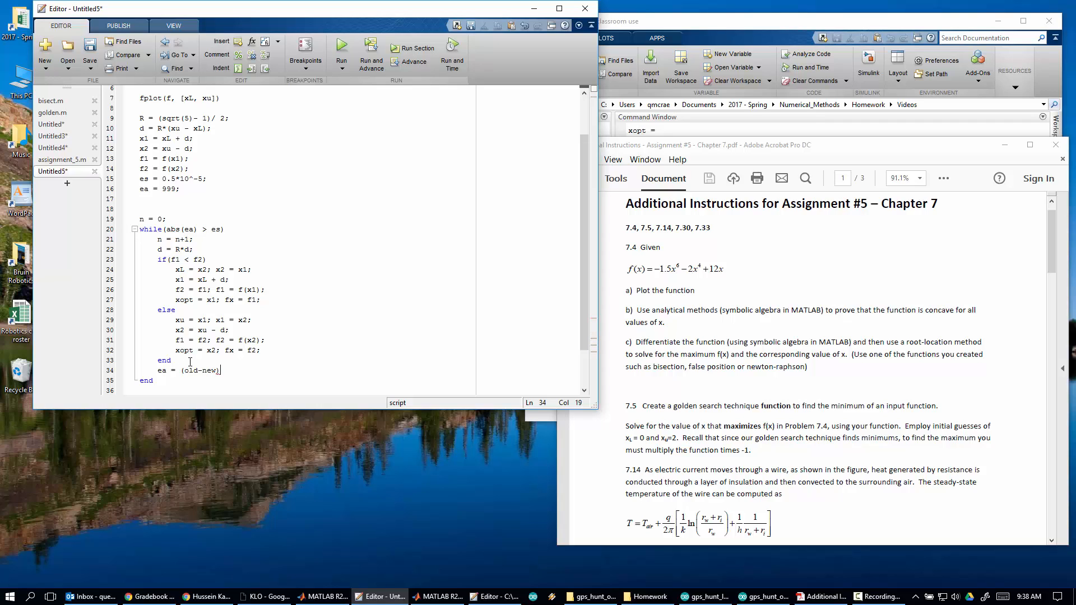
text(/ new)
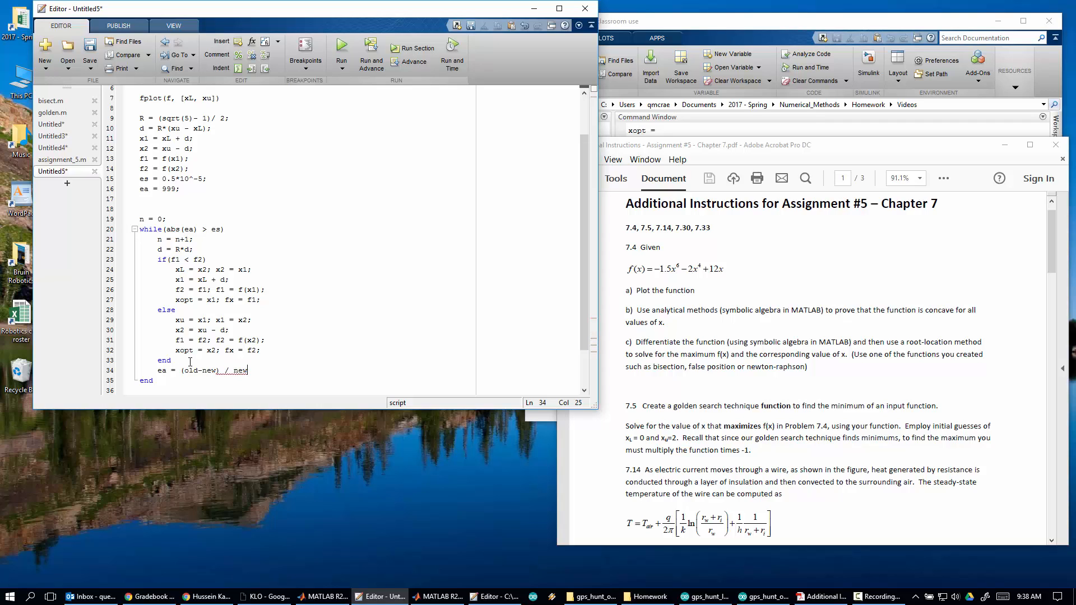
text(;)
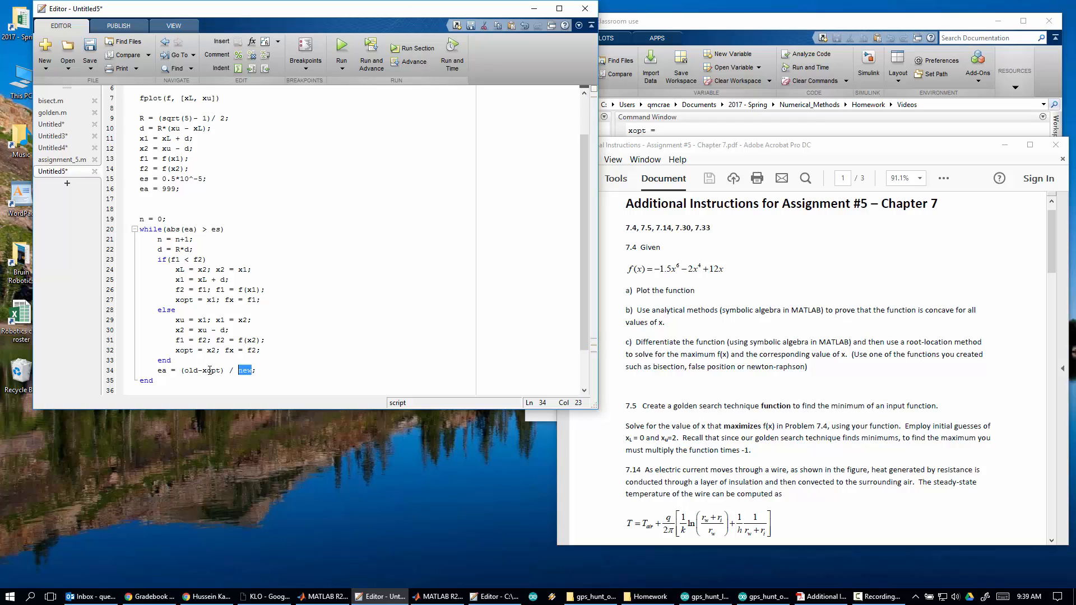
- Save xopt_old = xopt at each loop start and rewrite the ea line in terms of xopt_old and xopt
text(xopt)
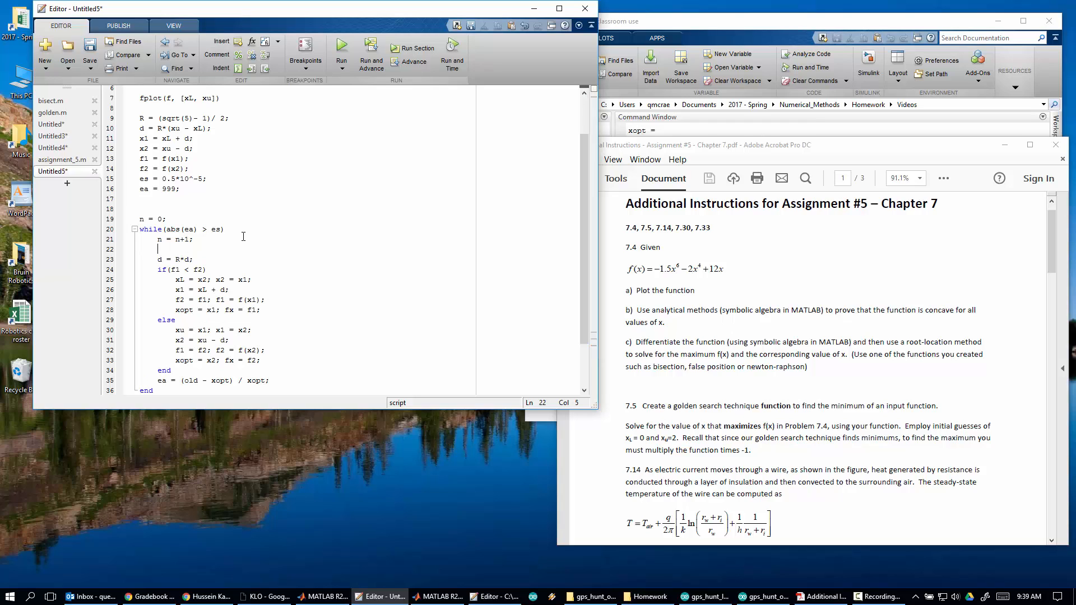
text(o)
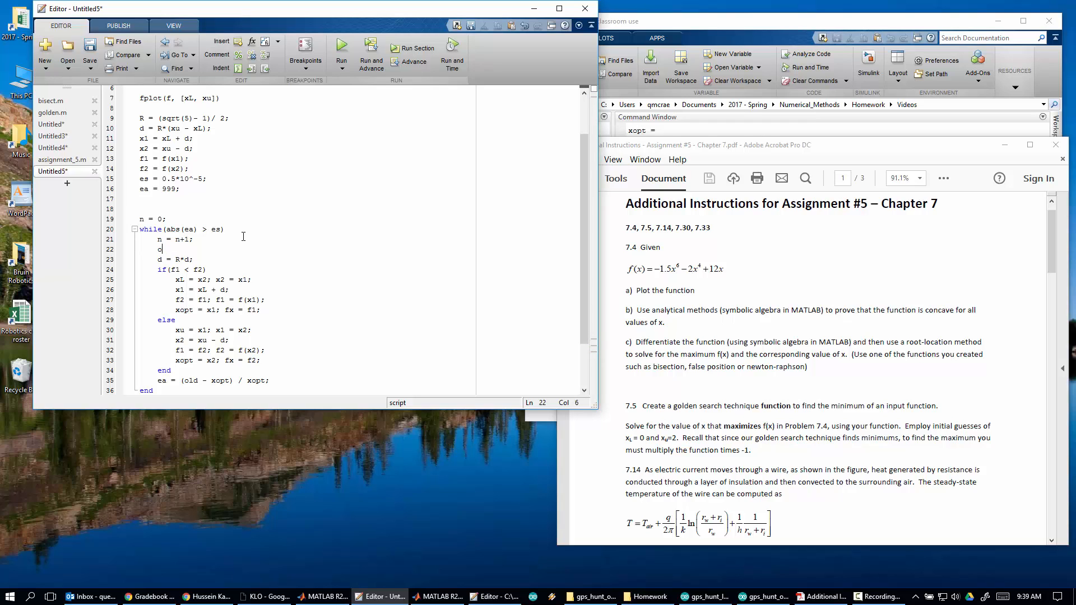
text(x)
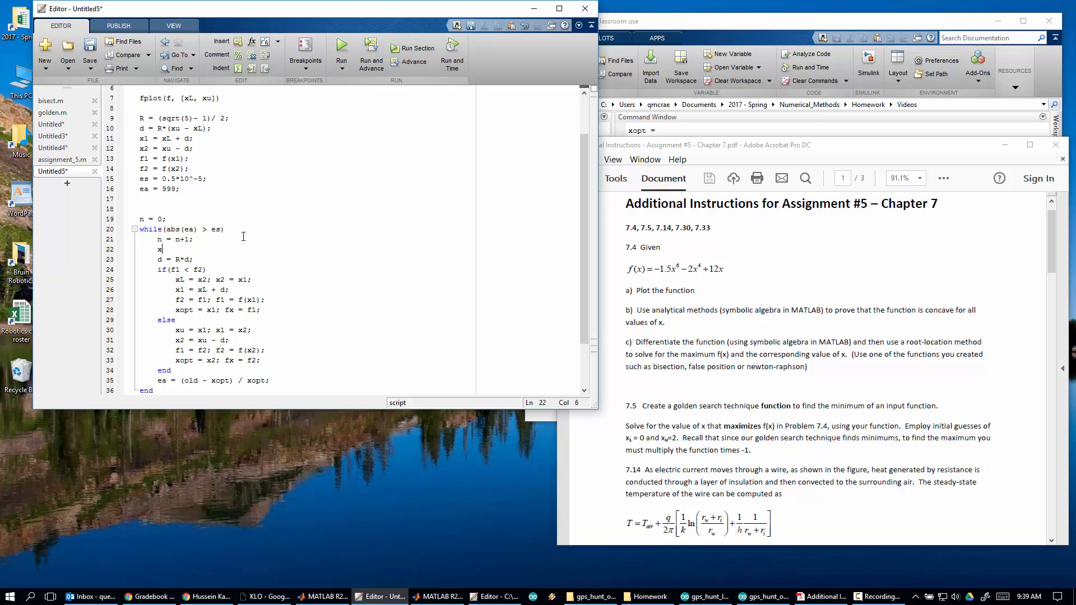
text(opt_old)
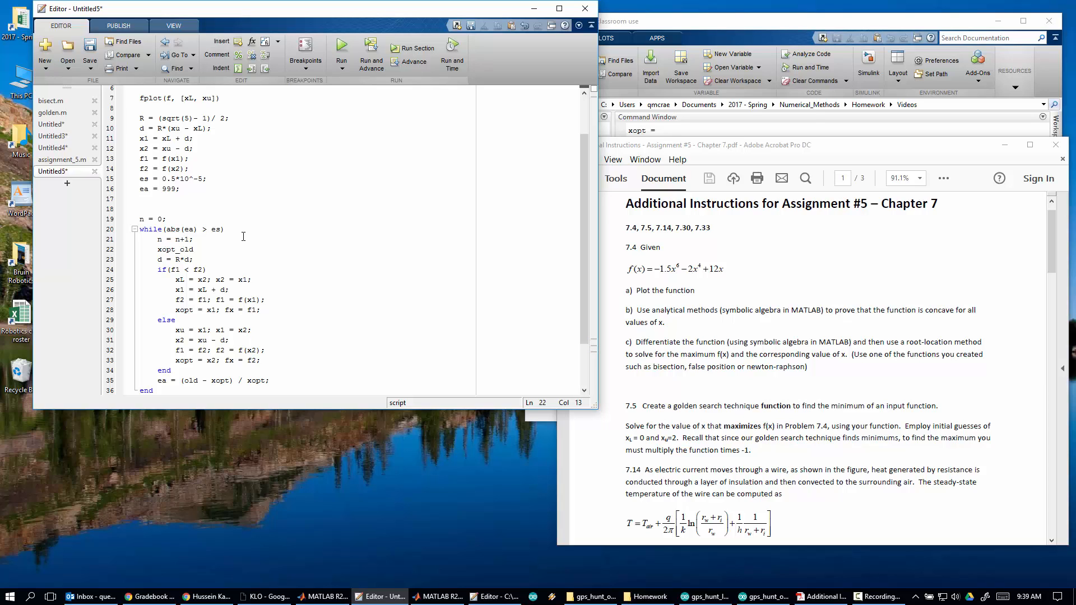
text(= xopt;)
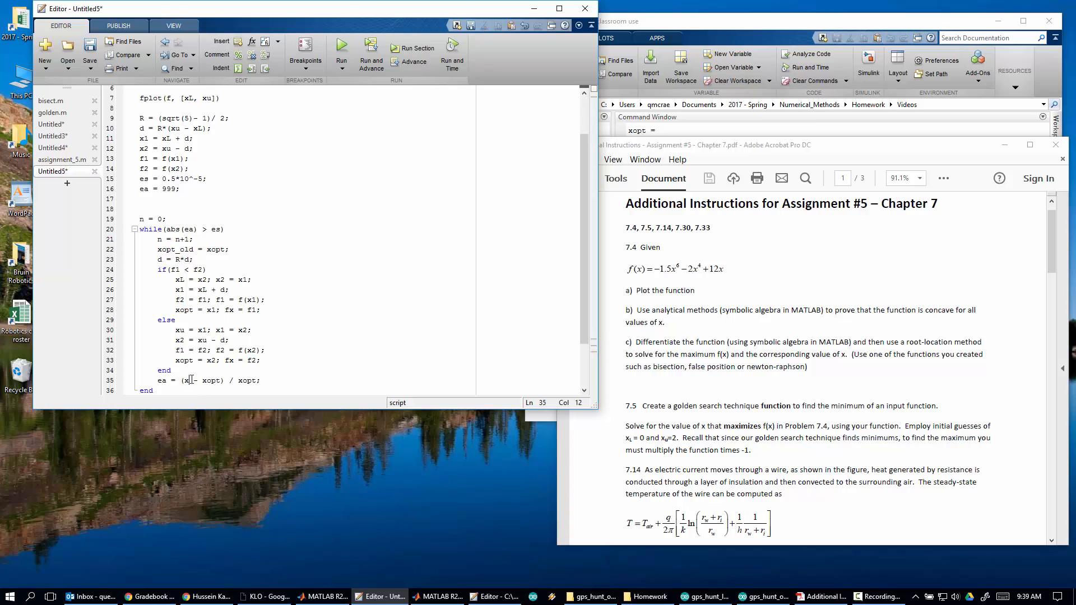
text(opt_old)
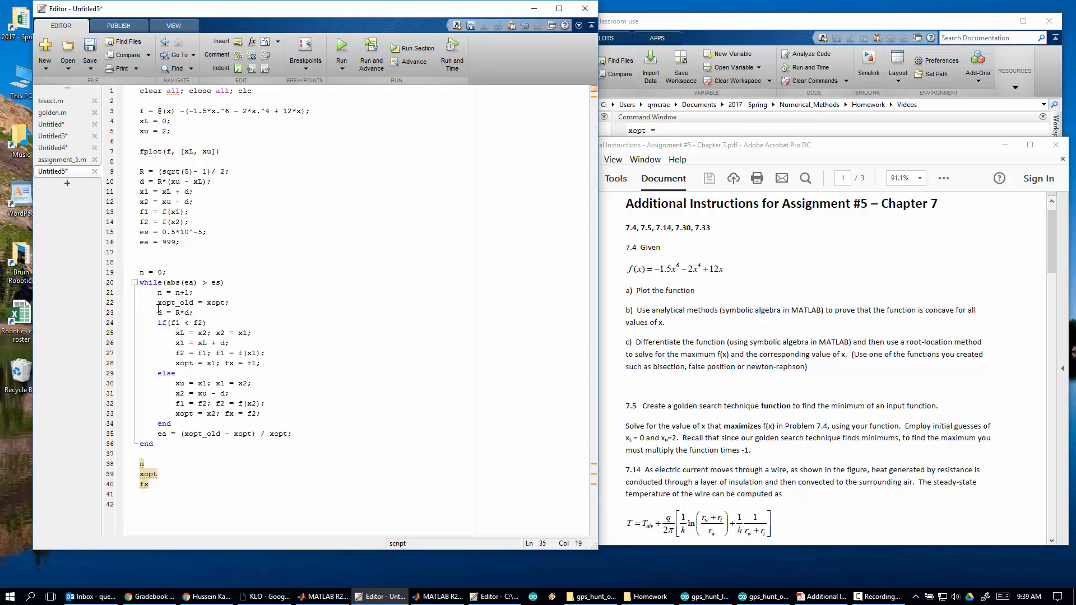
- Initialize xopt = xL before the while loop and run the script
double_click(175, 303)
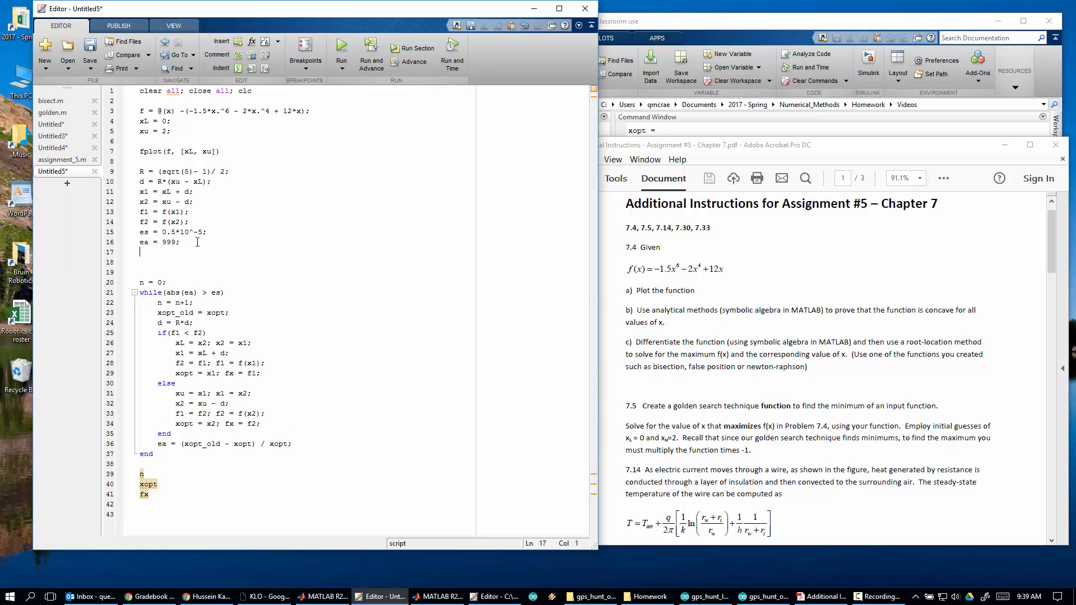
text(xopt)
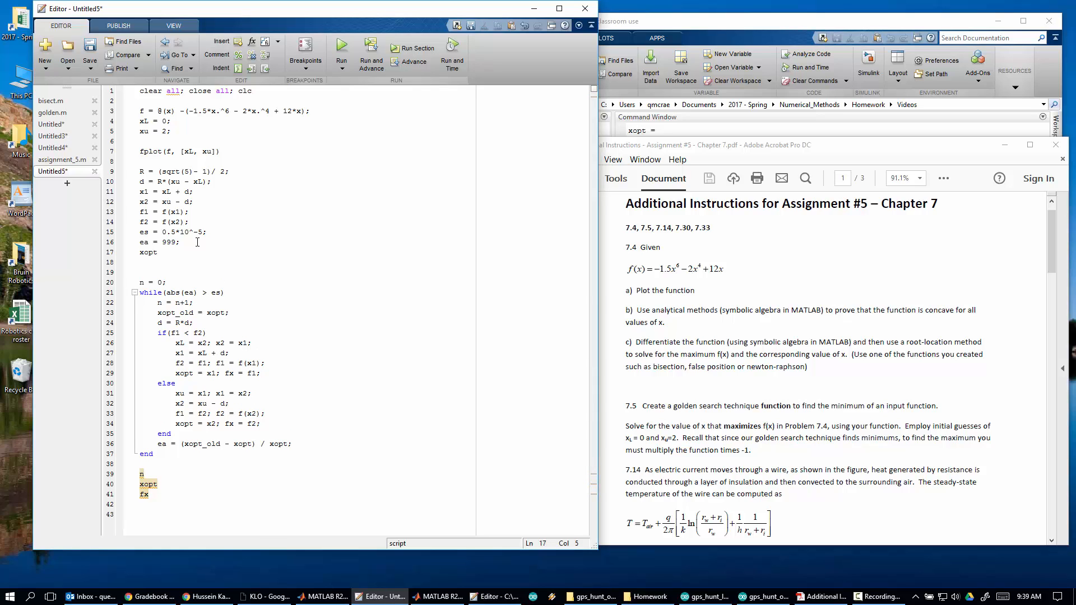
text(= x)
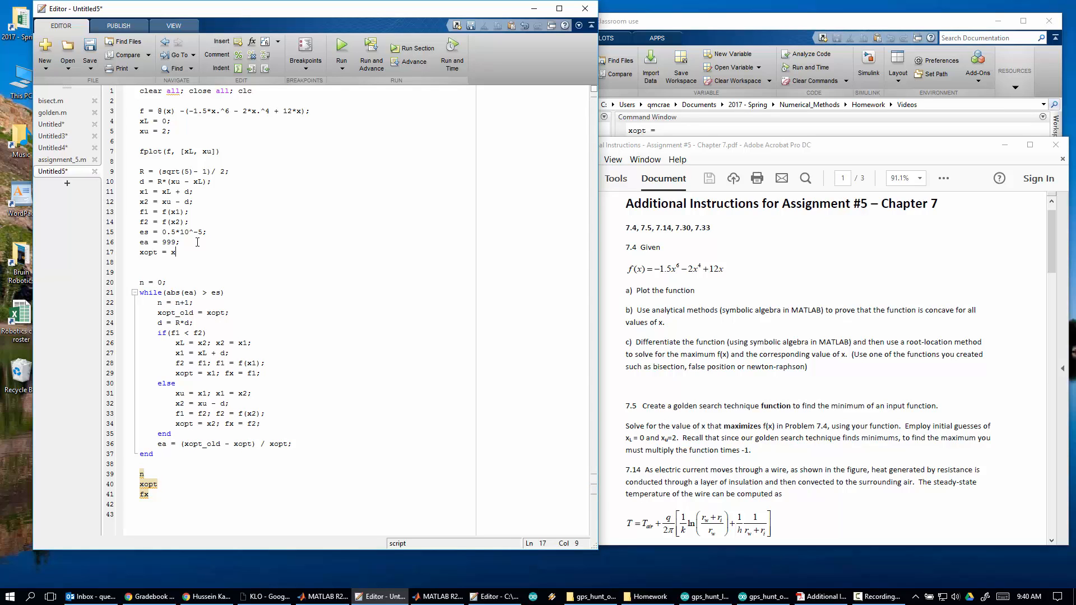
text(L)
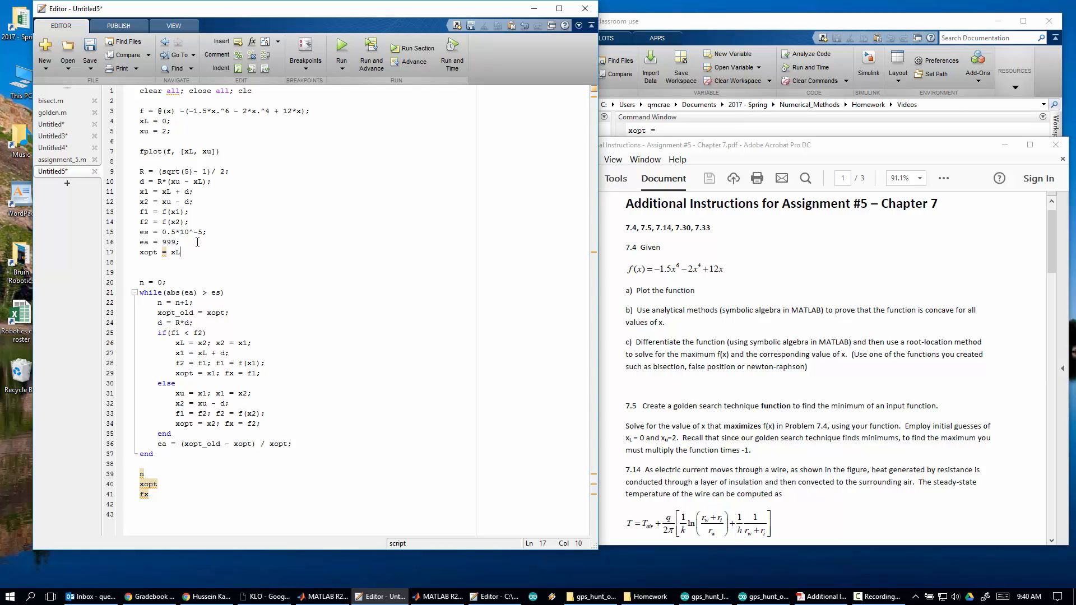
text(;)
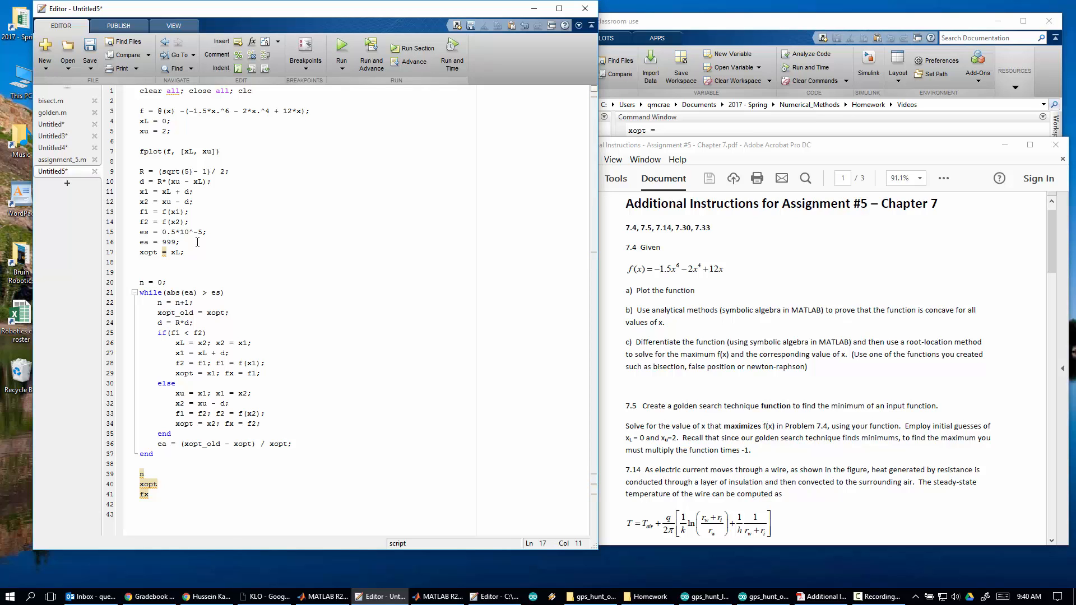
click(413, 48)
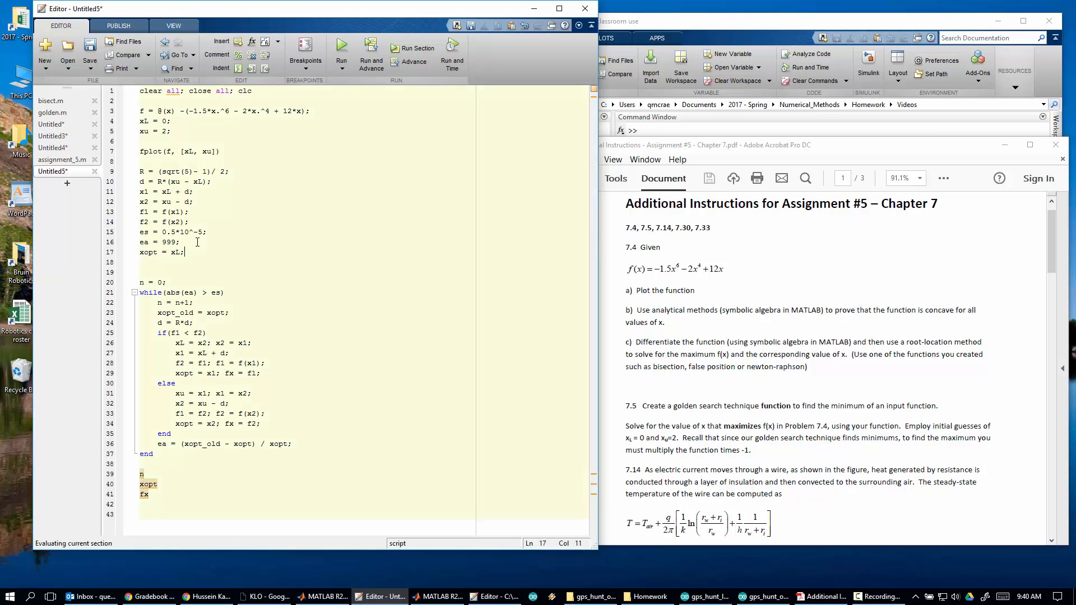
- Loosen es to 0.5*10^-3 and rerun (n=17, xopt≈0.91671), close Figure 1 and bring the PDF forward
click(341, 54)
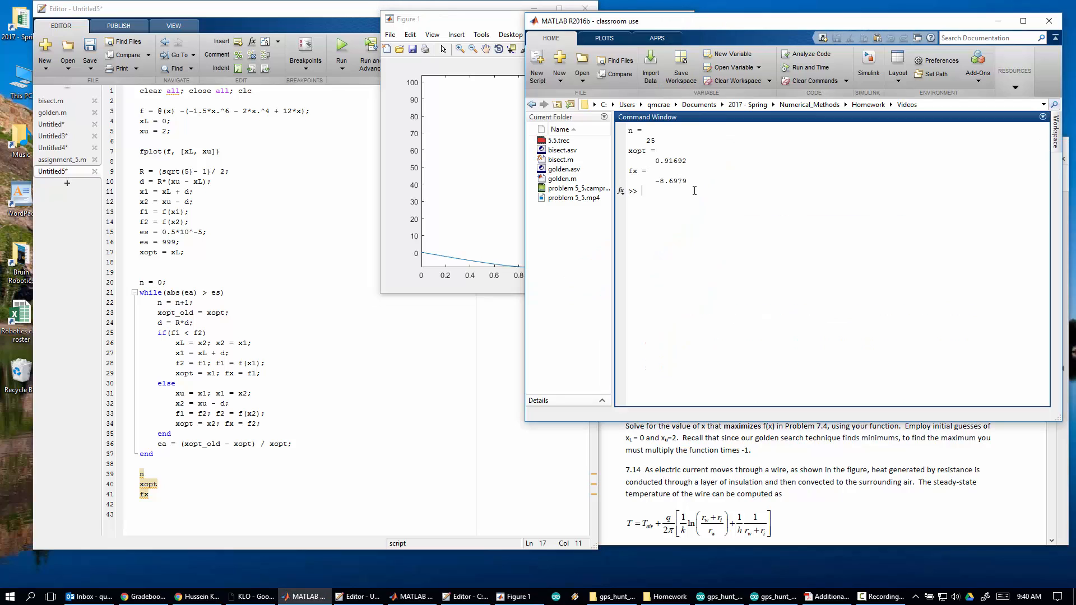
double_click(648, 140)
text(3)
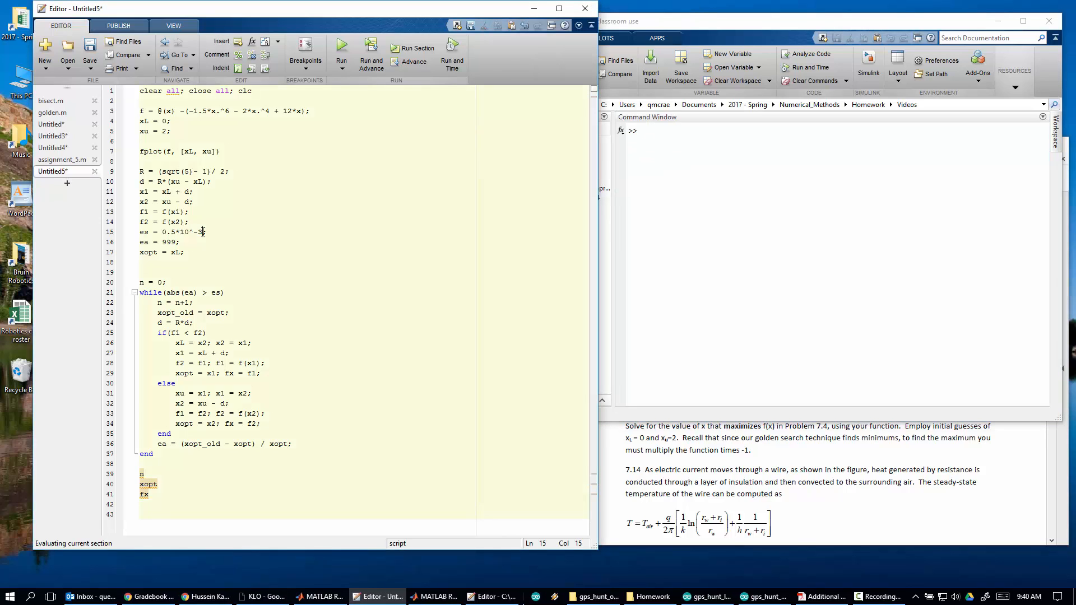
click(341, 48)
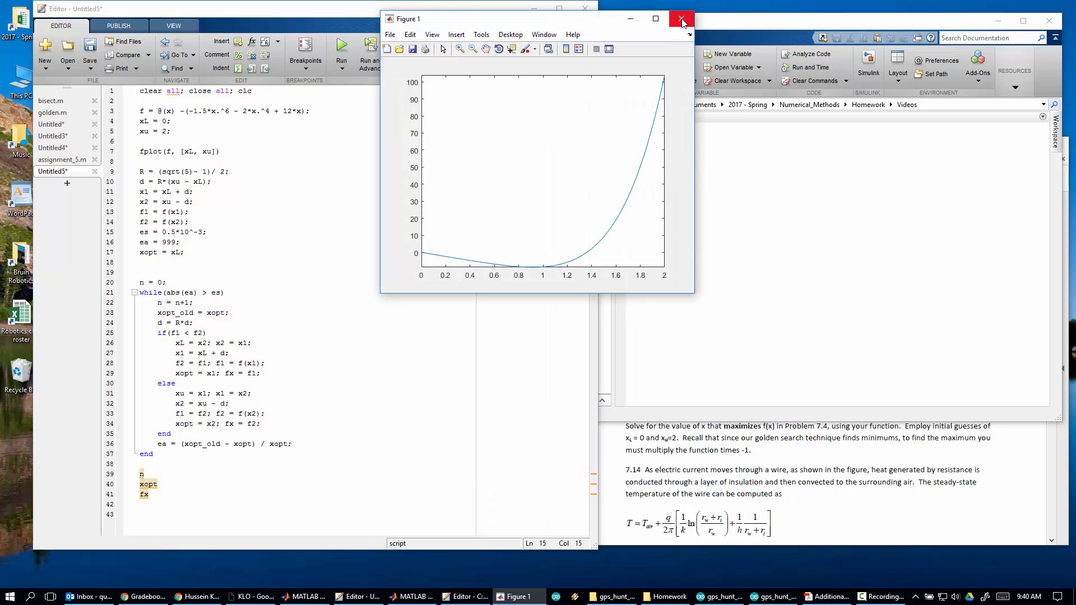
click(682, 19)
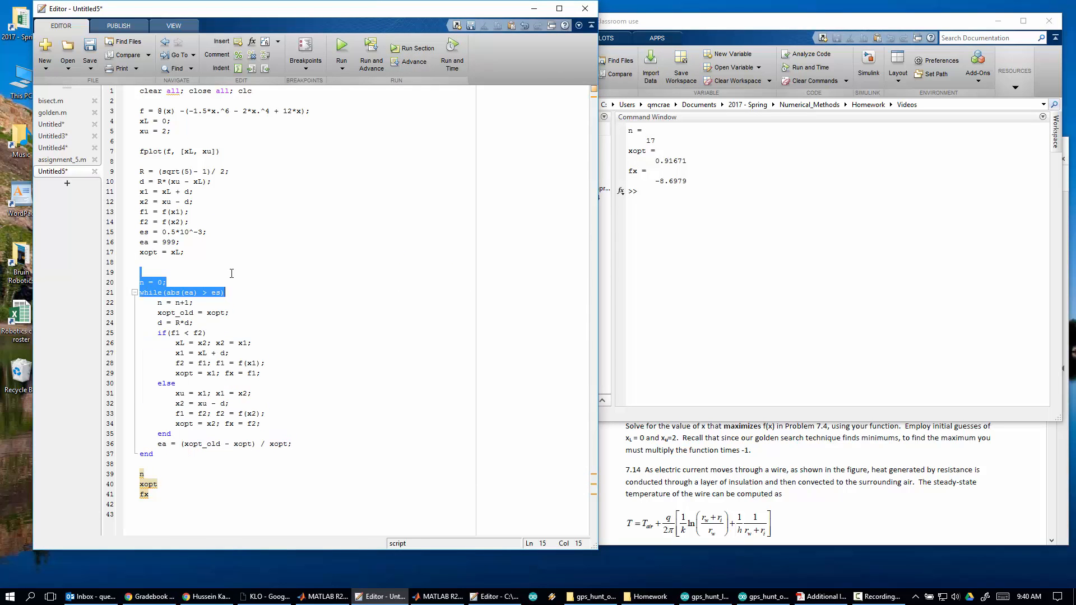
click(821, 595)
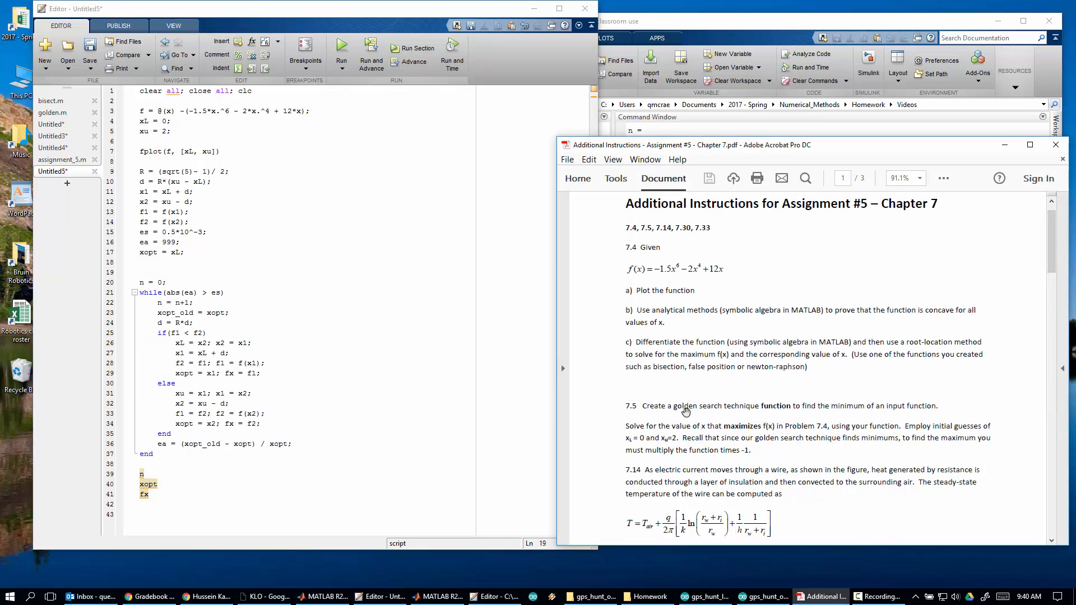
mouse_move(789, 414)
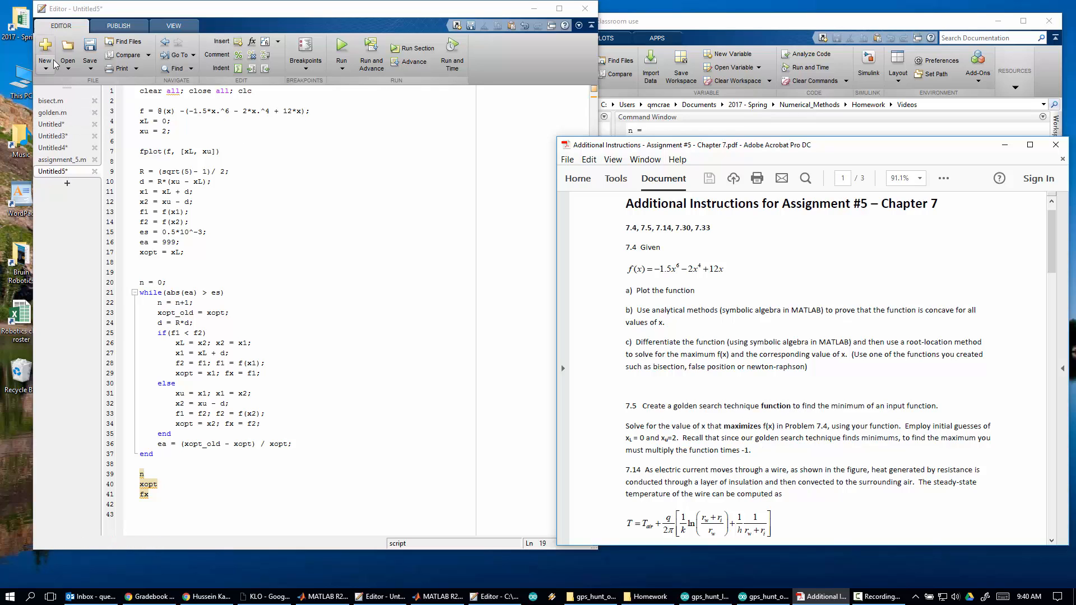
- Start a new file with the header function [xopt, fx] = my_golden(f, xL, xu, es)
click(45, 52)
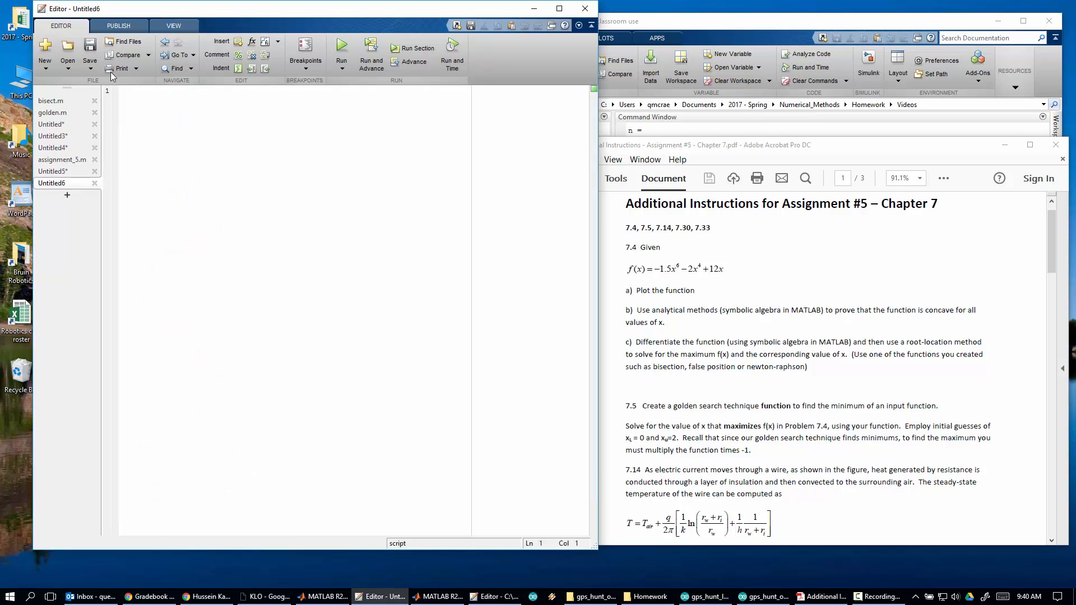
text(function [)
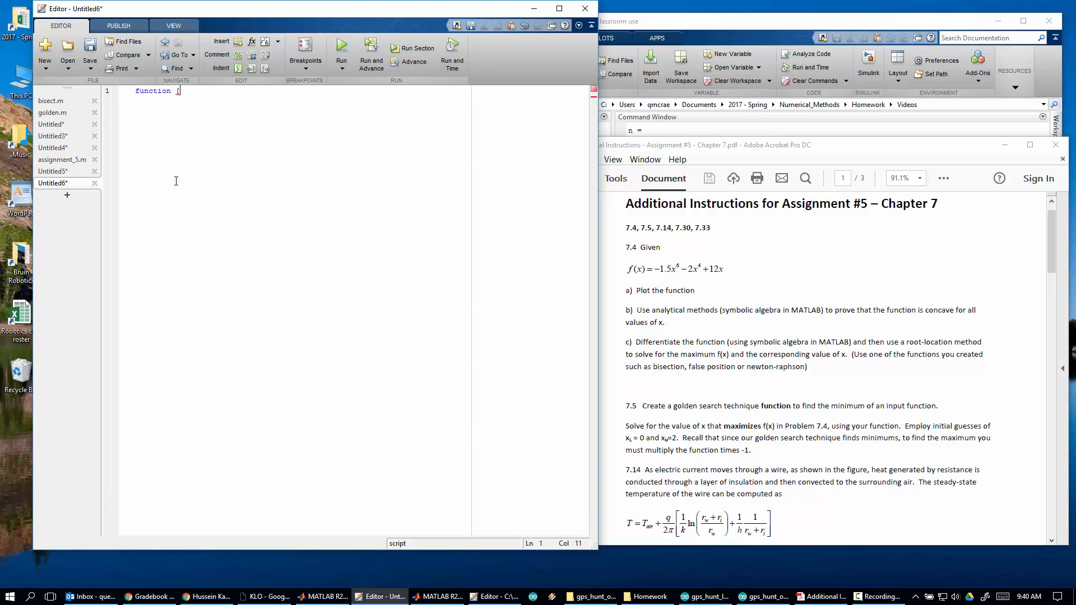
text(xopt, fx] =)
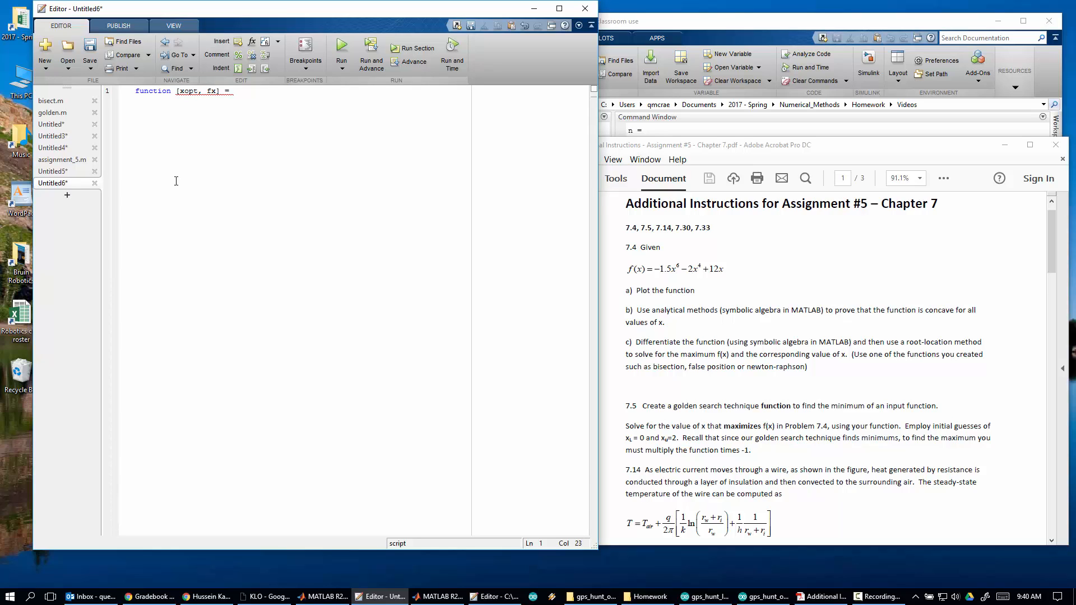
text(my_golden()
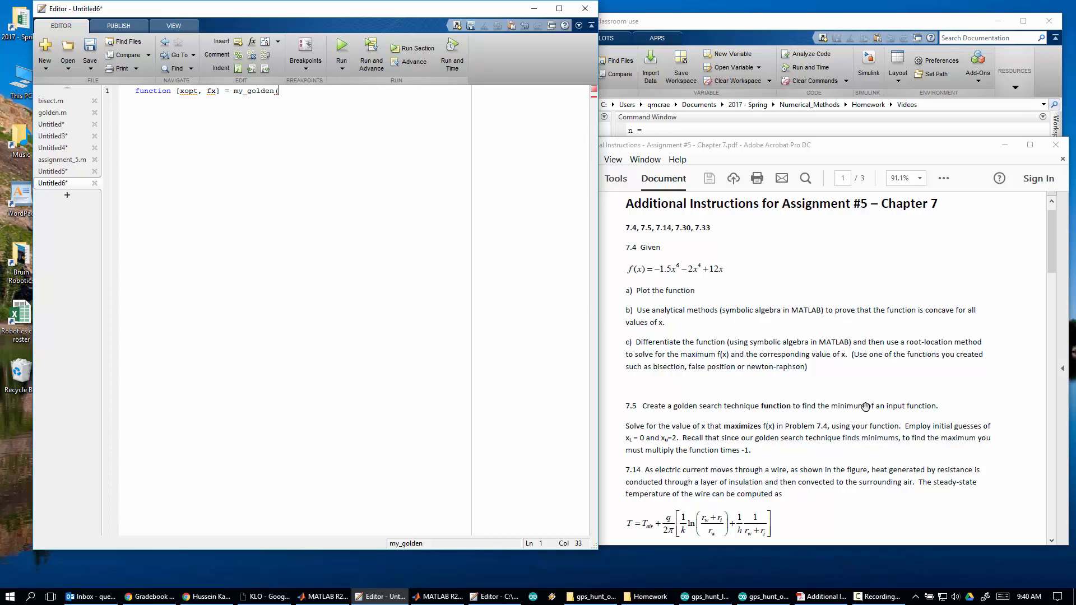
mouse_move(273, 80)
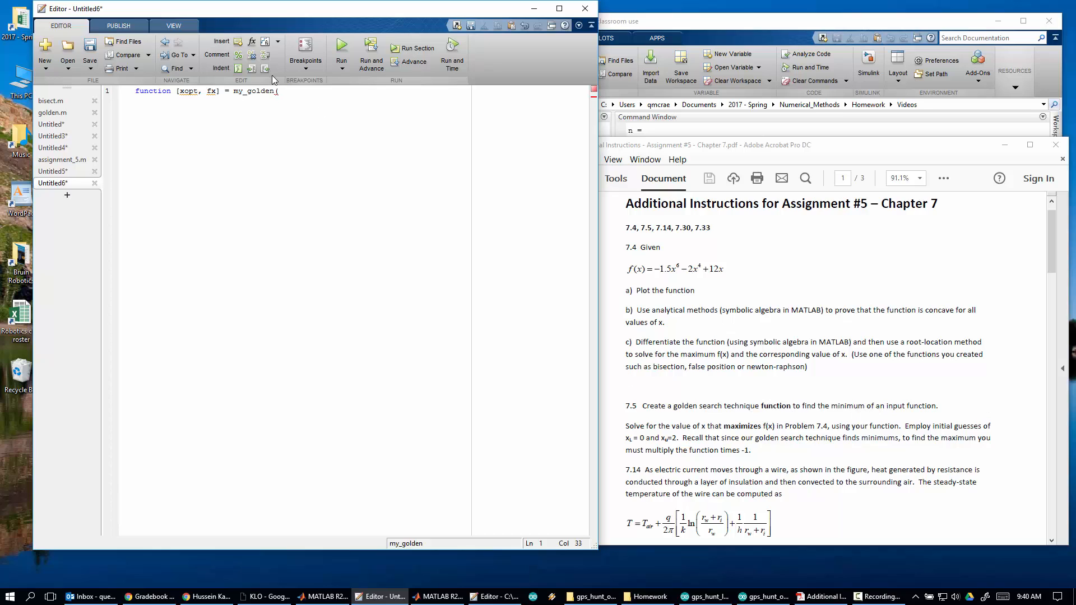
text(f)
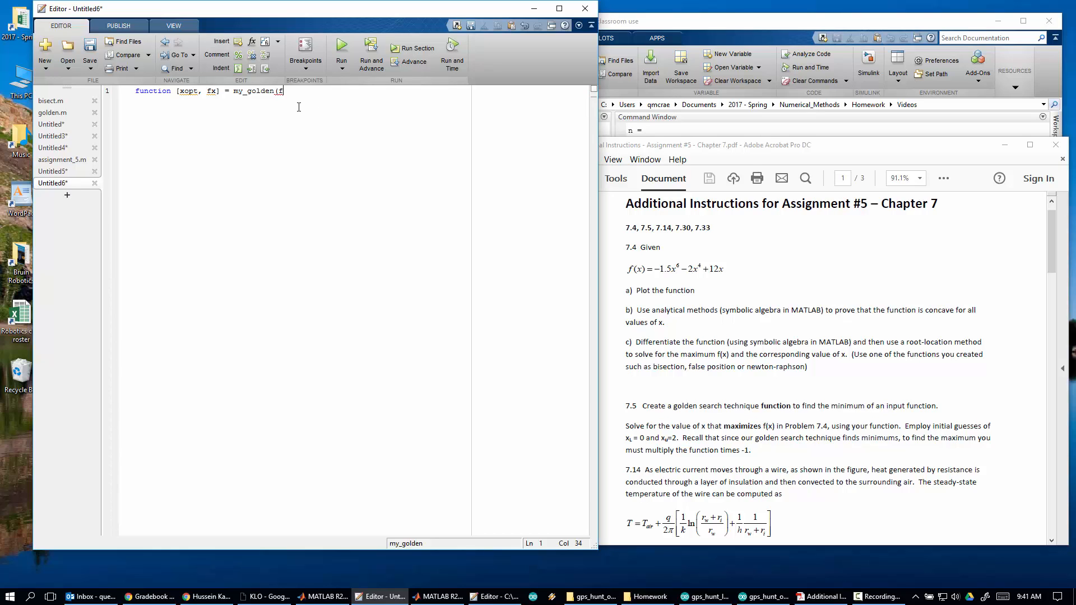
text(, x)
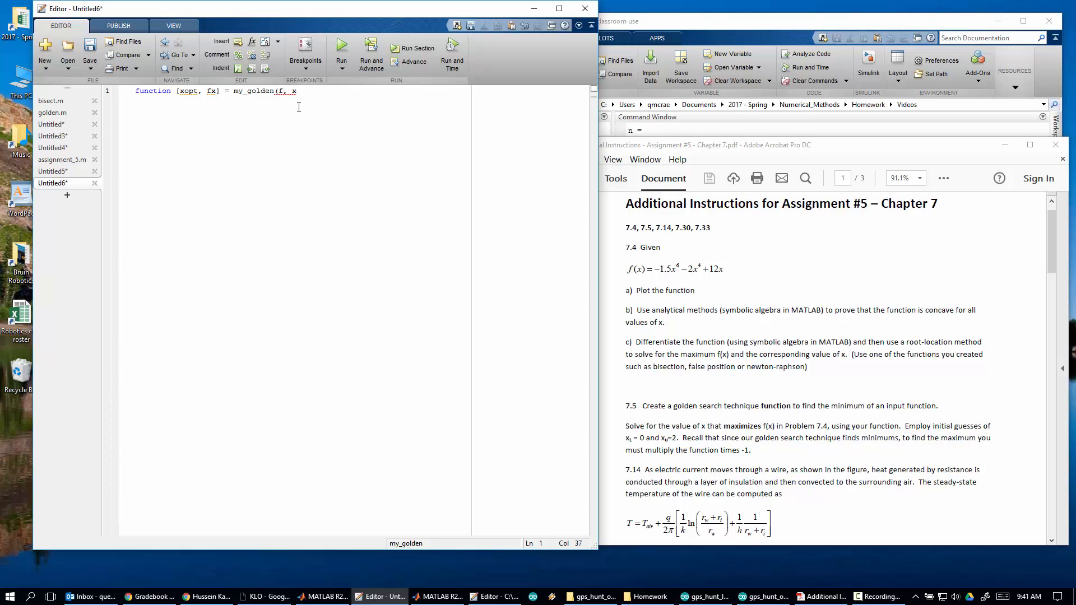
text(xL, xu, es);)
text(%)
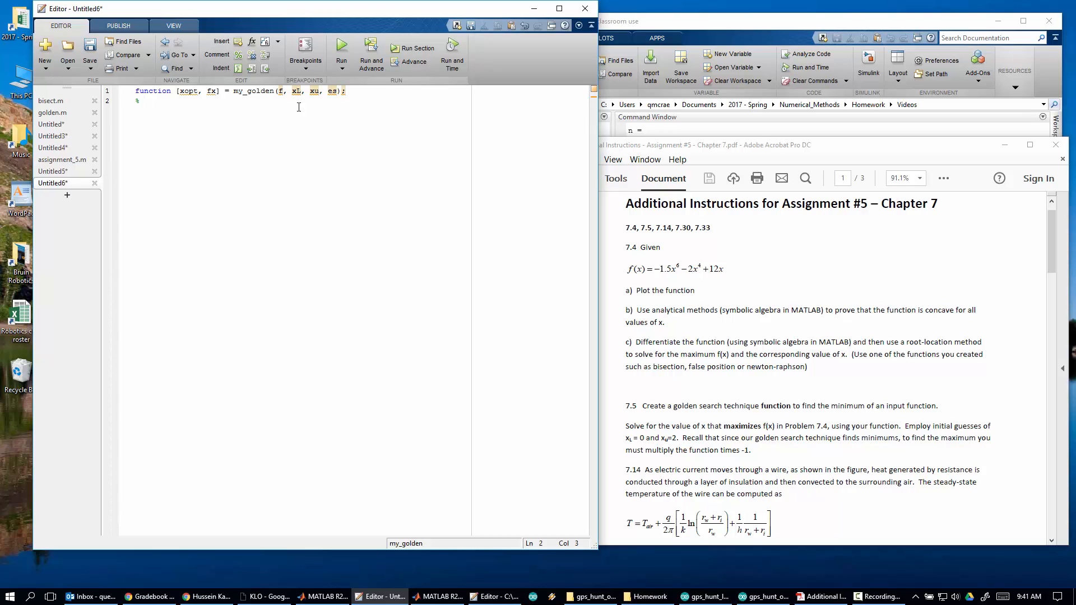
- Add an explanatory comment below the header and save the file as my_golden.m
text(some comment that)
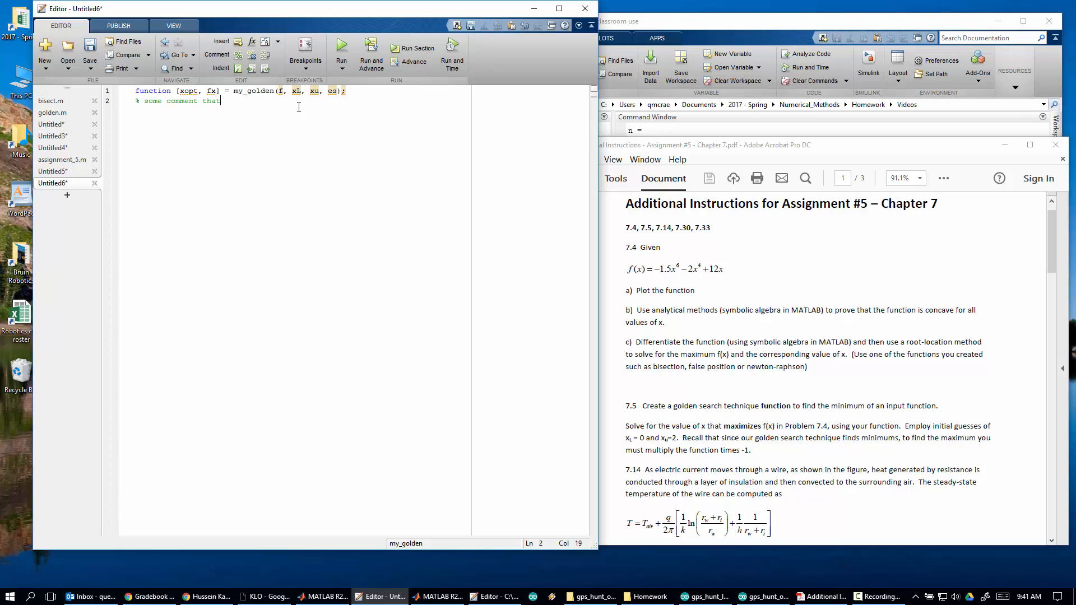
text(explains)
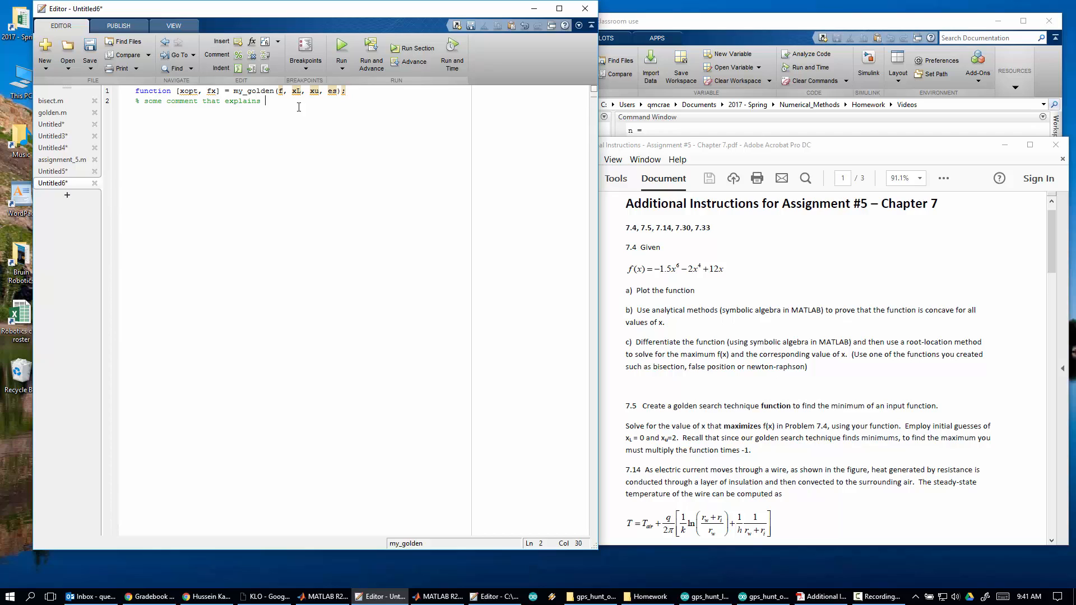
text(above)
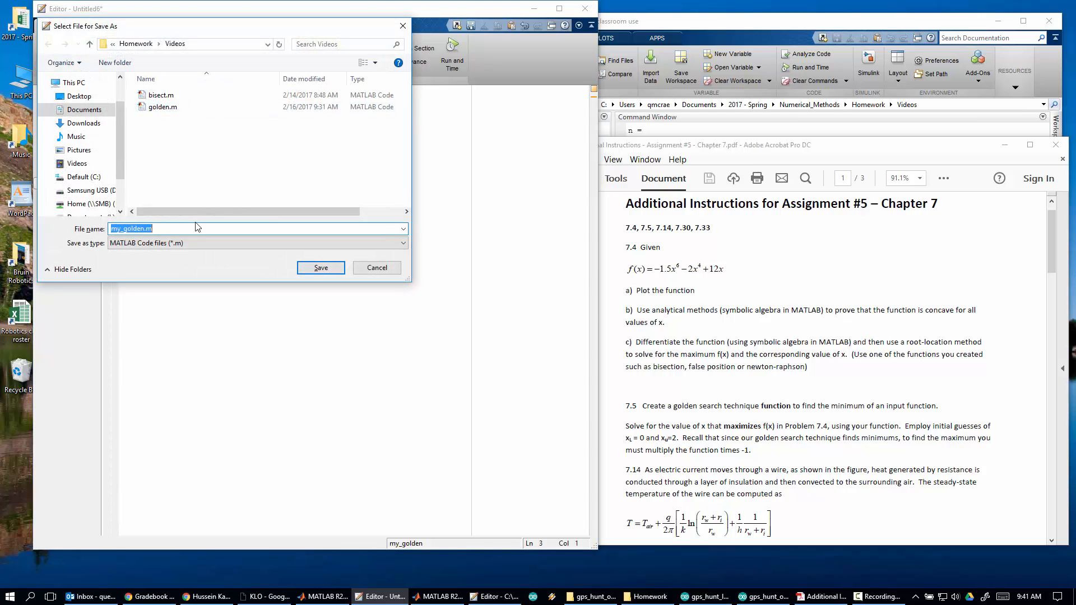
click(320, 268)
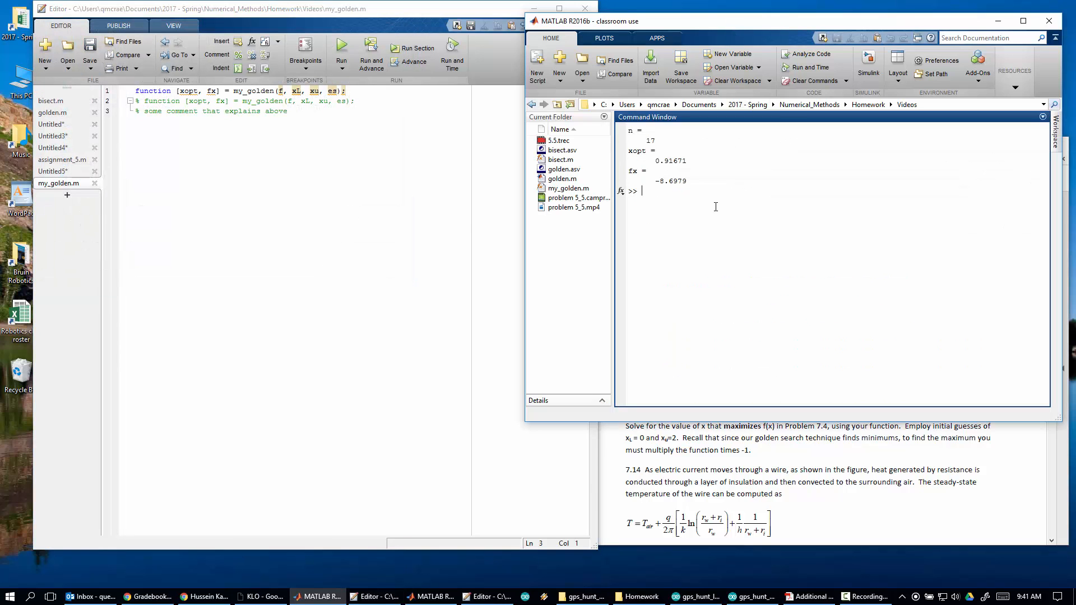
- Run help my_golden in the Command Window to show its header and comment
text(help my_golden)
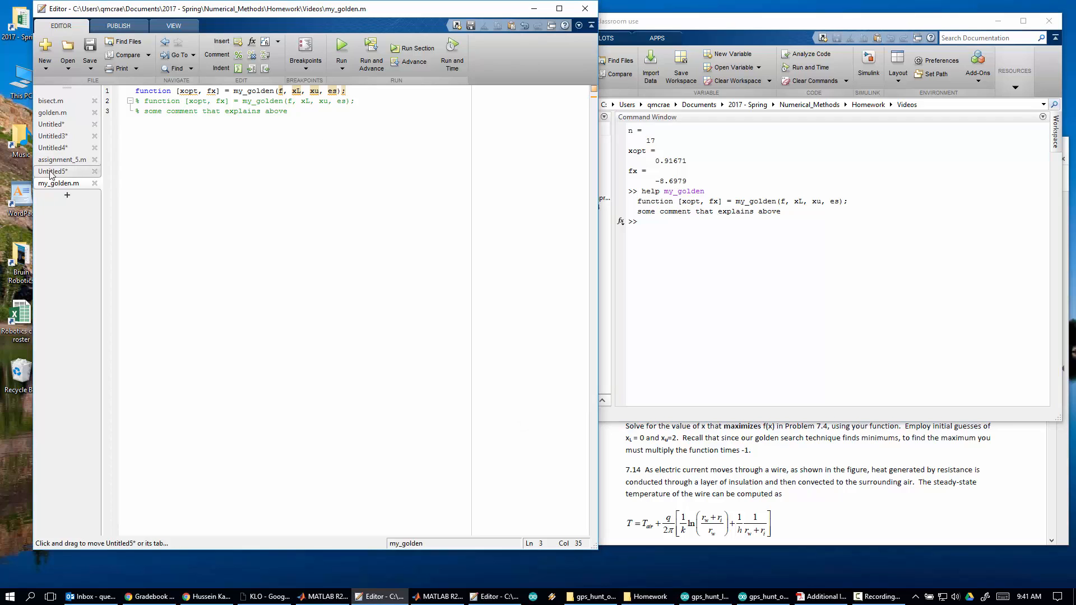
- Copy the golden-section setup and while loop from the script into my_golden.m and save it
click(53, 171)
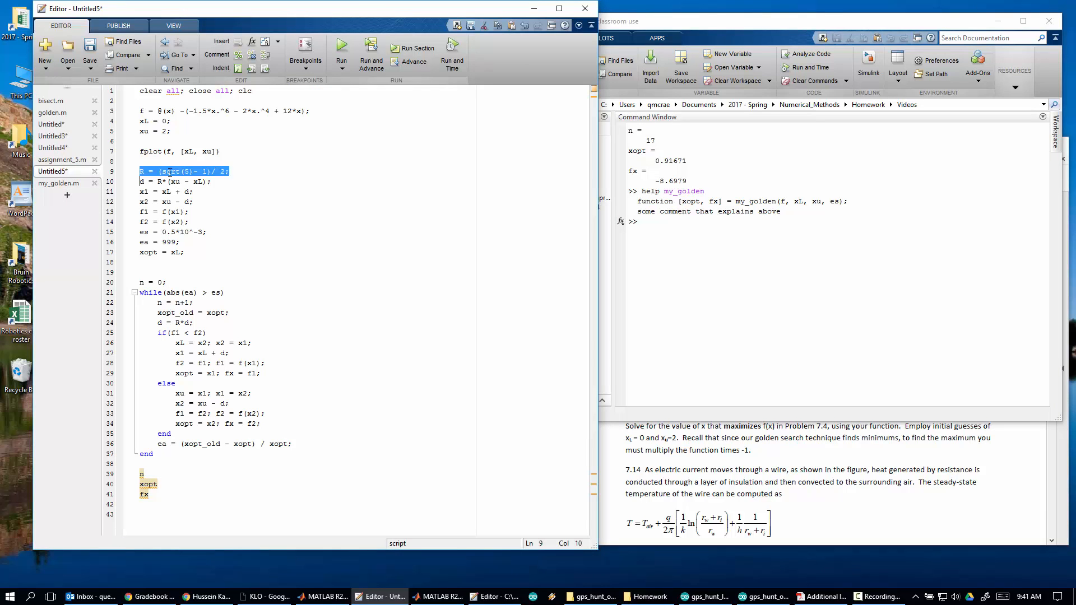
drag(165, 171, 191, 499)
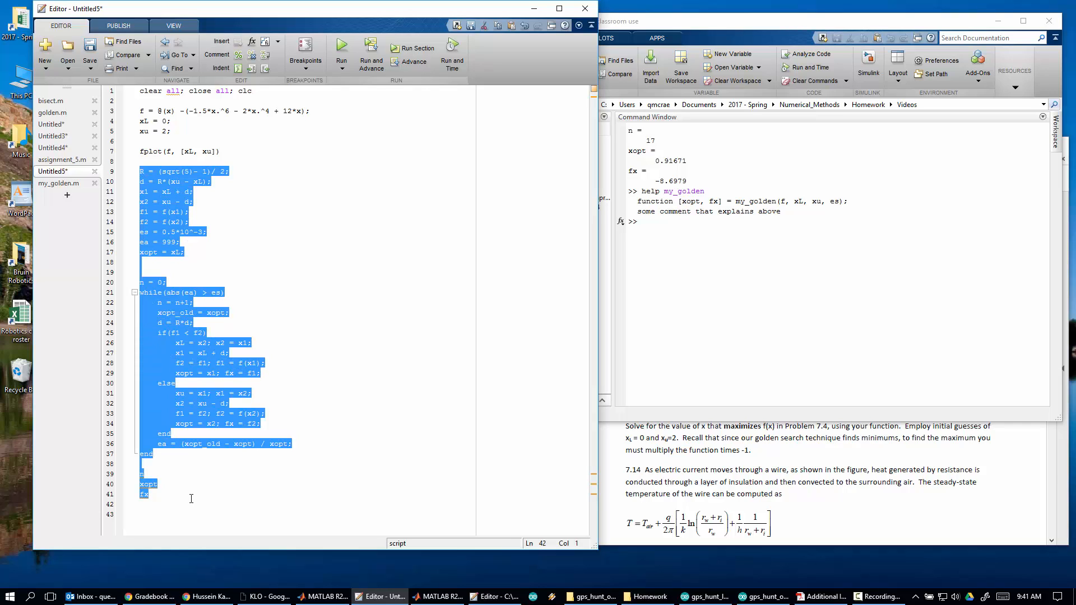
click(59, 183)
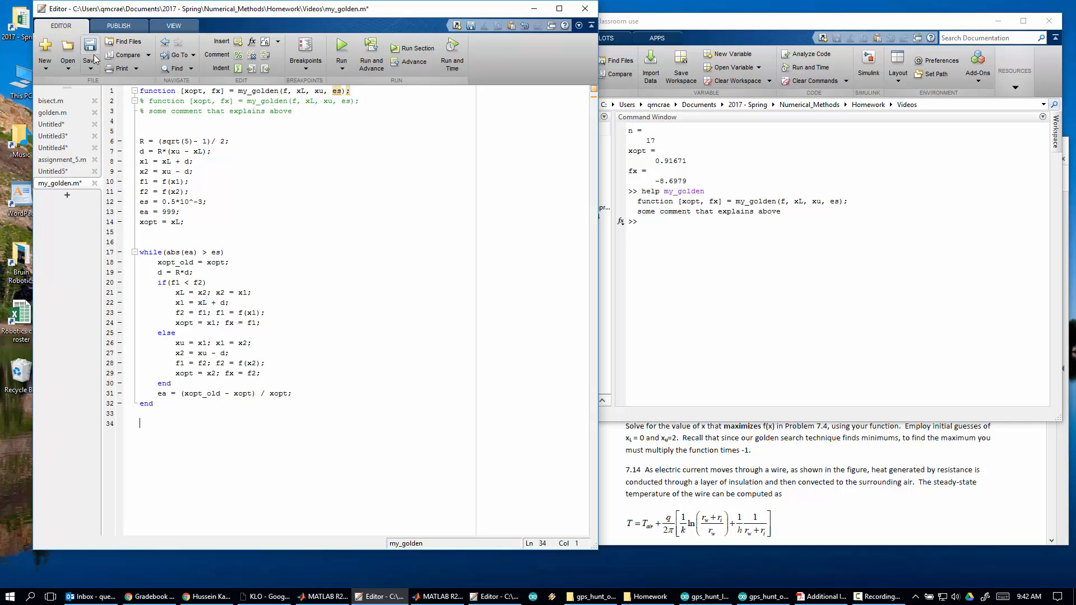
click(90, 53)
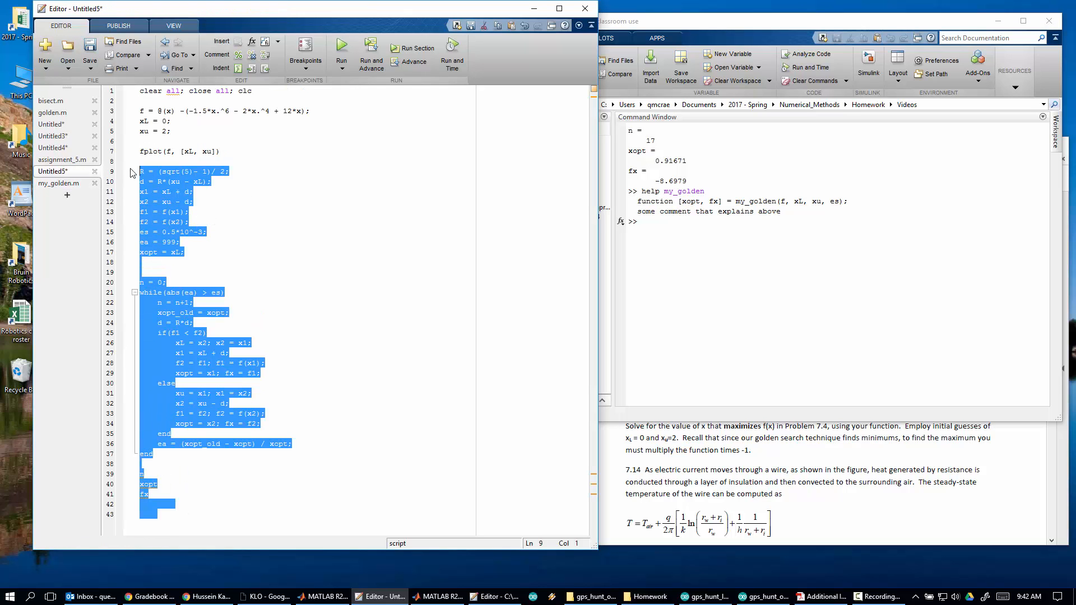
- Replace the script's loop with [x_max_val, max_val] = my_golden(f, xL, xu, 0.0001) and run it
key(Delete)
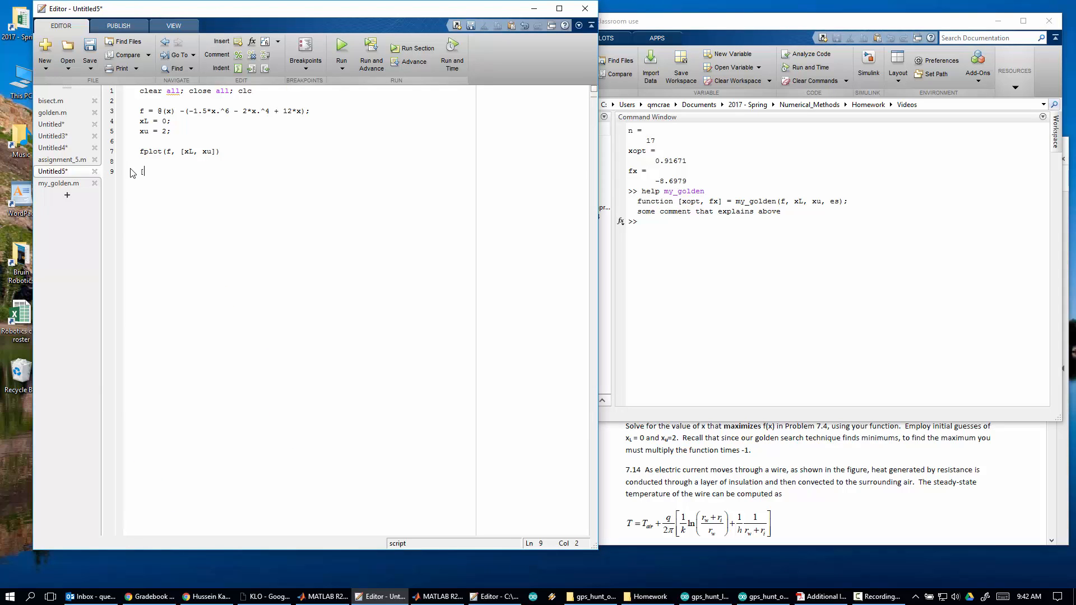
text([xopt,)
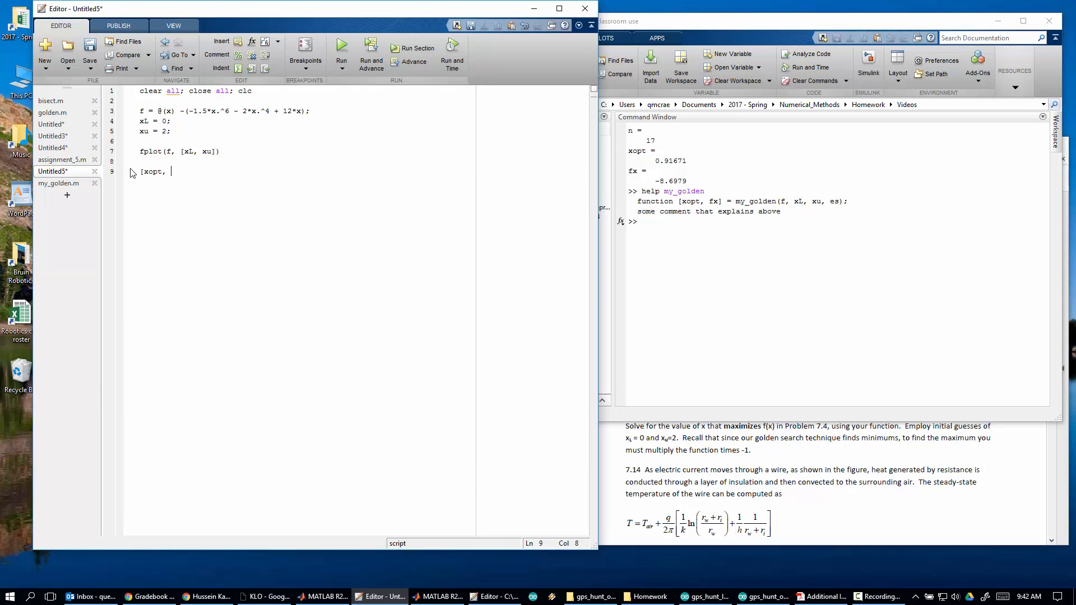
text(f)
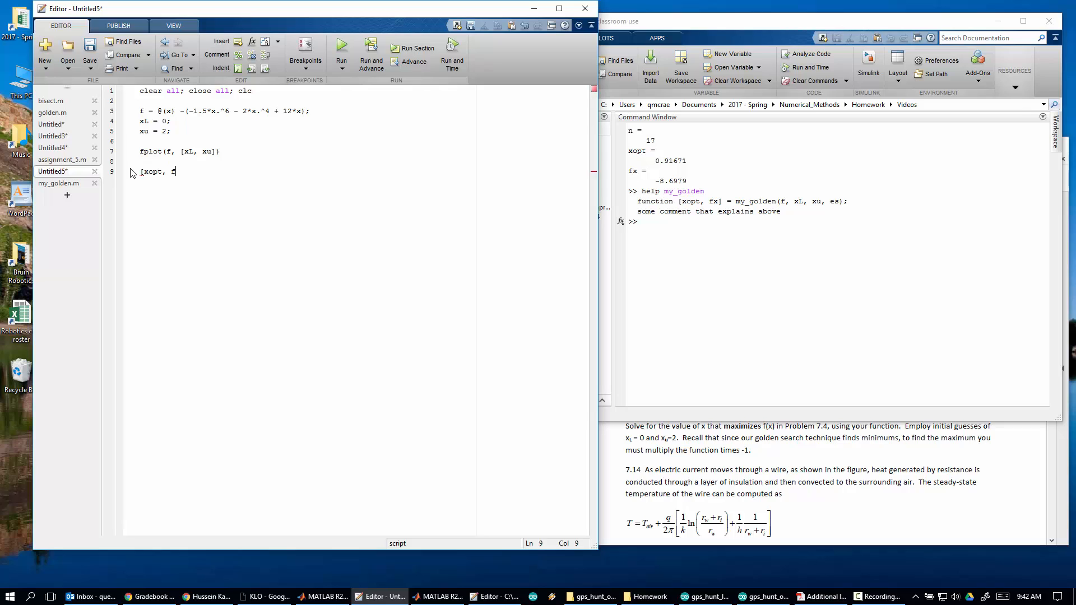
text(max)
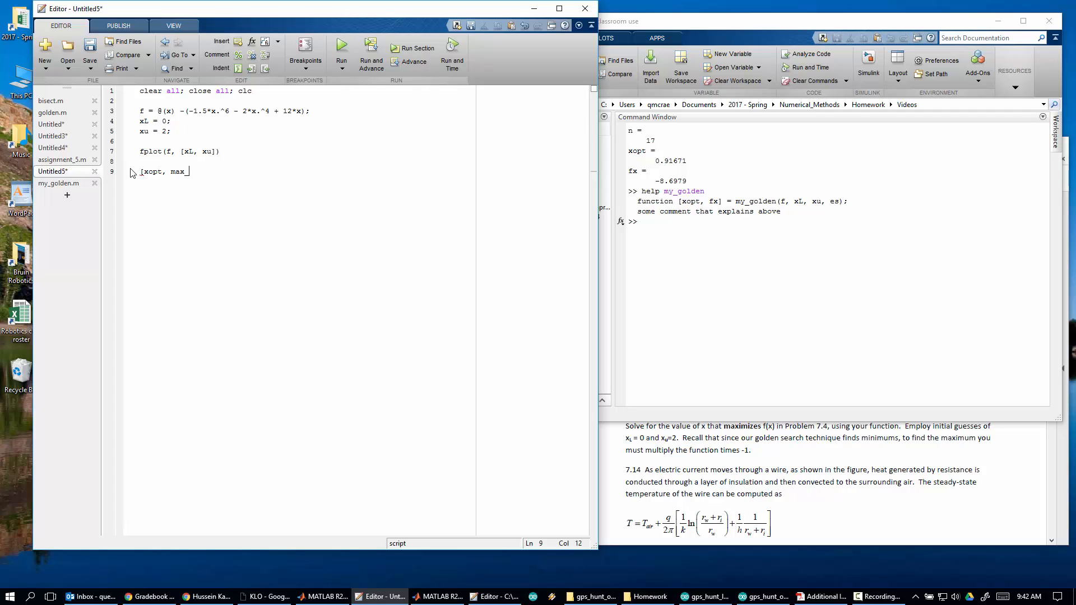
text(_val)
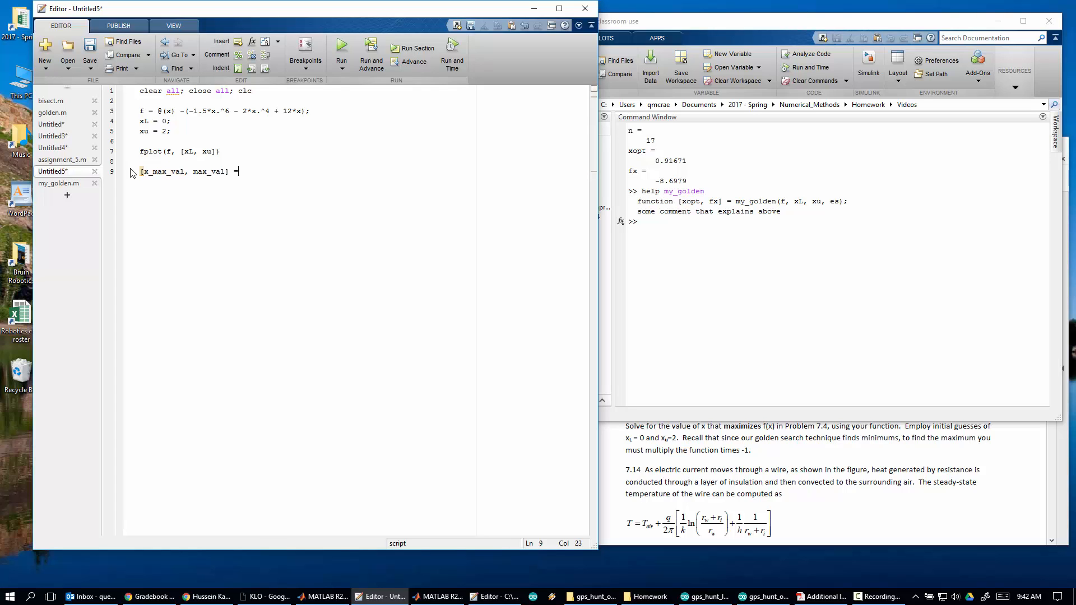
text(my_)
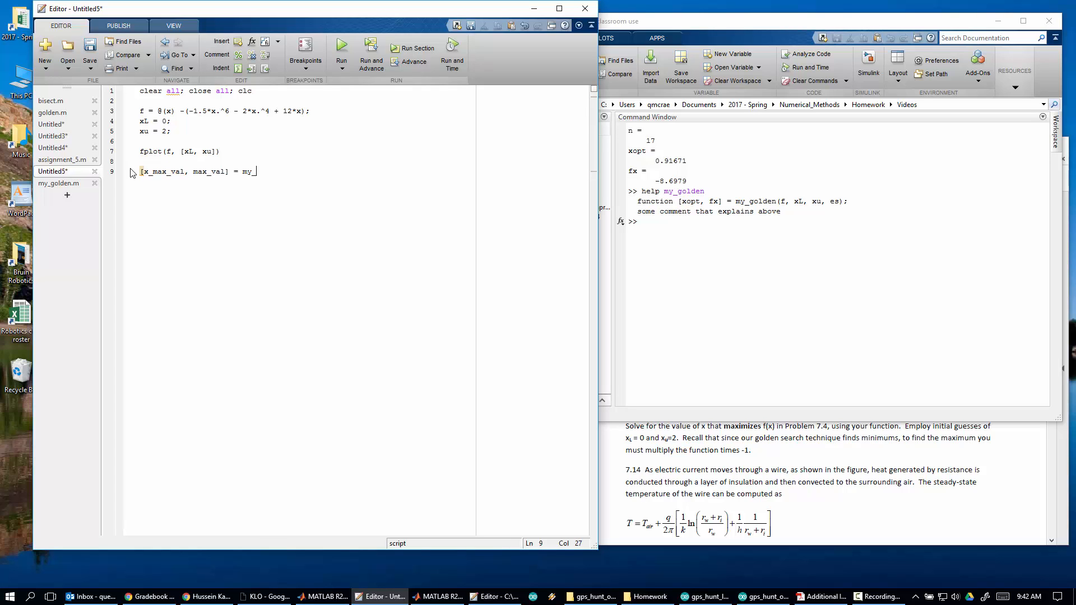
text(golden(f, xL,)
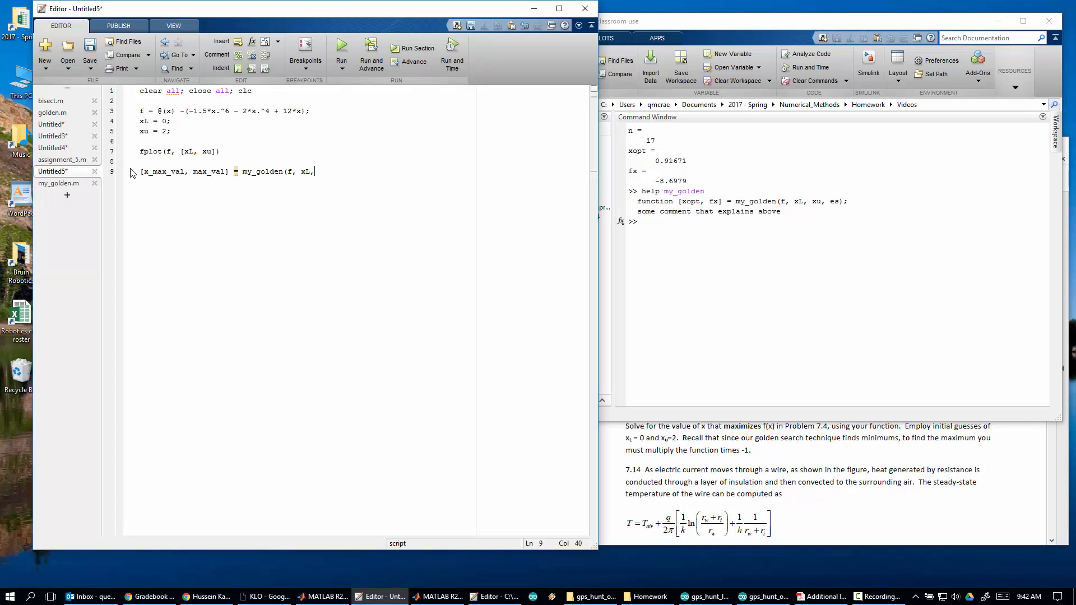
text(xu, 0)
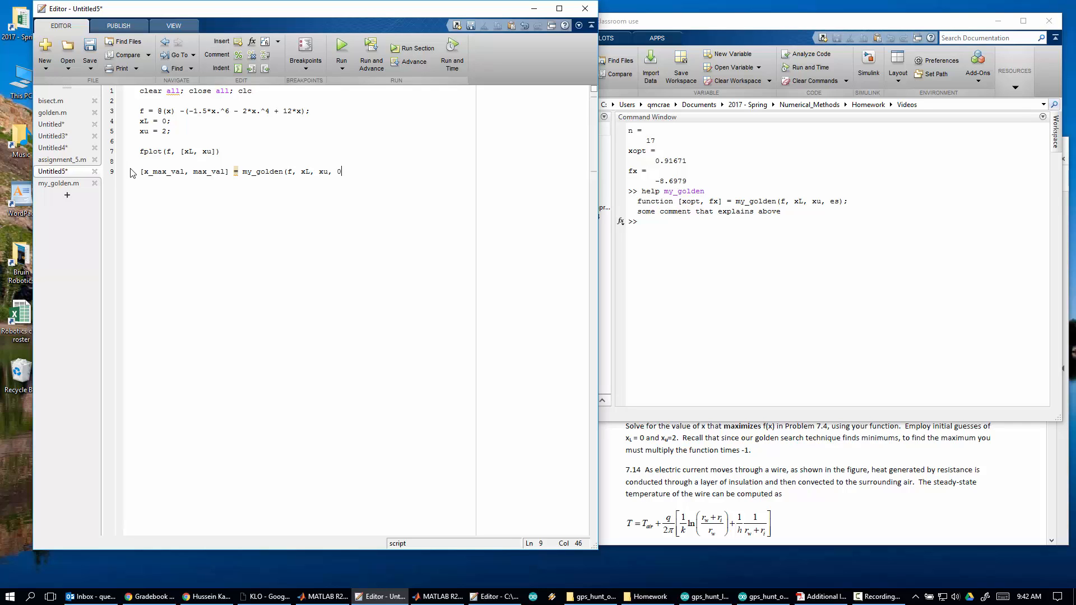
text(.0001))
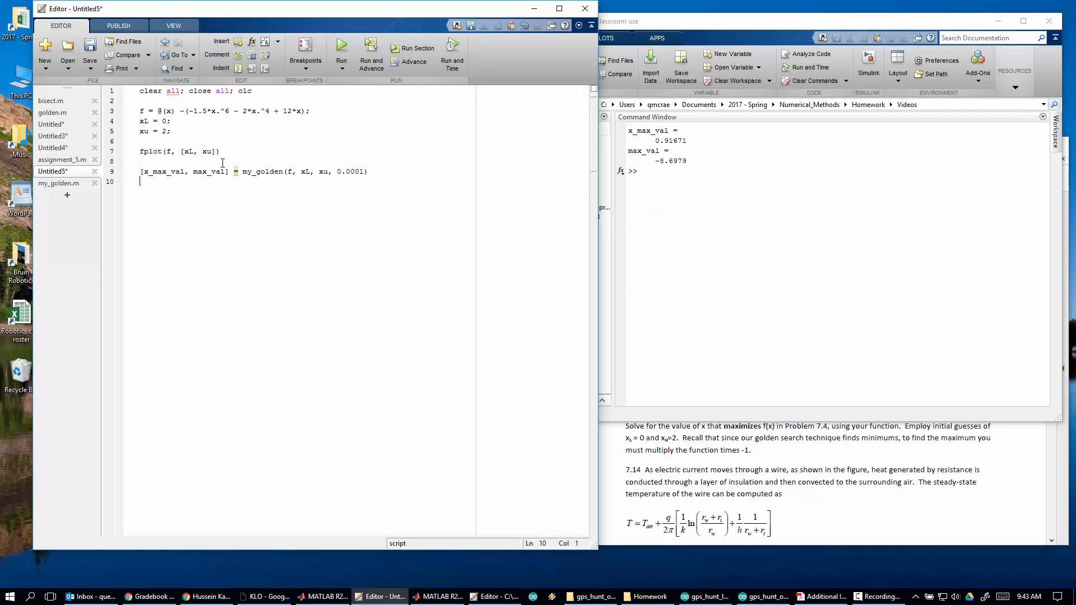
click(341, 52)
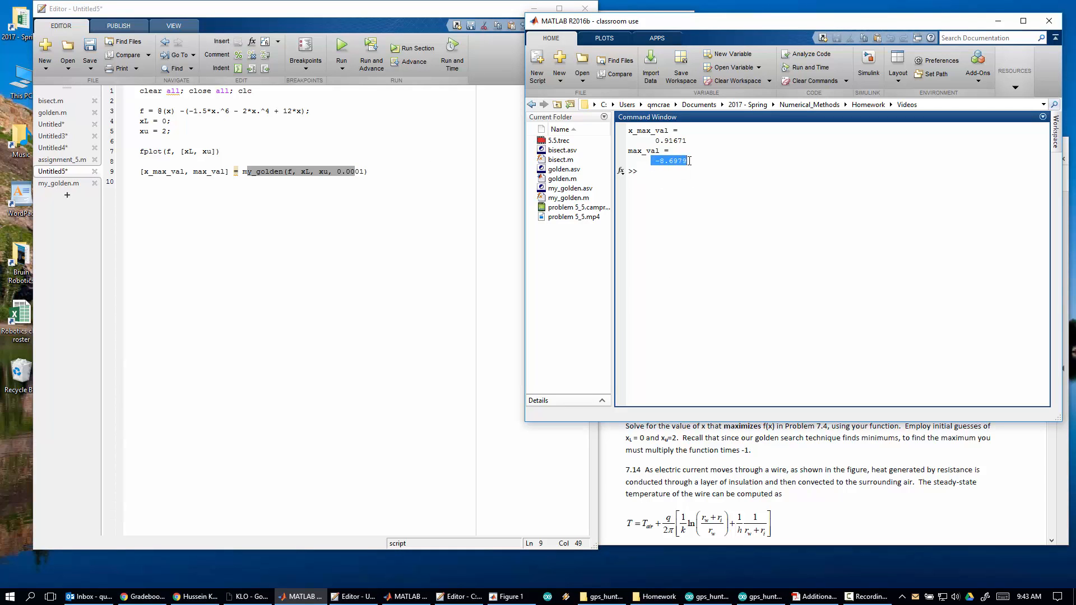
- Add lines max_val = abs(max_val) and max_val = -1*f(x_max_val) after the call
click(215, 182)
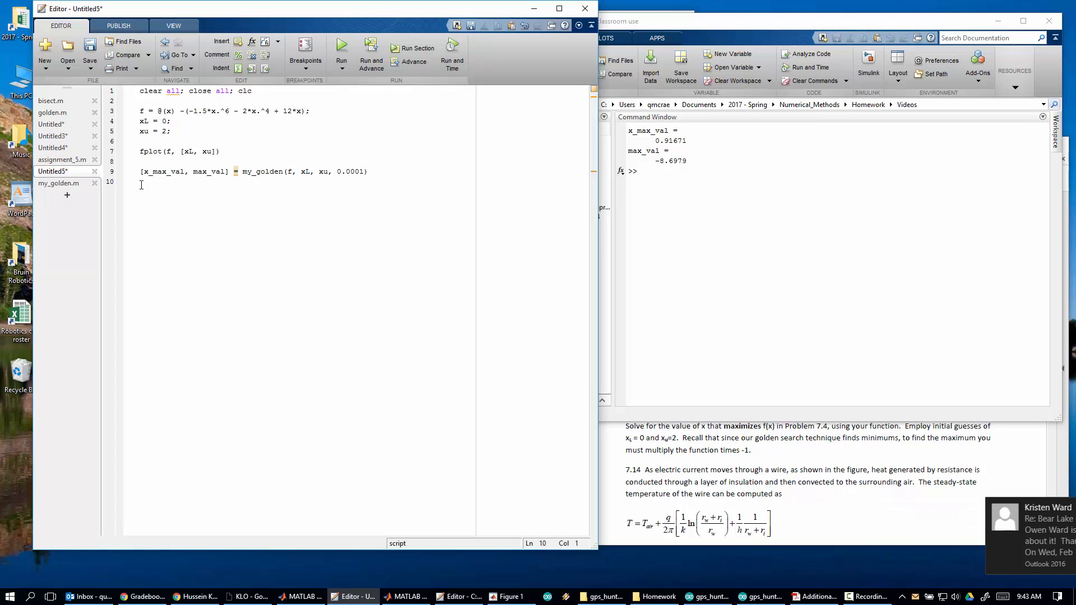
key(enter)
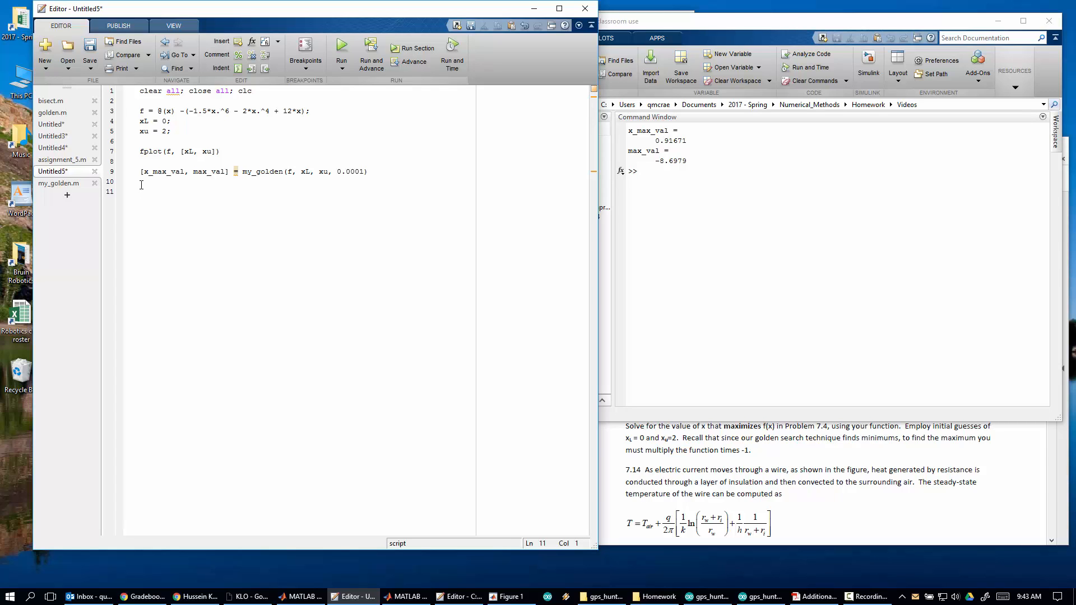
text(max_val =)
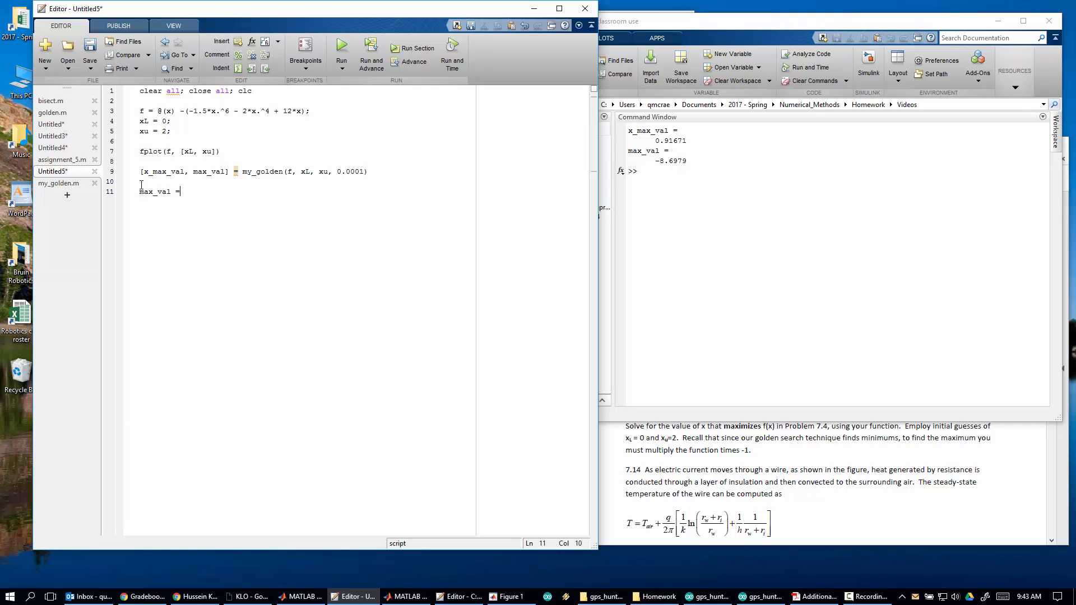
text(abs(max_val)
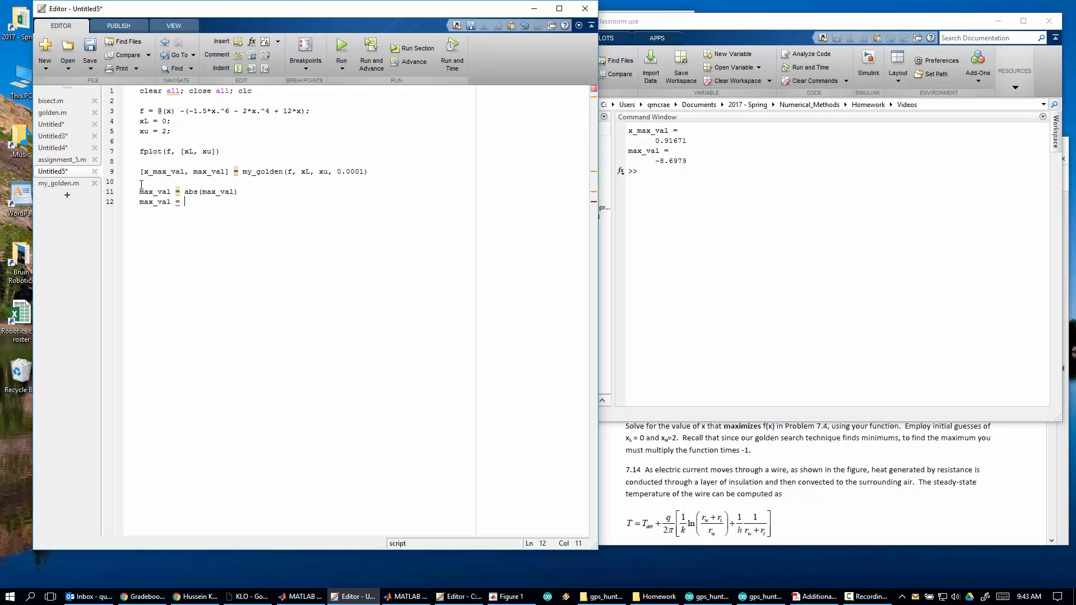
text(f)
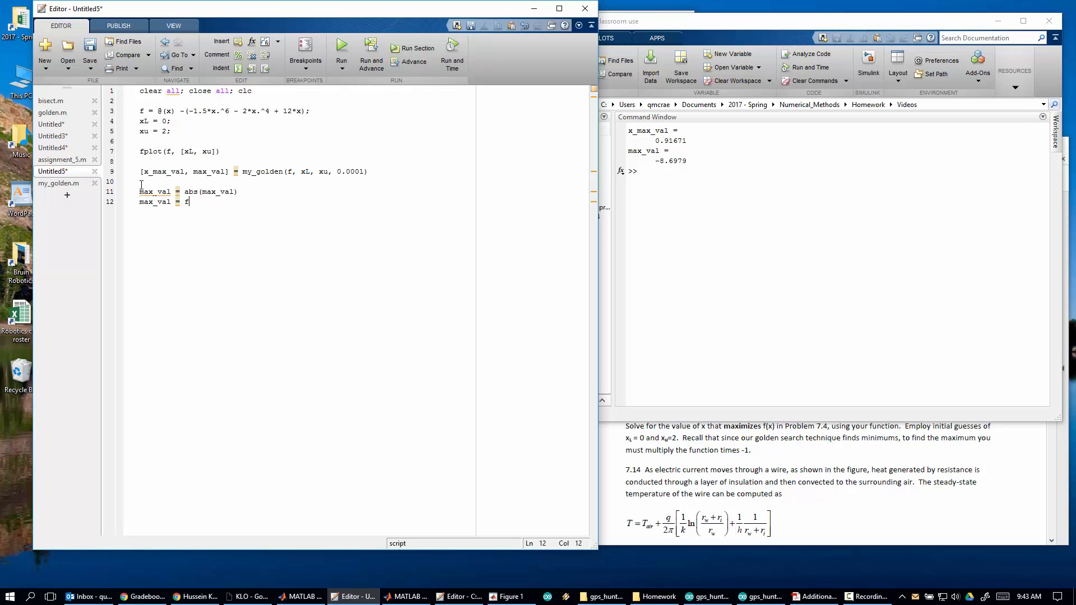
text(-)
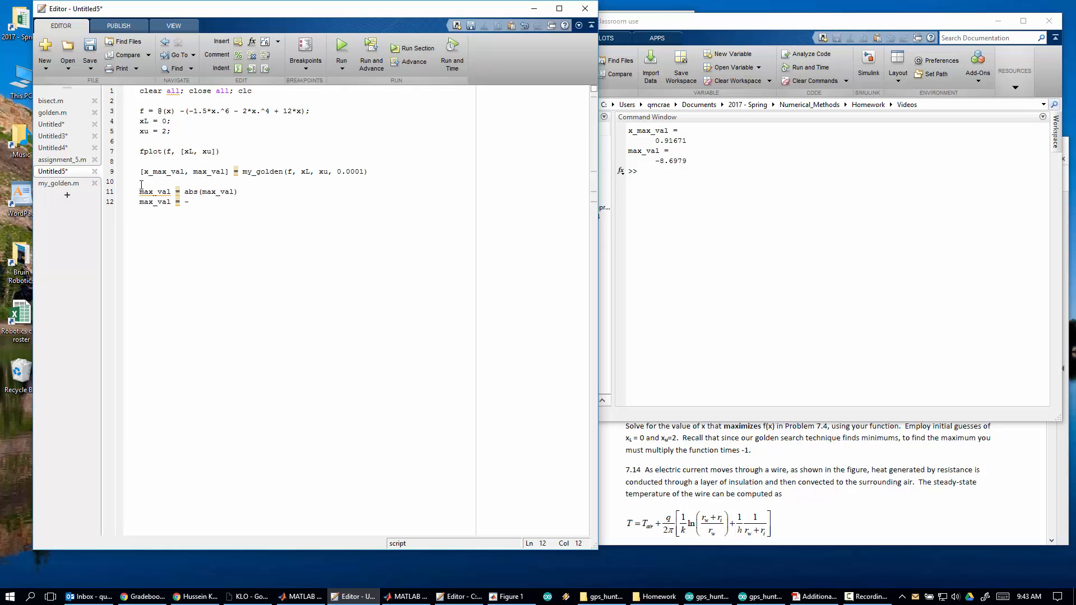
text(1*f)
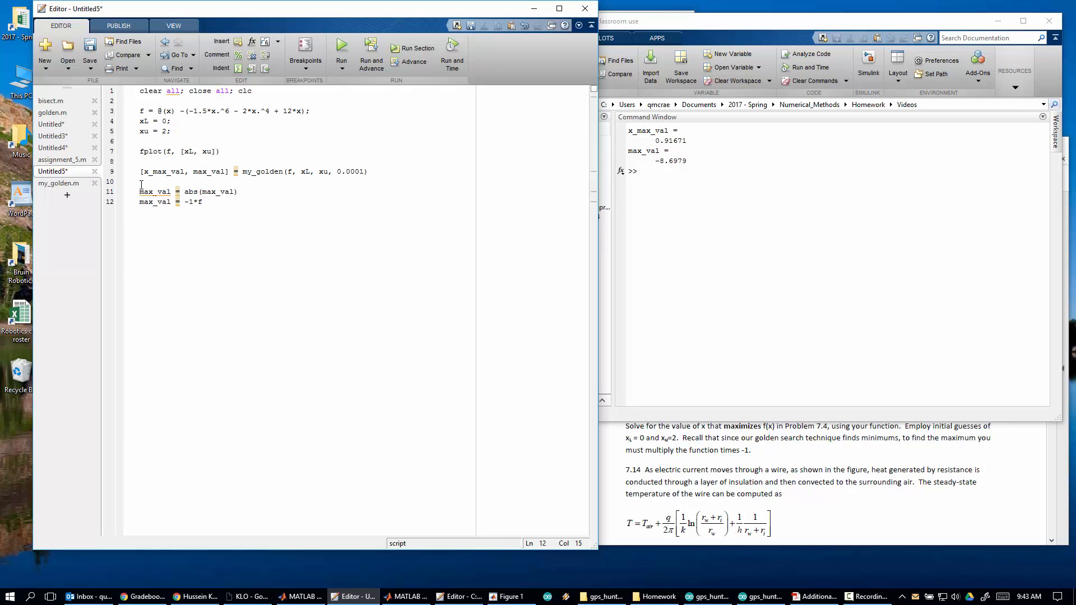
text((ma)
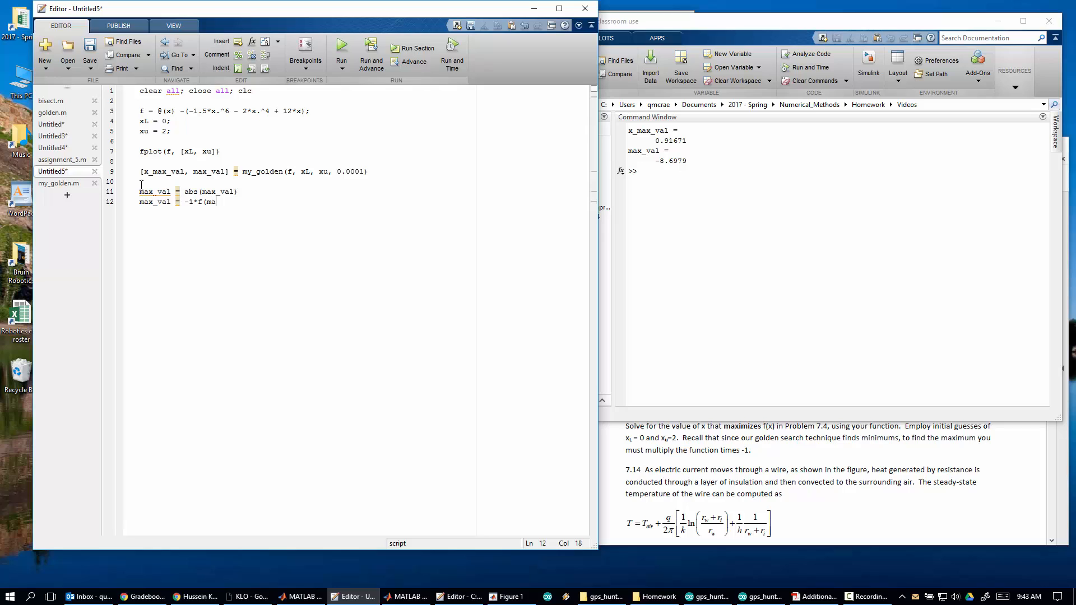
text(x_max_val)
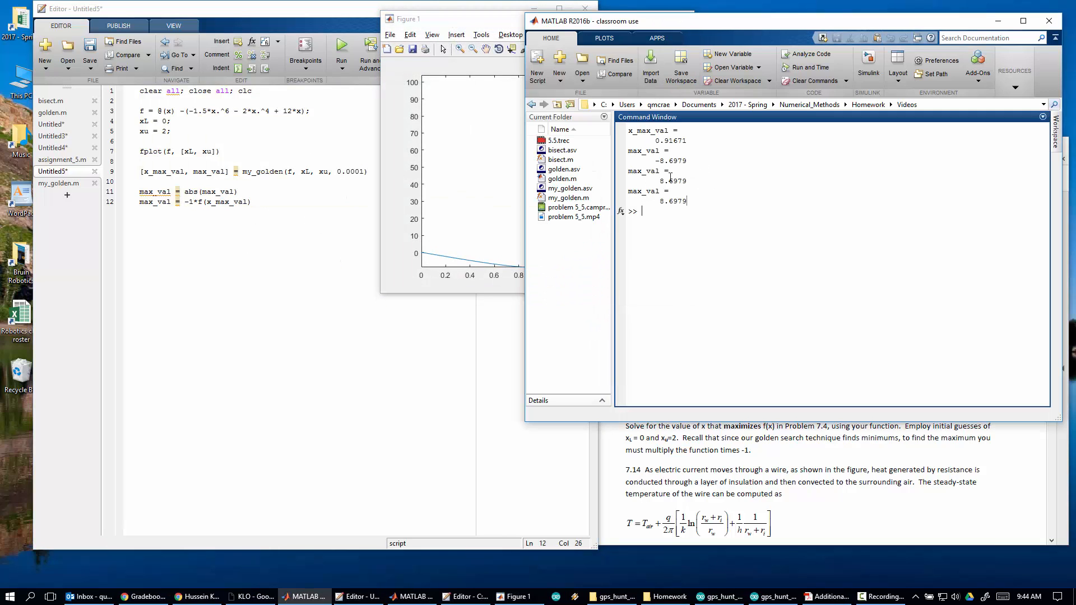
- Rerun and check the printed x_max_val 0.91671 and max_val 8.6979
drag(684, 181, 688, 200)
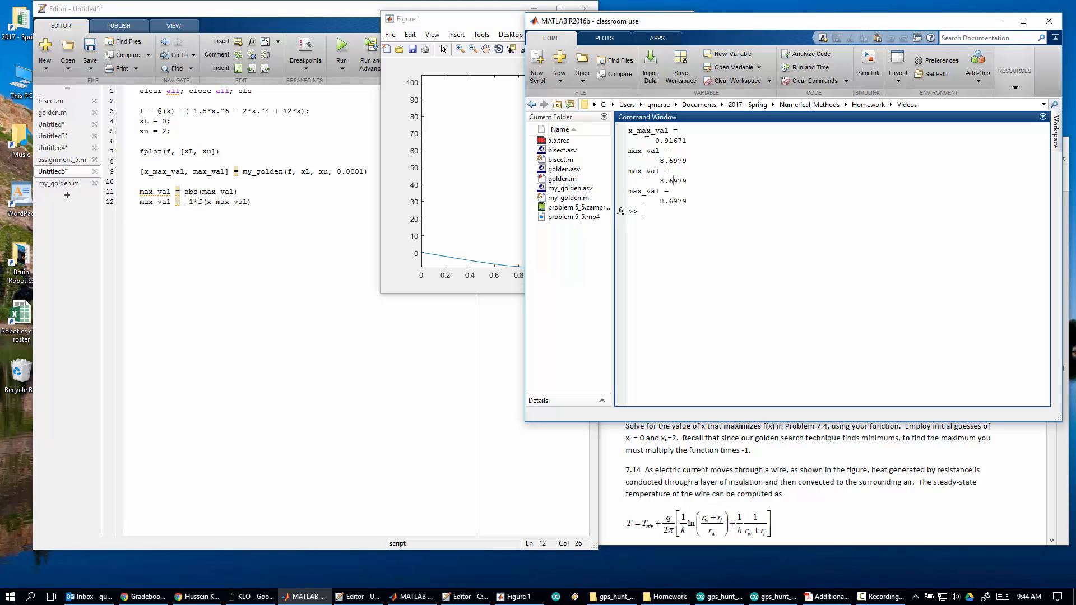
double_click(663, 140)
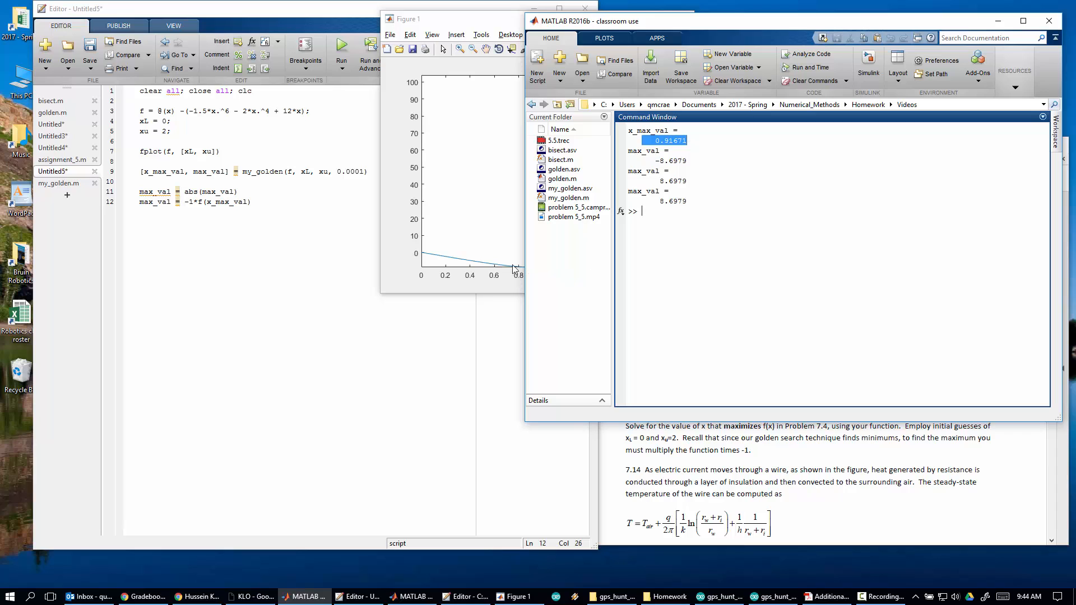
click(405, 19)
text(g = @(x)
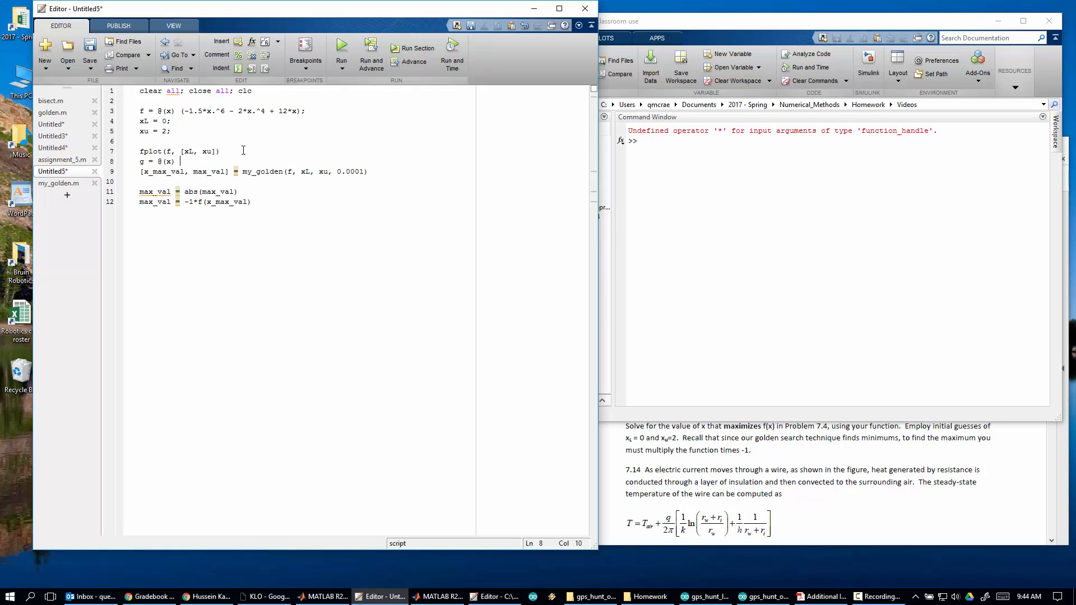
- Define g = @(x) -f(x), pass g to my_golden, and rerun to check the results
text(-f()
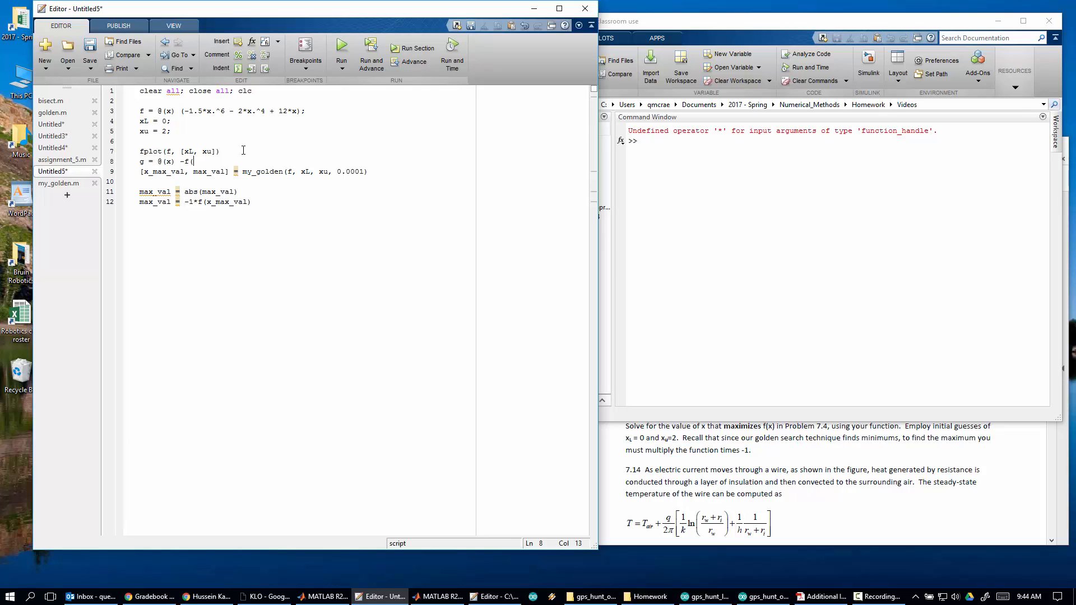
text(x))
click(255, 171)
text(g)
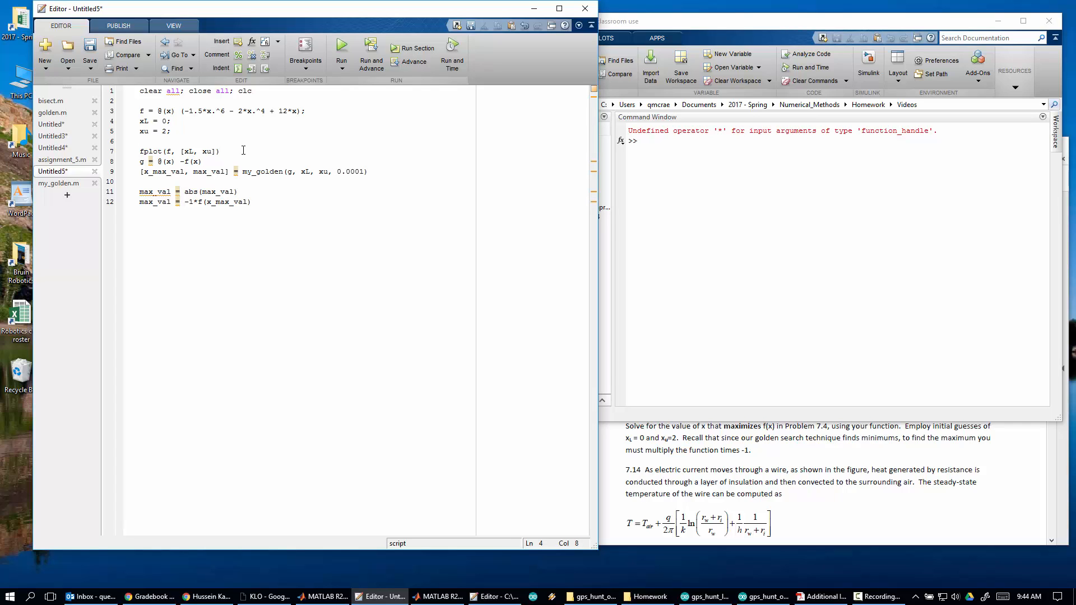
click(417, 49)
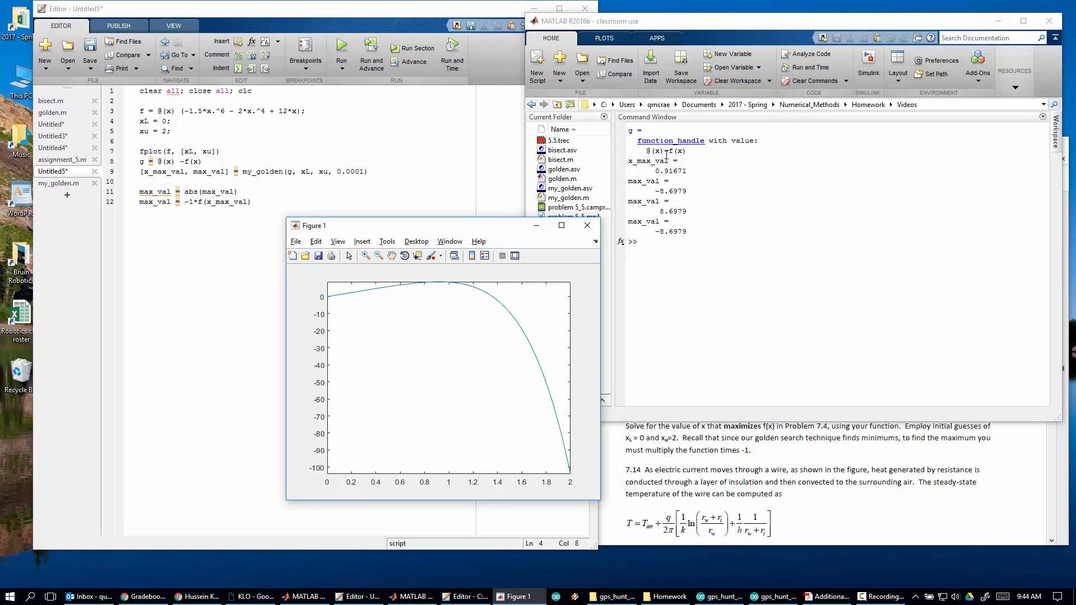
double_click(670, 171)
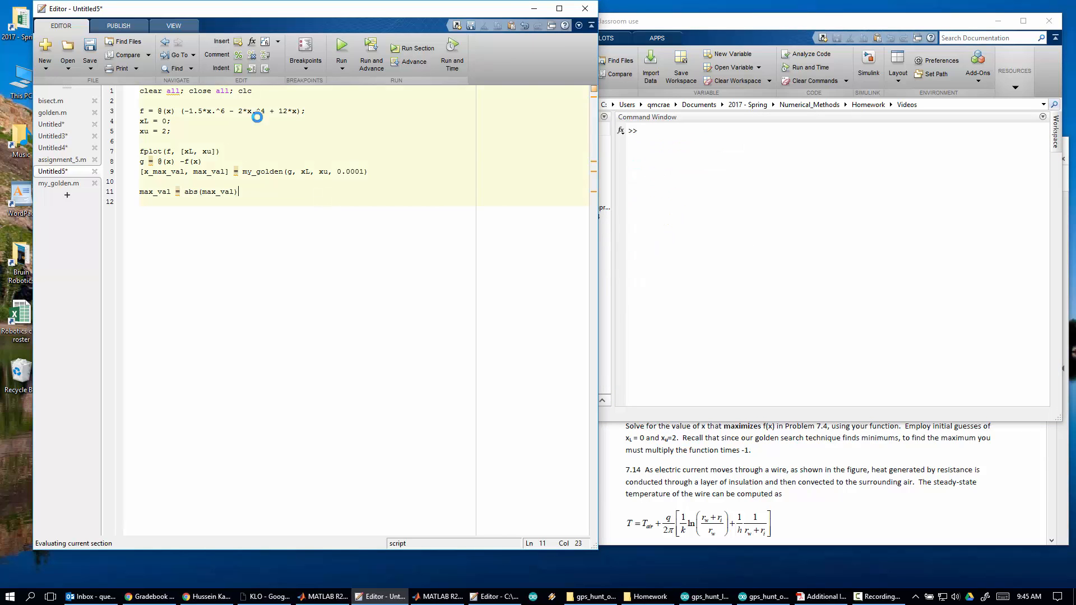
- Display x_max_val on its own line and rerun, printing x_max_val 0.91671 and max_val 8.6979
click(342, 48)
text(;)
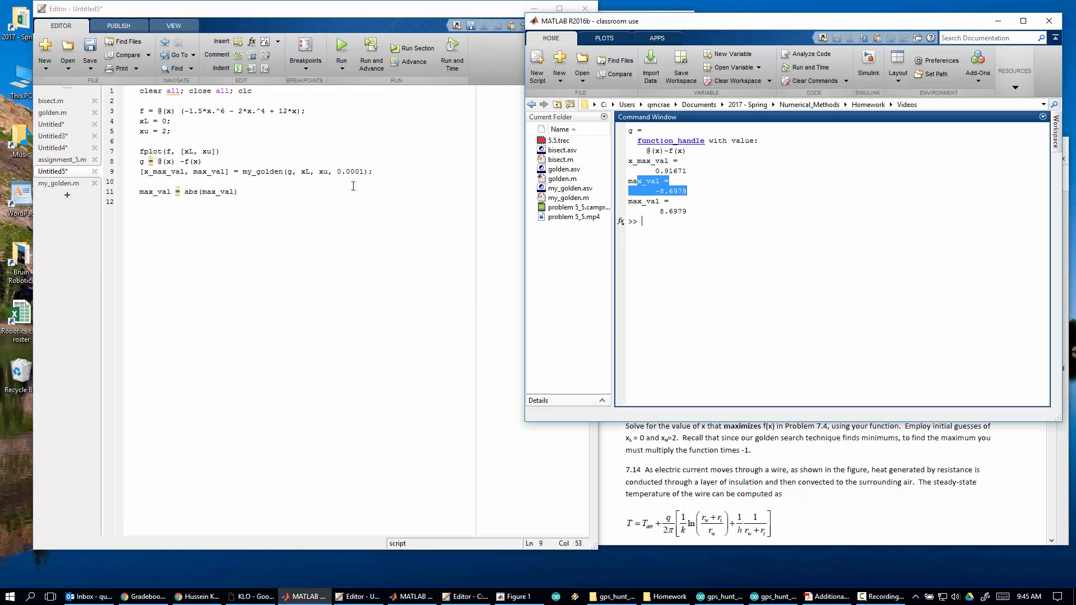
click(184, 182)
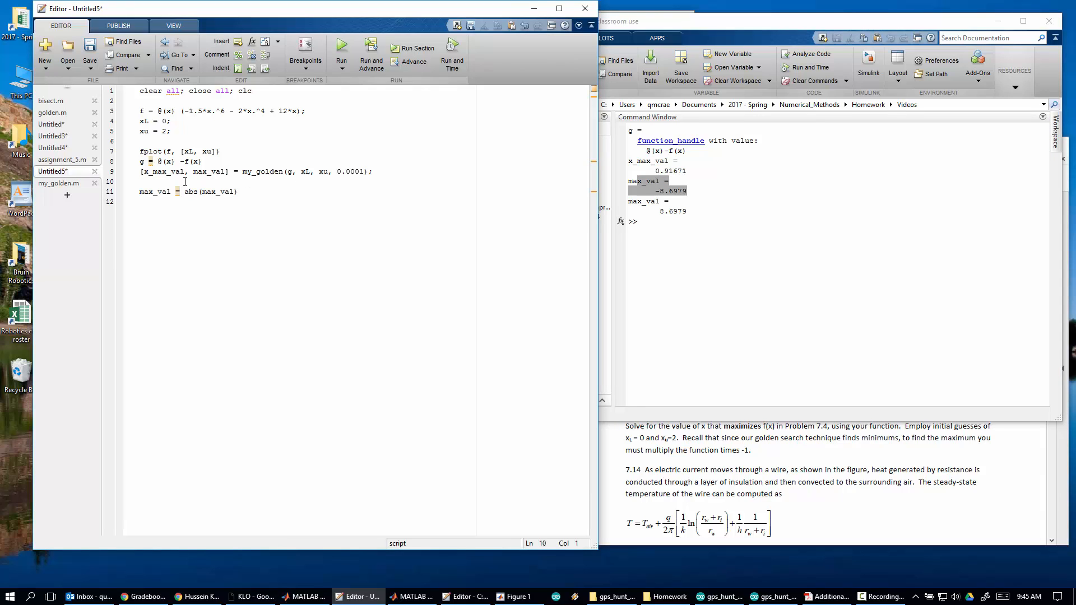
text(x_max_val)
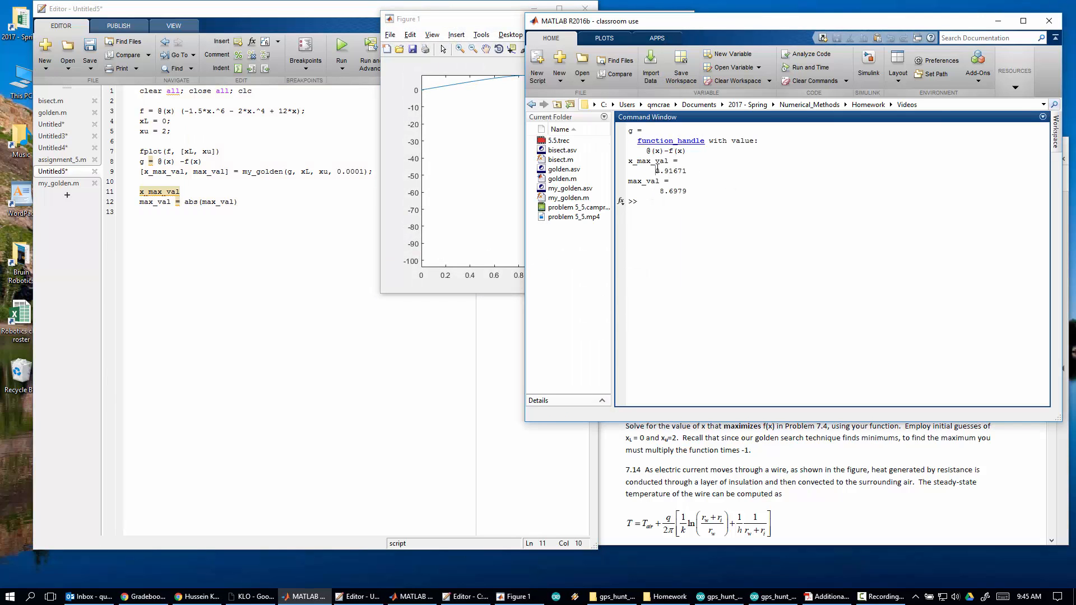
double_click(672, 191)
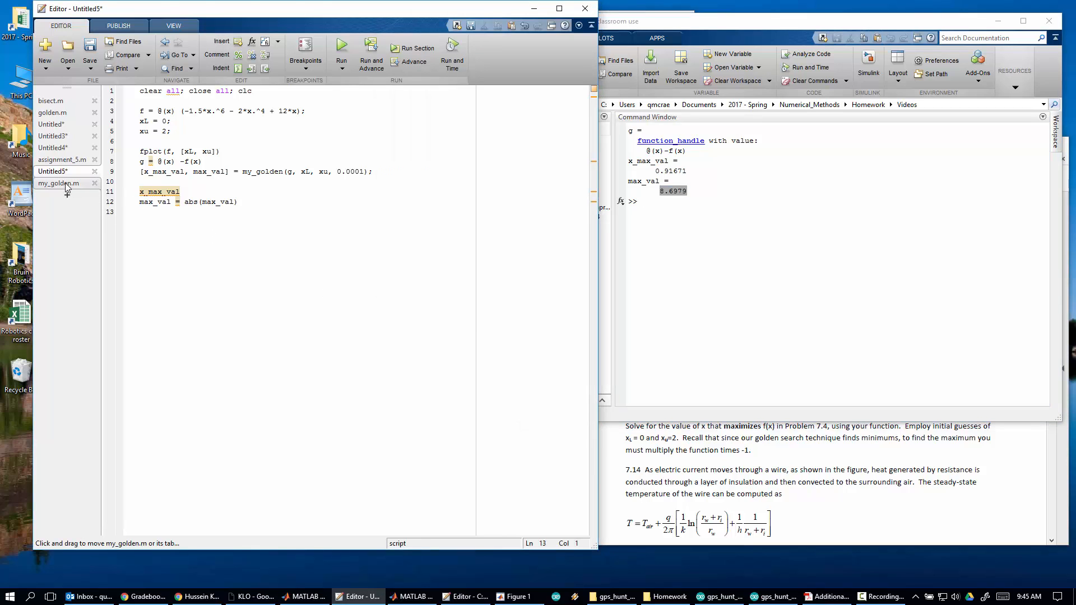
click(57, 183)
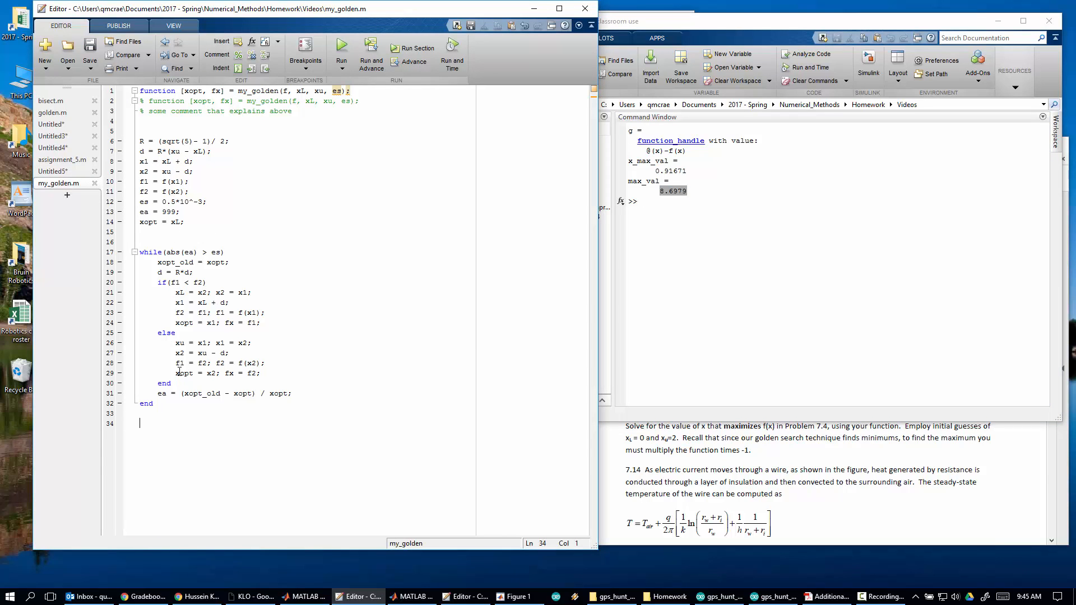
mouse_move(213, 238)
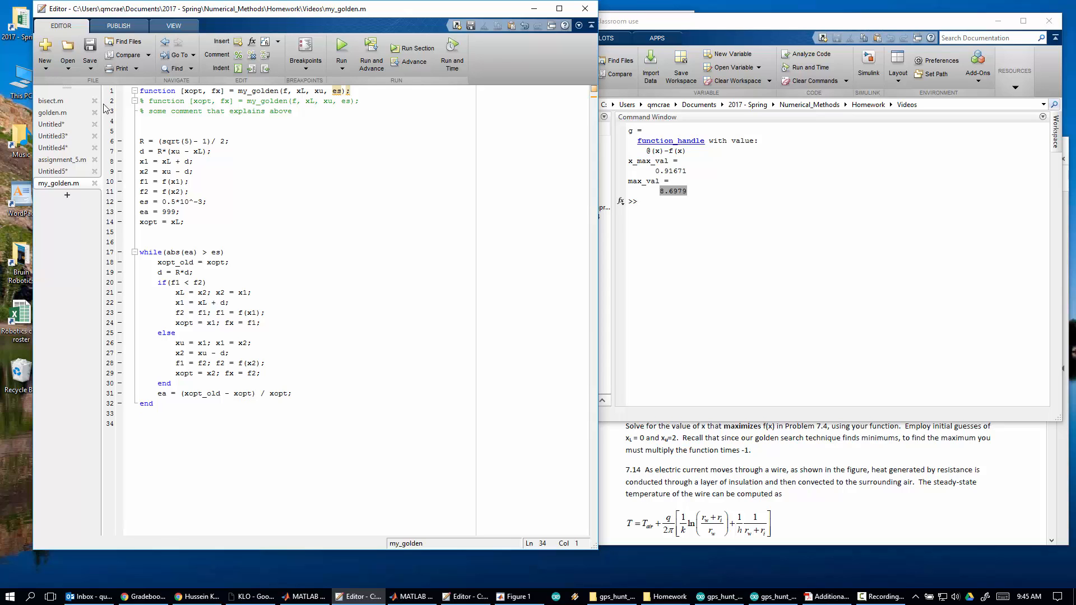
click(54, 170)
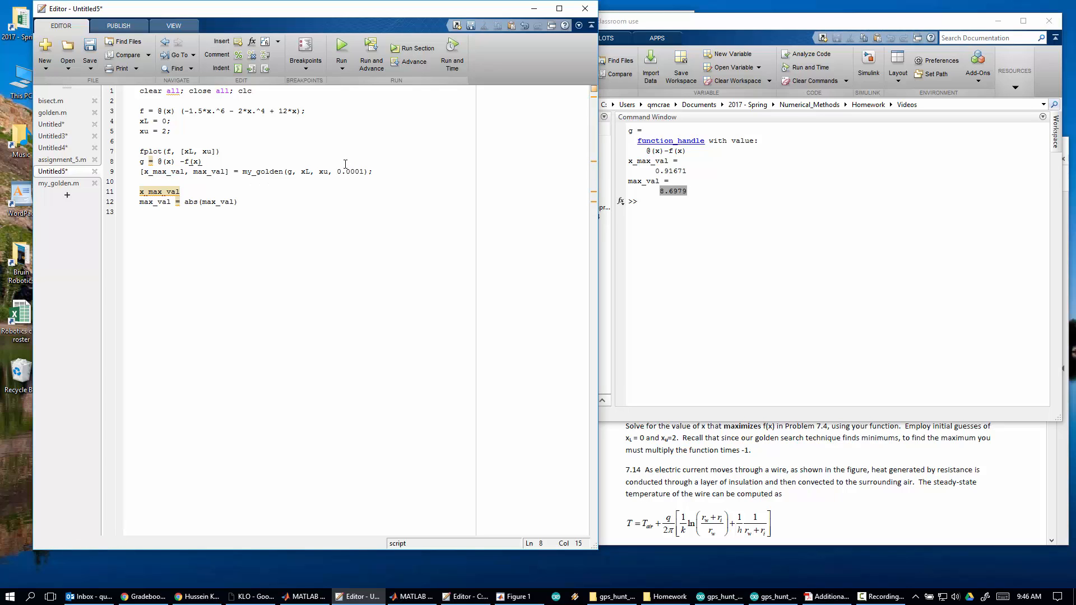
- Set es = 0.5*10^-5, pass es as my_golden's tolerance instead of 0.0001, and rerun
text(es)
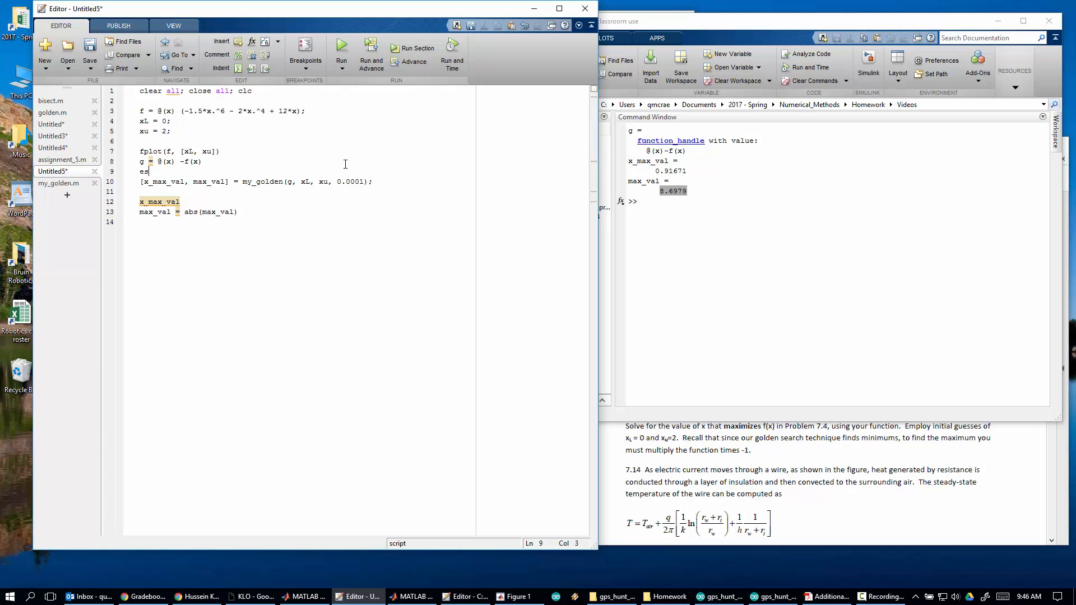
text(= 0.5*10-5;)
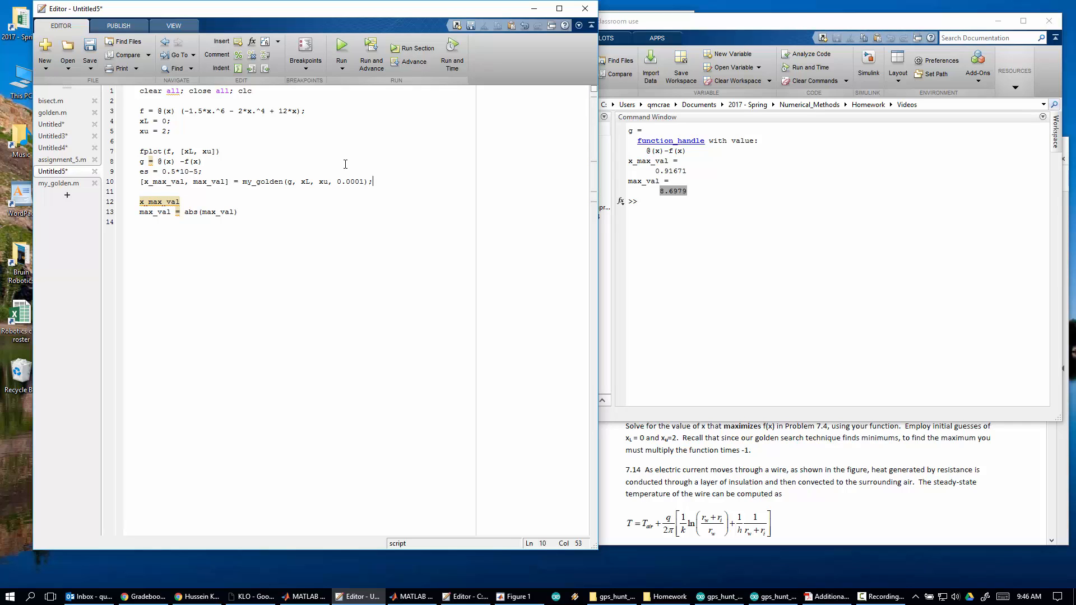
double_click(349, 181)
text(es)
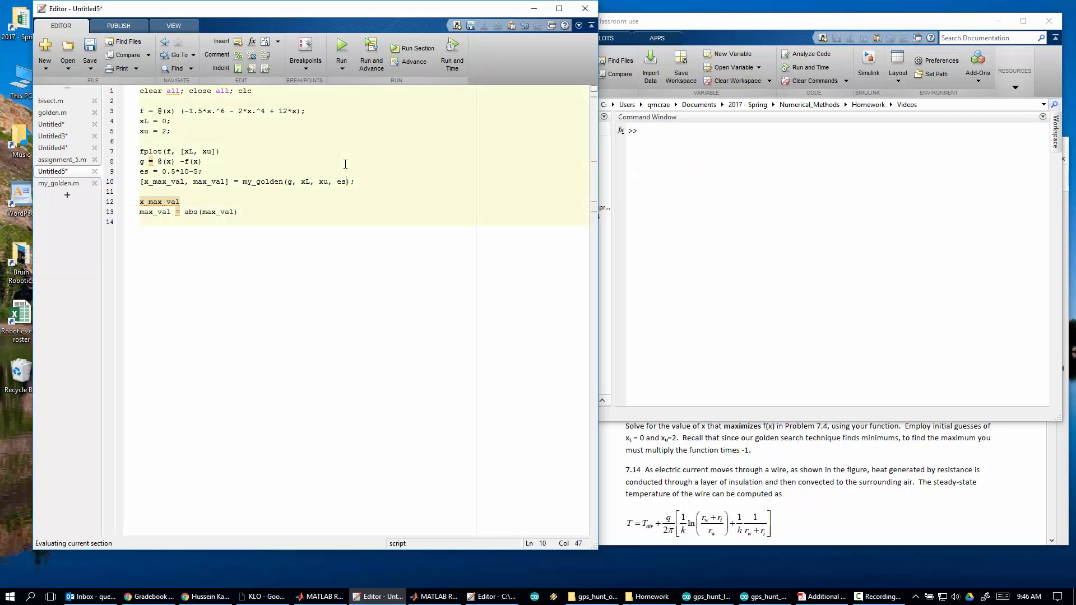
click(340, 52)
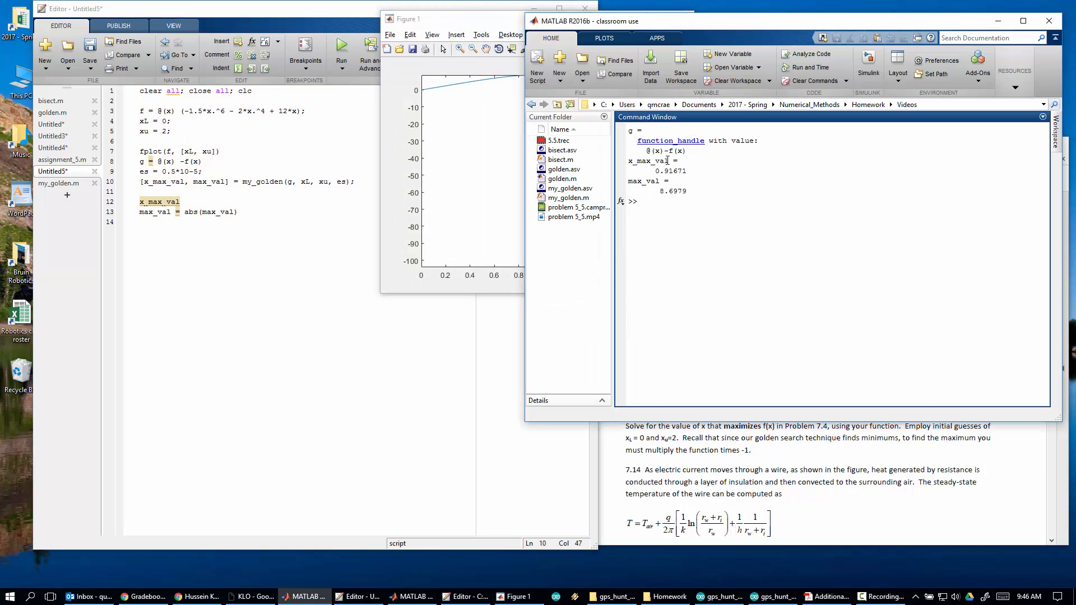